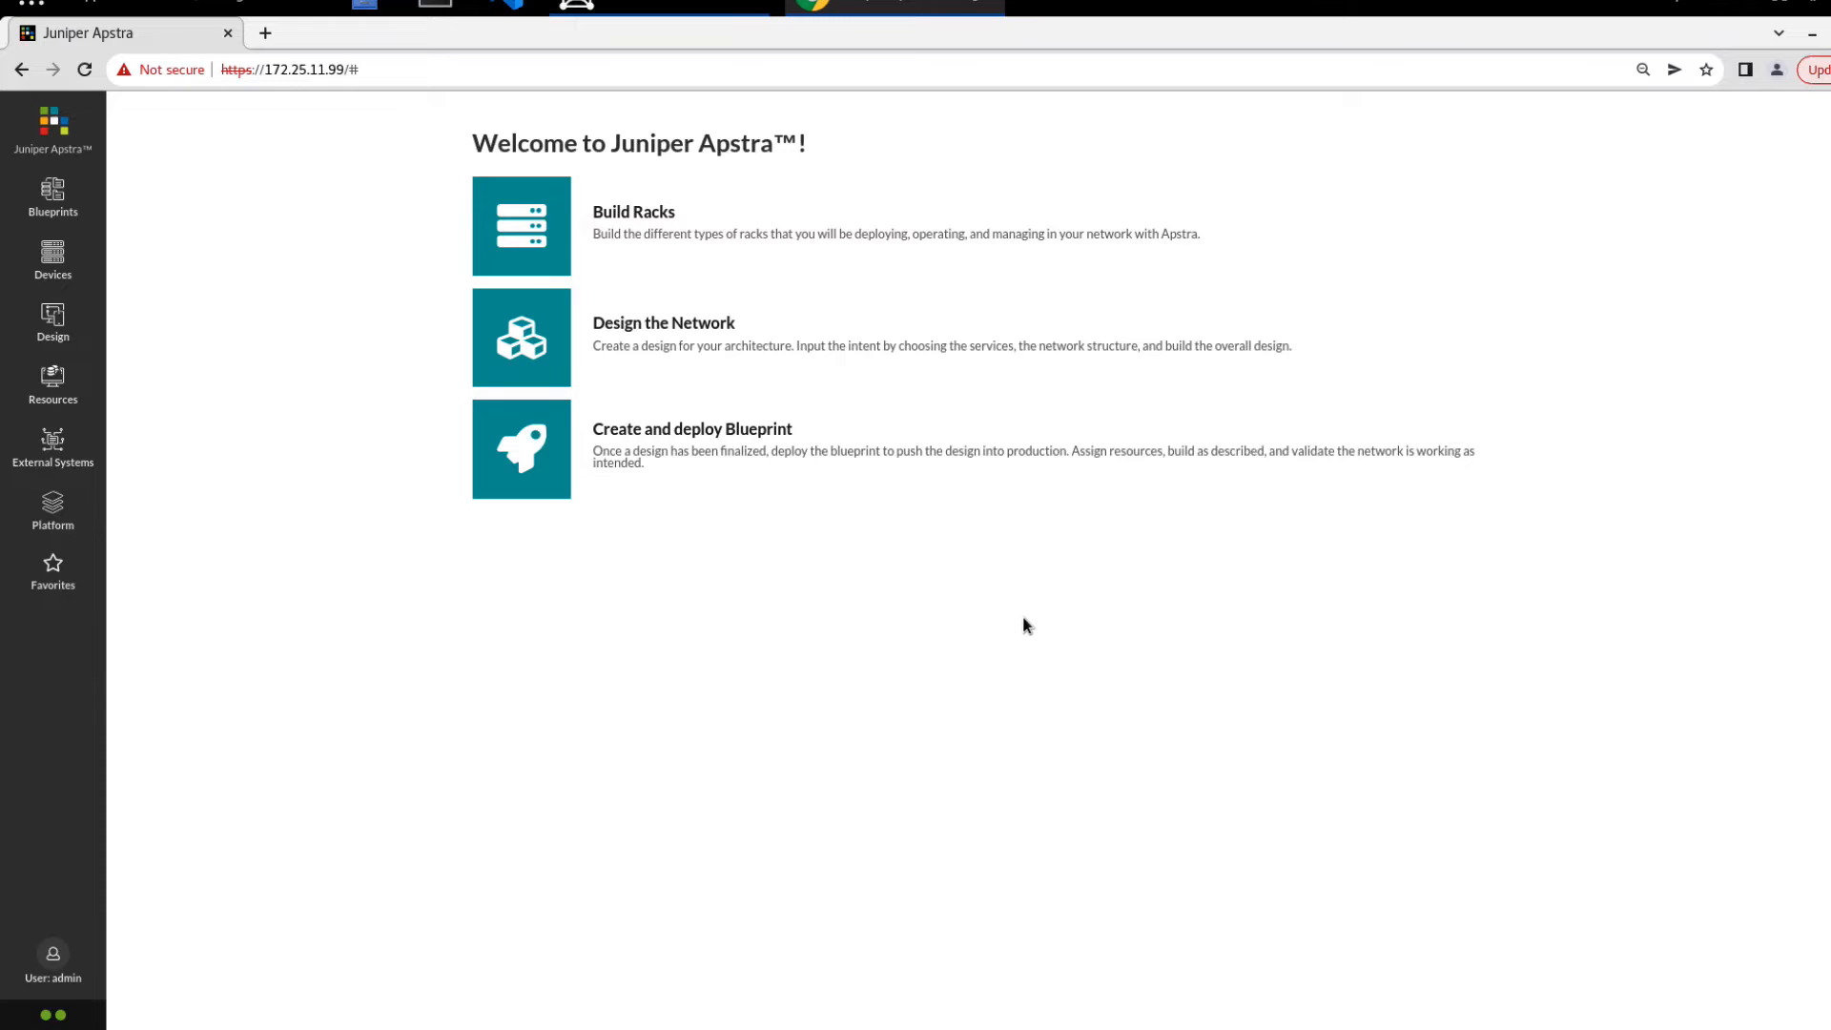
pyautogui.moveTo(53, 259)
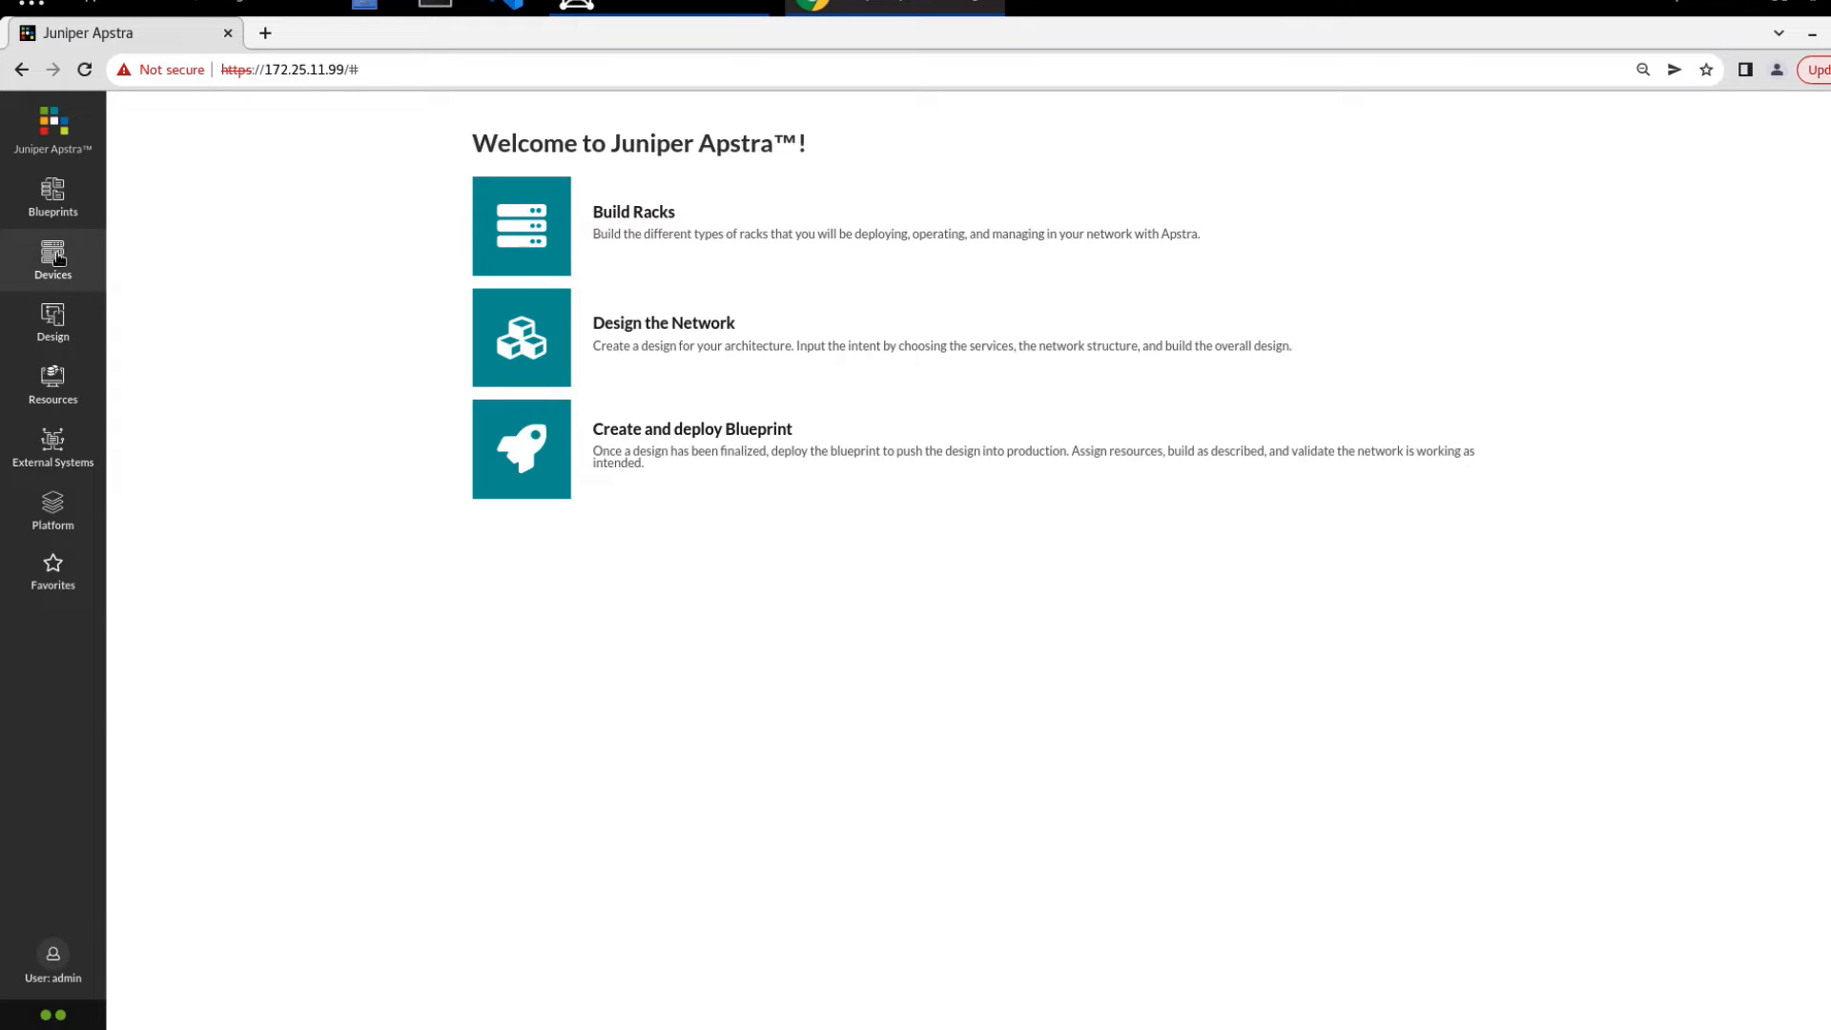
# Open Devices > ZTP Status > Services to check tftp, nginx, db, dhcpd and status
pyautogui.click(52, 259)
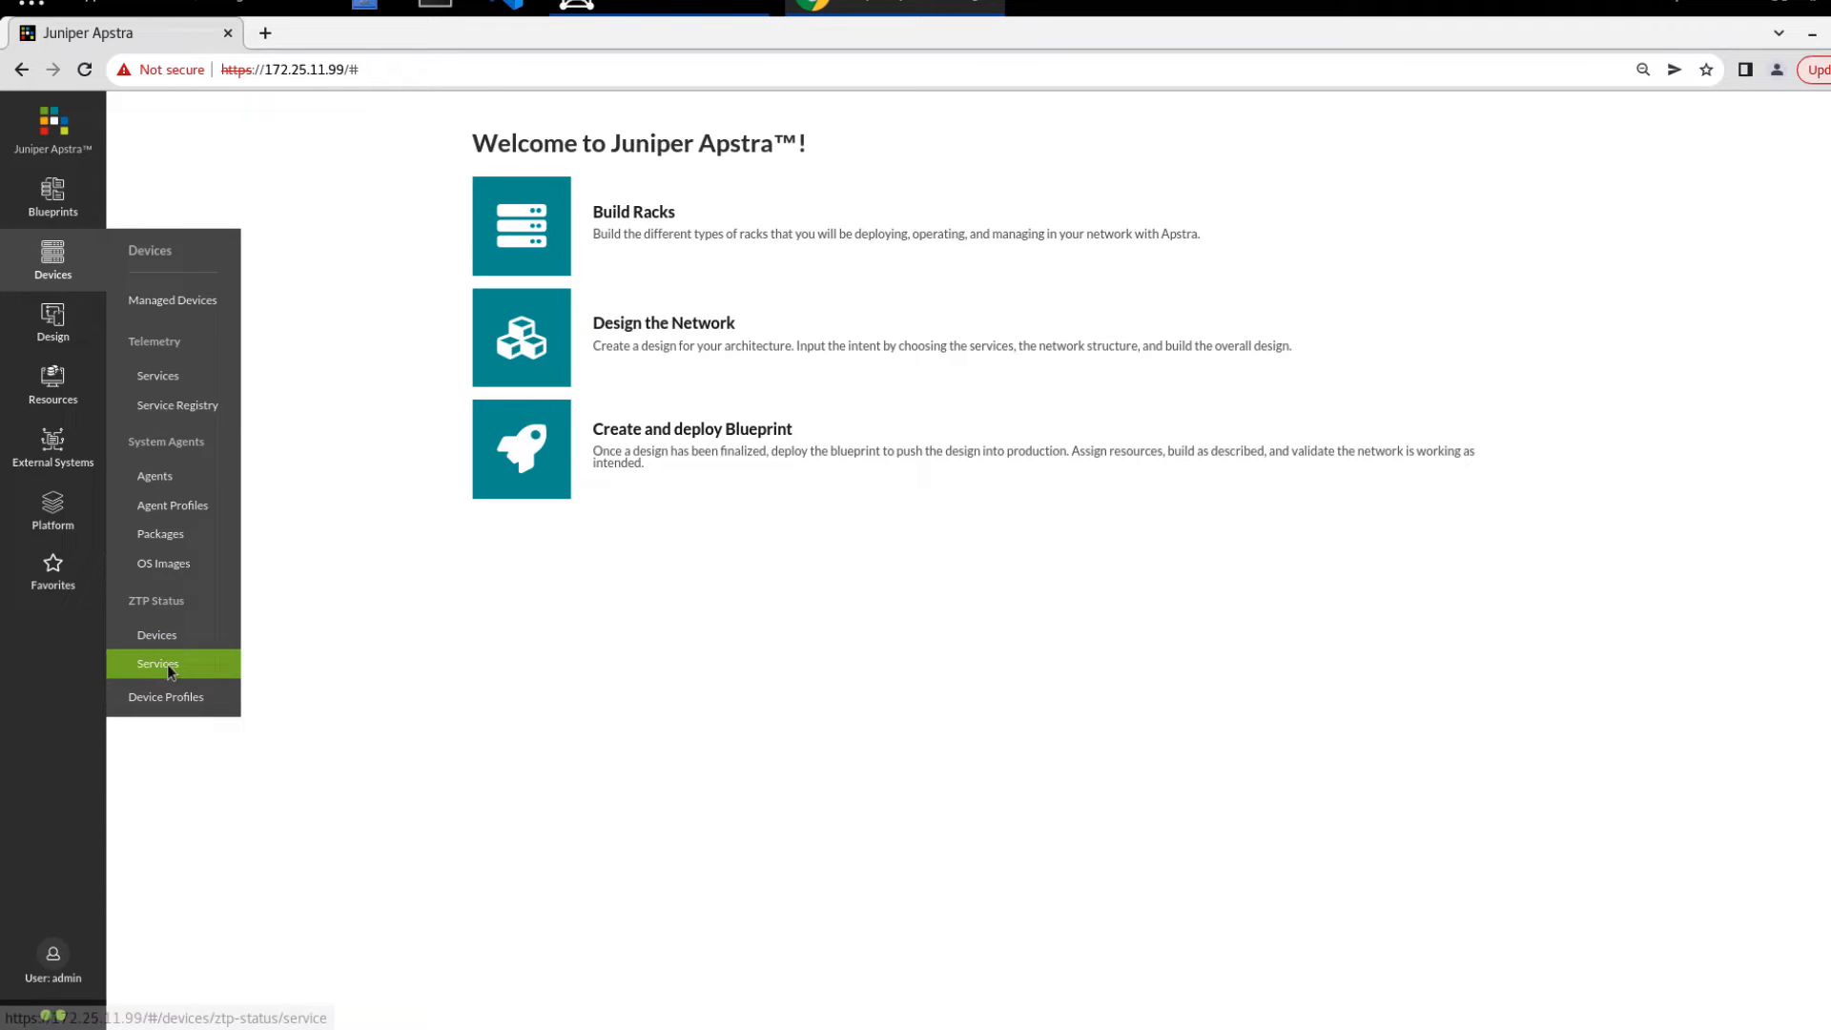
pyautogui.click(157, 664)
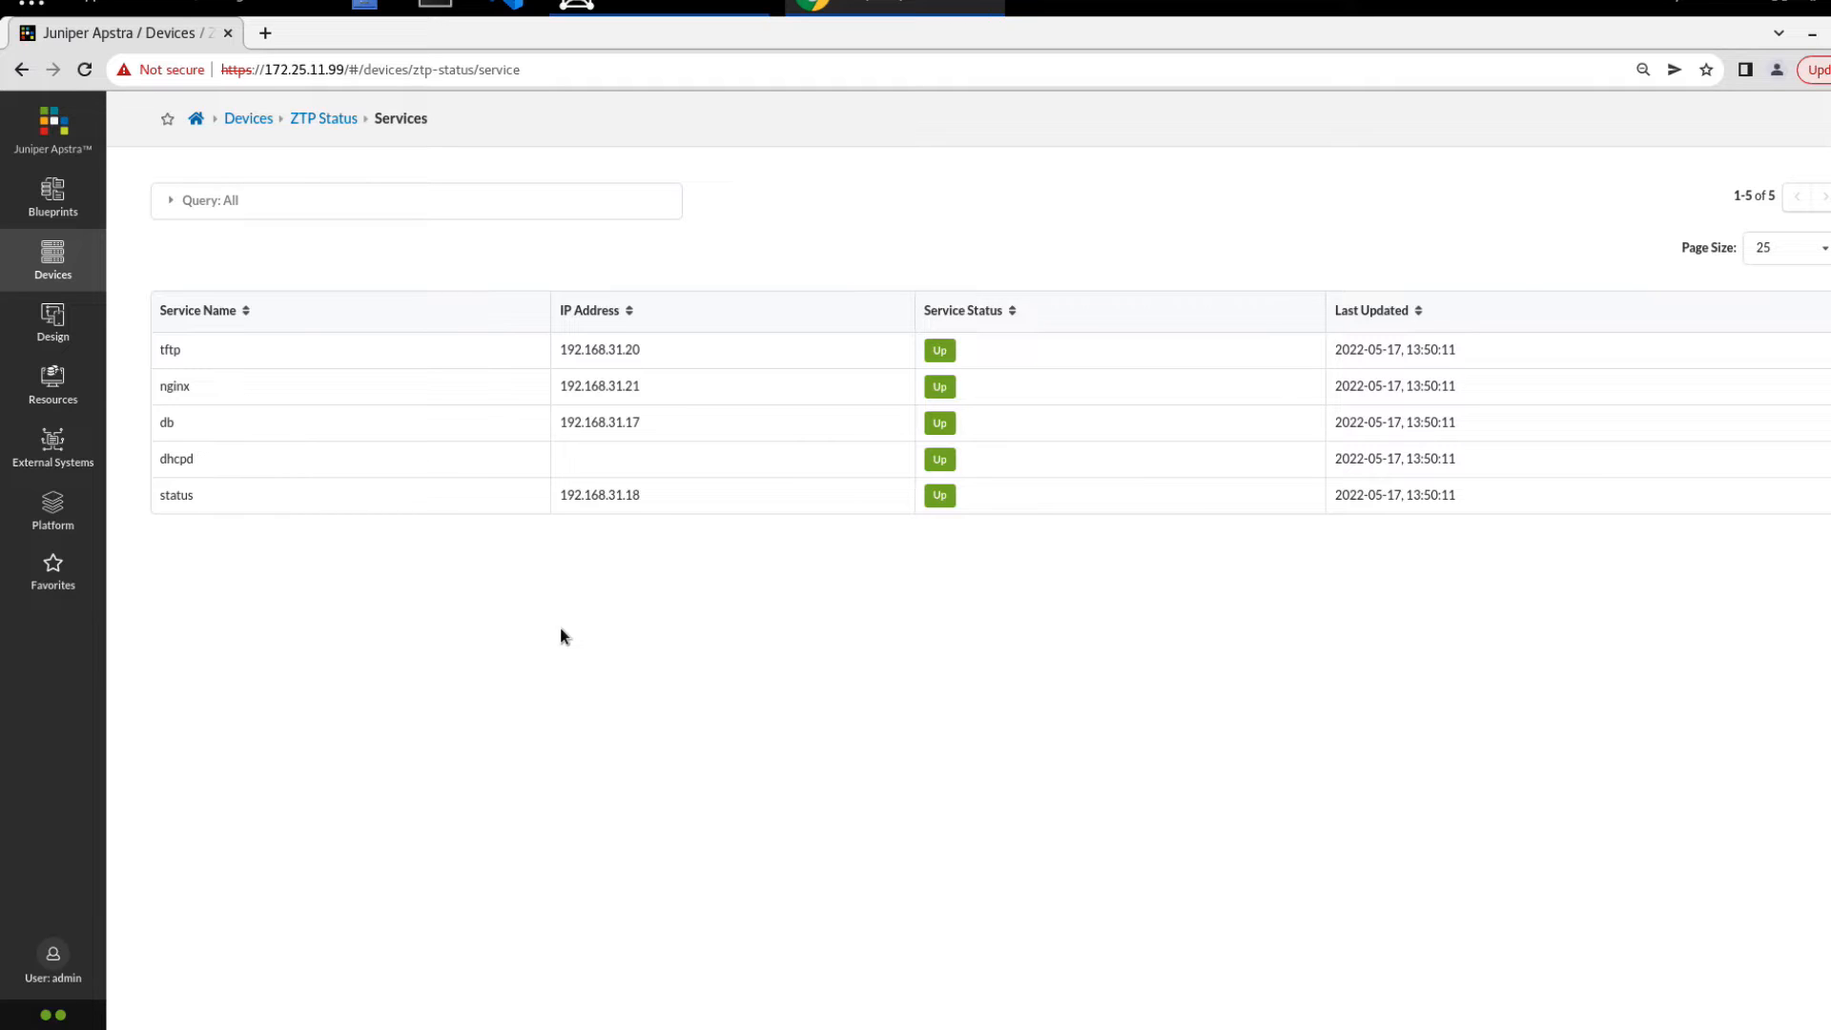
pyautogui.moveTo(905, 645)
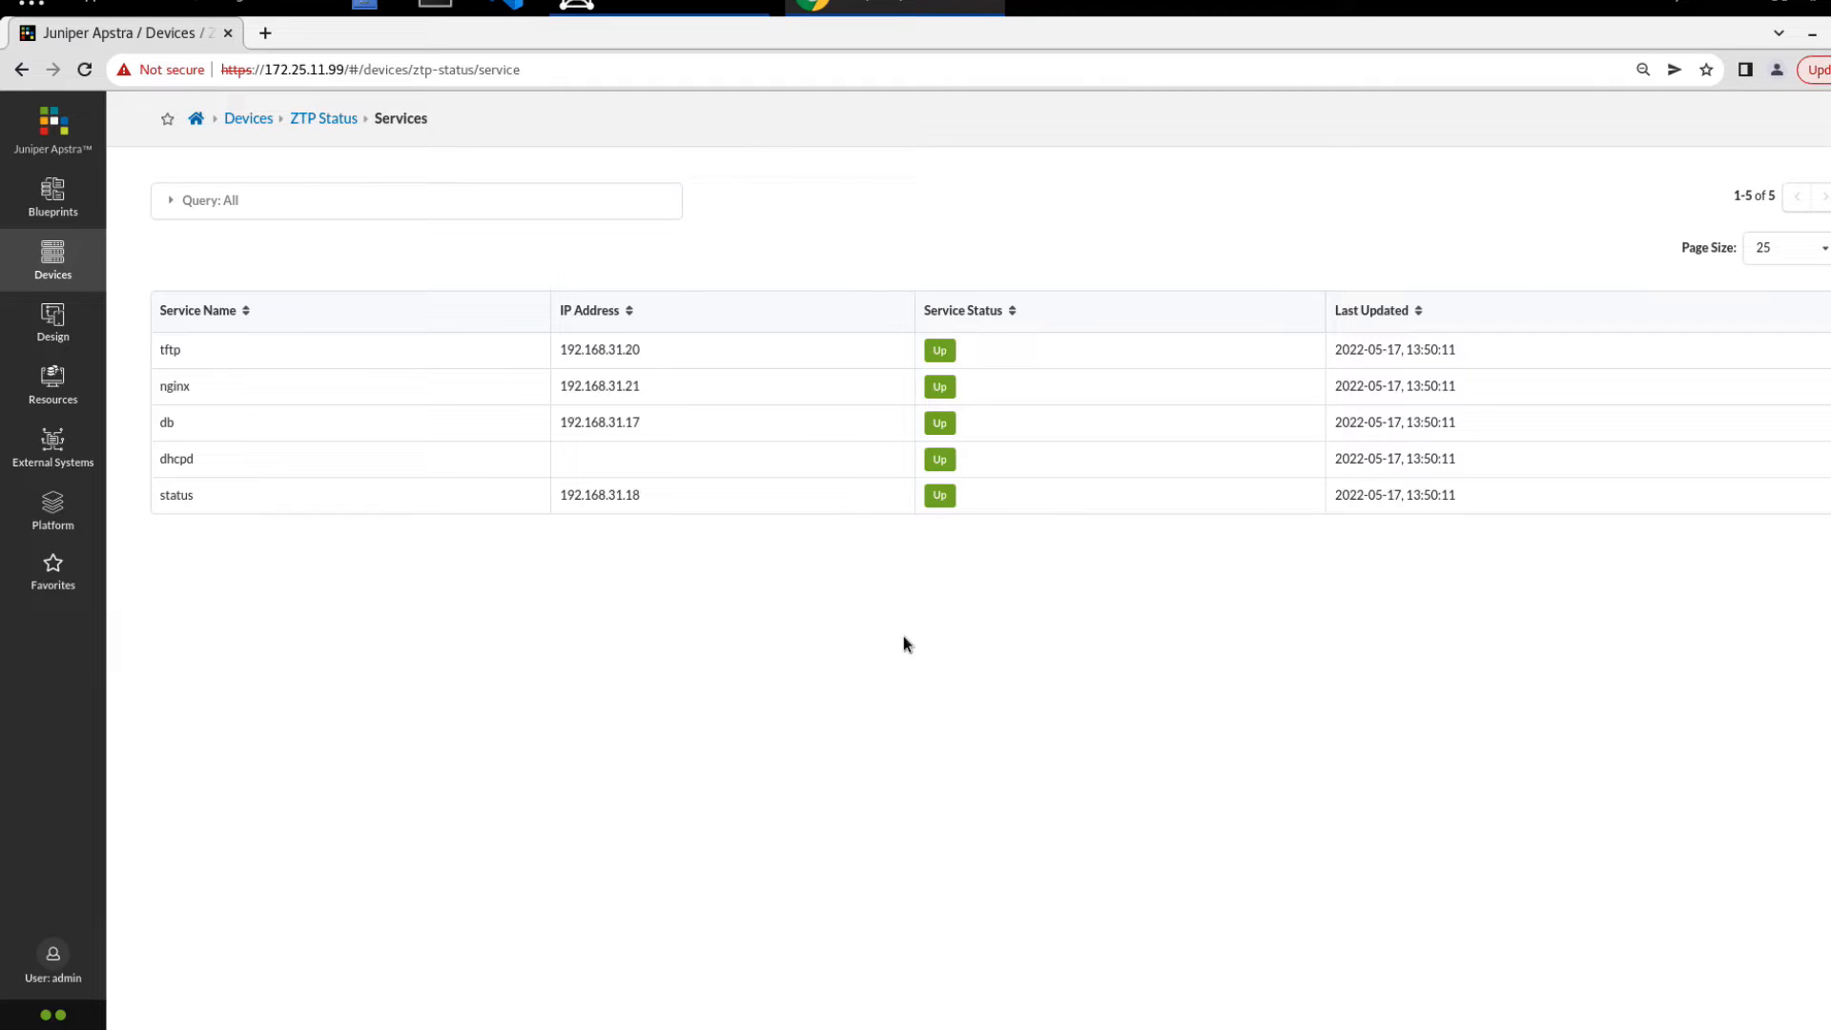
pyautogui.moveTo(835, 647)
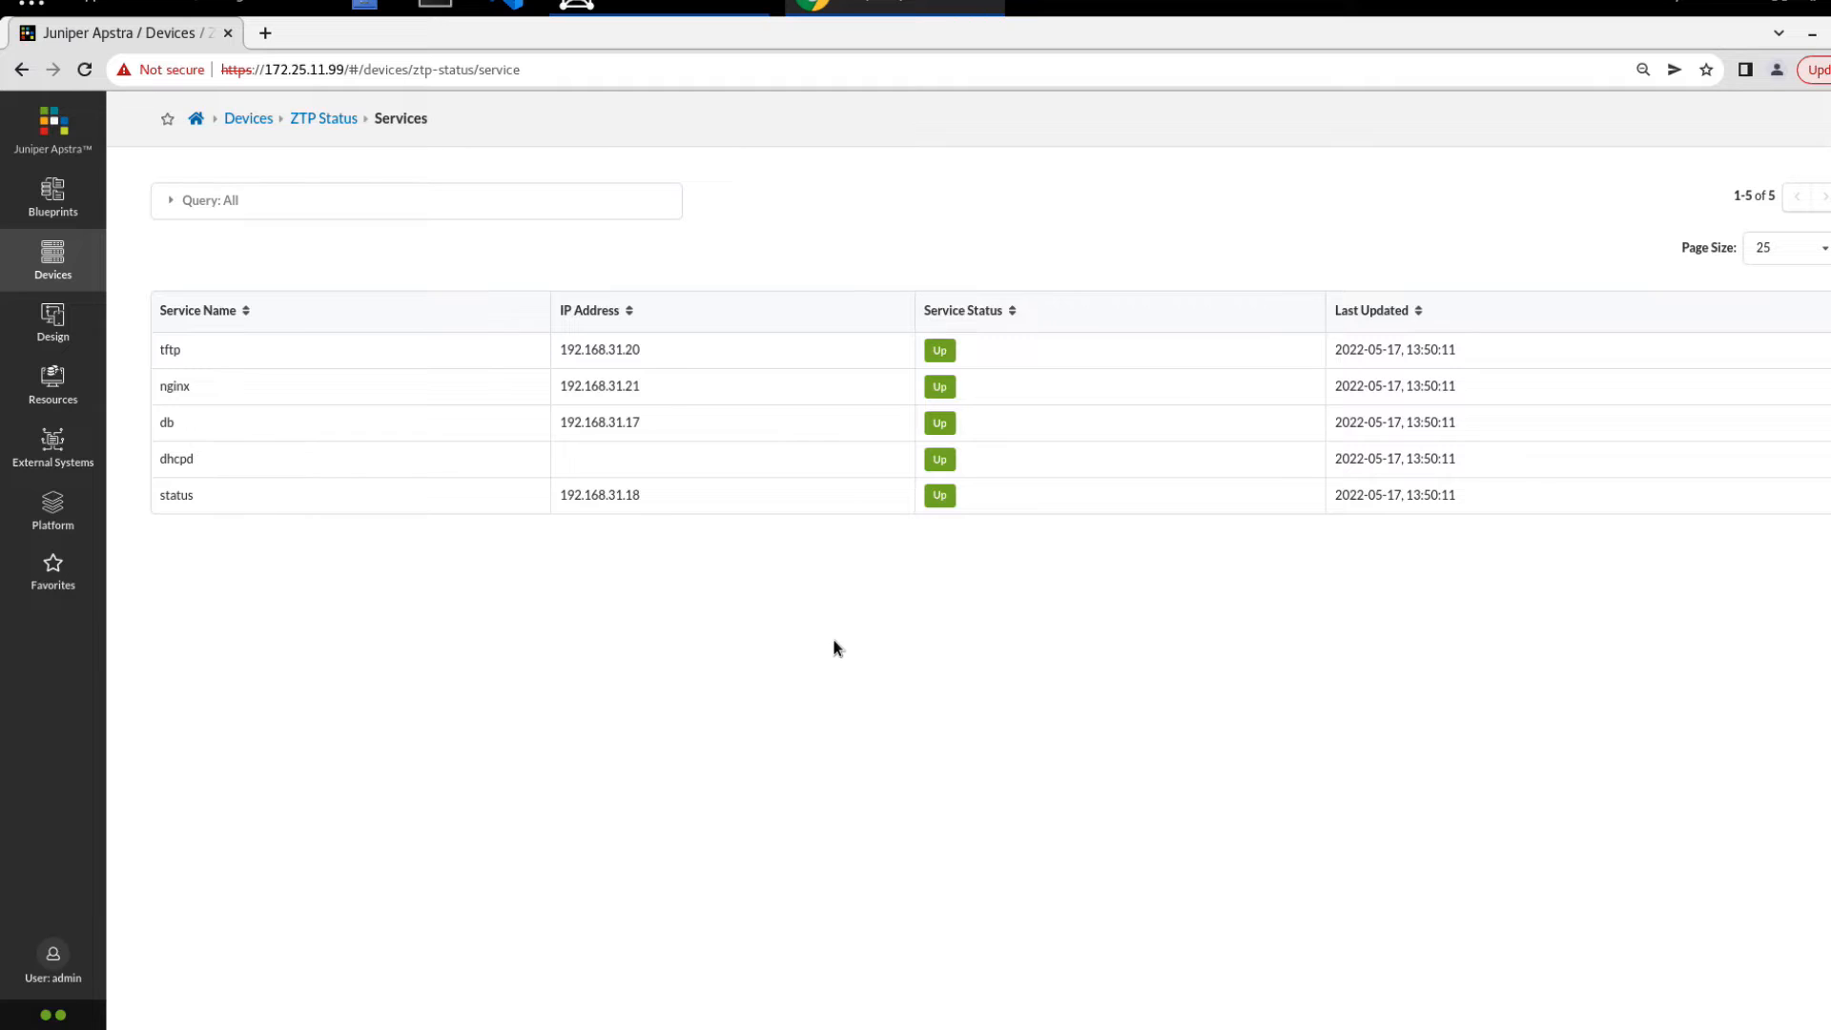
pyautogui.moveTo(673, 369)
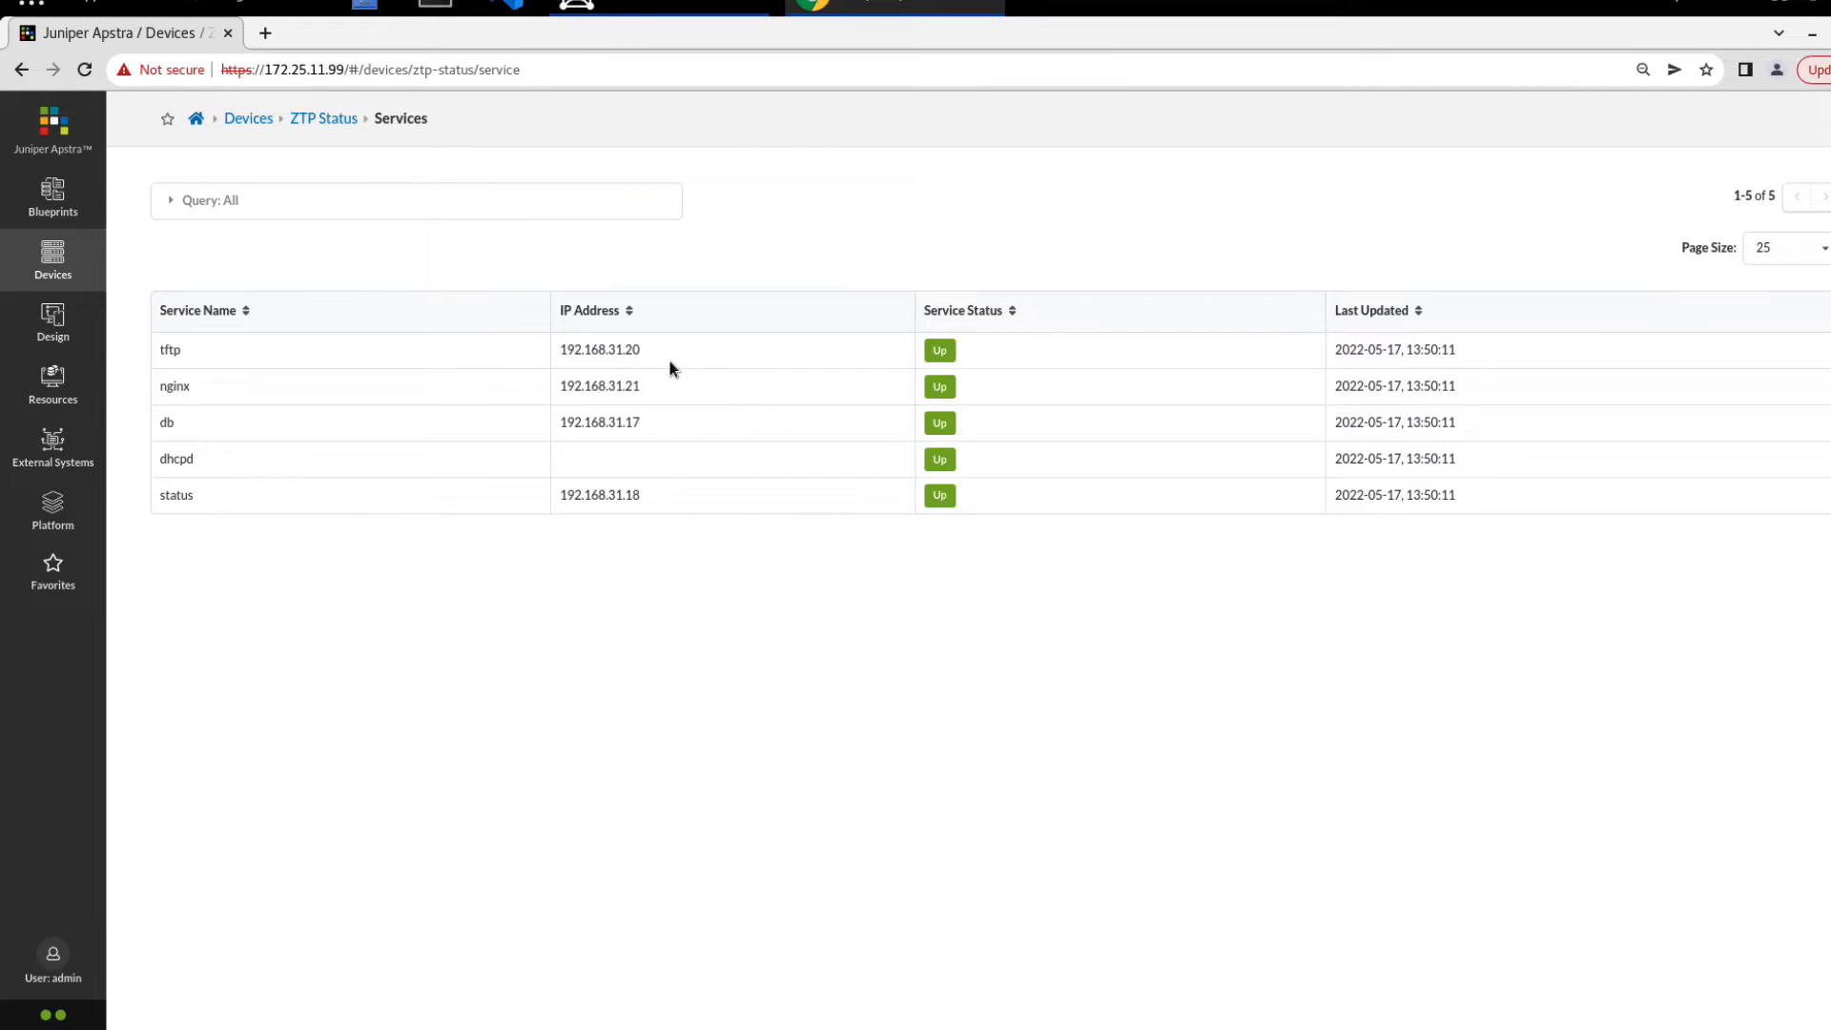
pyautogui.moveTo(1018, 355)
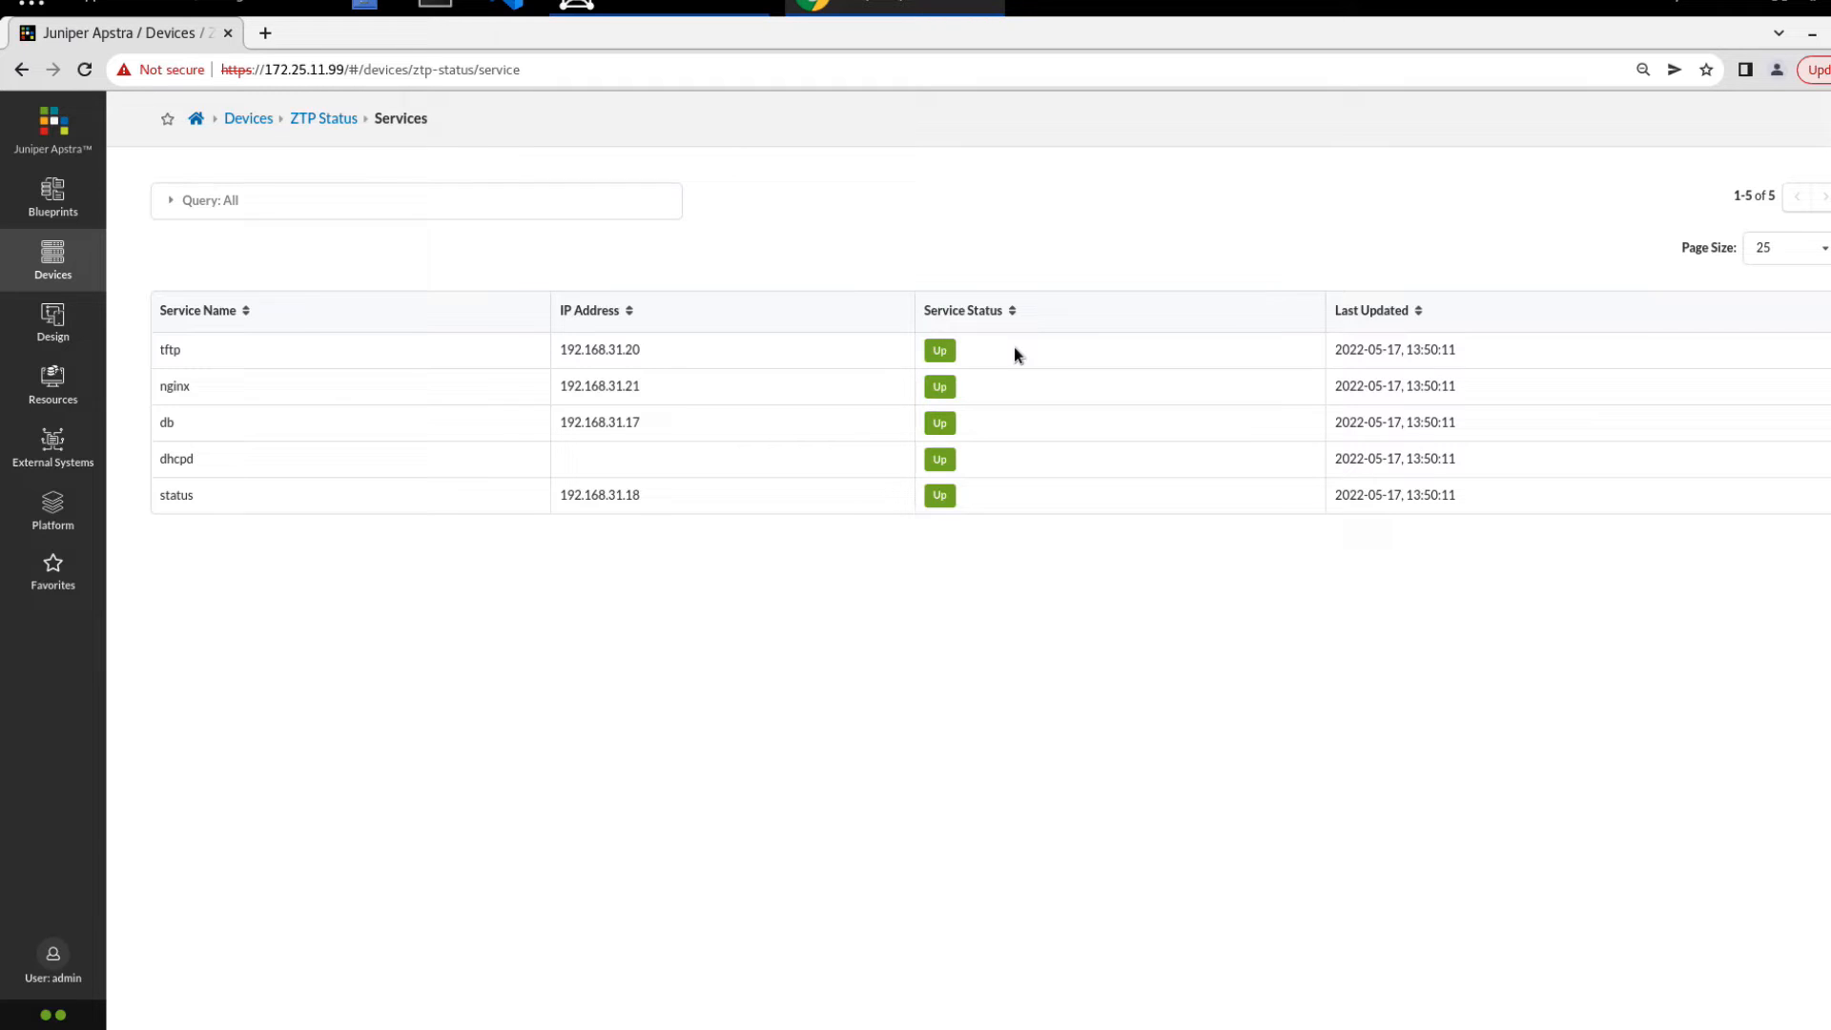
pyautogui.moveTo(165, 406)
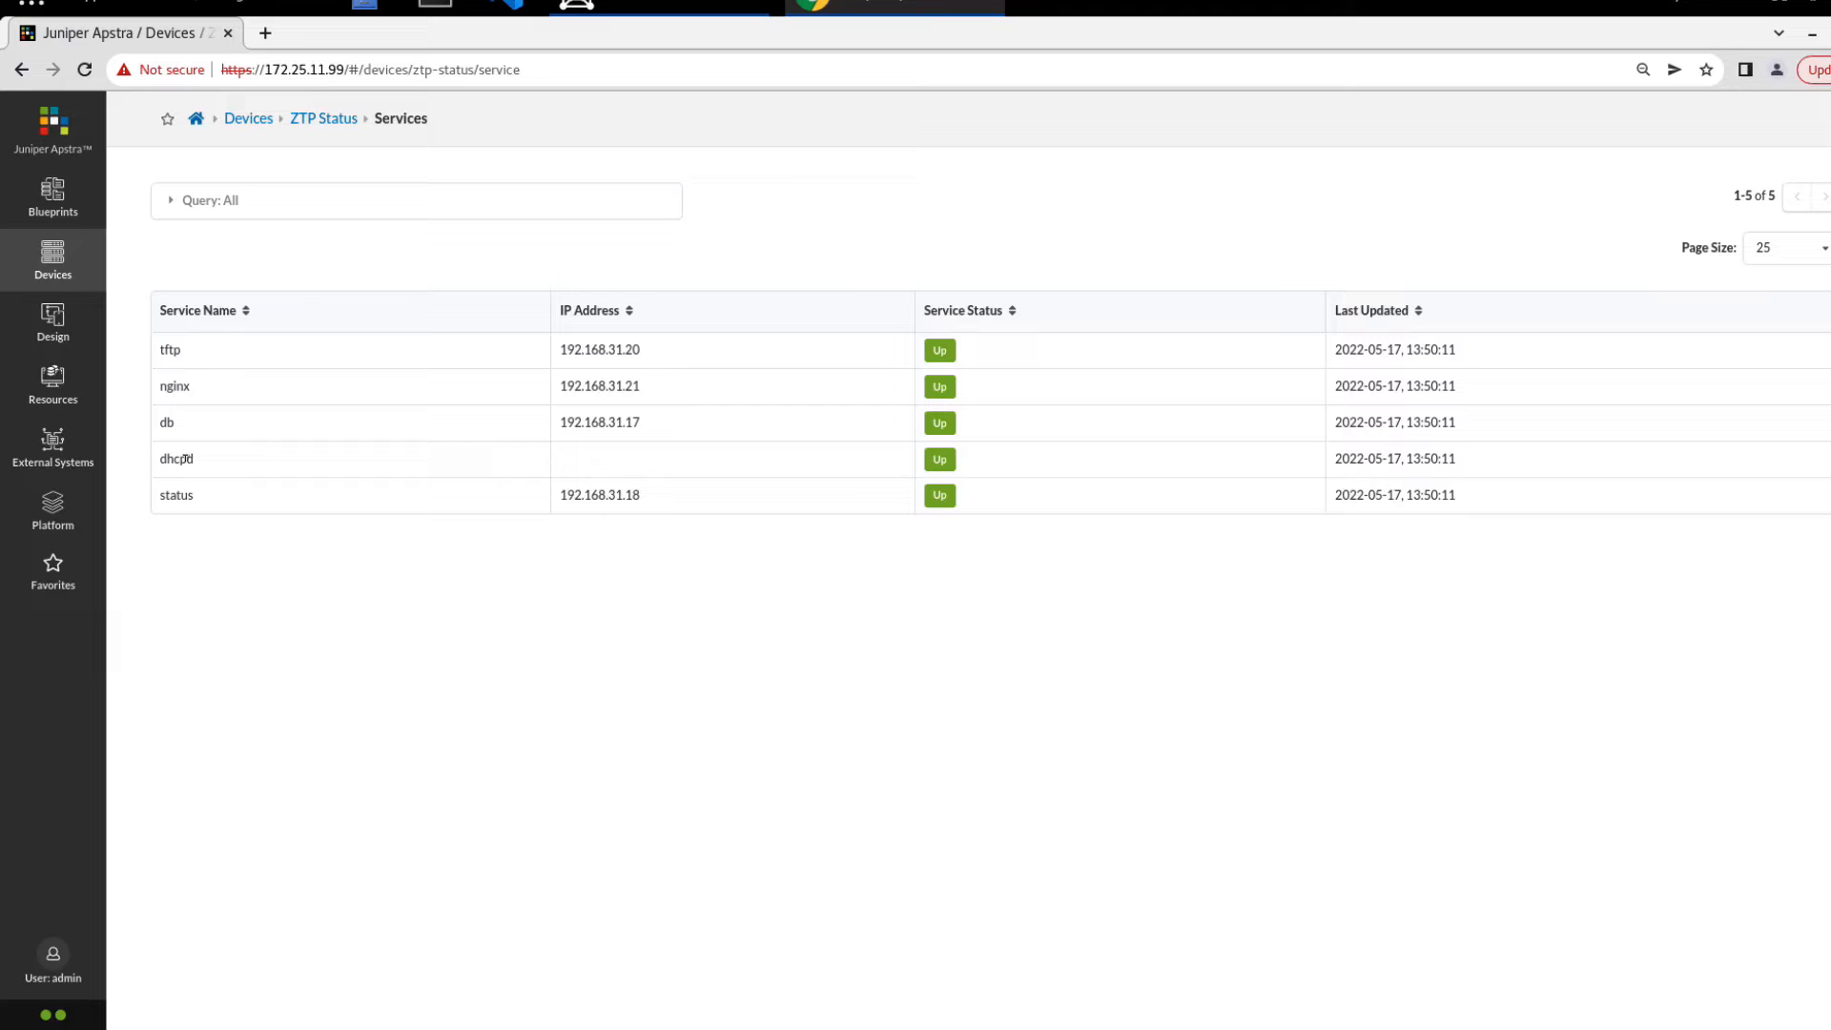
pyautogui.moveTo(169, 521)
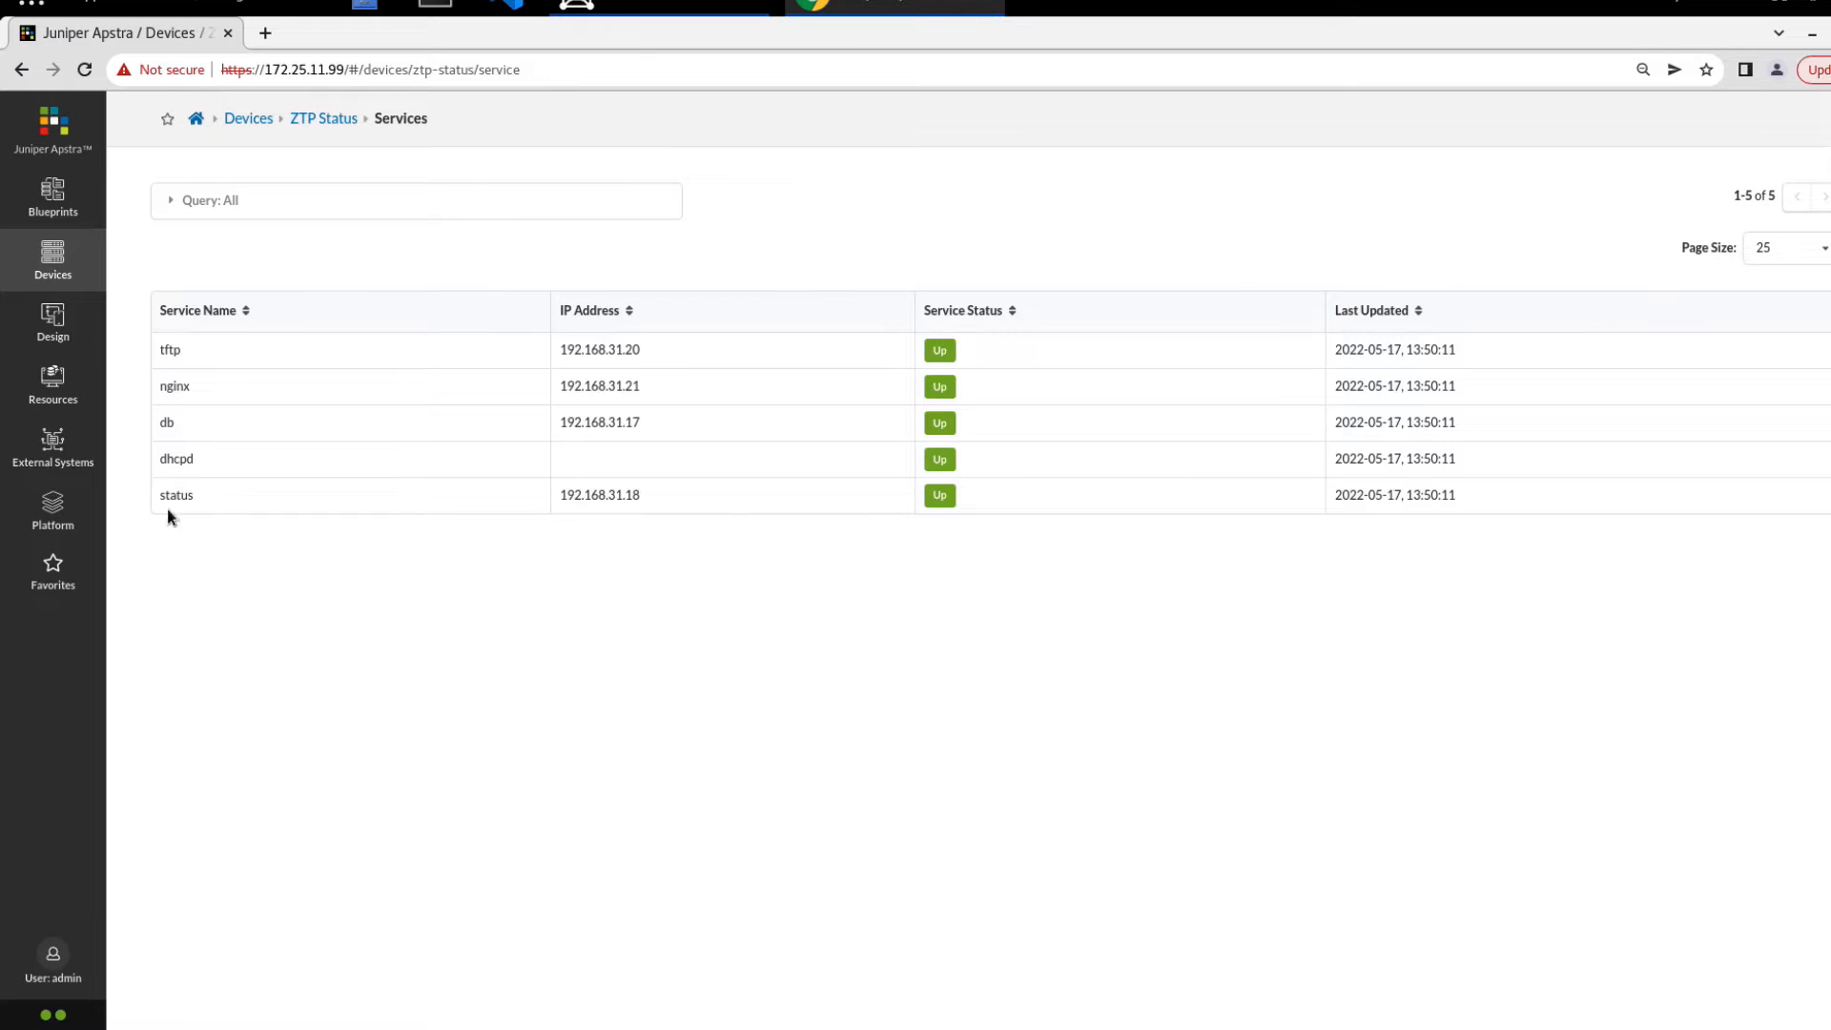
pyautogui.moveTo(369, 383)
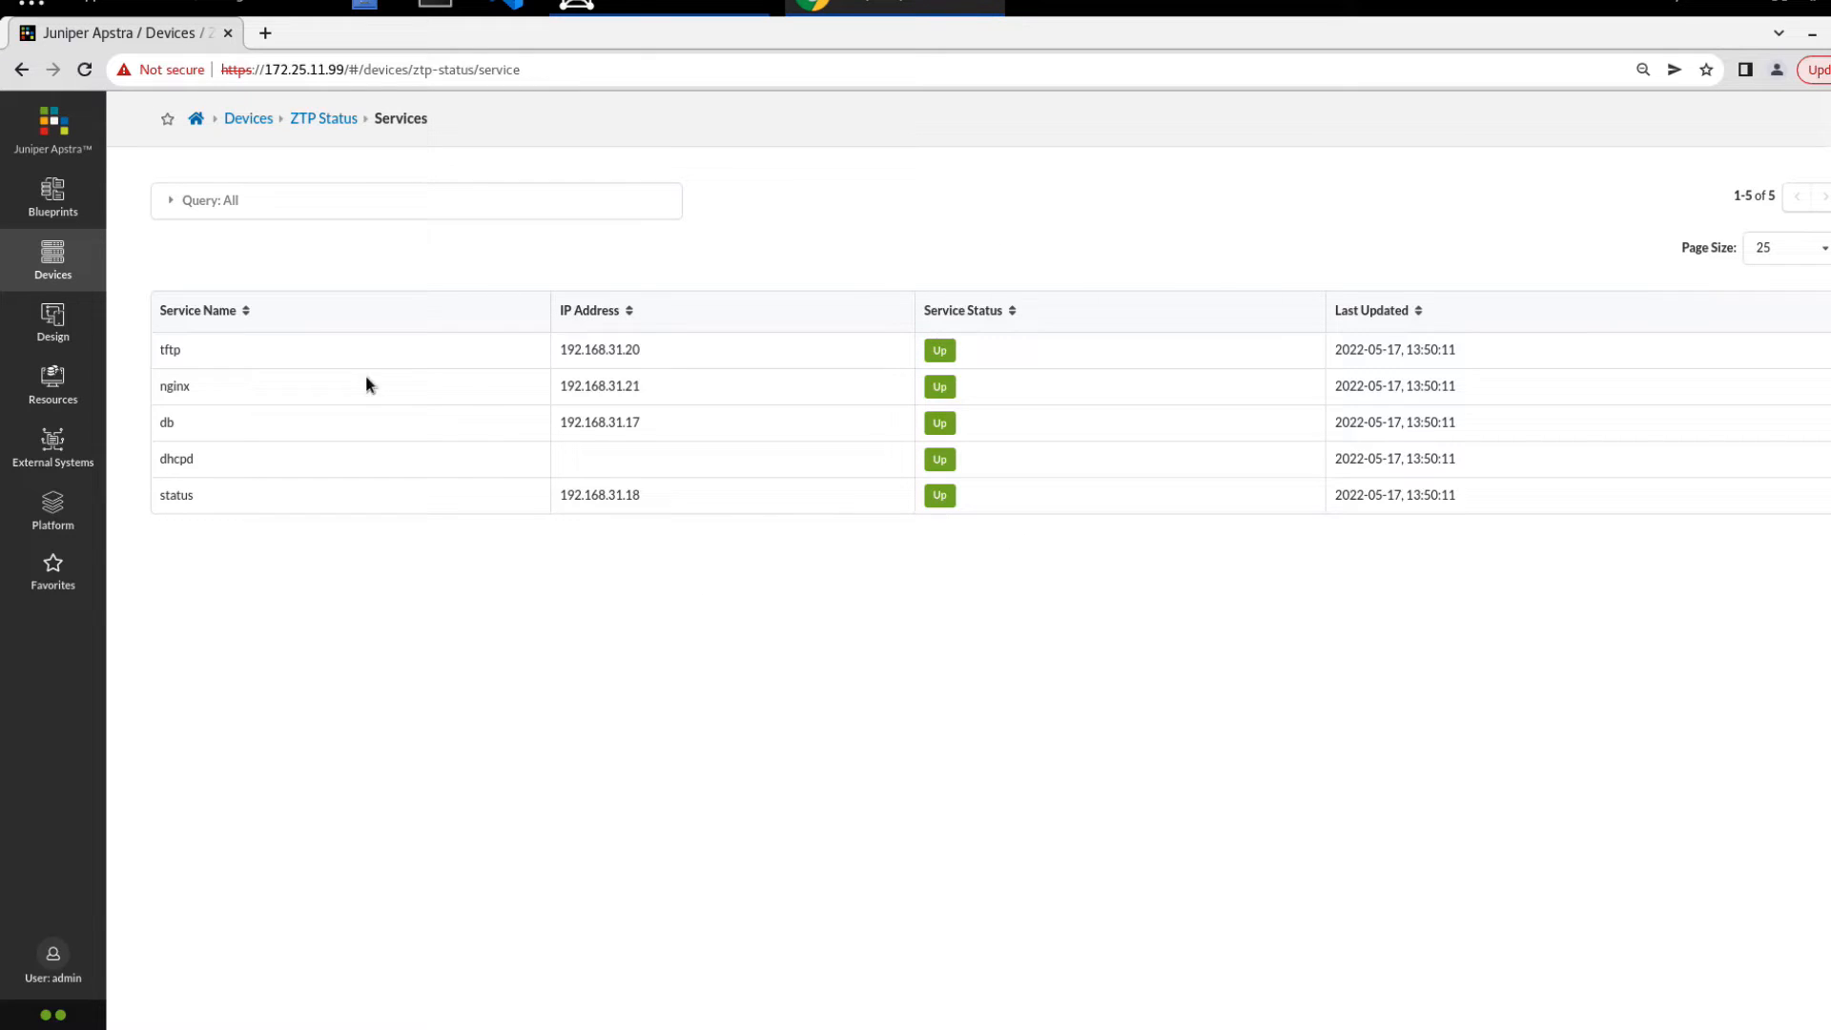
pyautogui.moveTo(1143, 770)
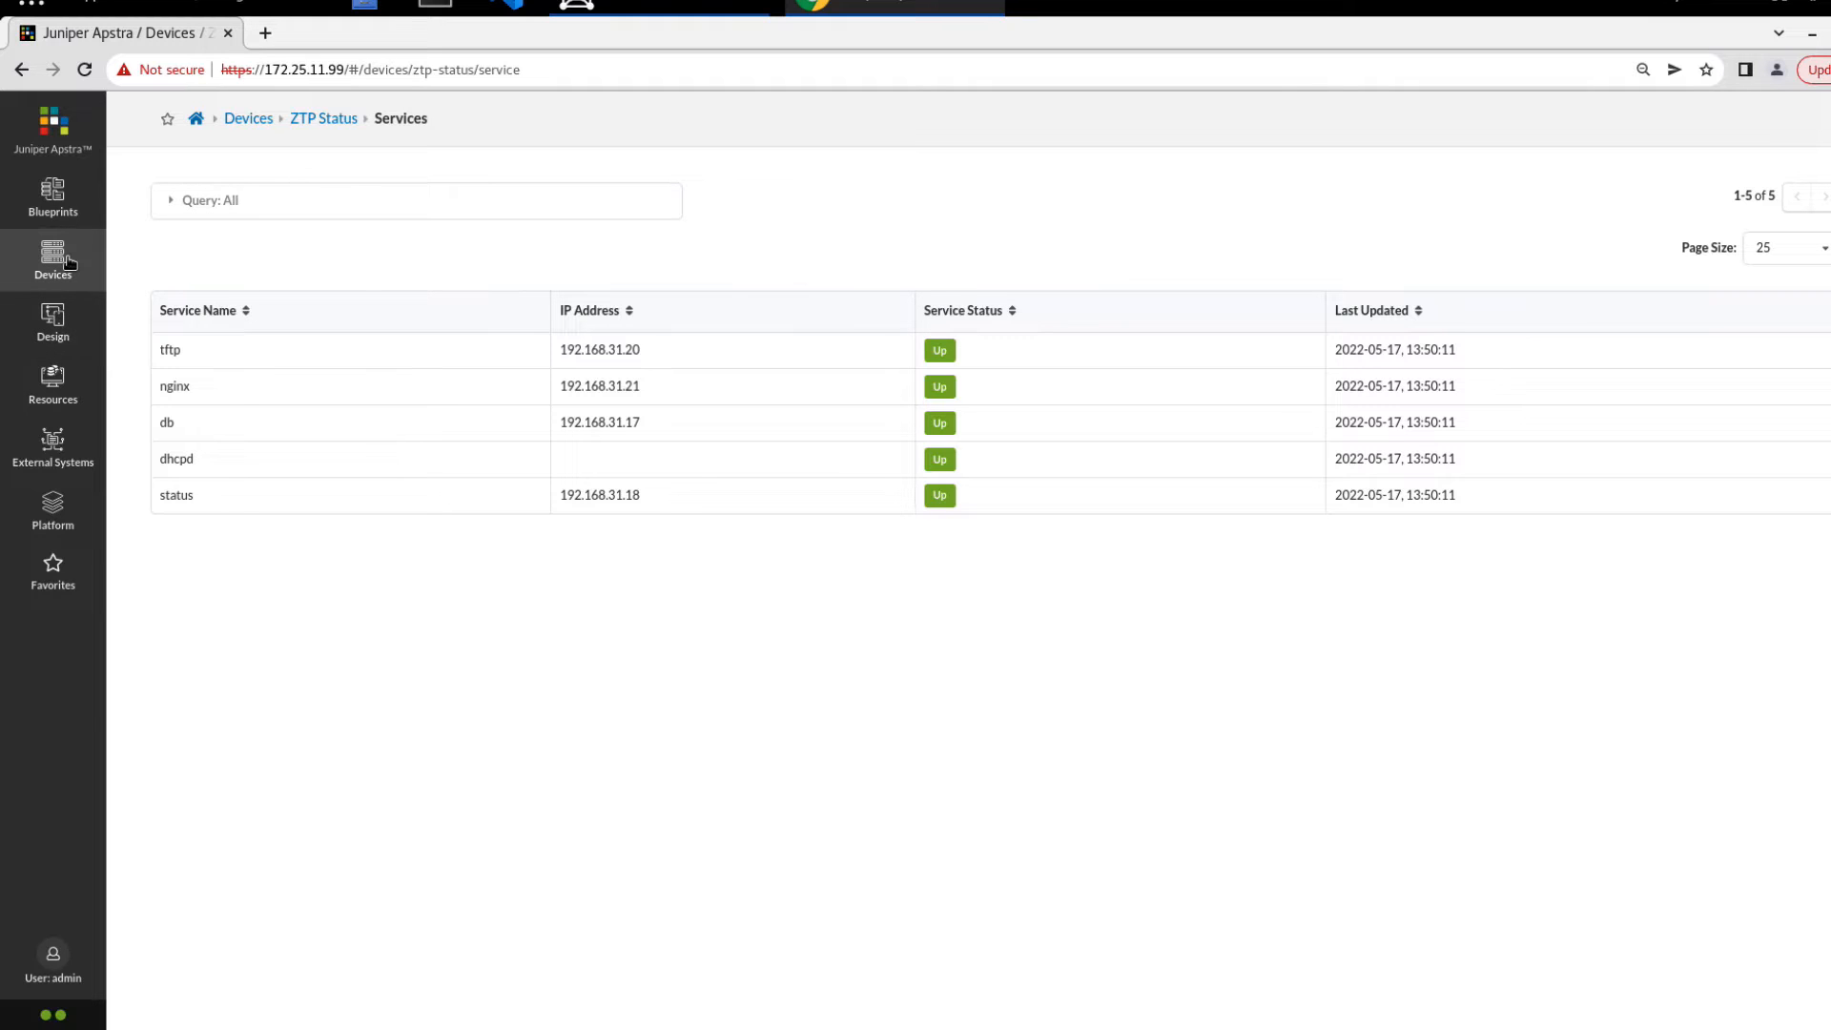
# Open Devices > ZTP Status > Devices to watch device 172.25.11.6 provisioning
pyautogui.click(53, 260)
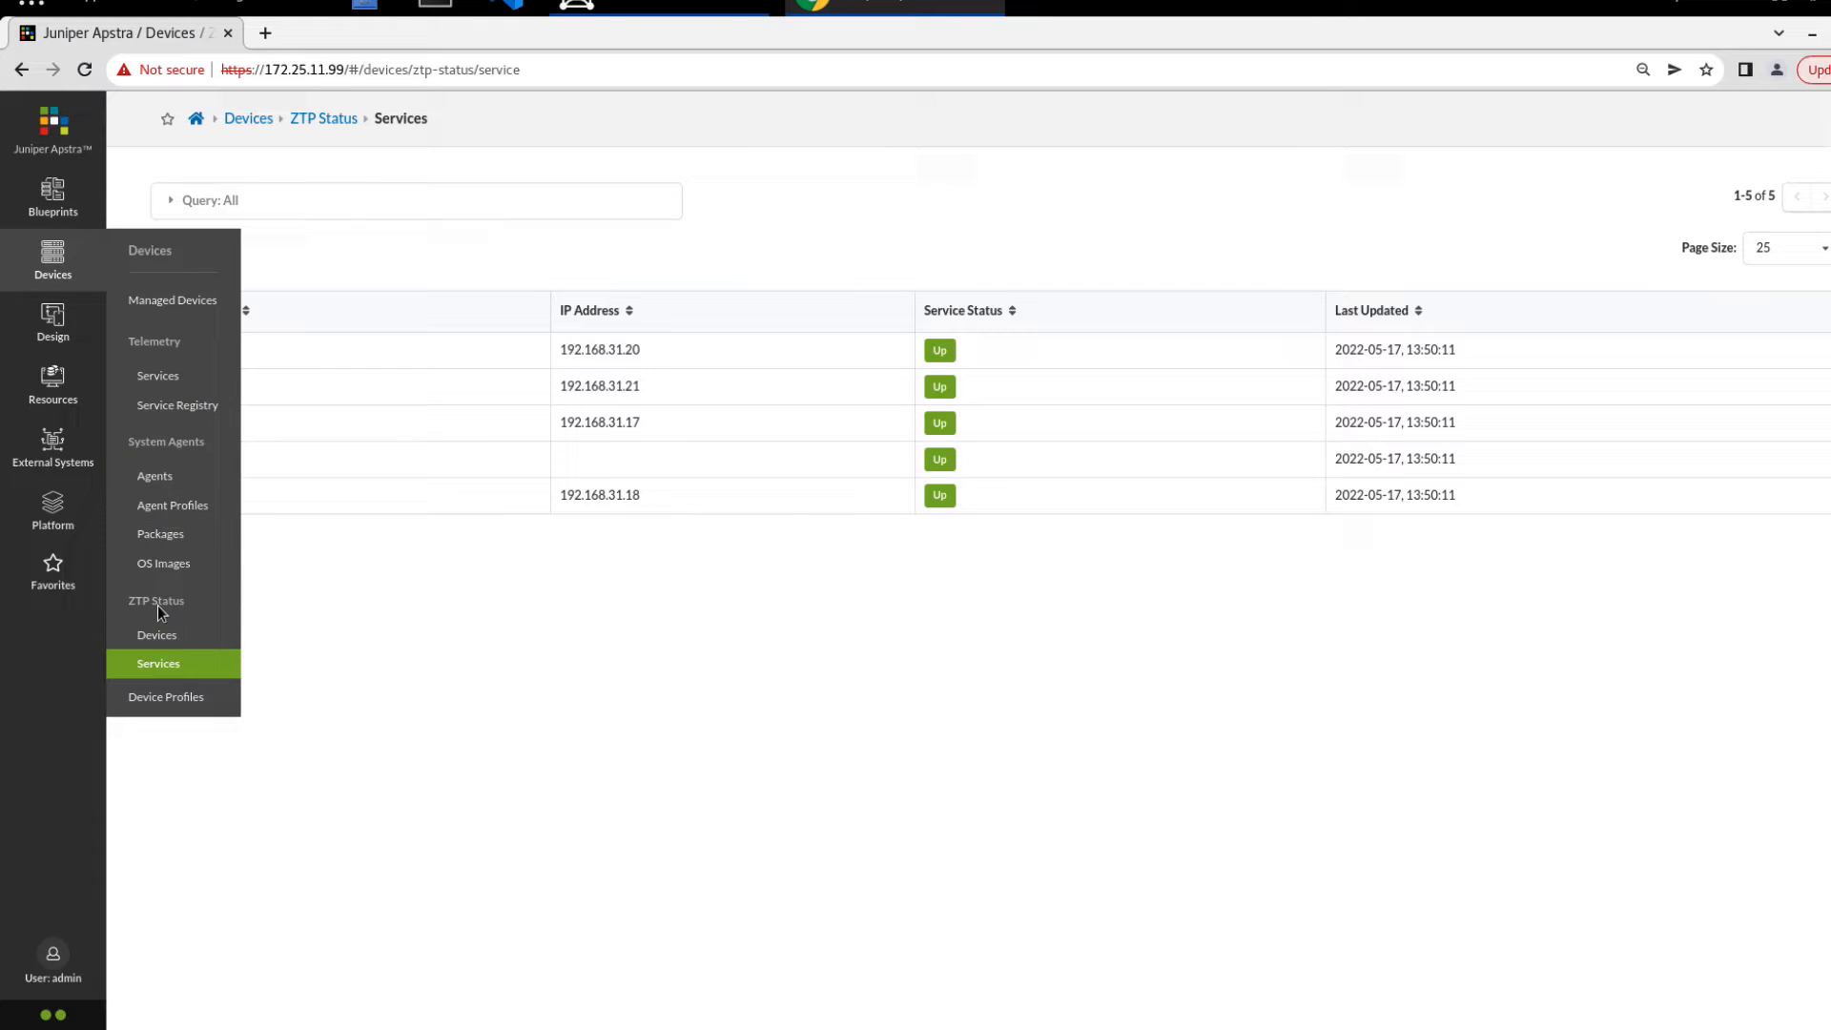
pyautogui.click(156, 634)
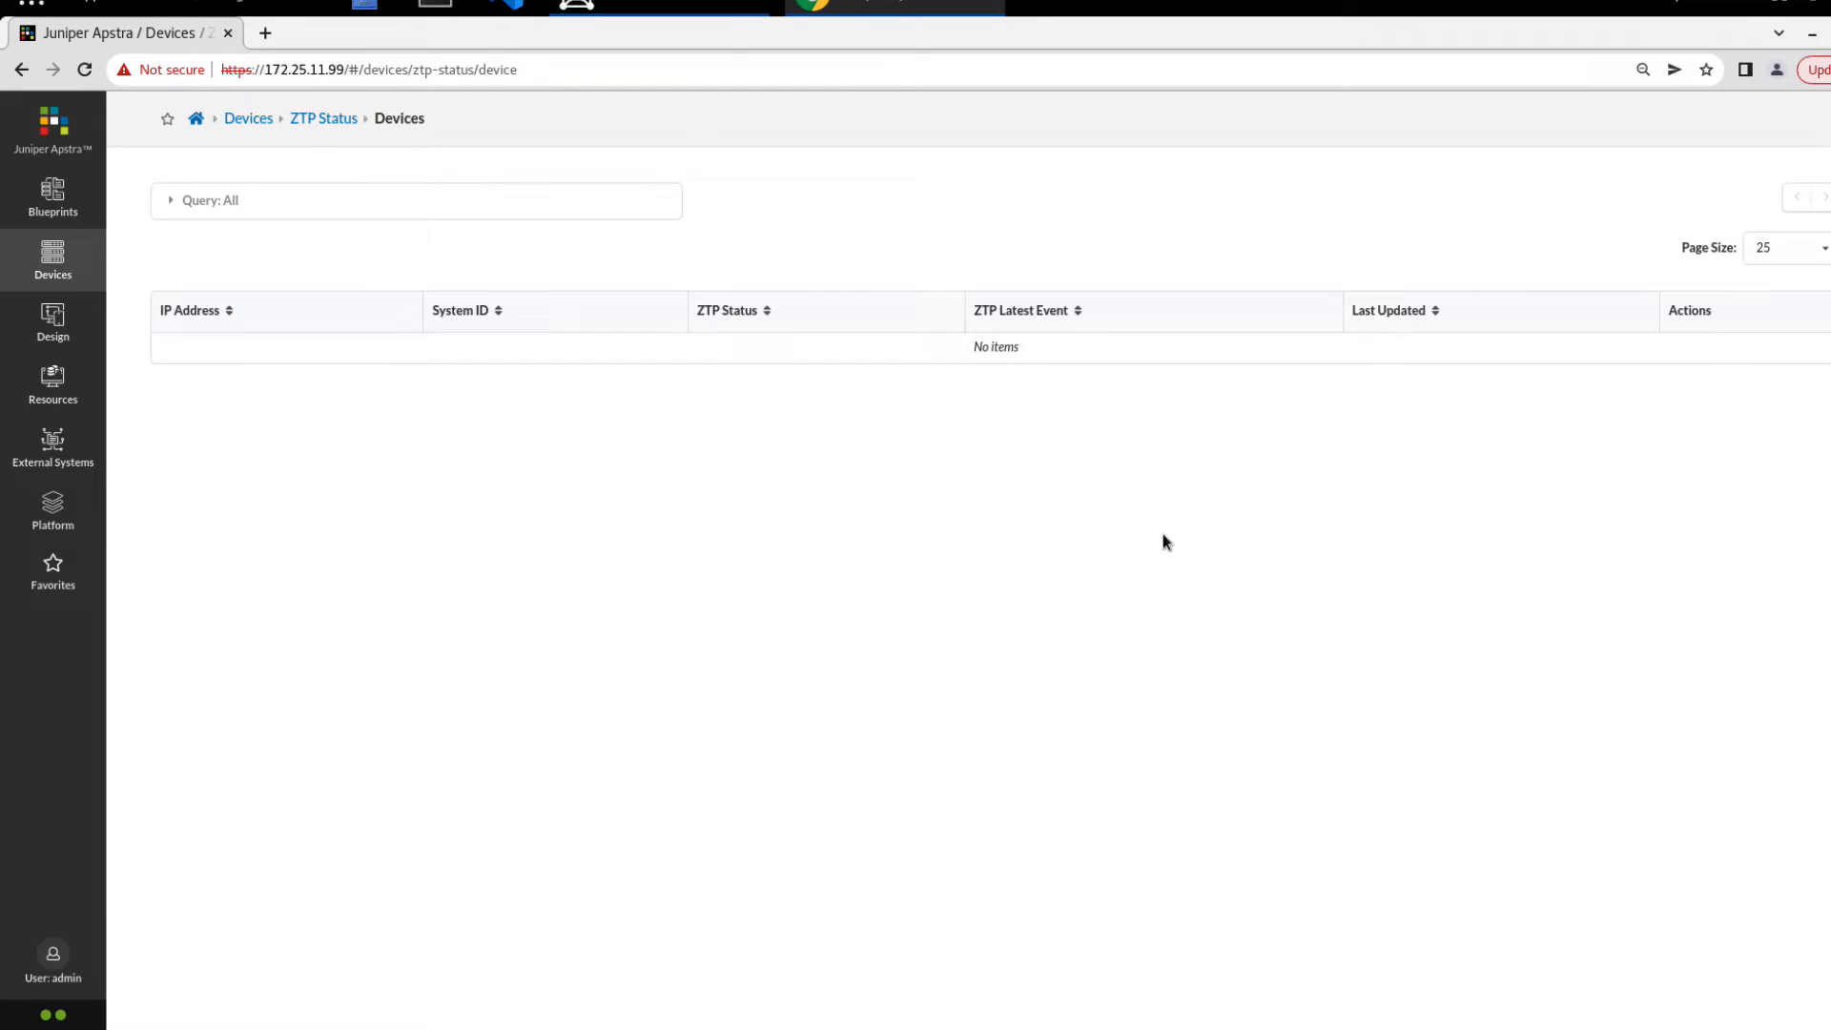
pyautogui.moveTo(929, 522)
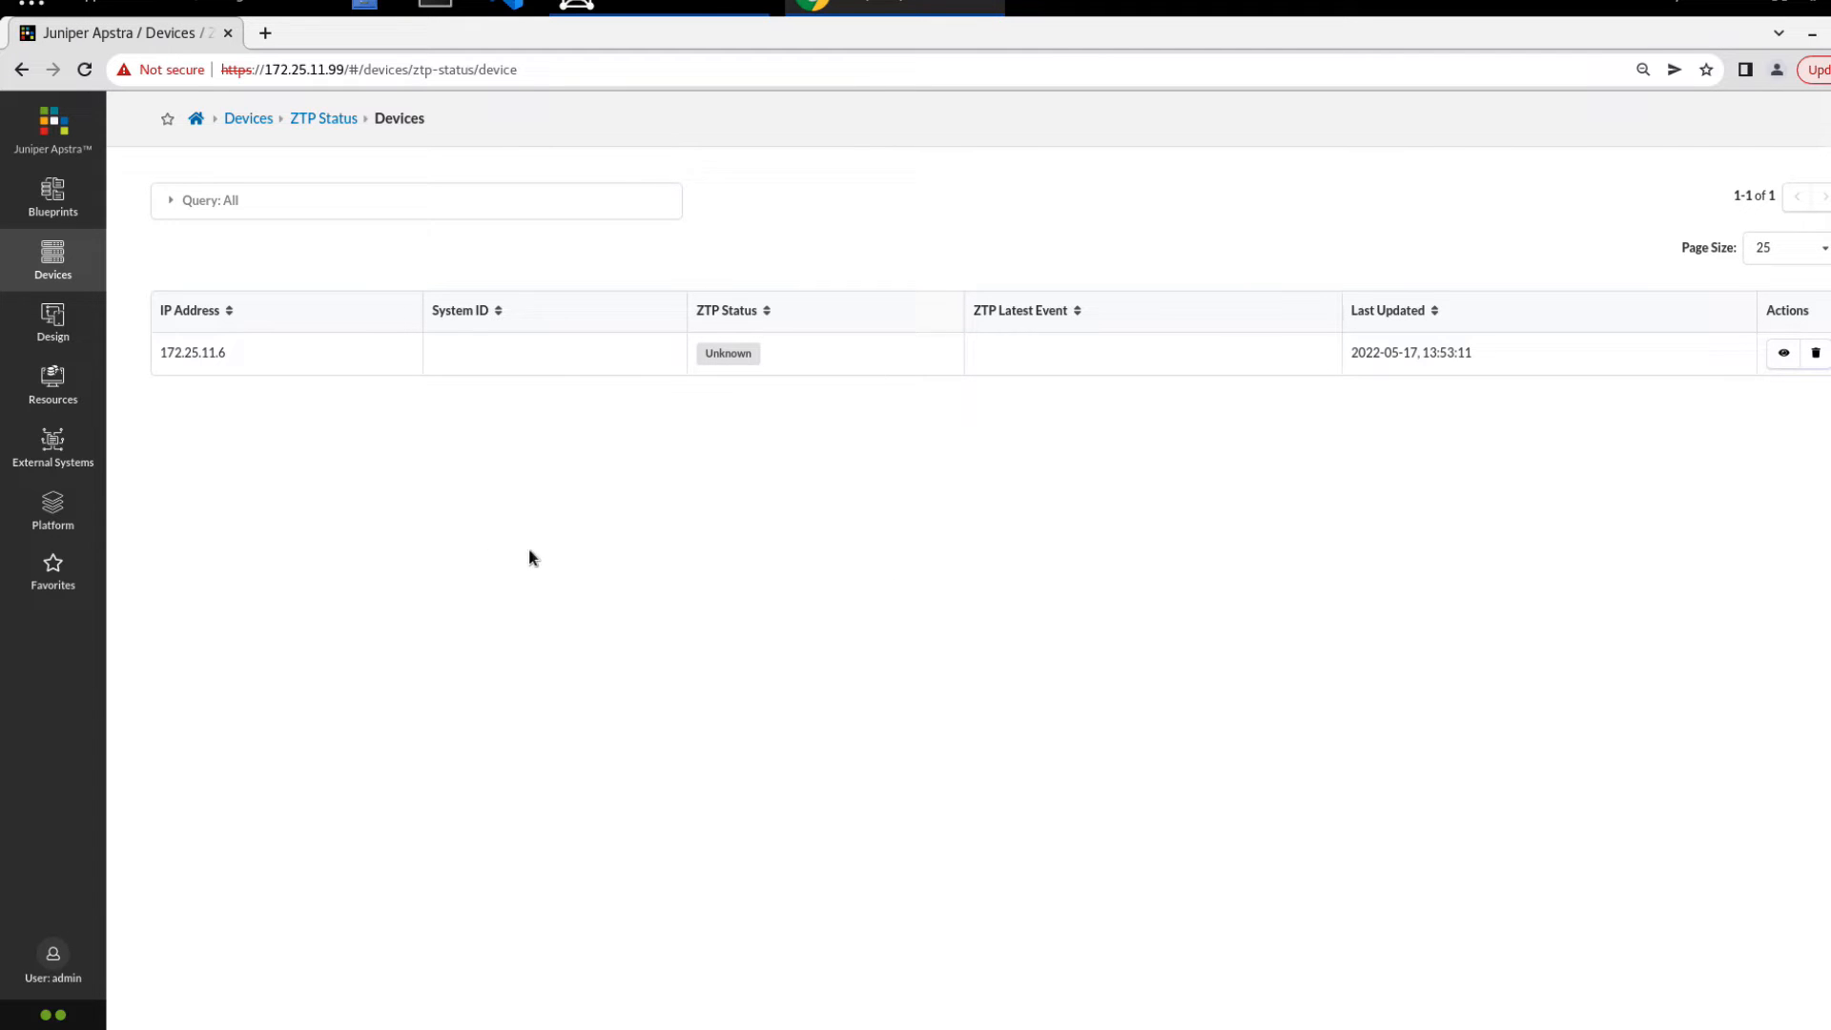
pyautogui.moveTo(694, 448)
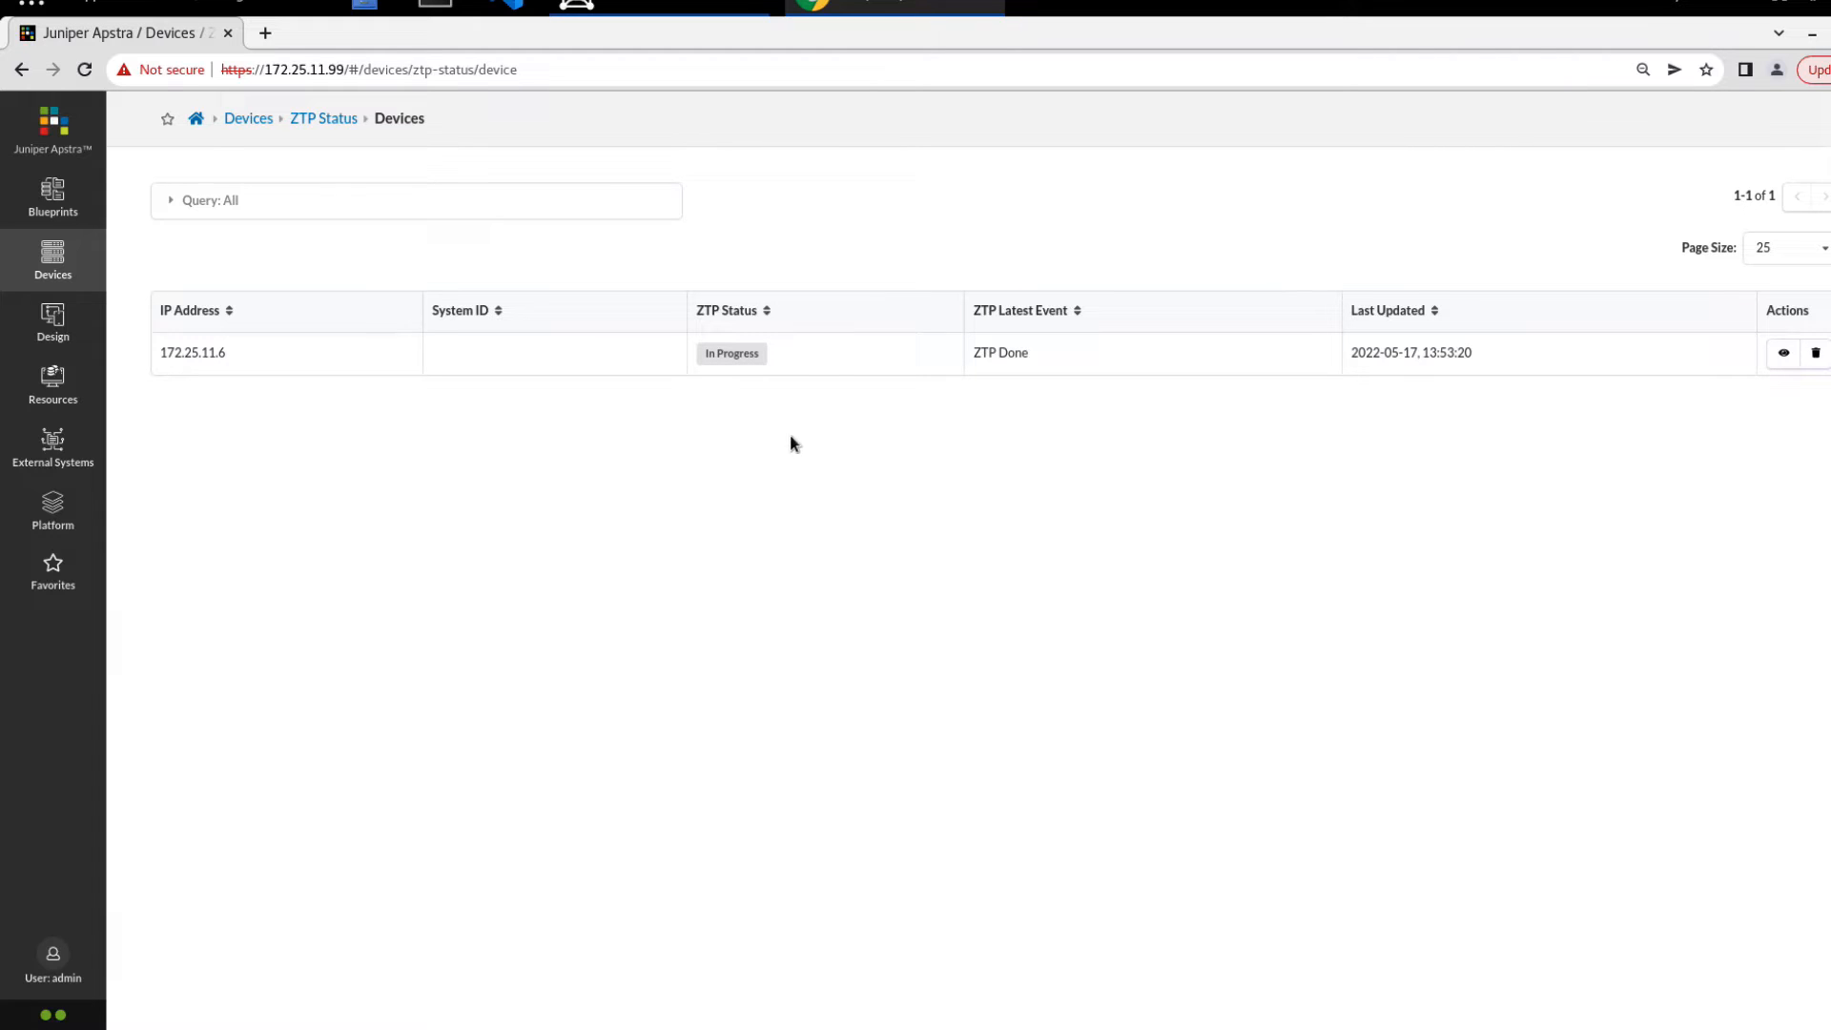
pyautogui.moveTo(729, 371)
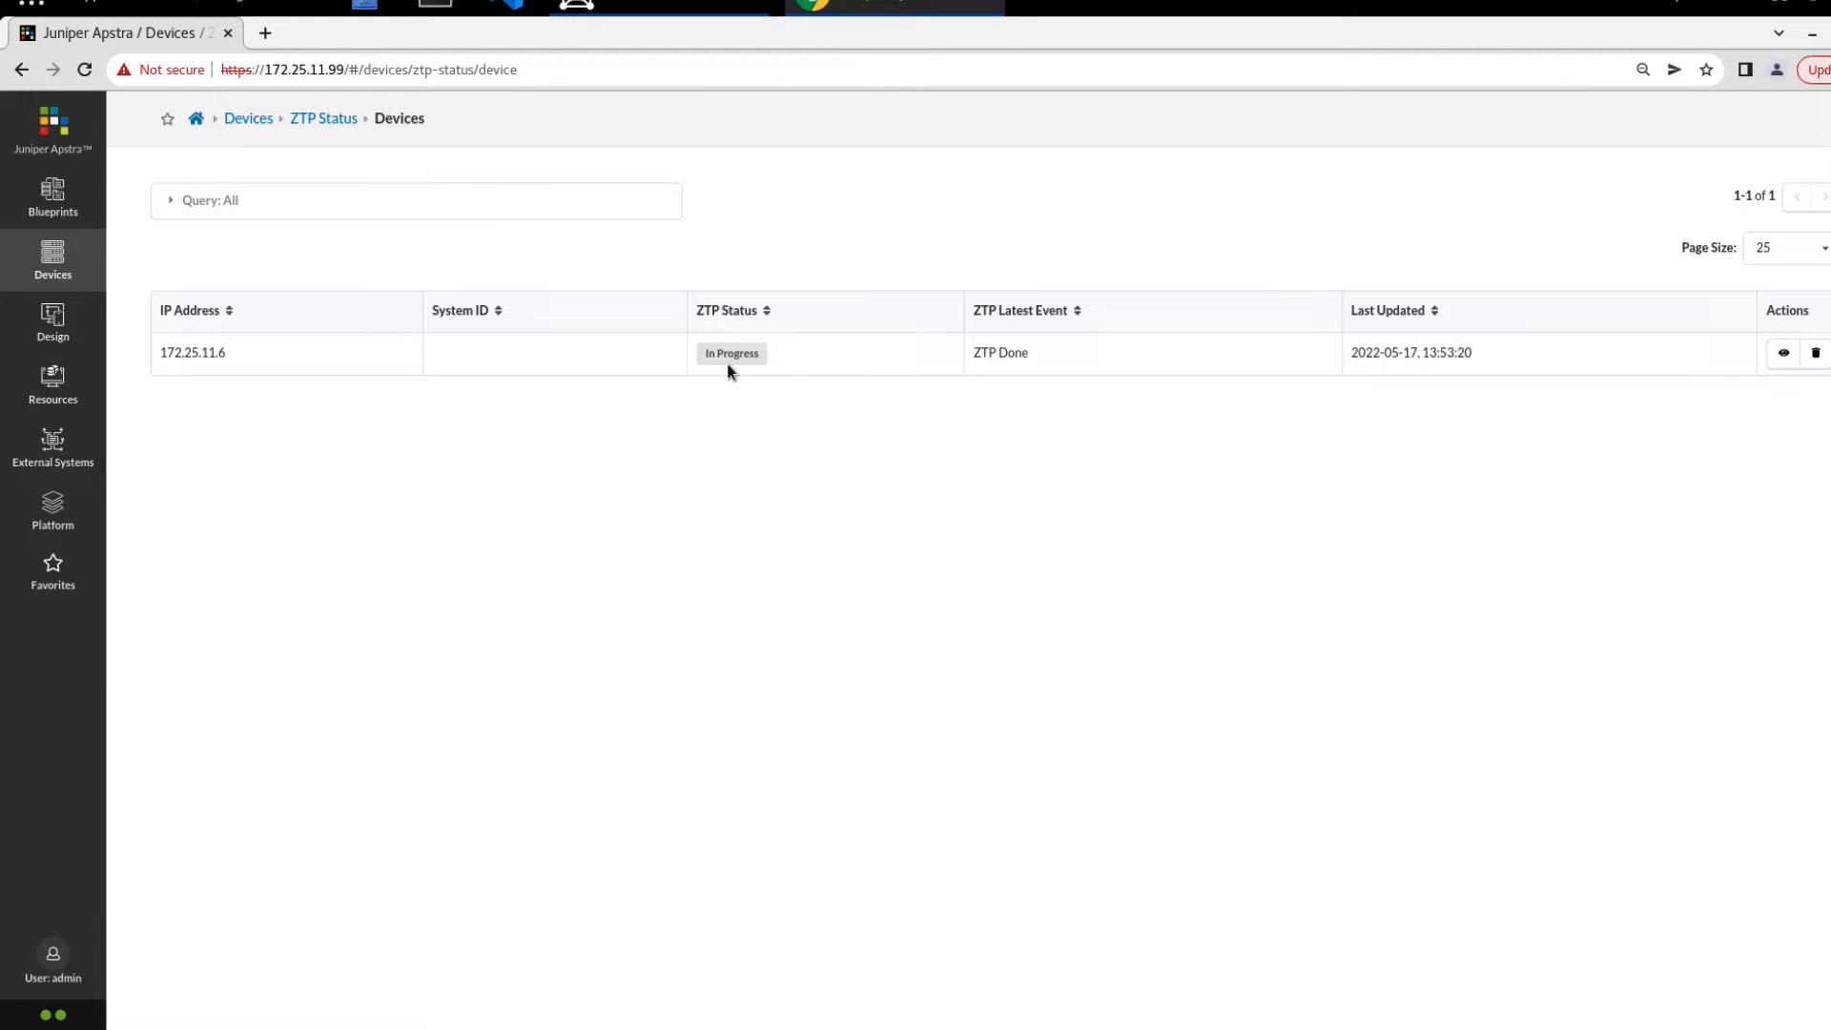
pyautogui.moveTo(163, 374)
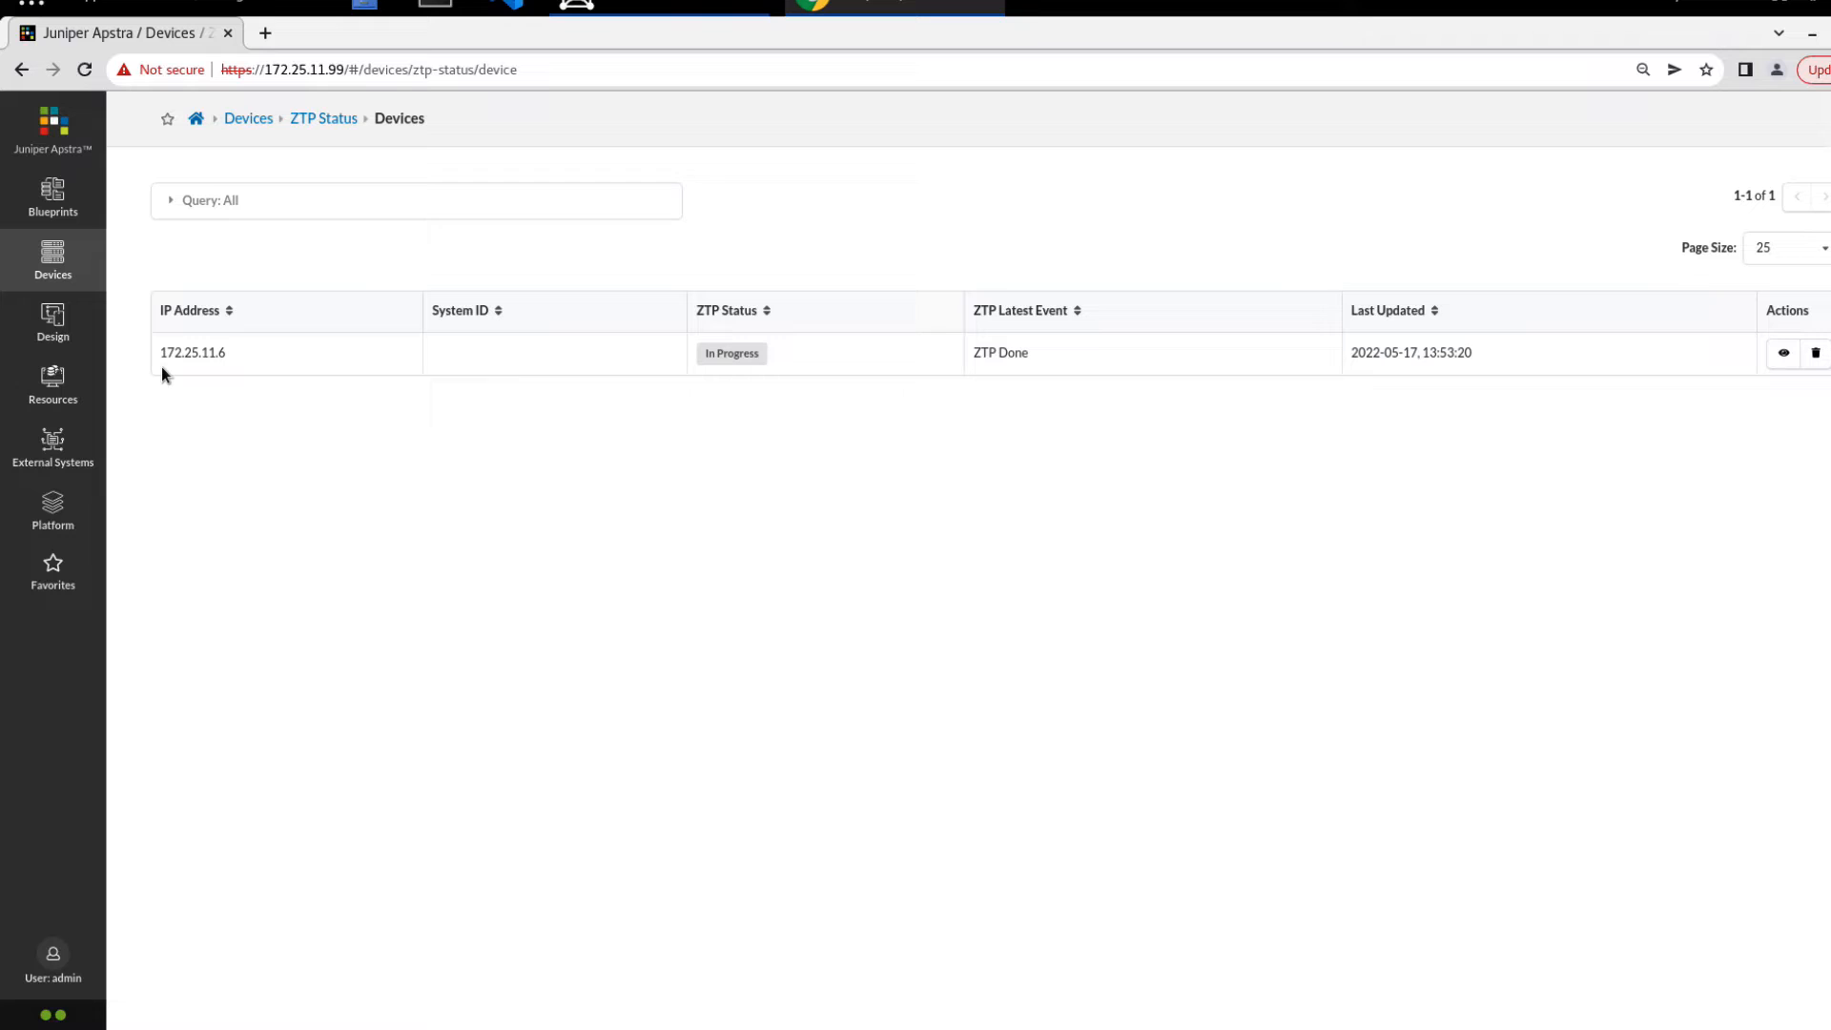
pyautogui.moveTo(1008, 346)
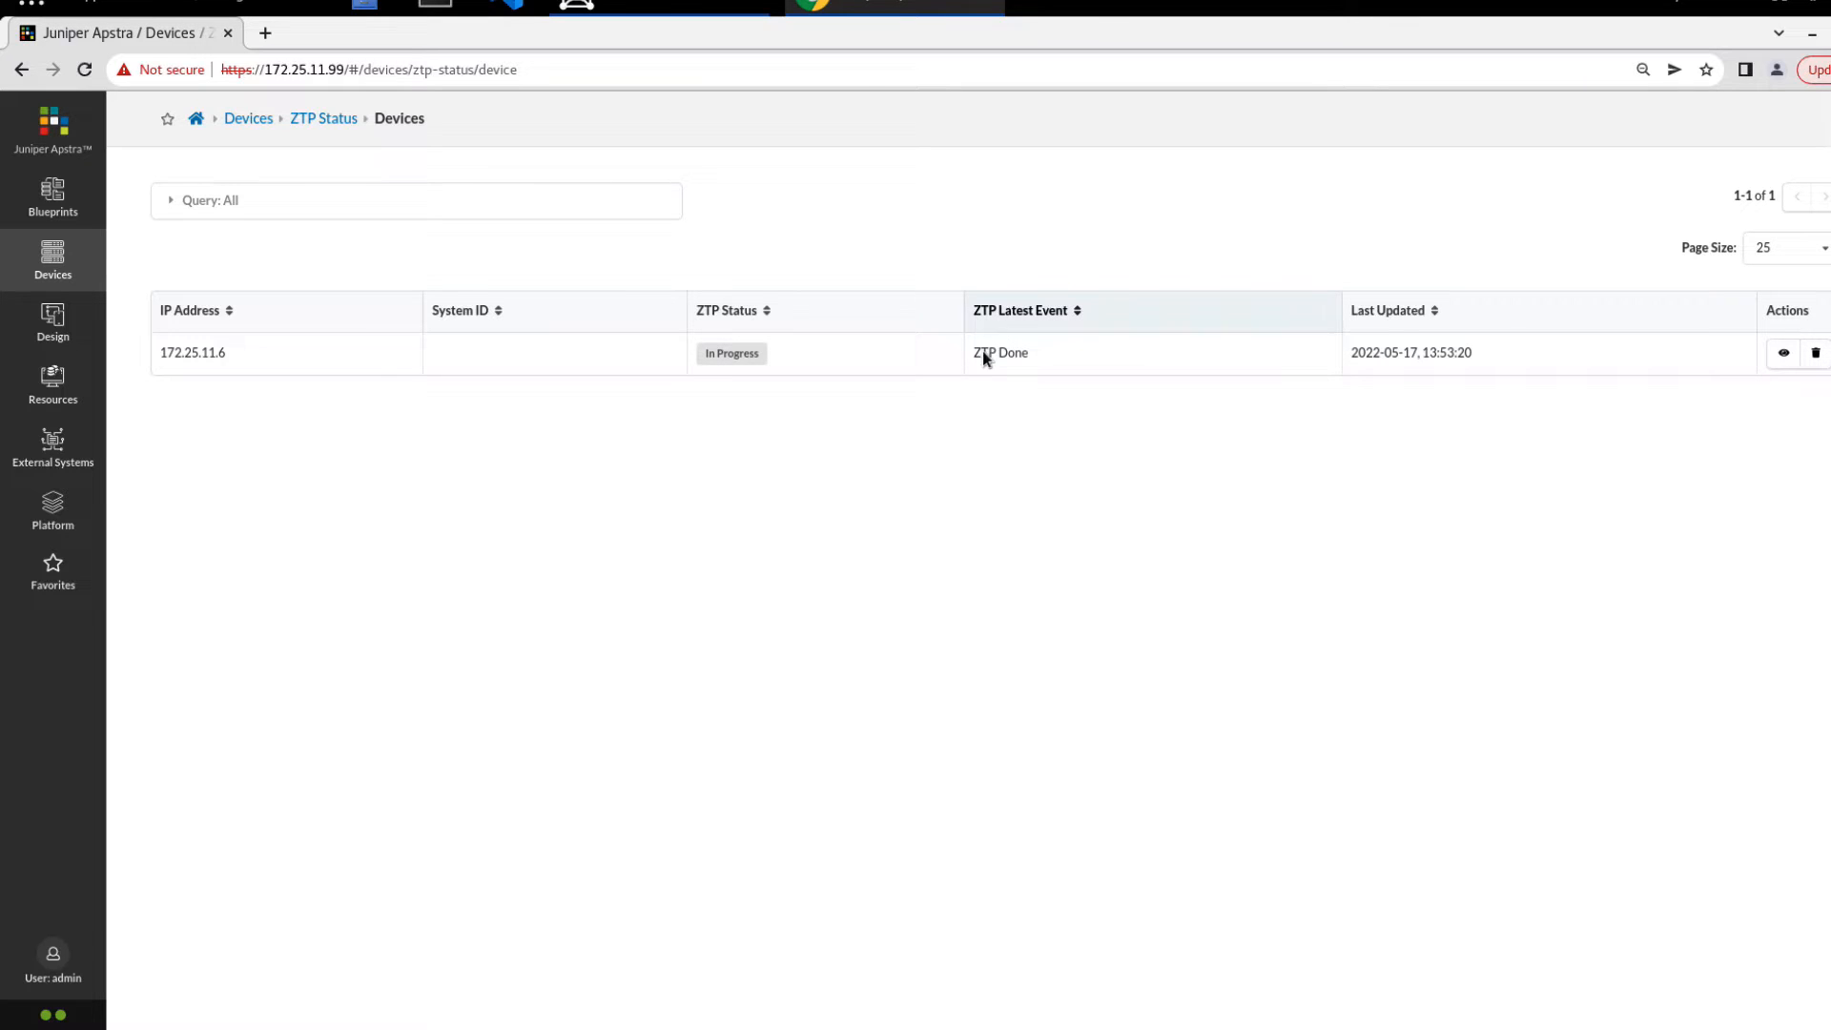
pyautogui.moveTo(1010, 386)
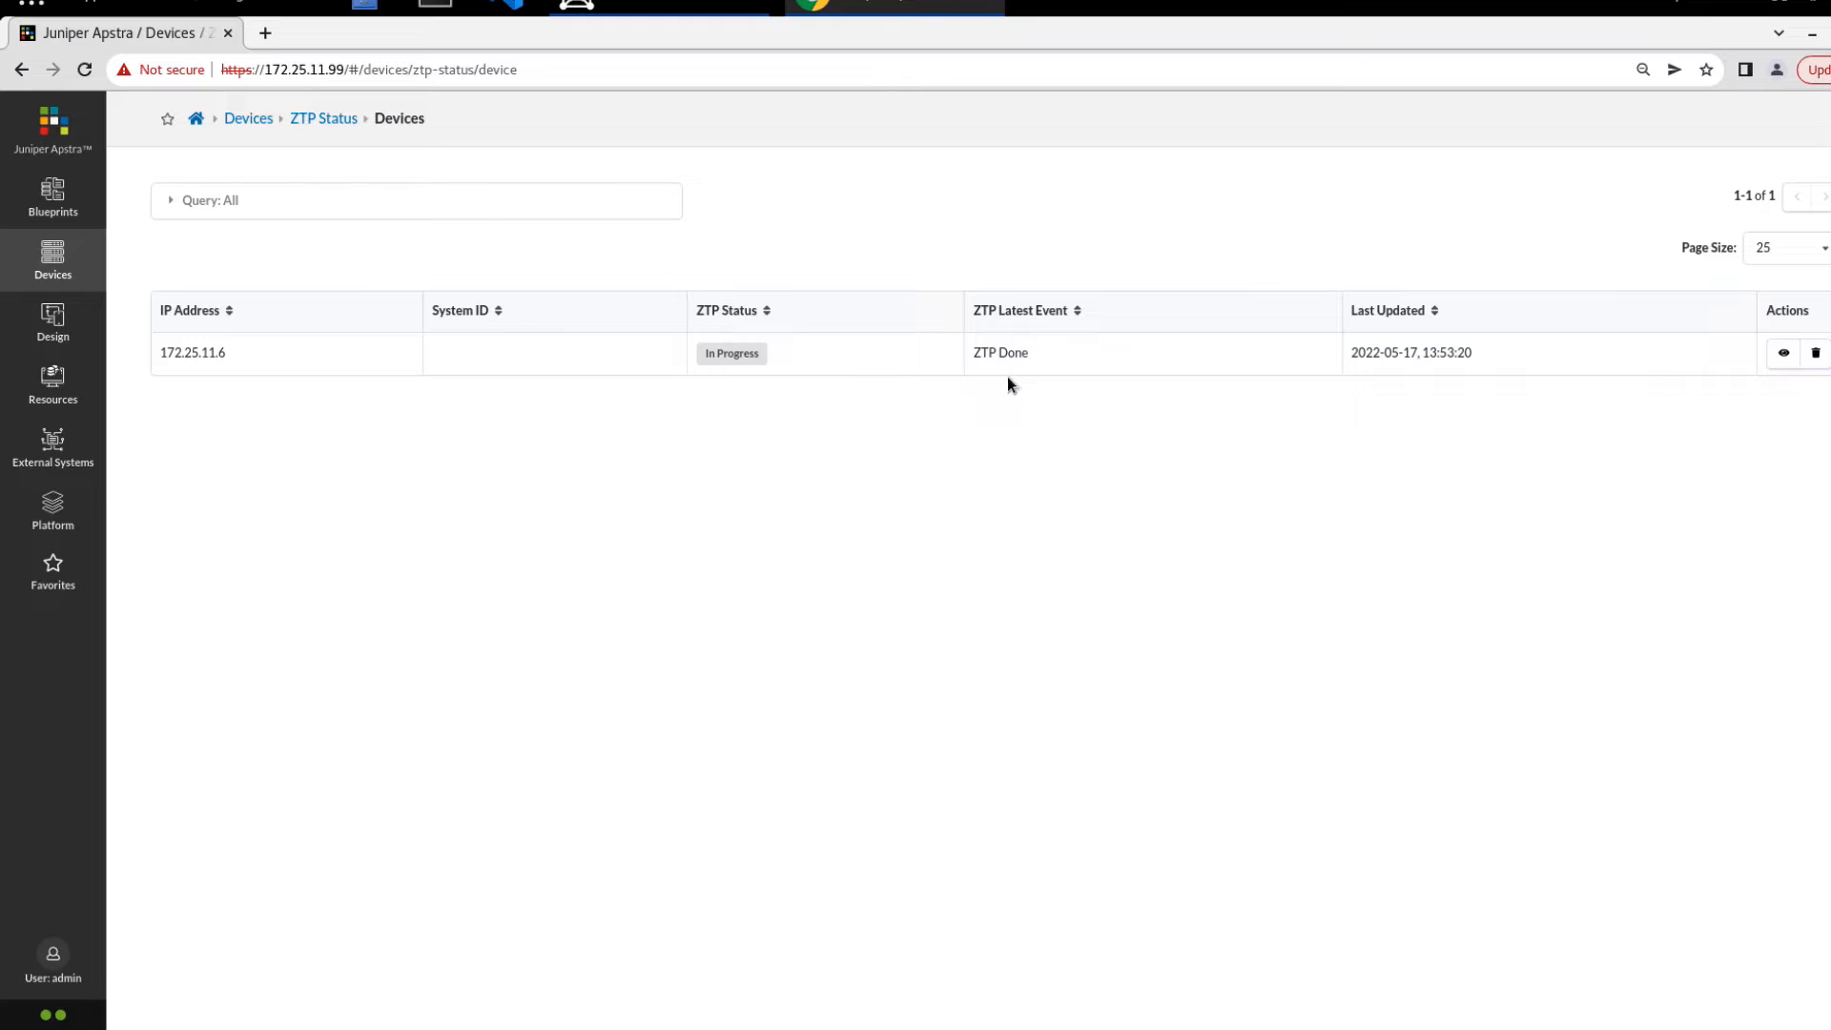
pyautogui.moveTo(979, 479)
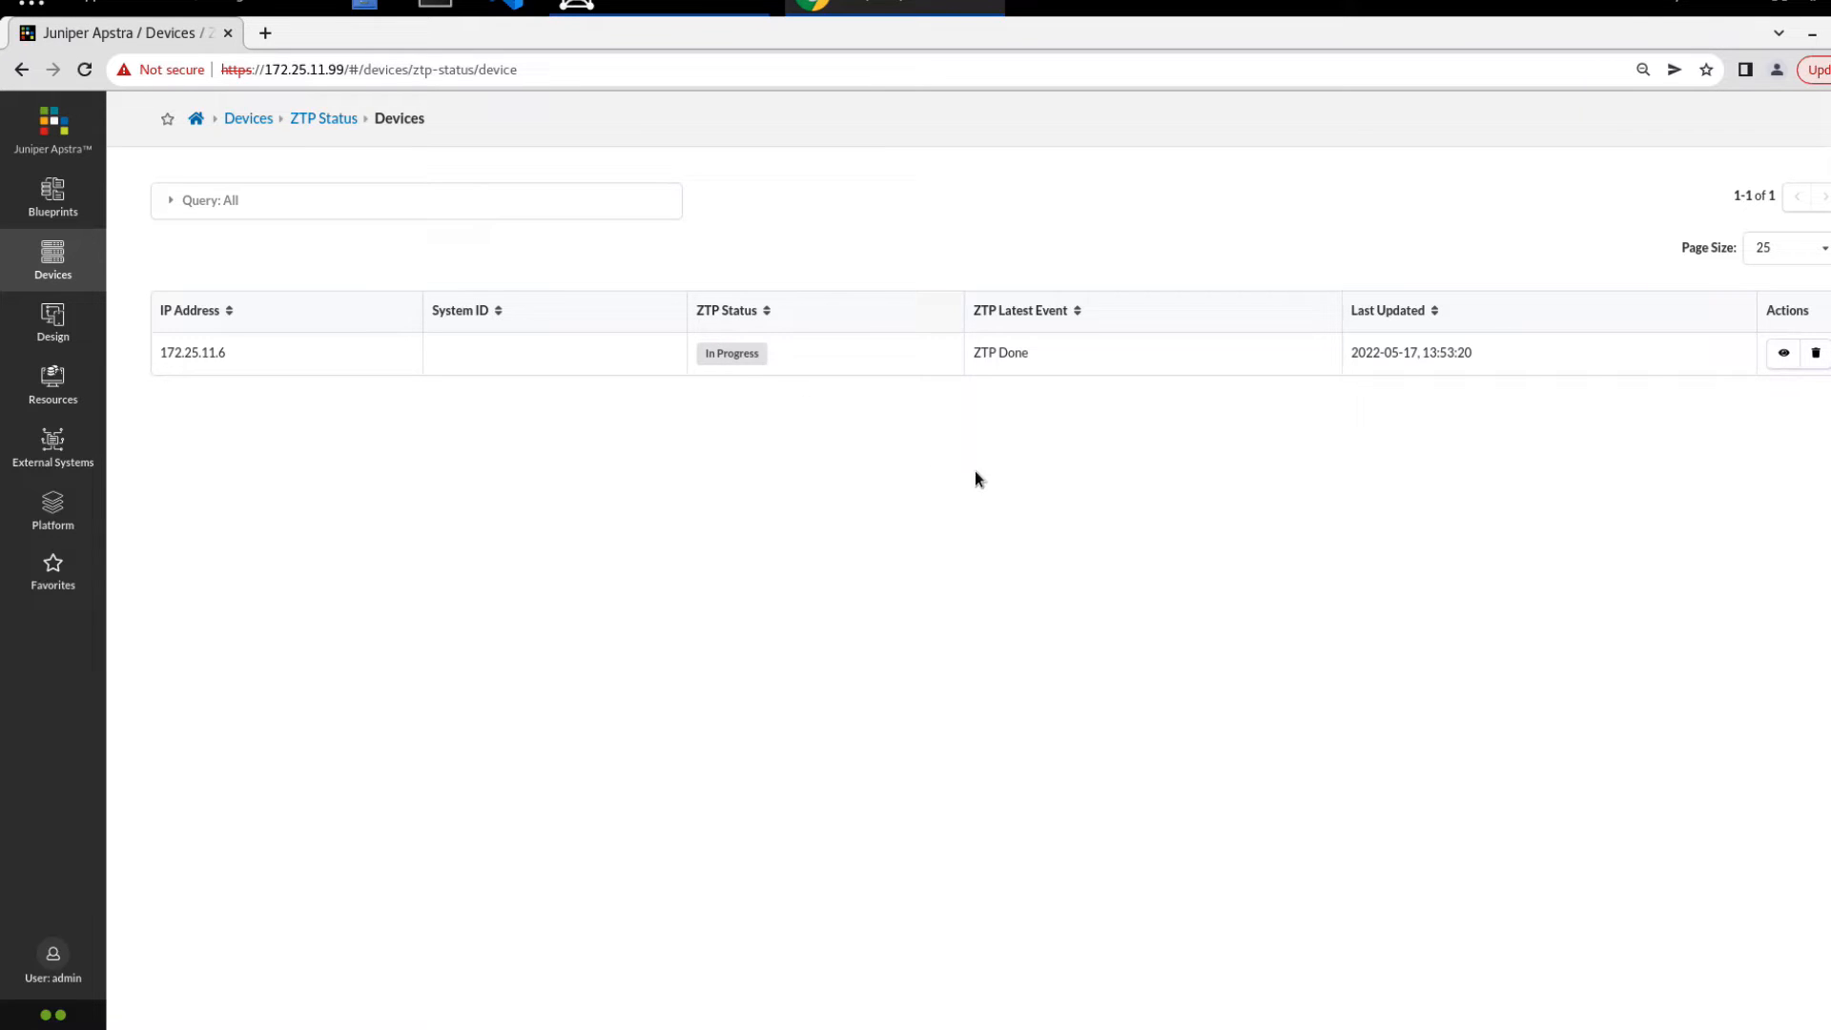
pyautogui.moveTo(769, 419)
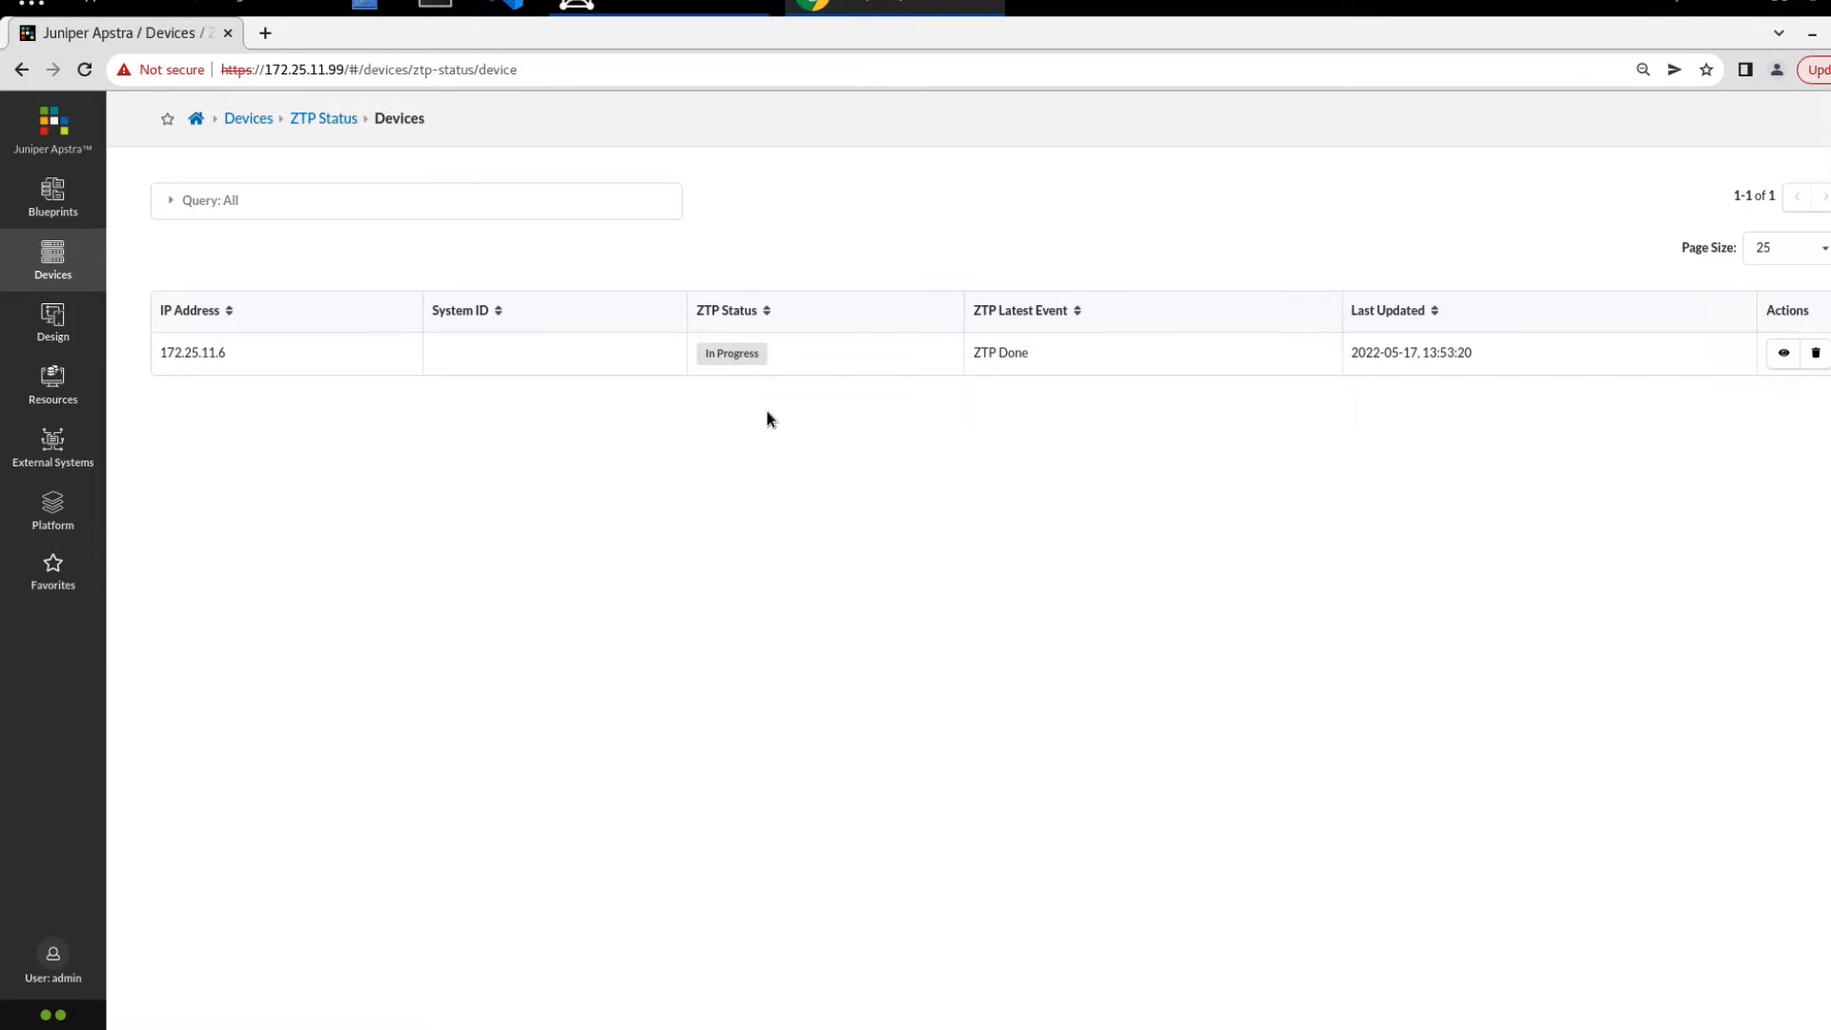
pyautogui.moveTo(761, 324)
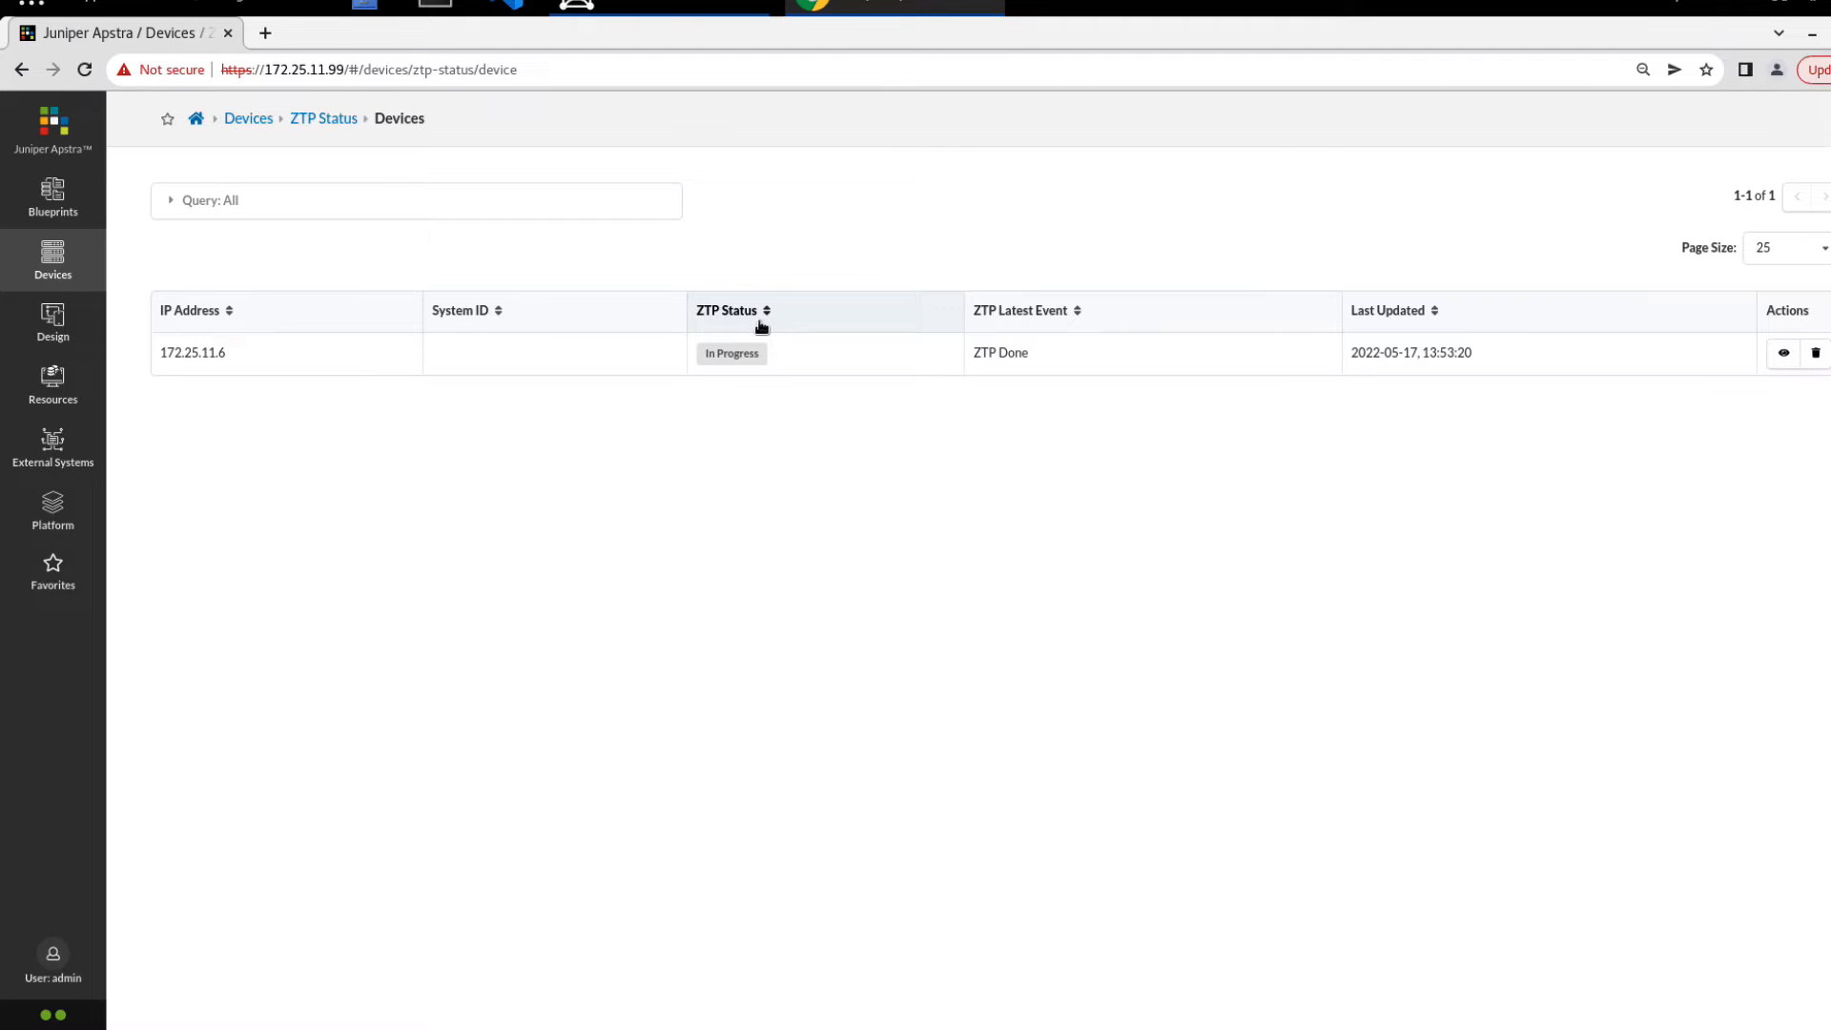
pyautogui.moveTo(721, 368)
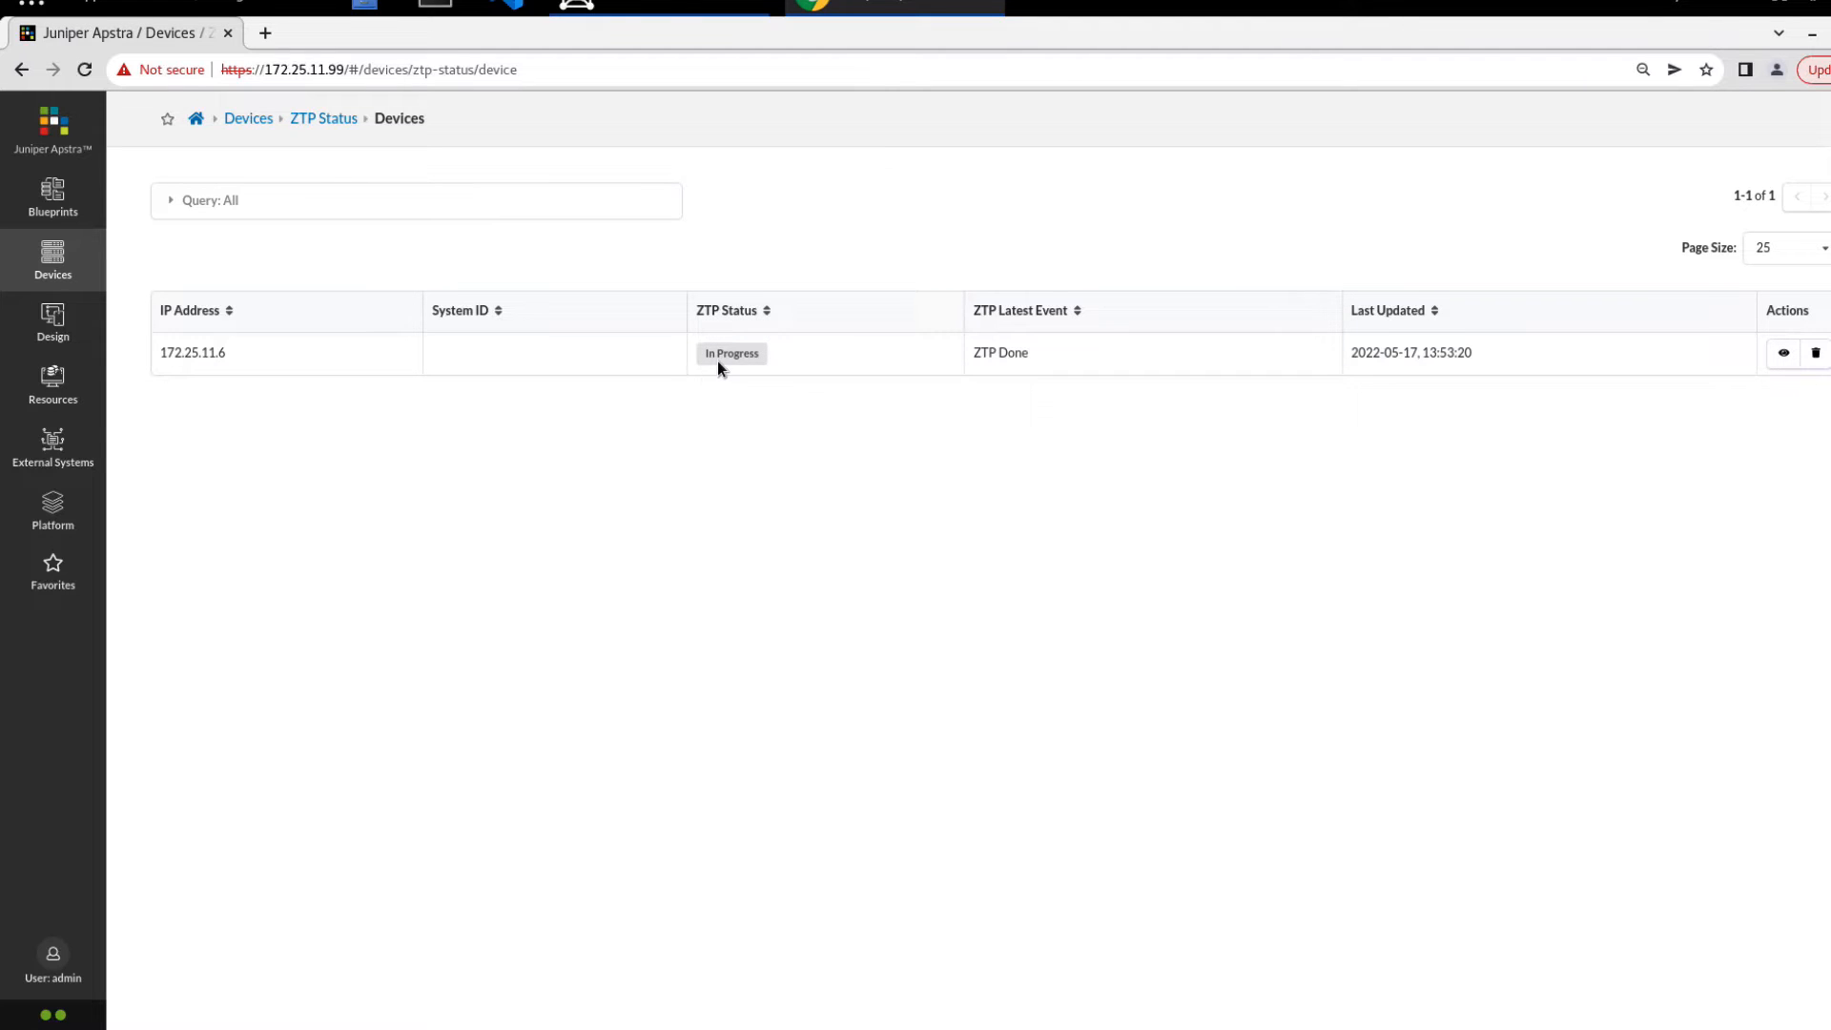
pyautogui.moveTo(1175, 541)
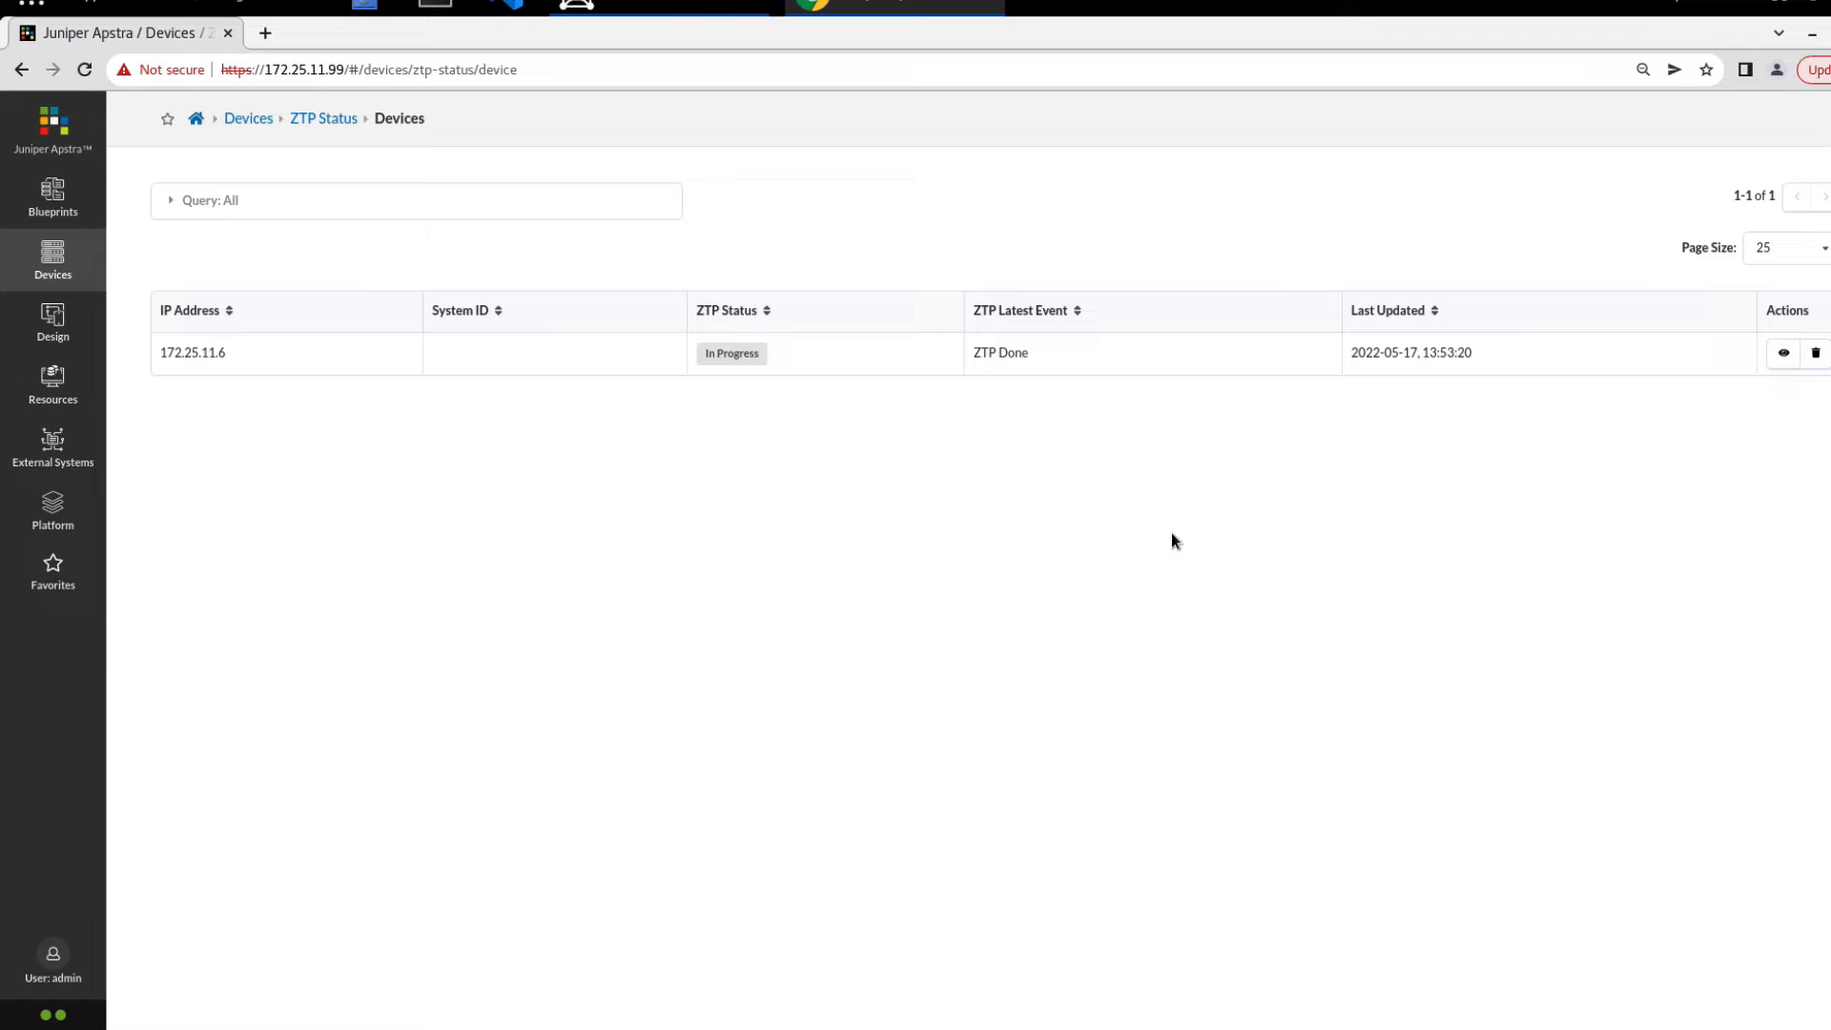
pyautogui.moveTo(1772, 381)
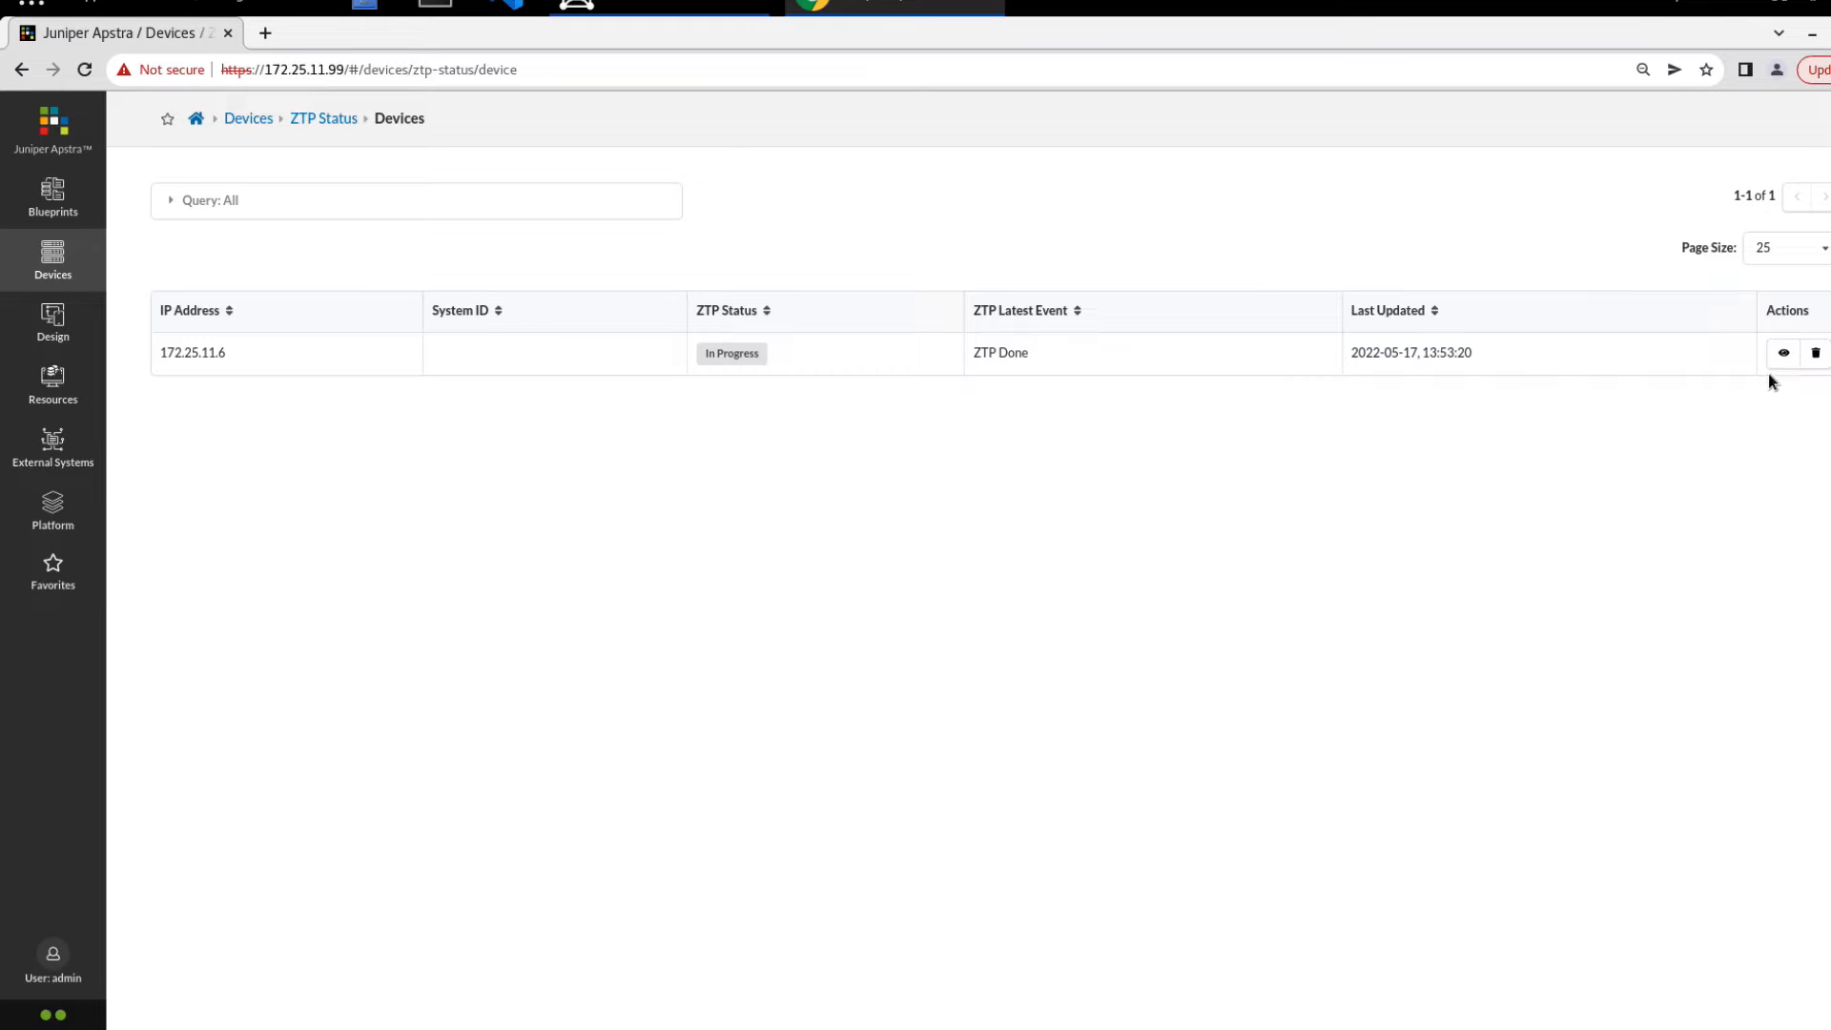
pyautogui.moveTo(1783, 354)
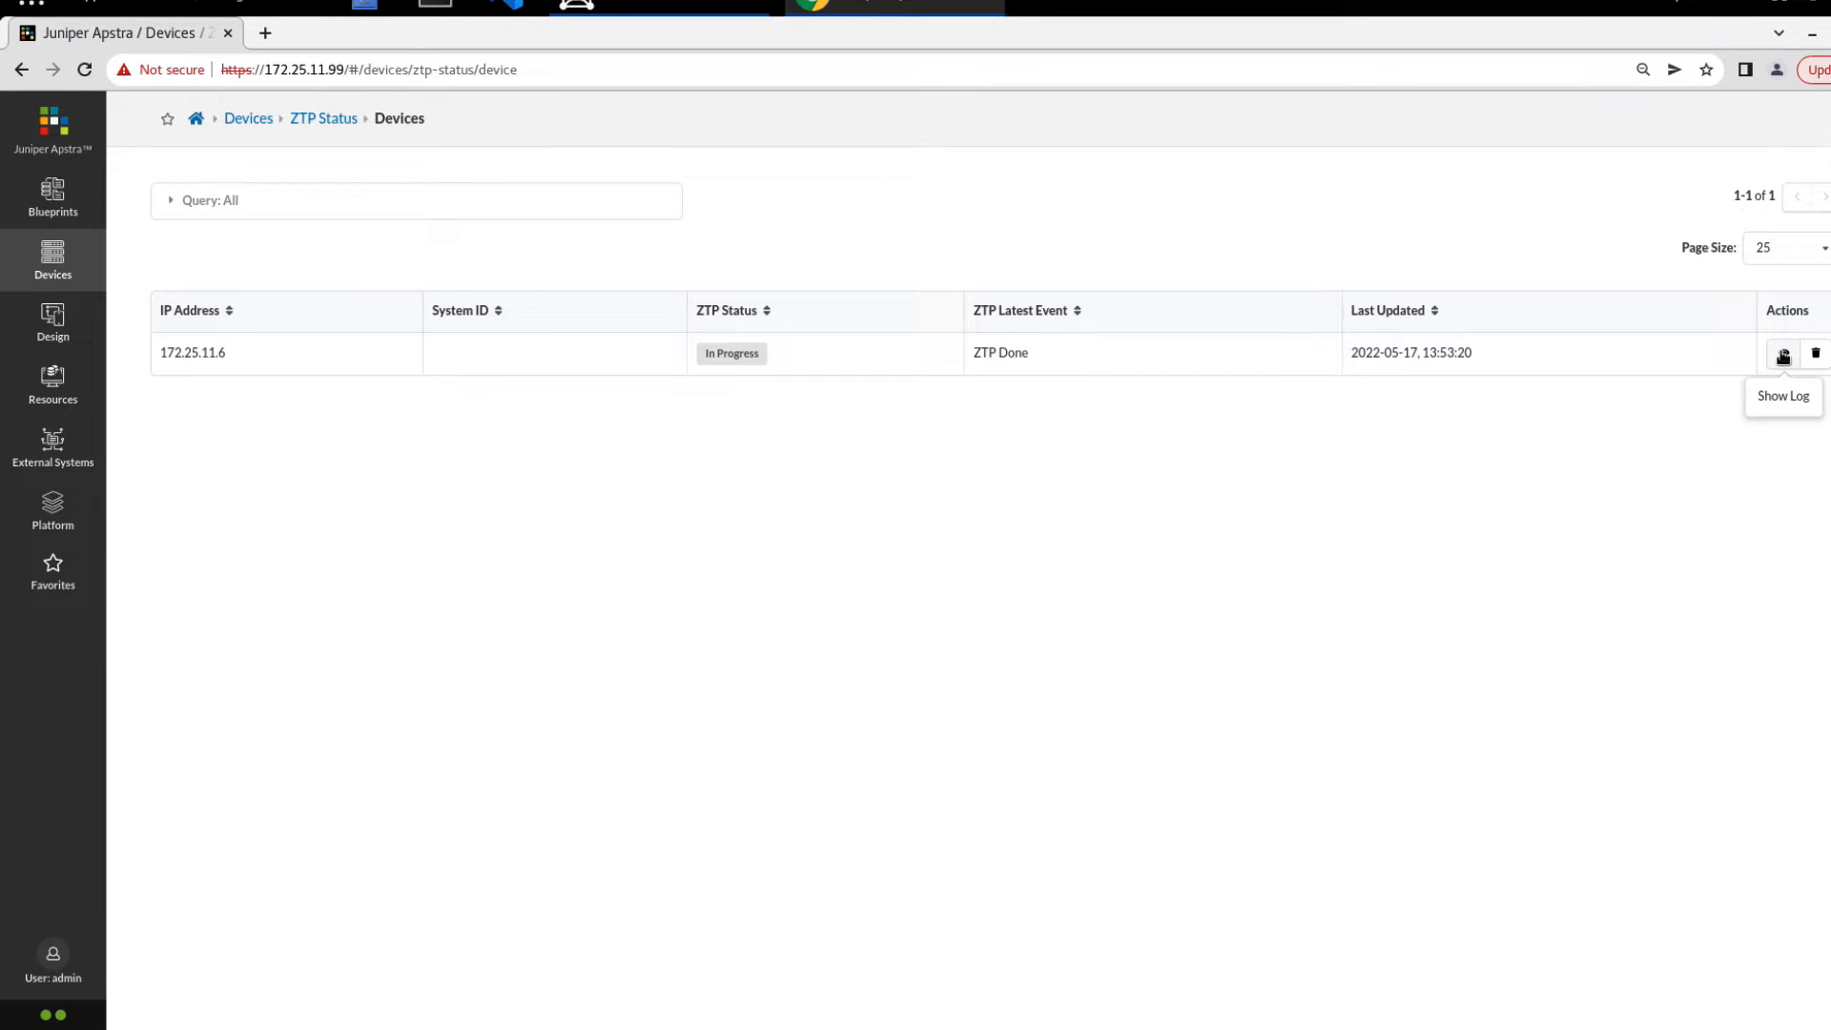
# Open the ZTP log for 172.25.11.6 and highlight eth0, the TFTP server and Cumulus version
pyautogui.click(1783, 354)
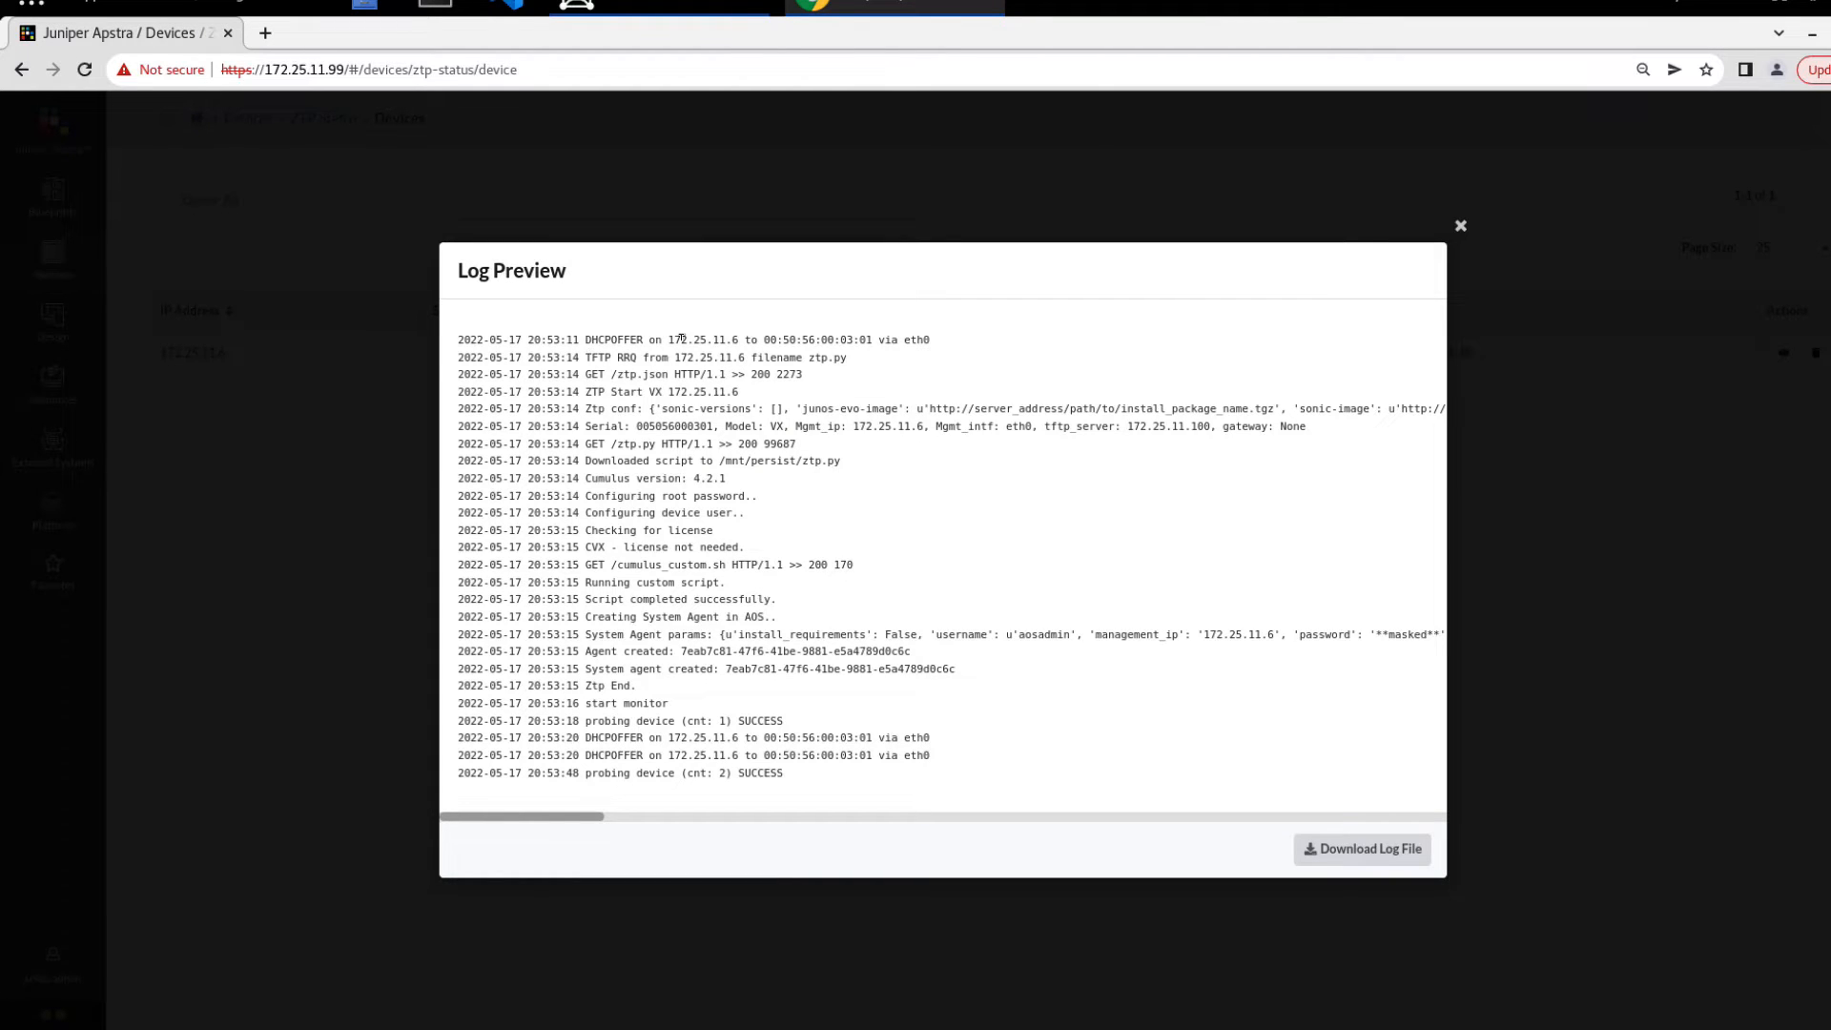
pyautogui.doubleClick(700, 340)
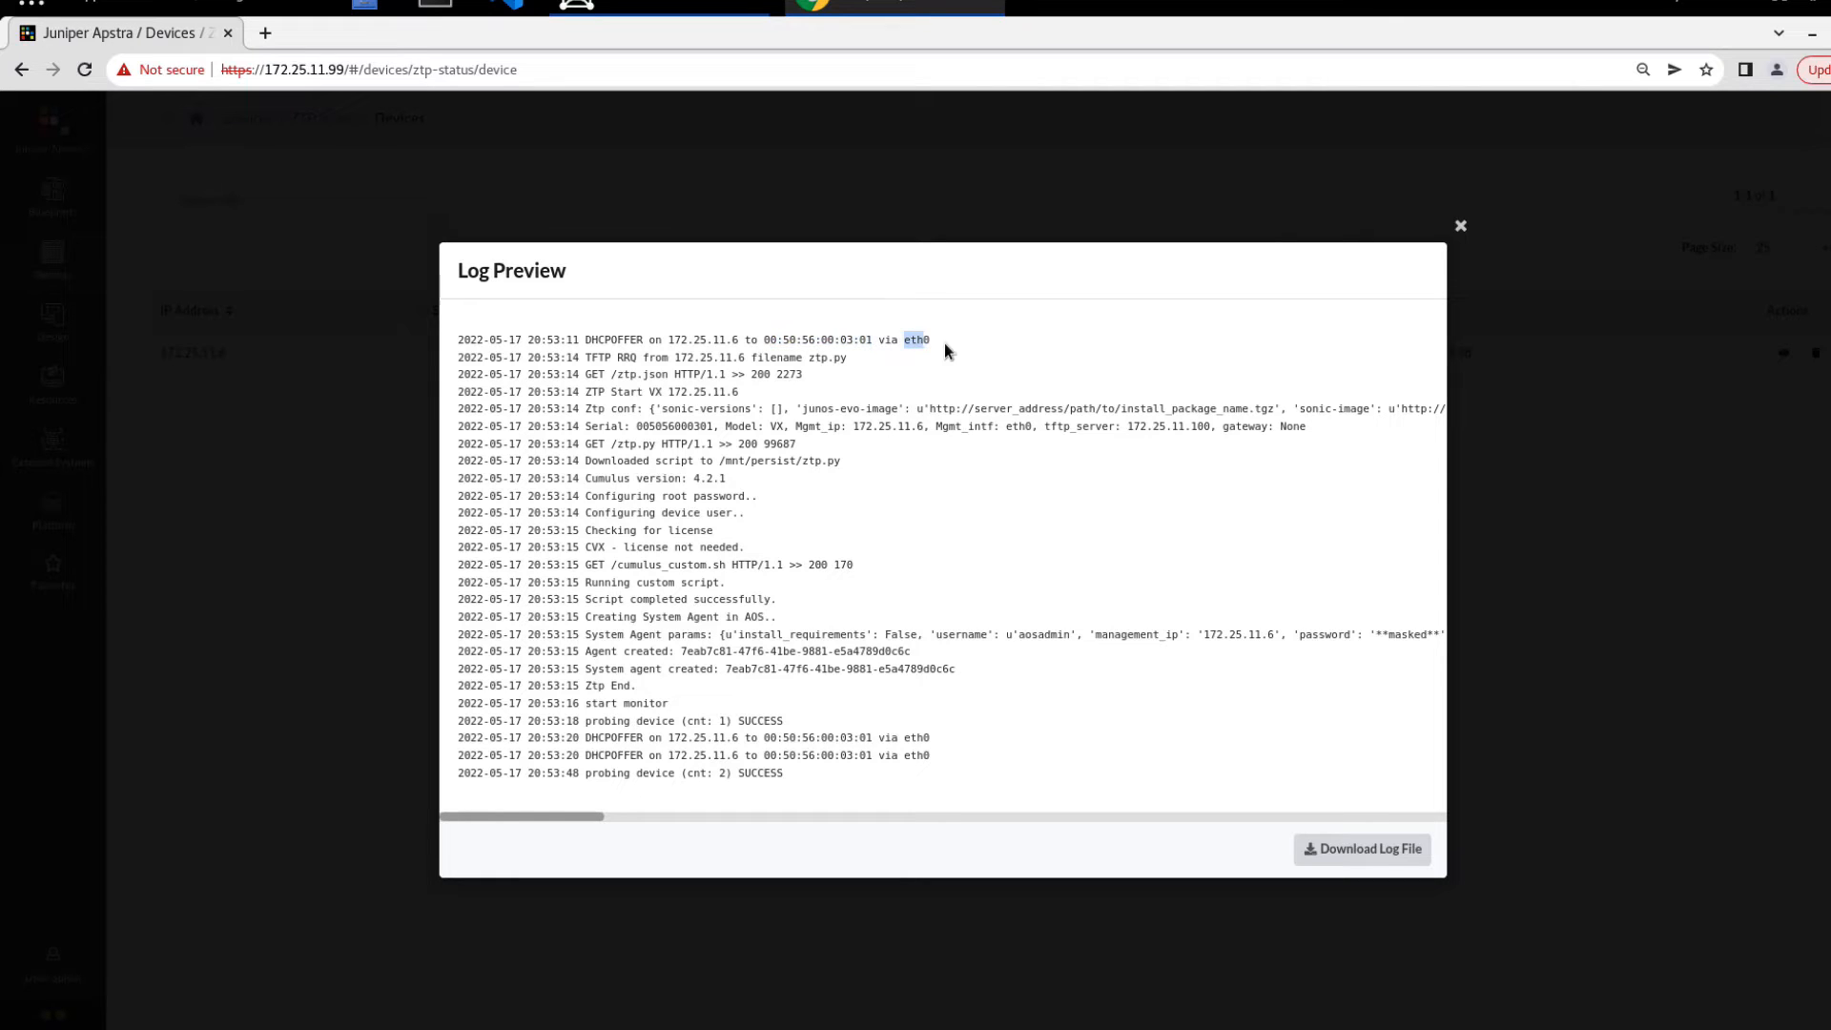
pyautogui.moveTo(940, 355)
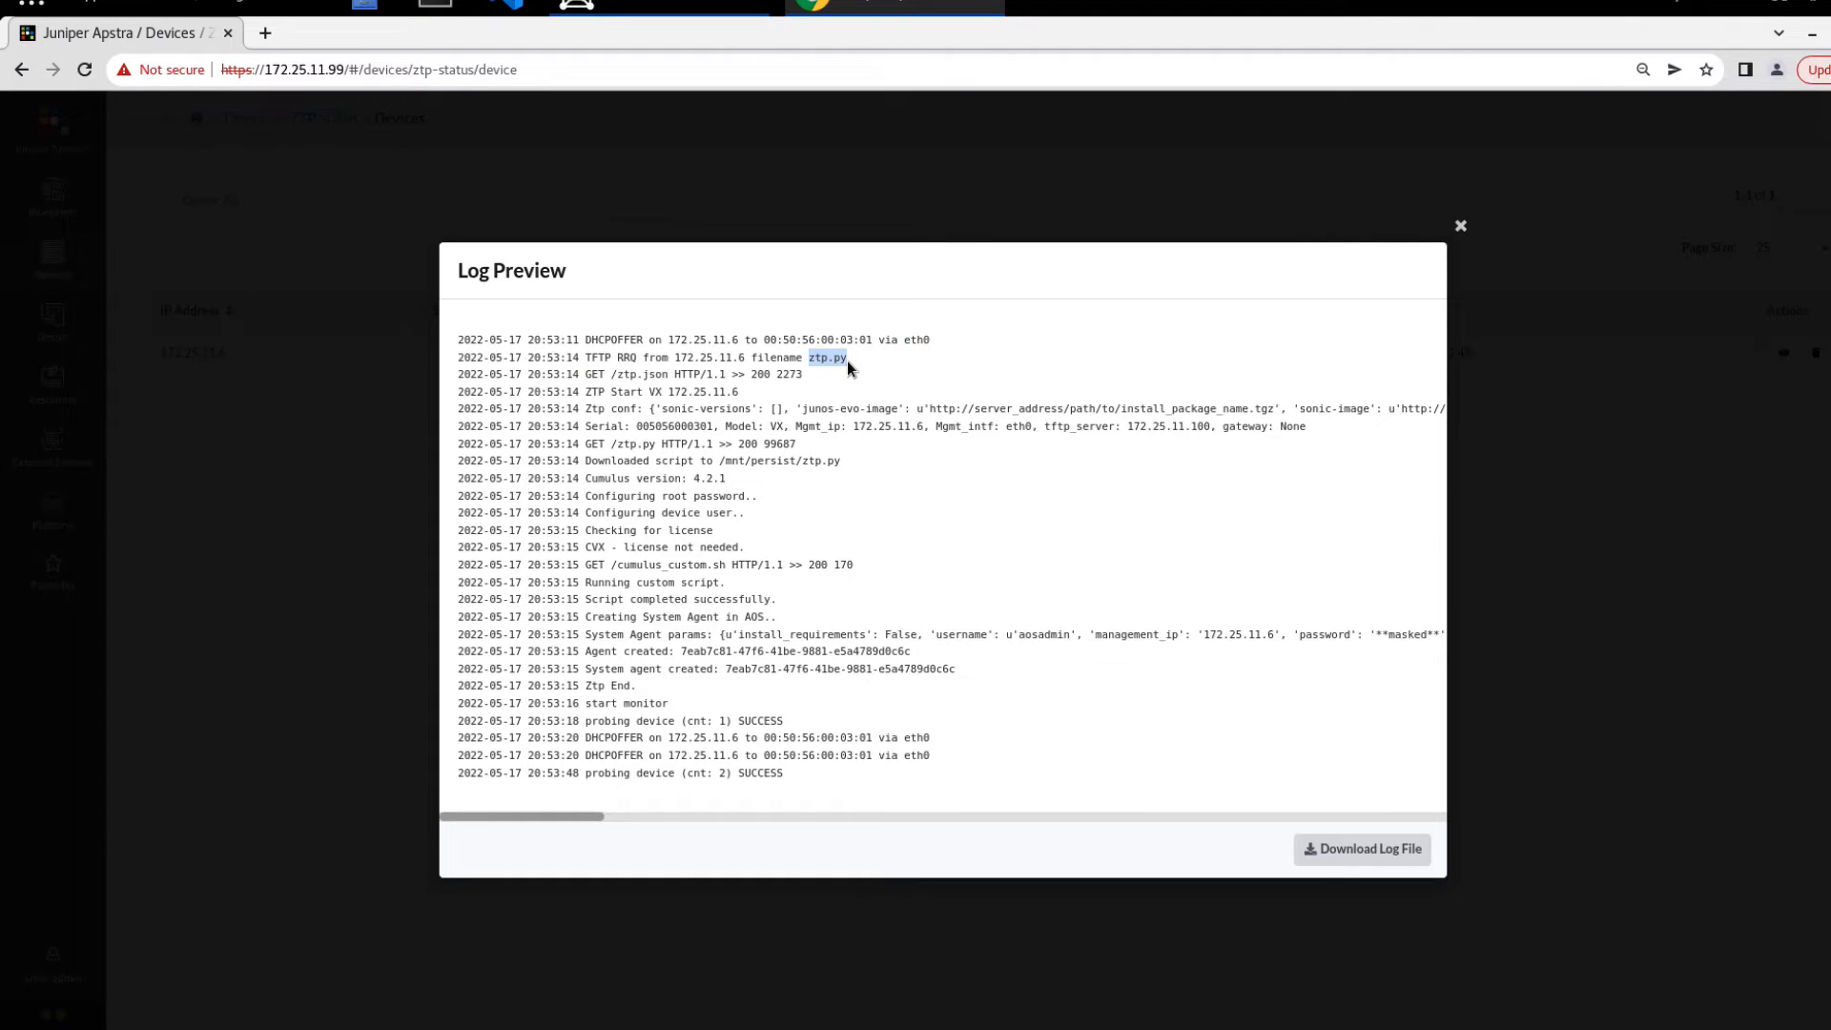
pyautogui.moveTo(804, 389)
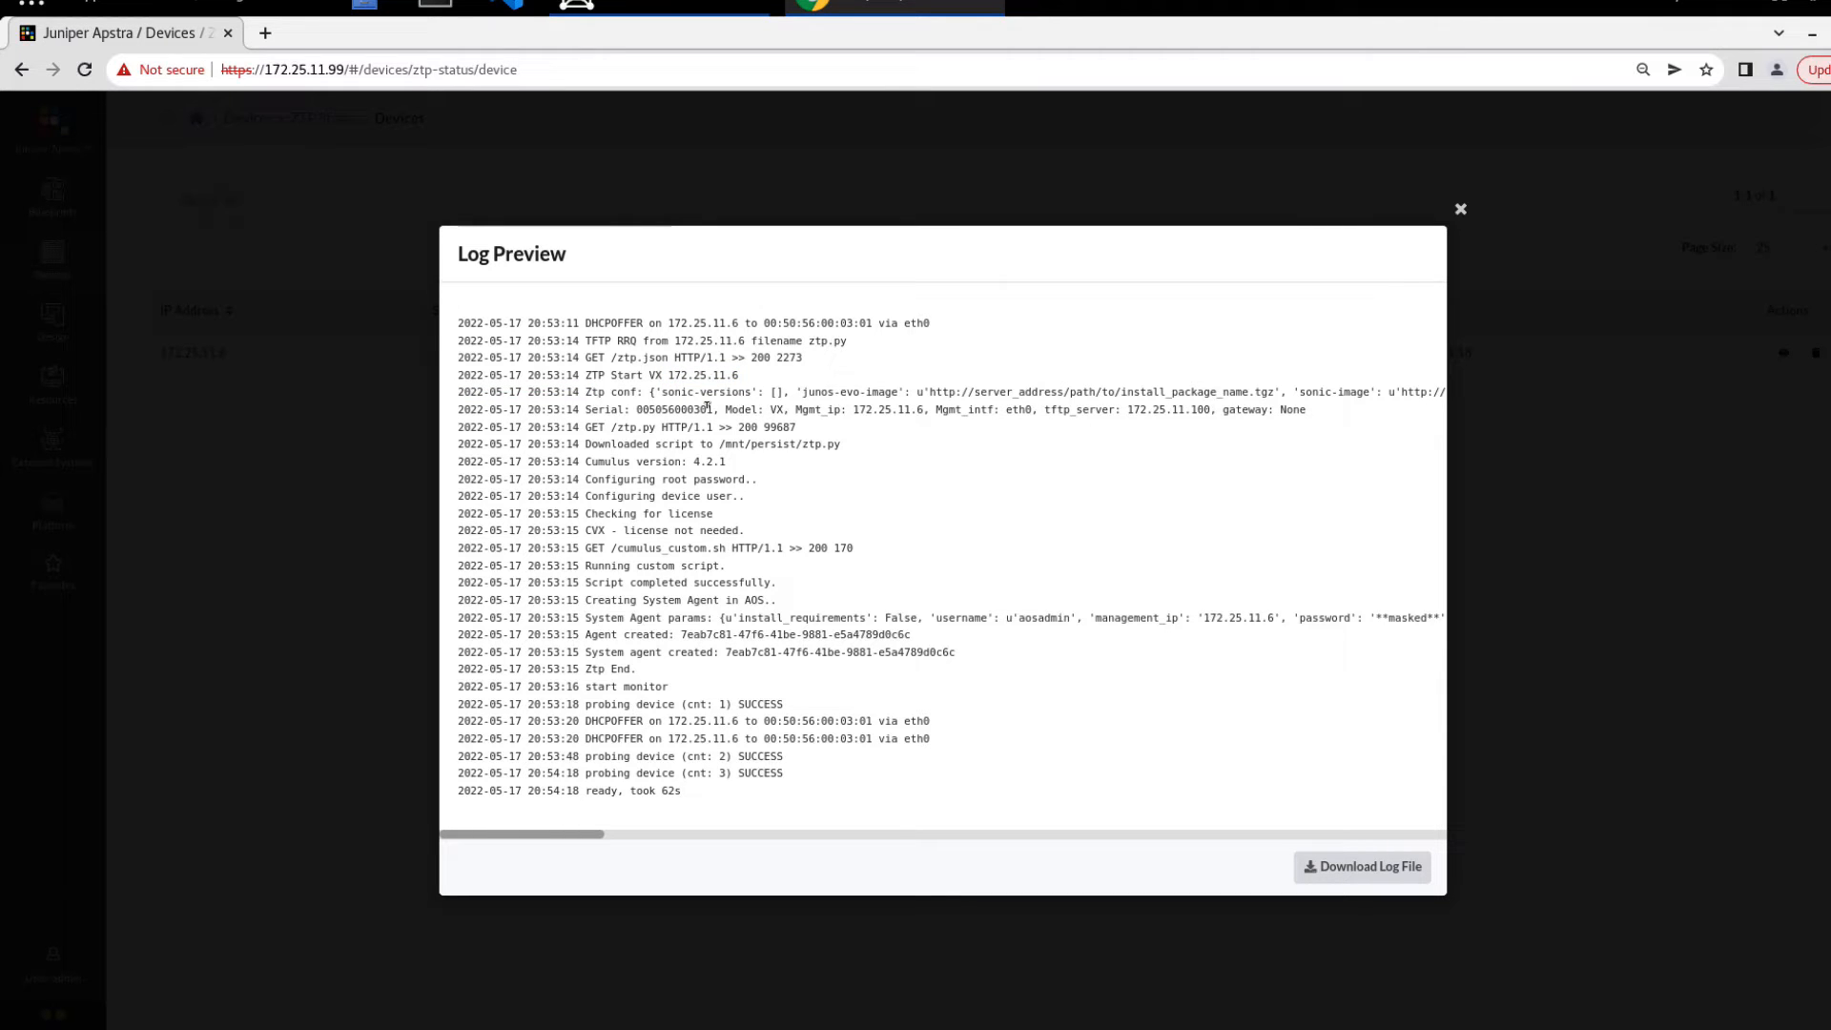
pyautogui.doubleClick(675, 410)
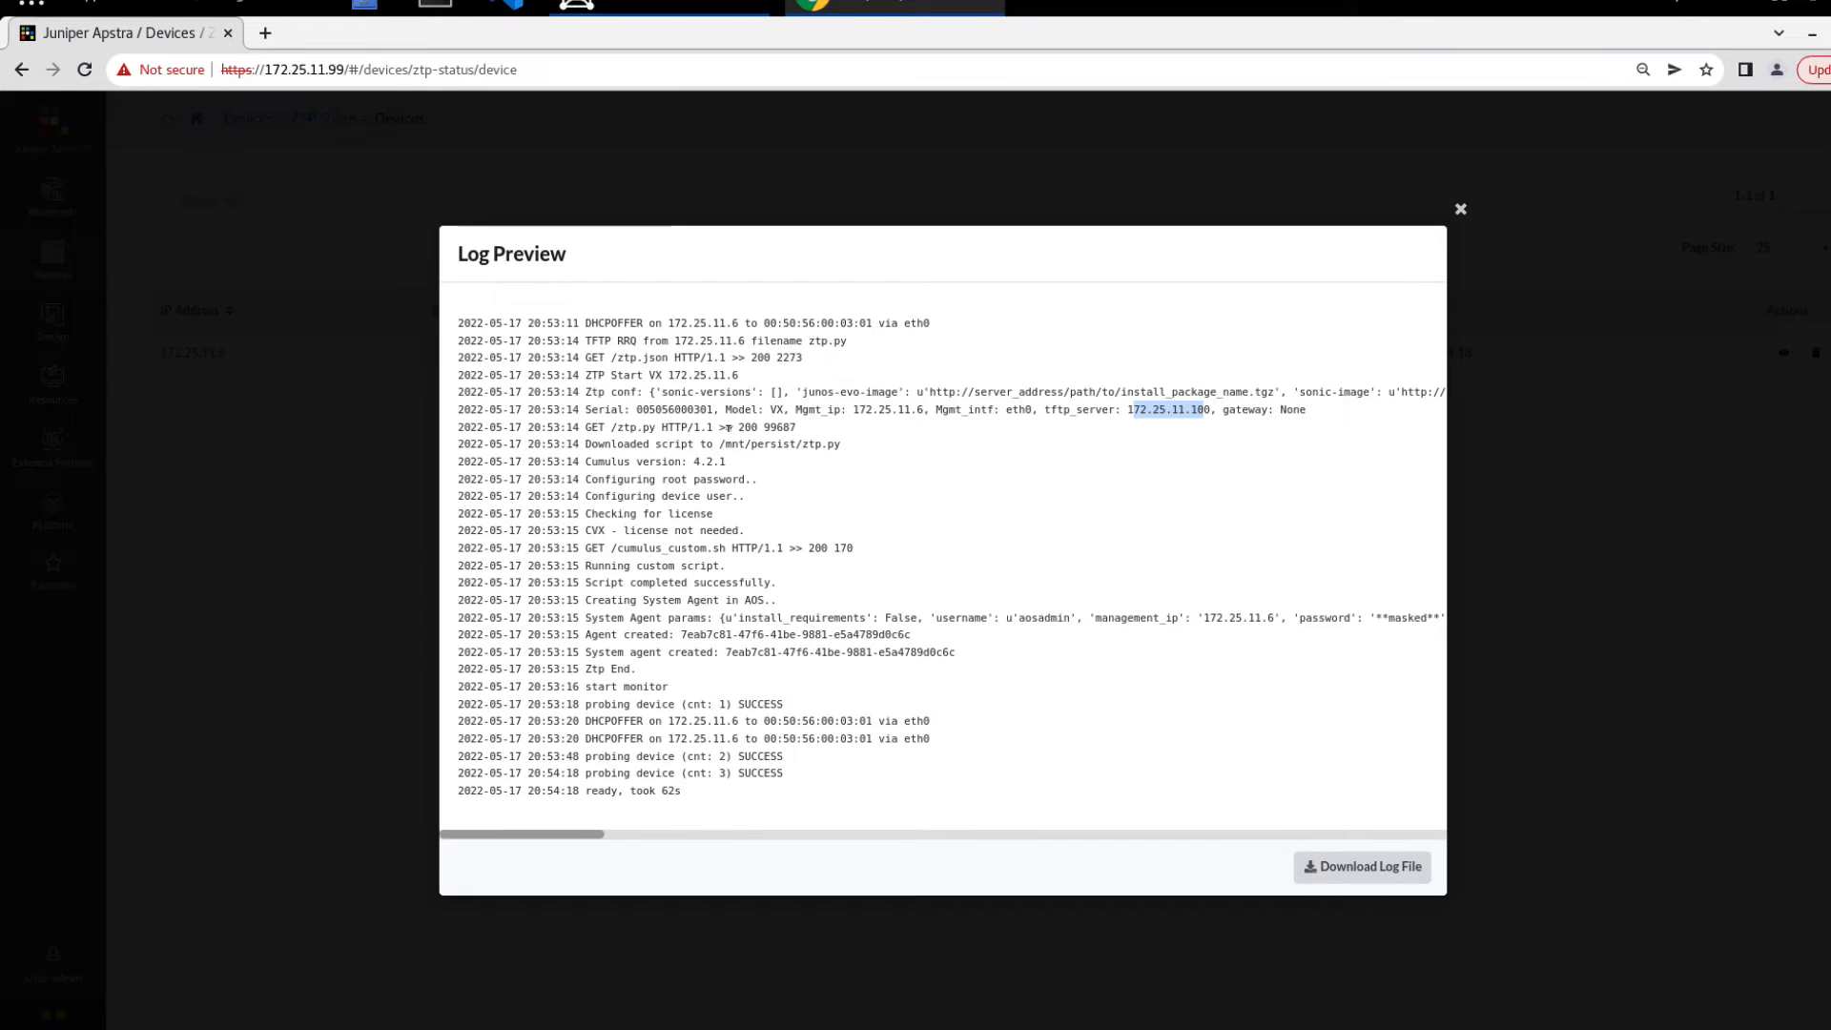
pyautogui.doubleClick(654, 461)
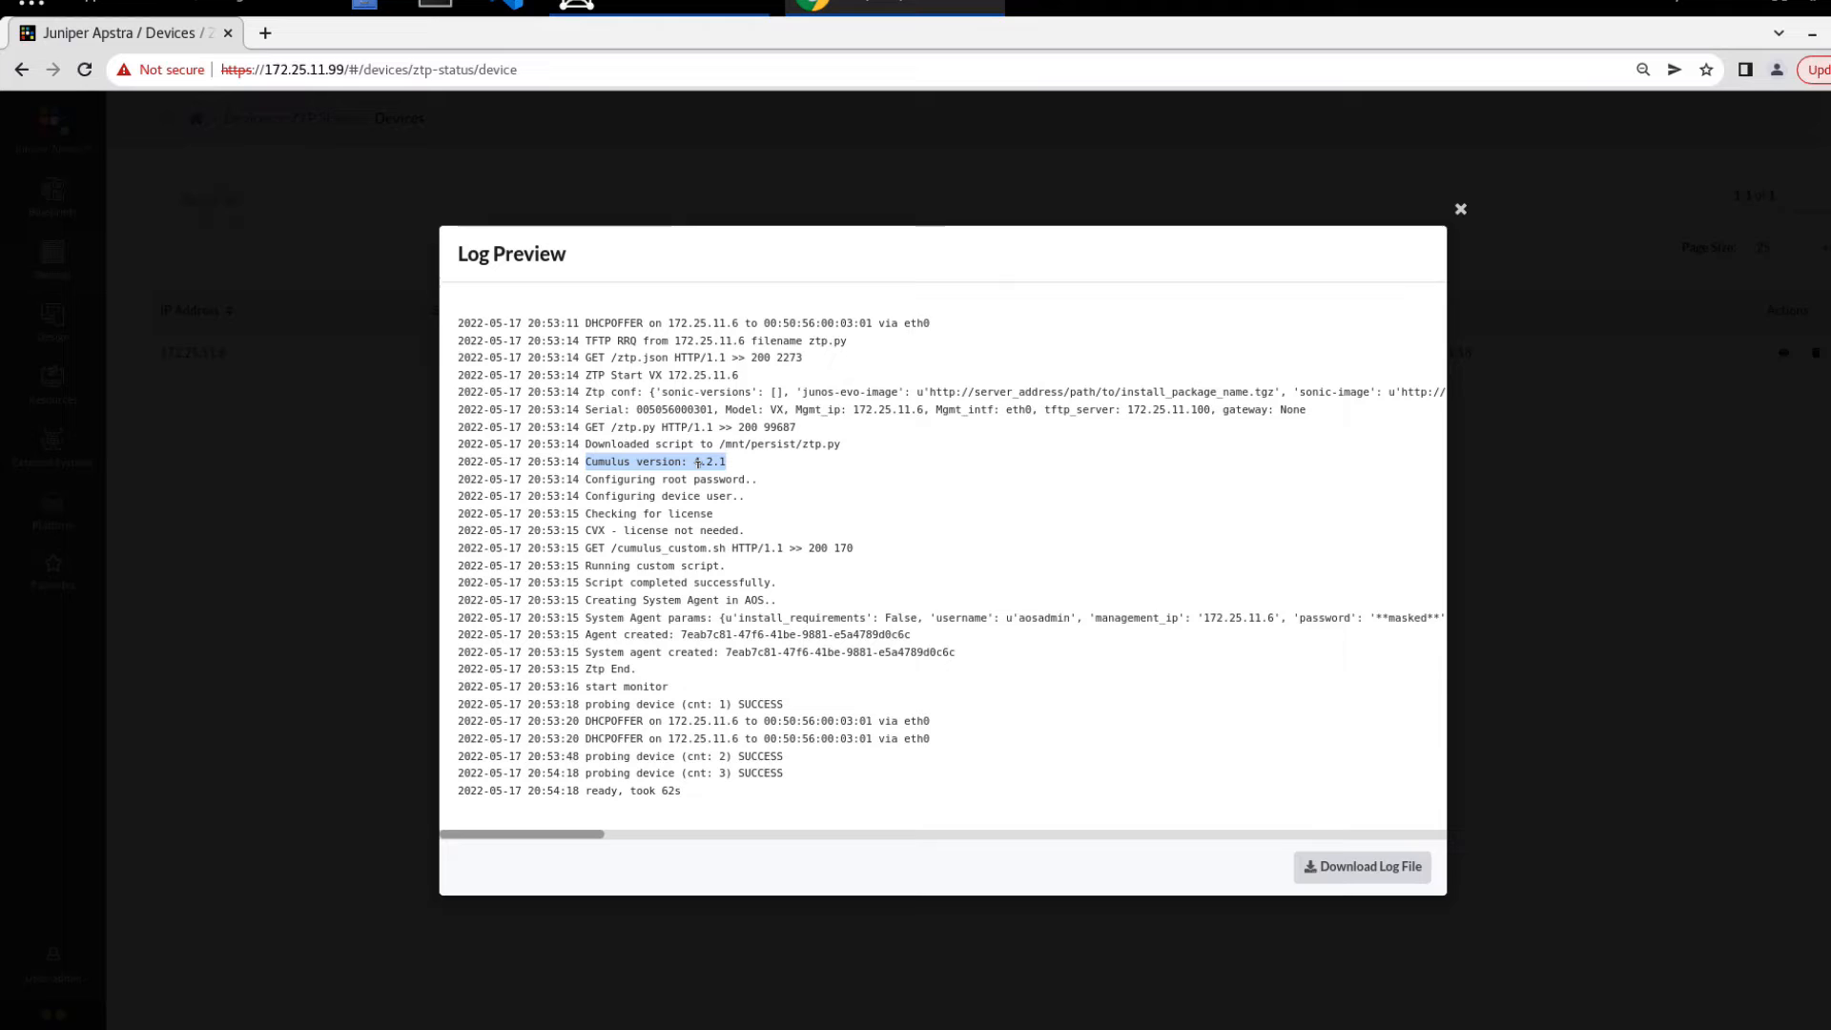
pyautogui.moveTo(750, 509)
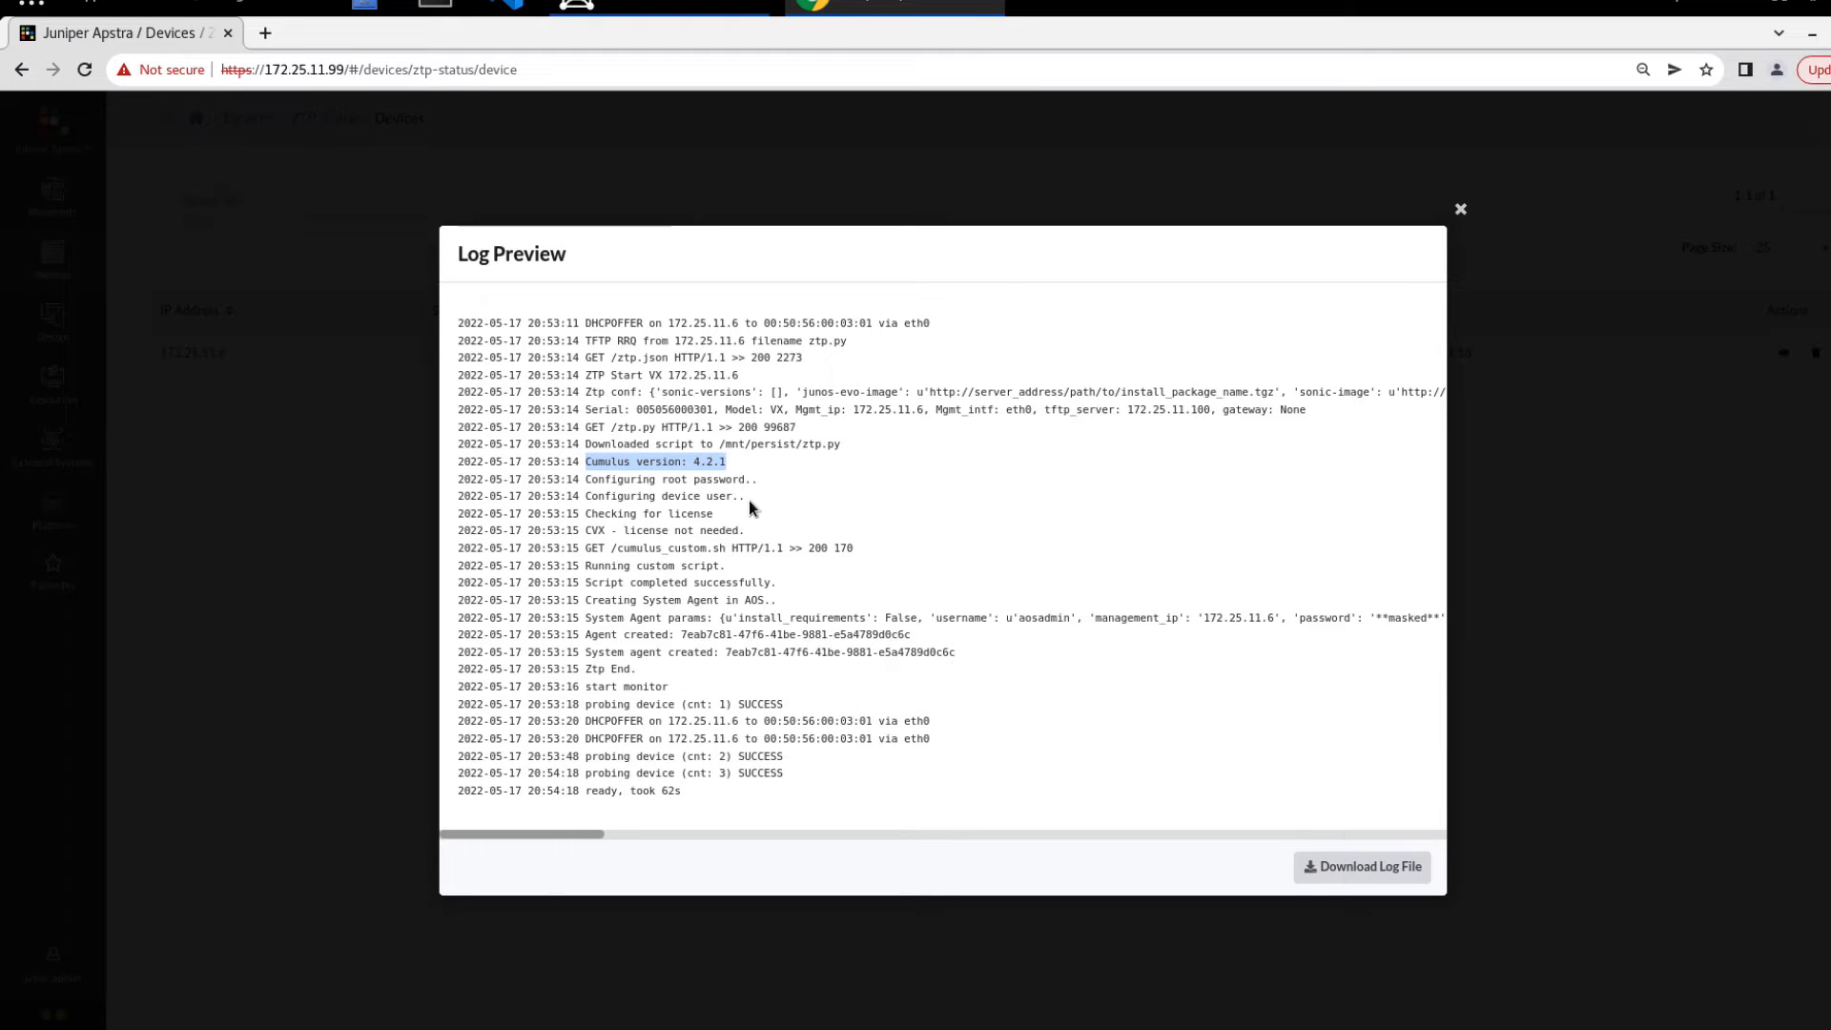
# Highlight Cumulus version 4.2.1, script success and the final 'ready, took 62s' entry
pyautogui.moveTo(584, 479); pyautogui.dragTo(744, 495)
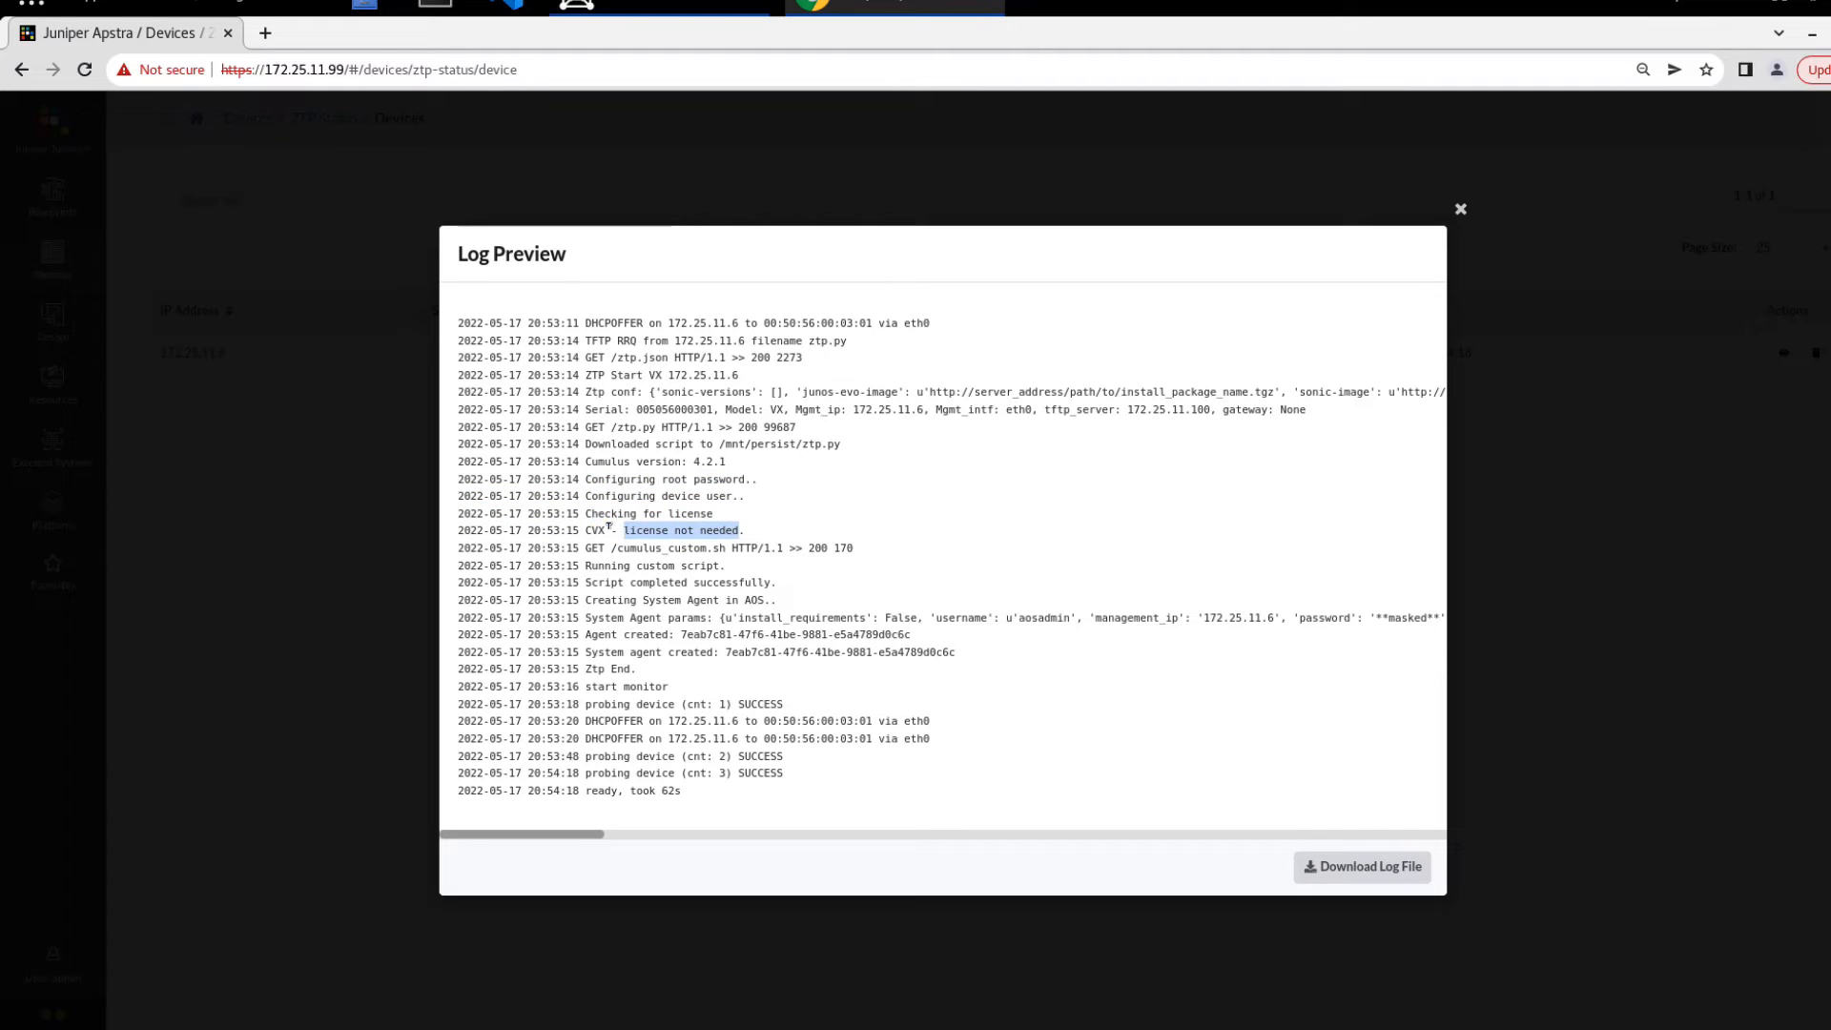
pyautogui.doubleClick(700, 582)
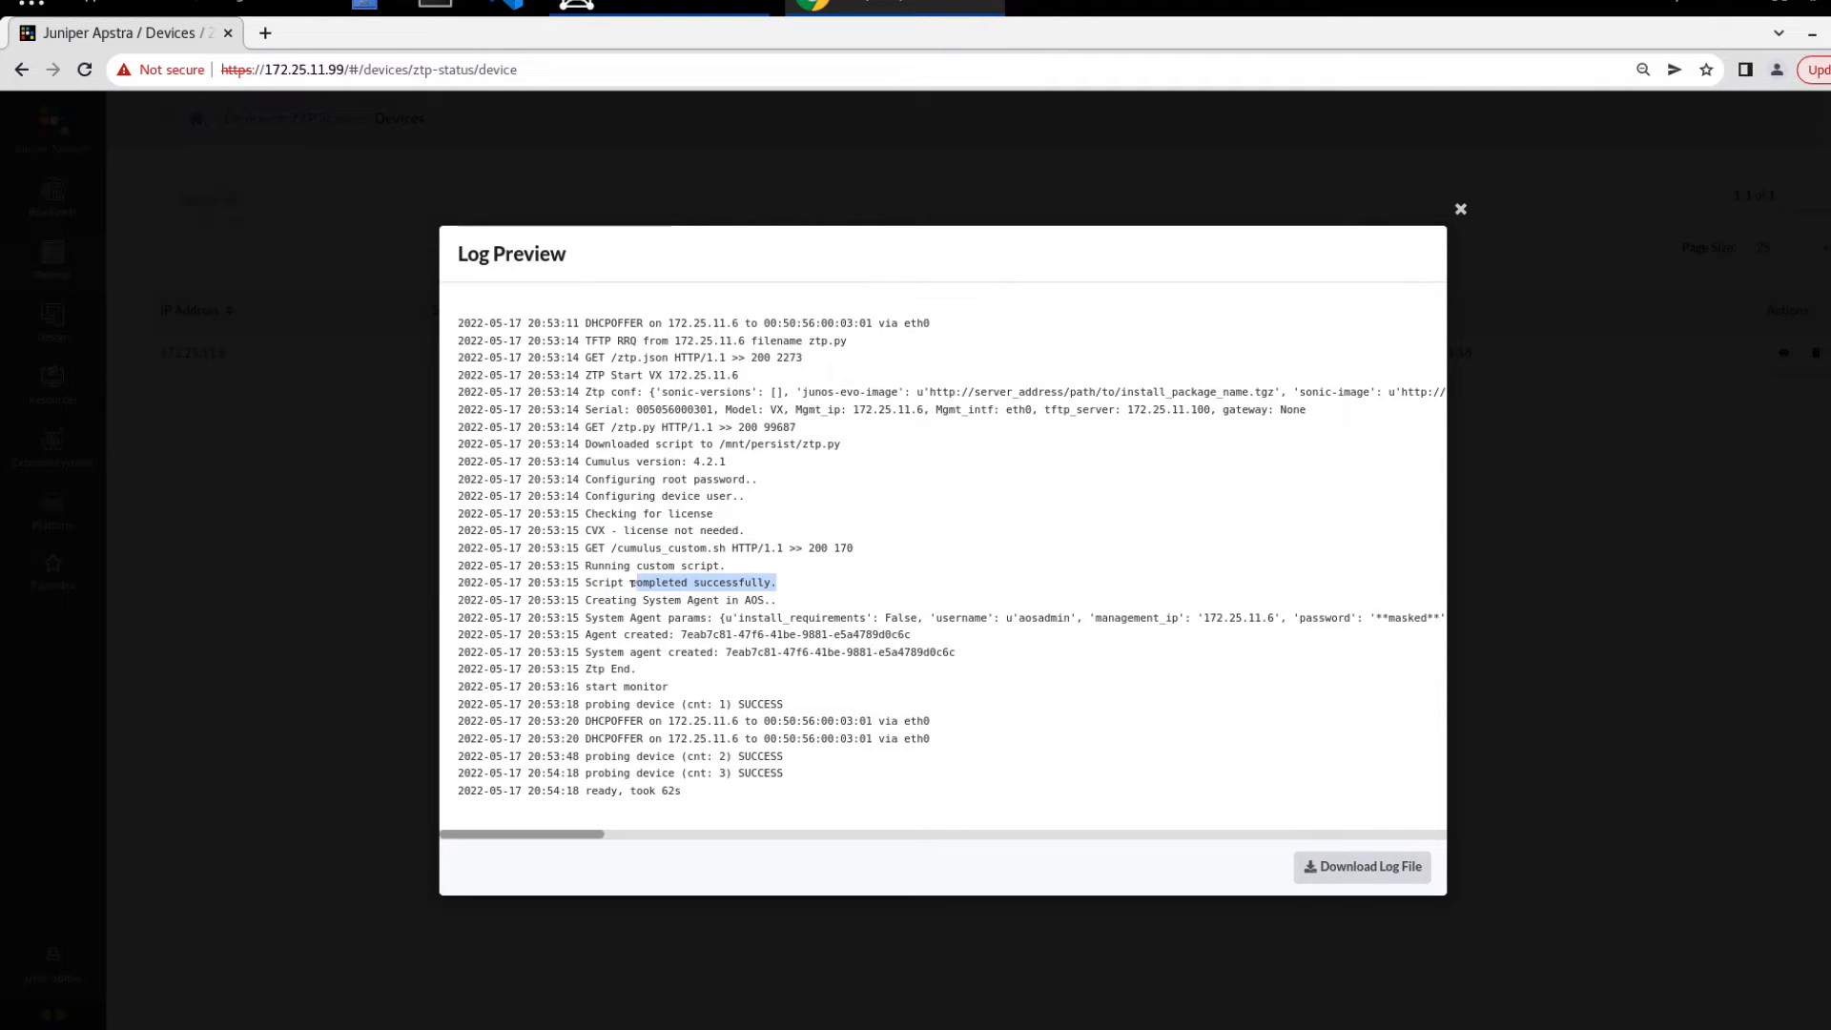
pyautogui.doubleClick(676, 582)
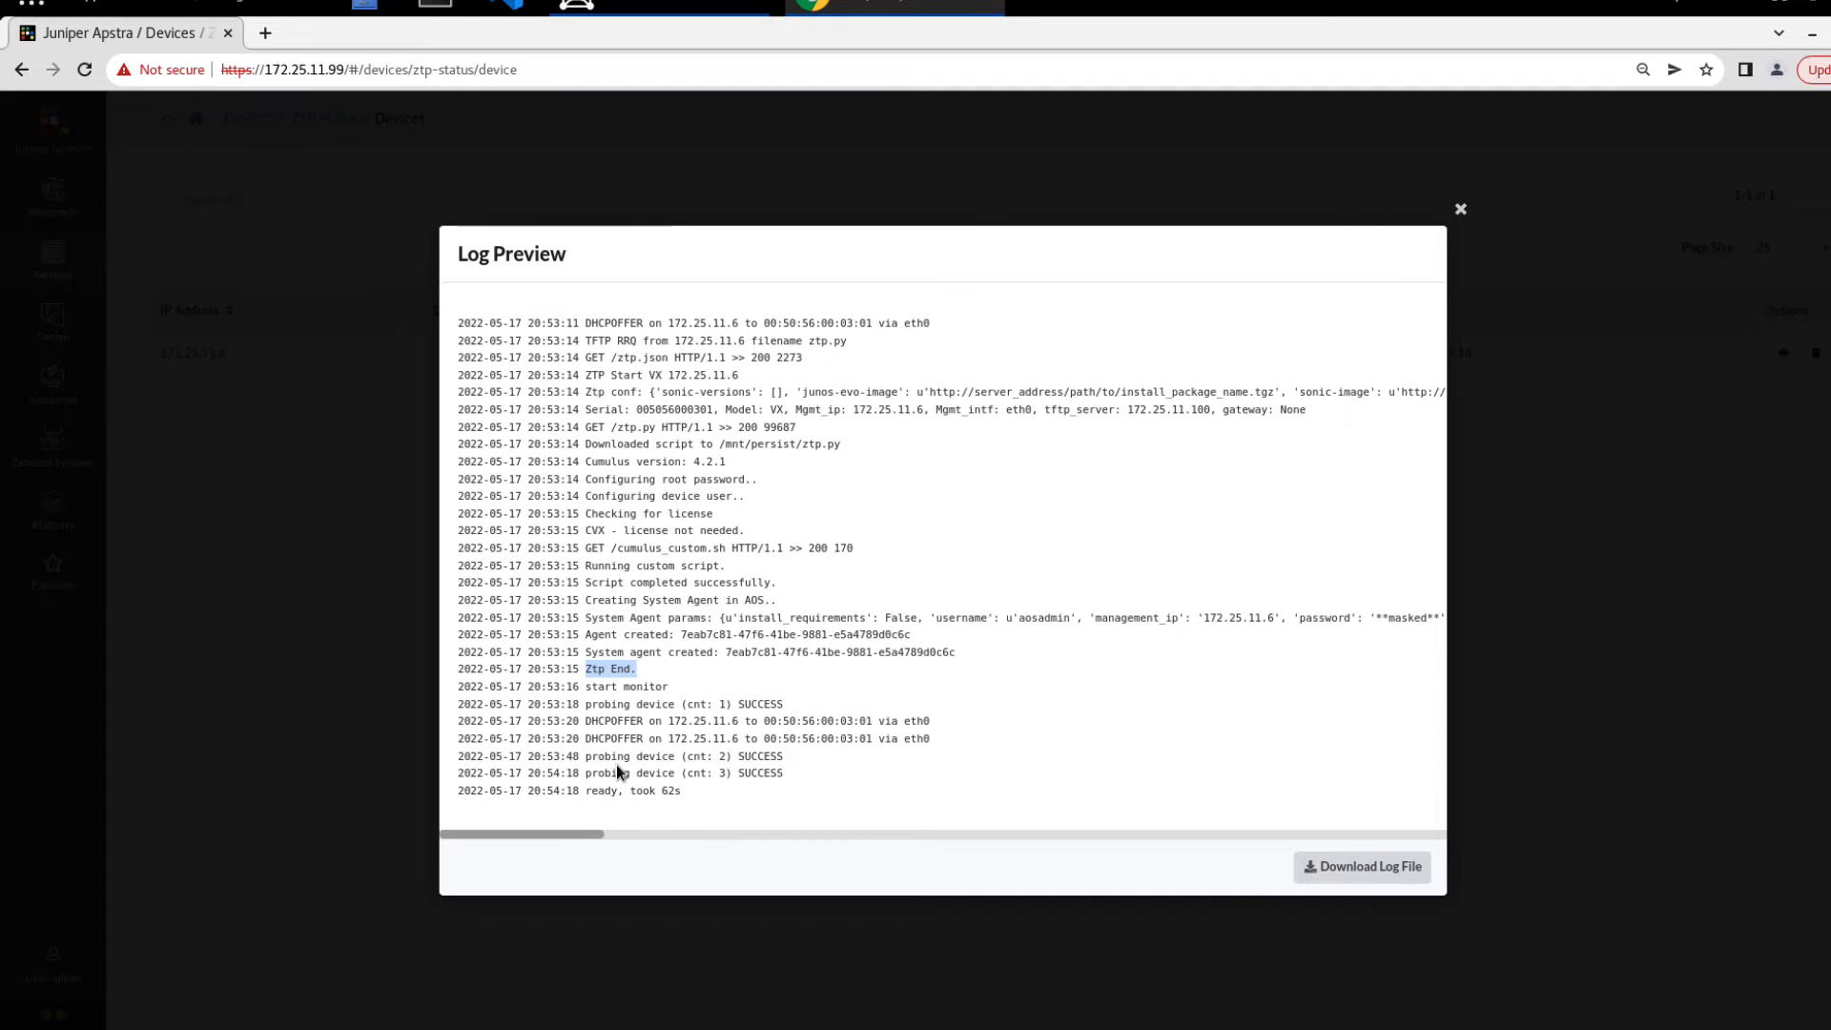
pyautogui.doubleClick(633, 790)
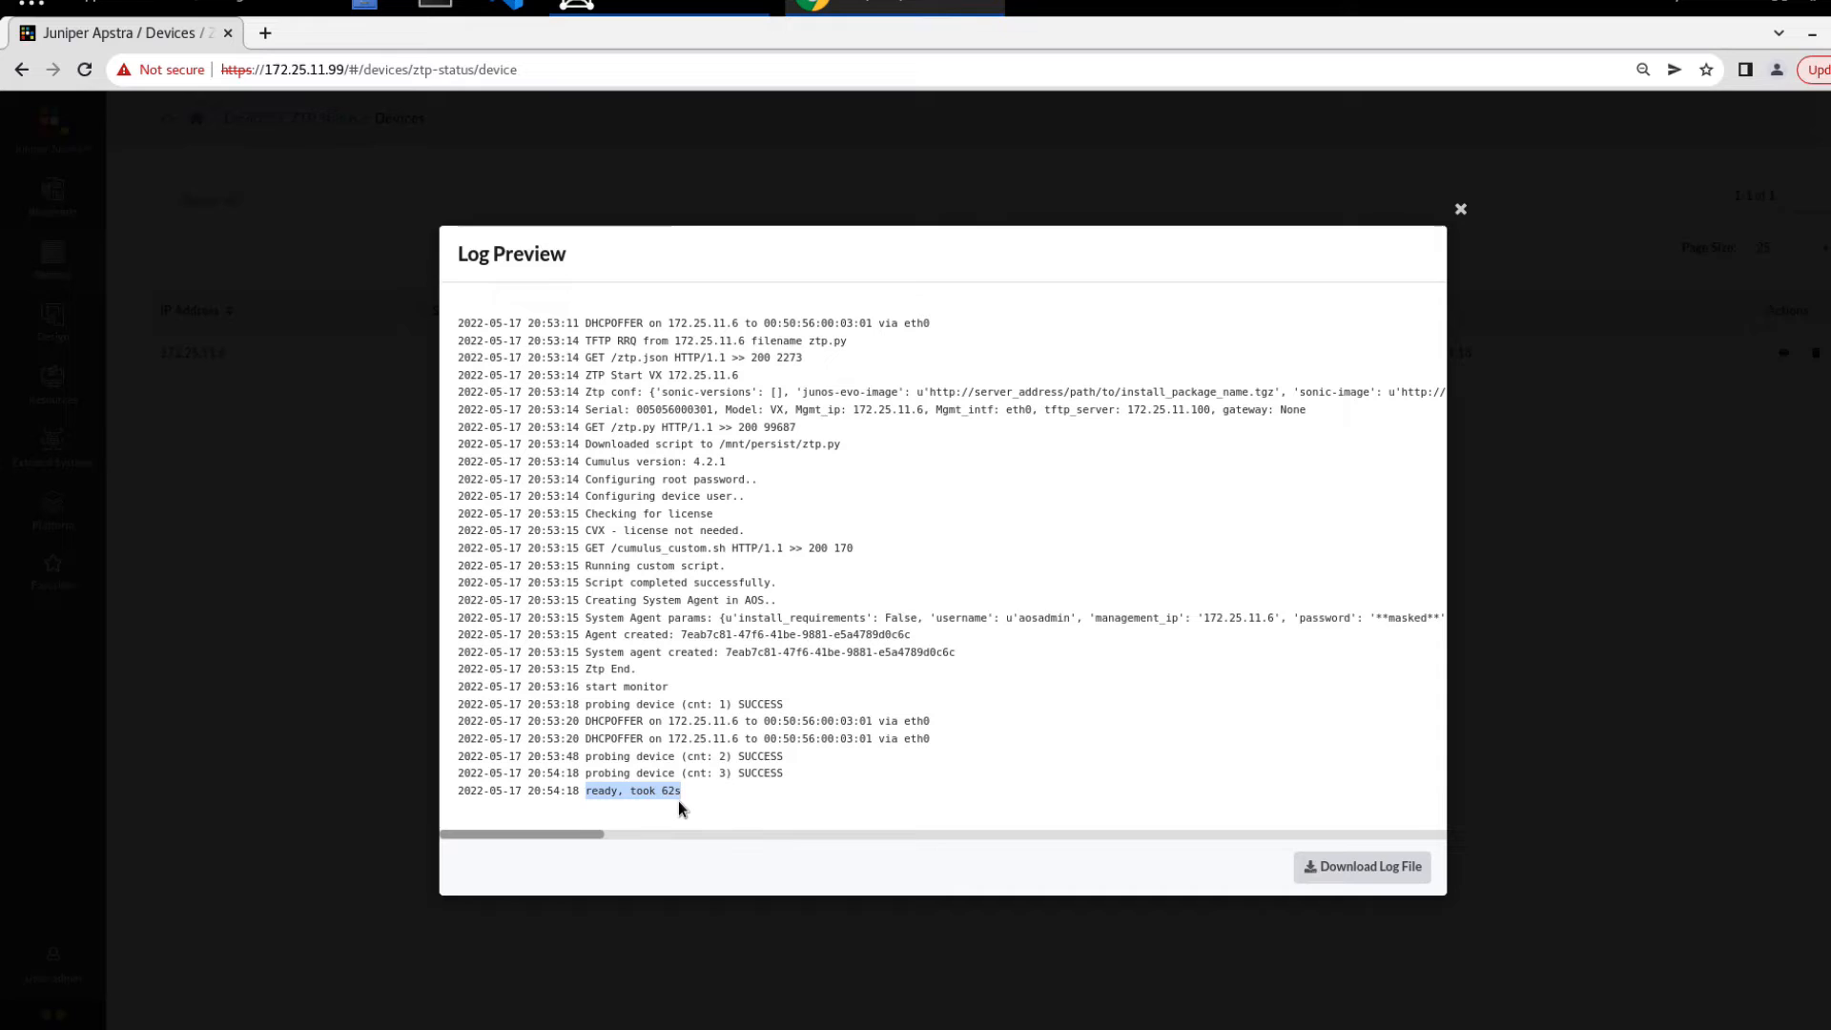
pyautogui.moveTo(1461, 209)
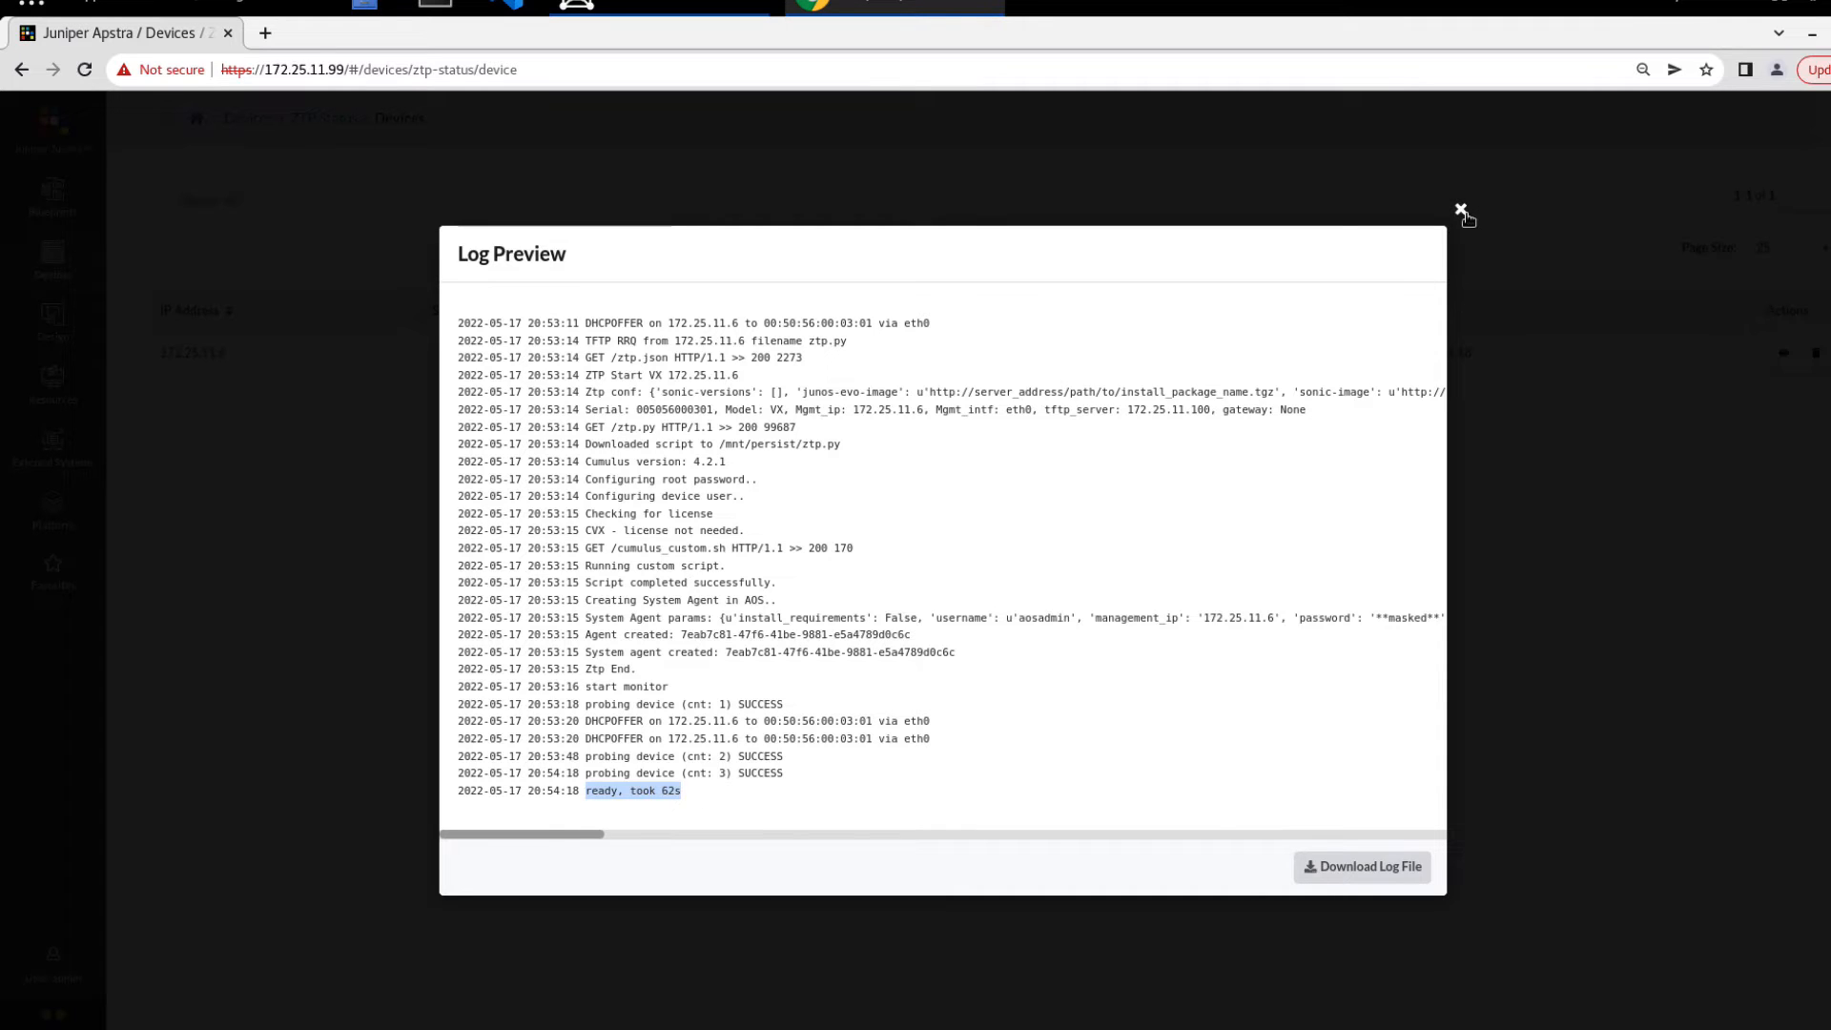
# Close the Log Preview and bring up the Devices navigation menu
pyautogui.click(1461, 209)
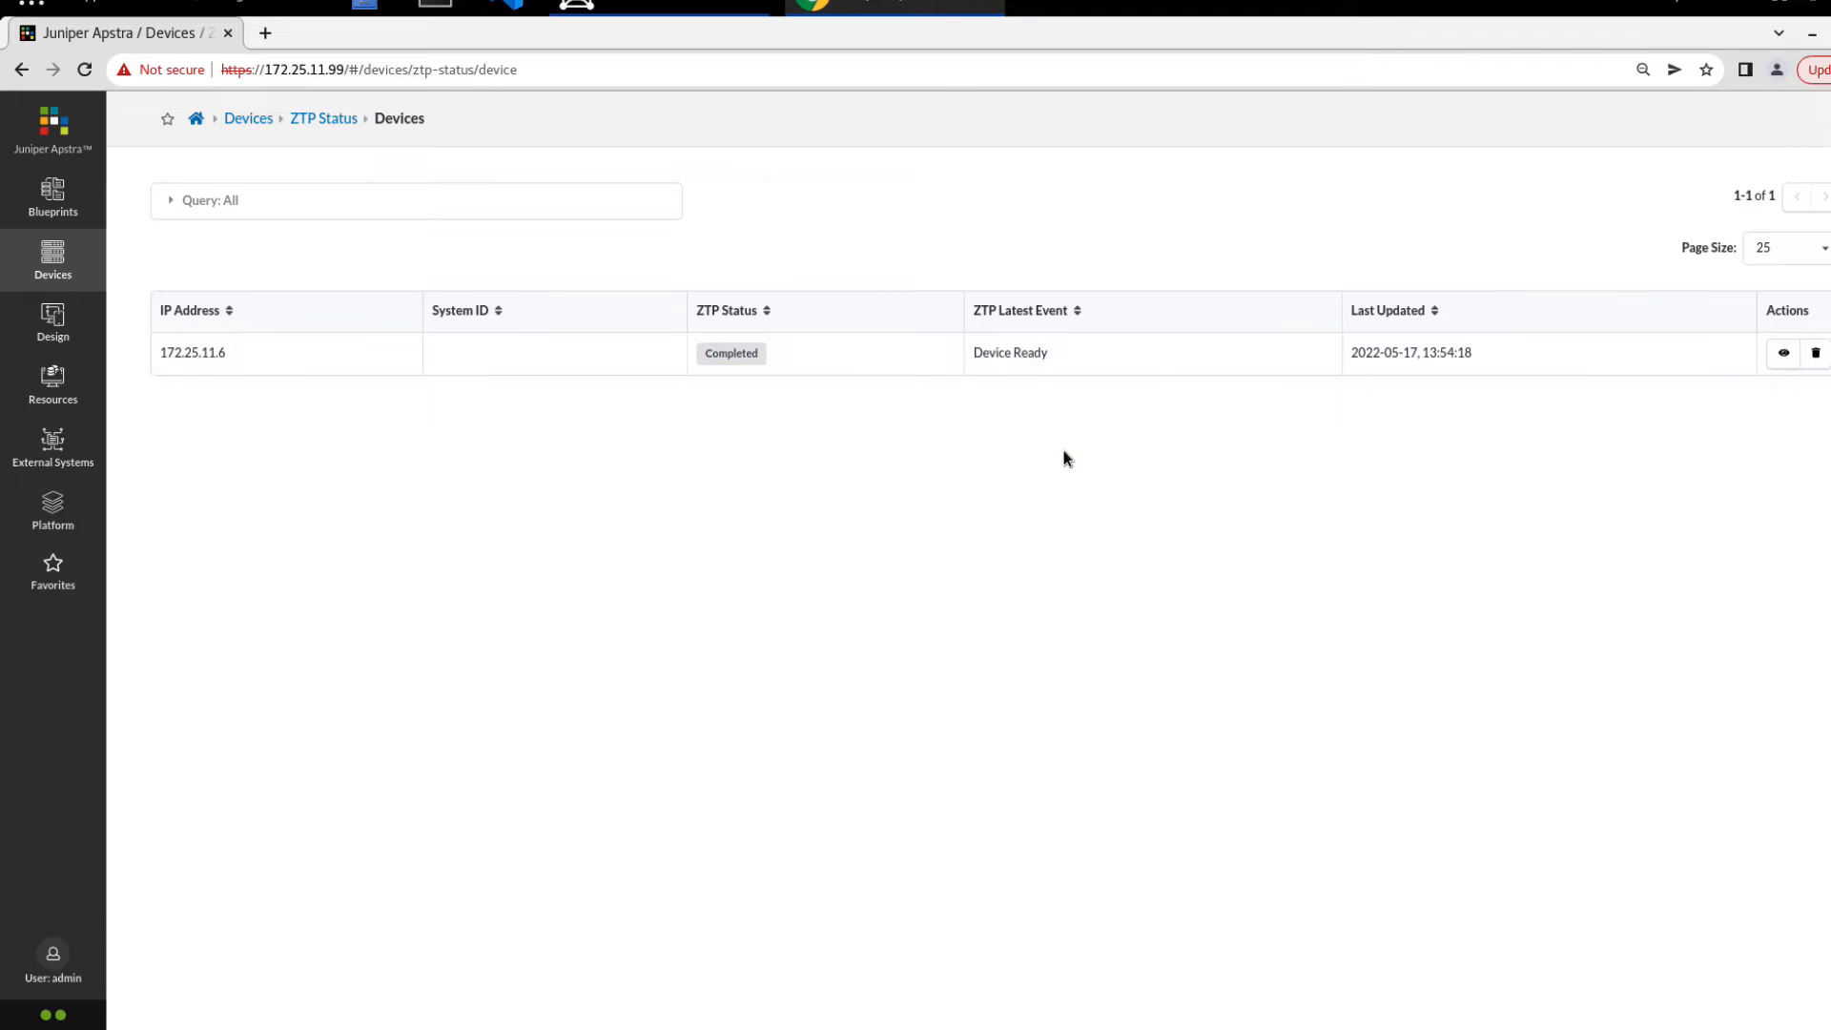
pyautogui.moveTo(407, 465)
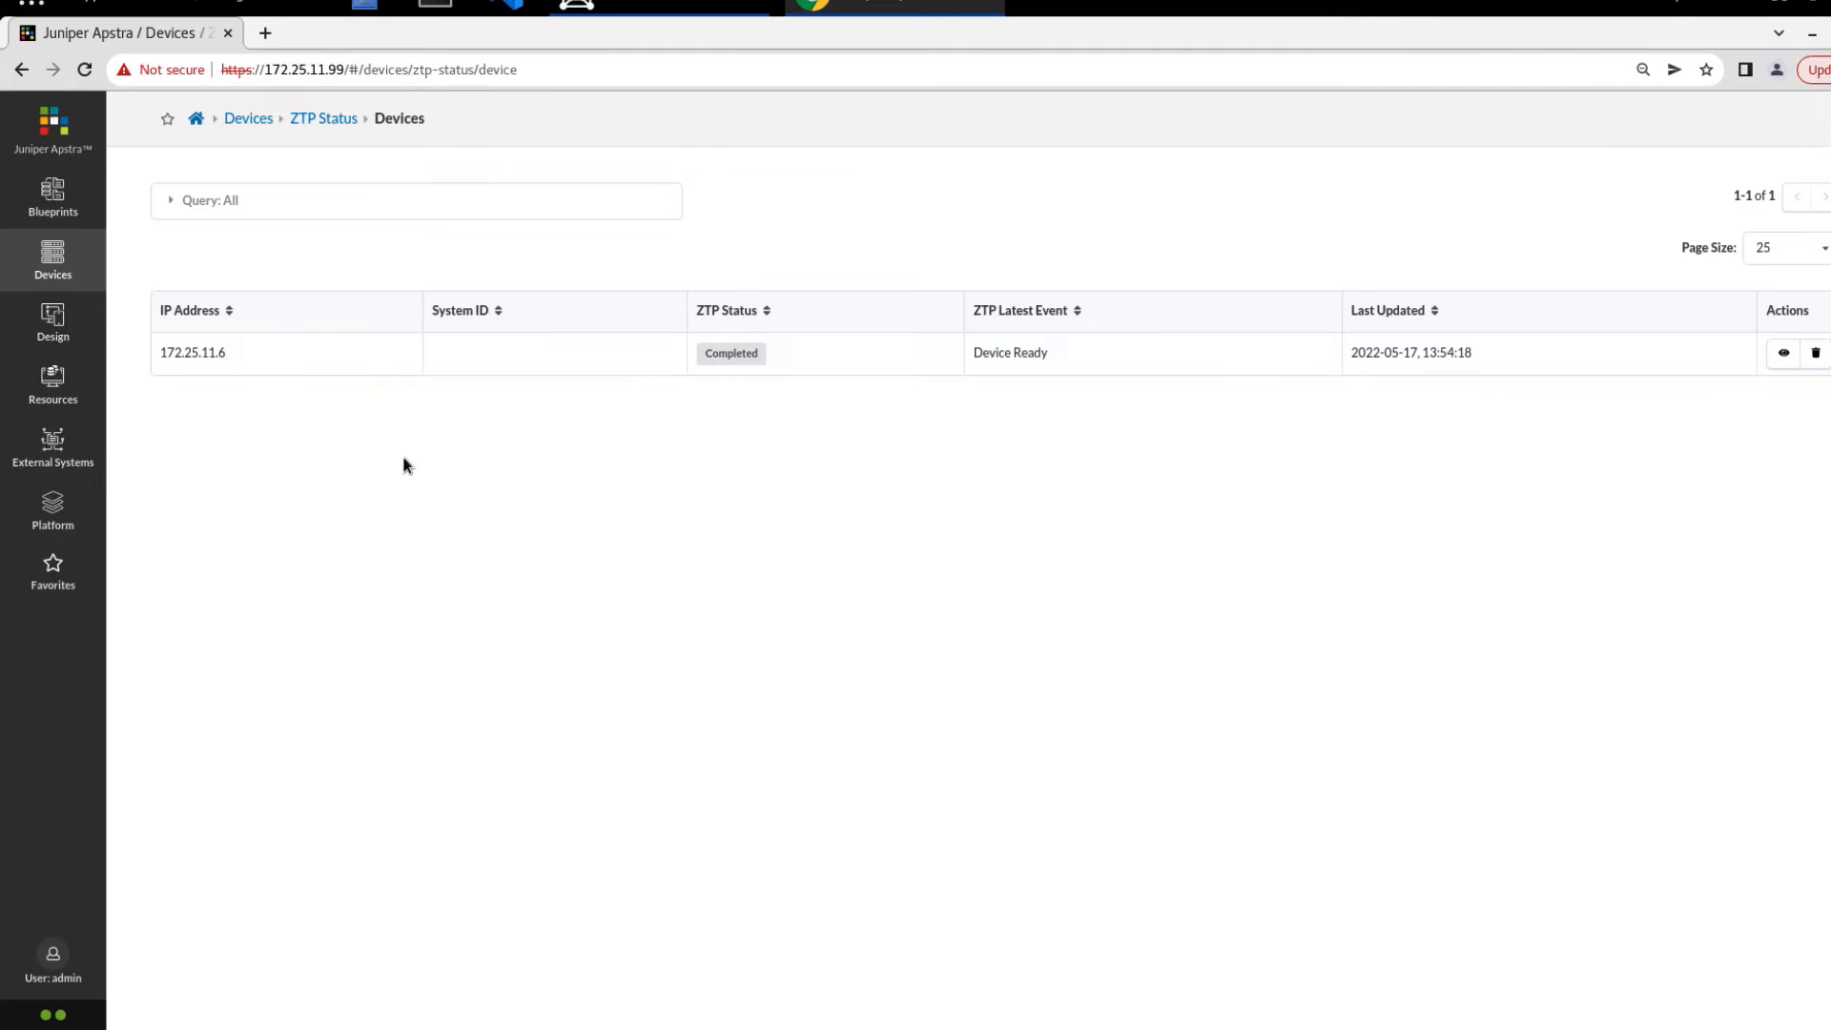
pyautogui.click(52, 261)
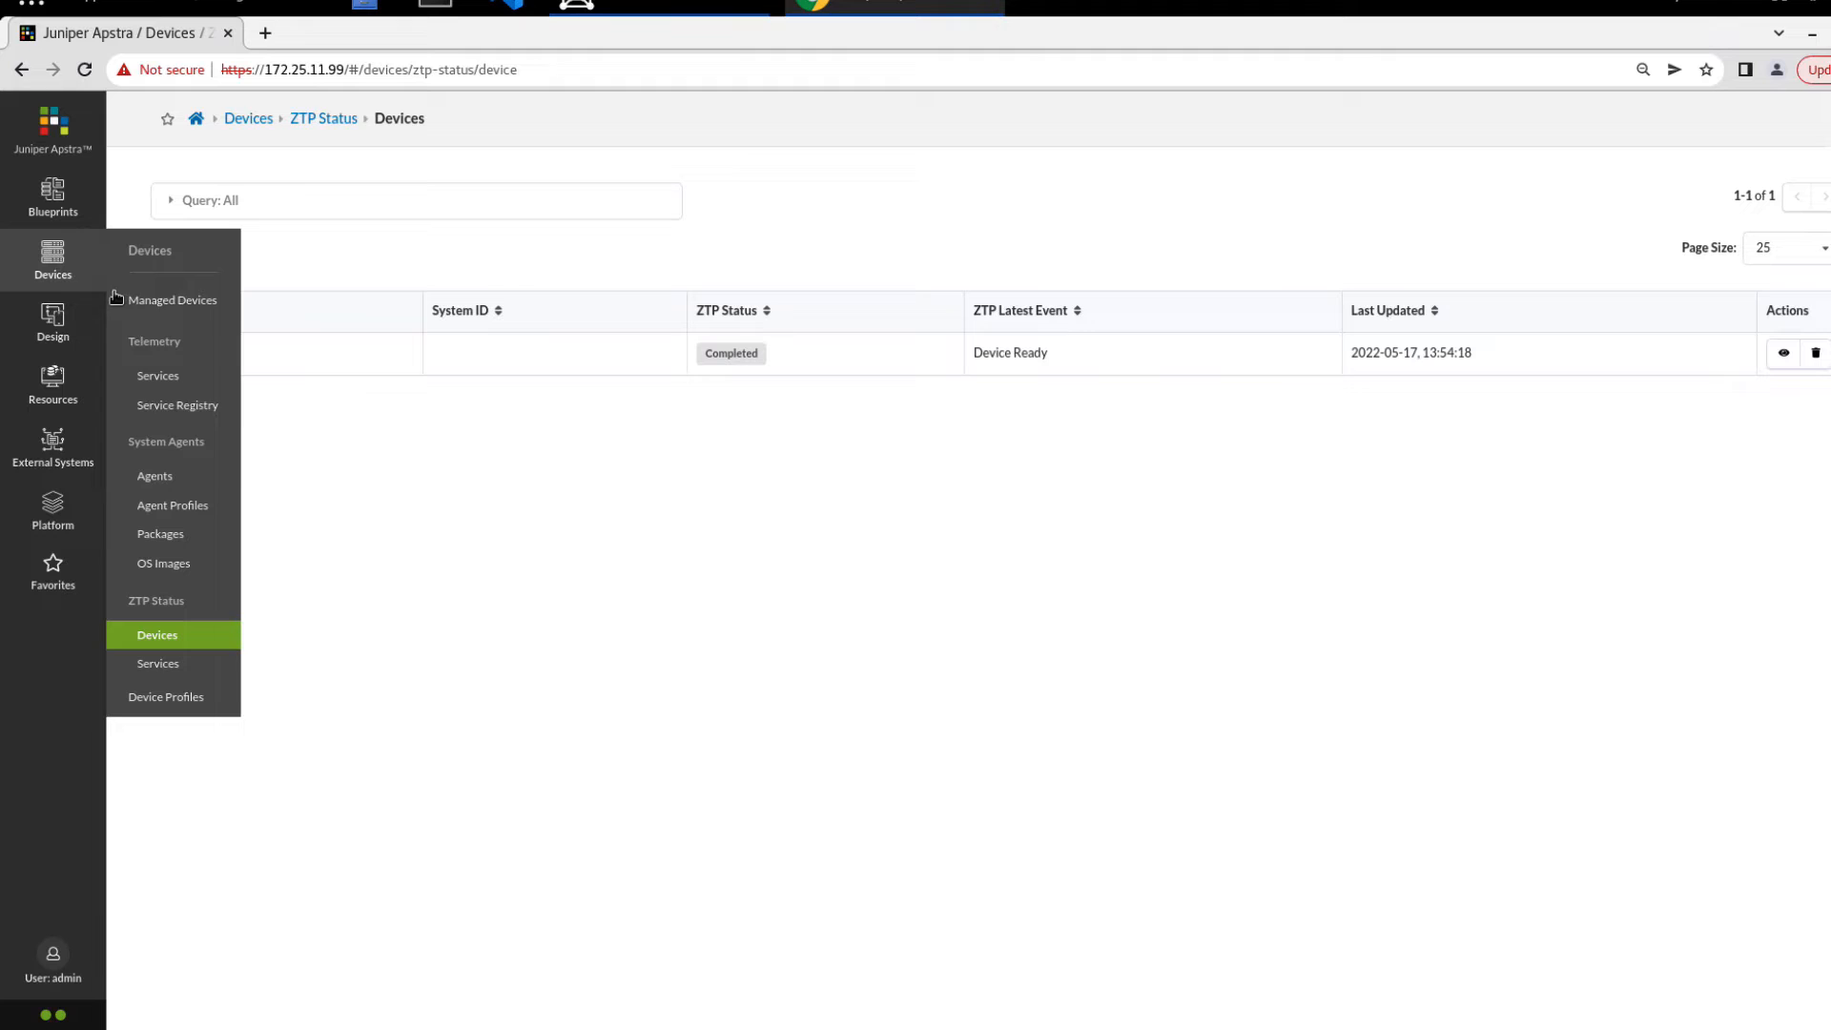
pyautogui.moveTo(154, 476)
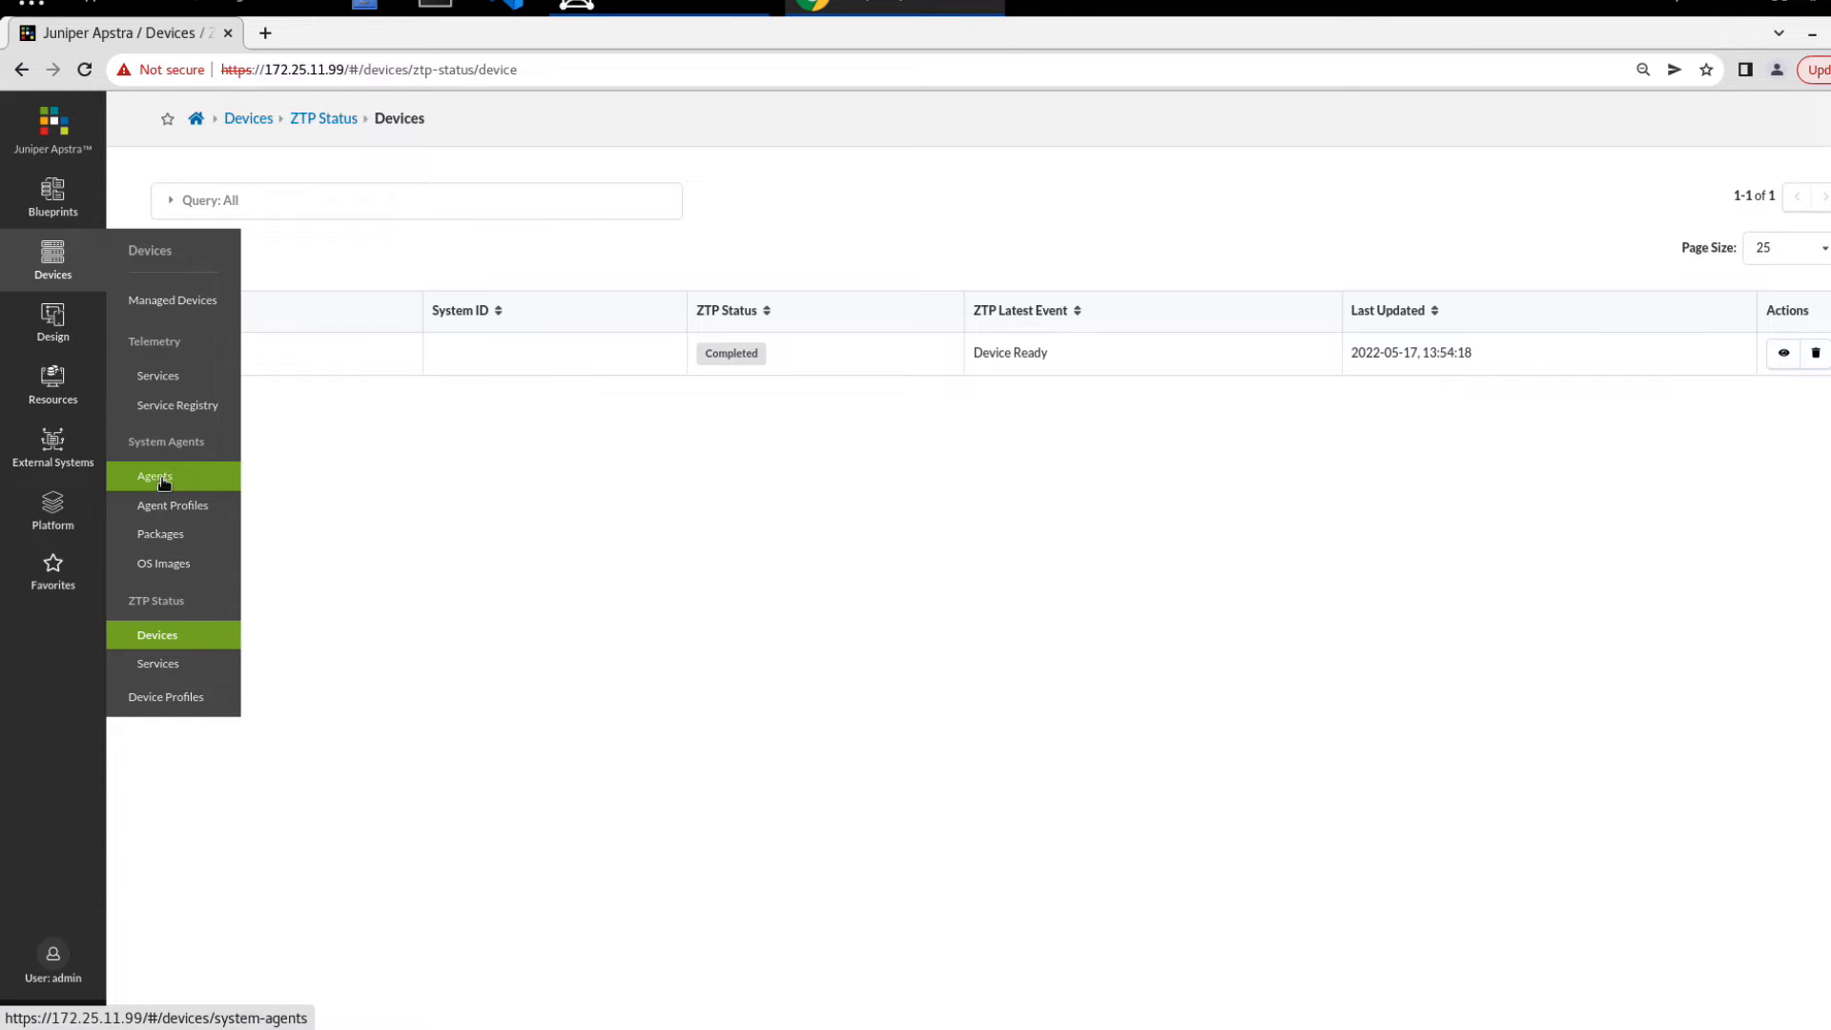
# Open System Agents > Agents, showing the 172.25.11.6 agent in INIT state
pyautogui.click(155, 476)
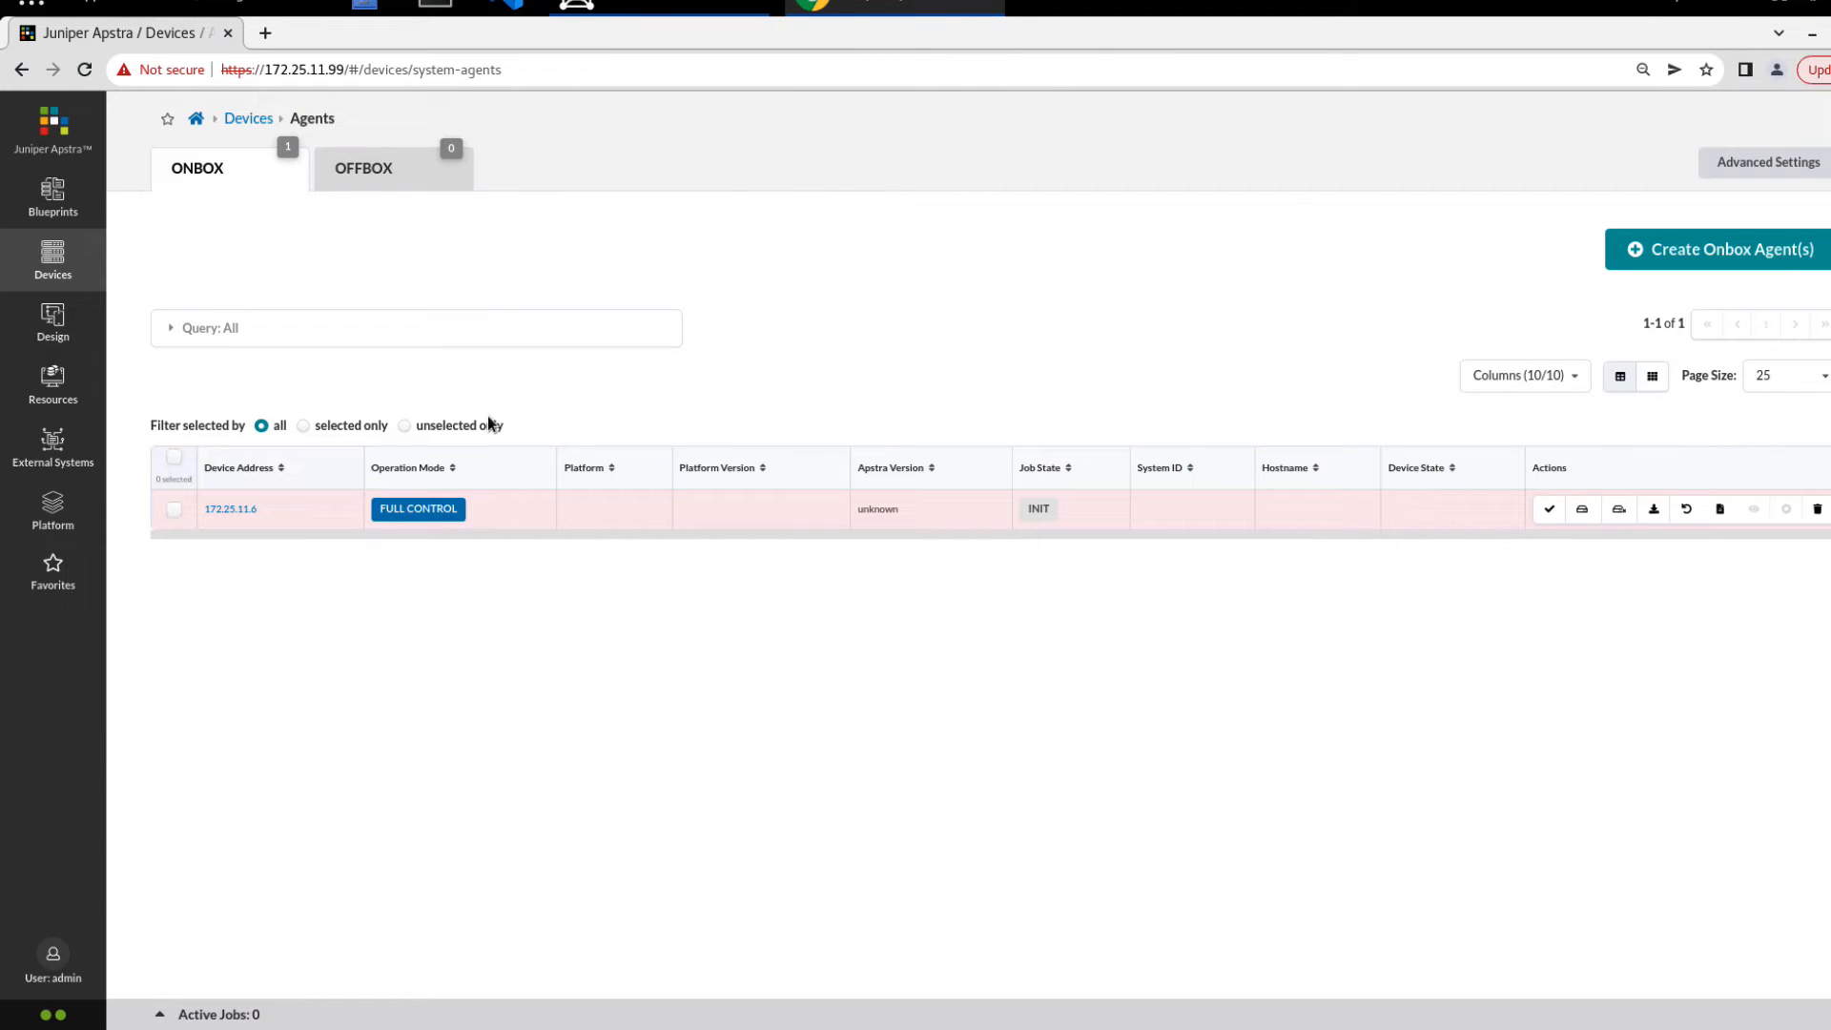
pyautogui.moveTo(246, 200)
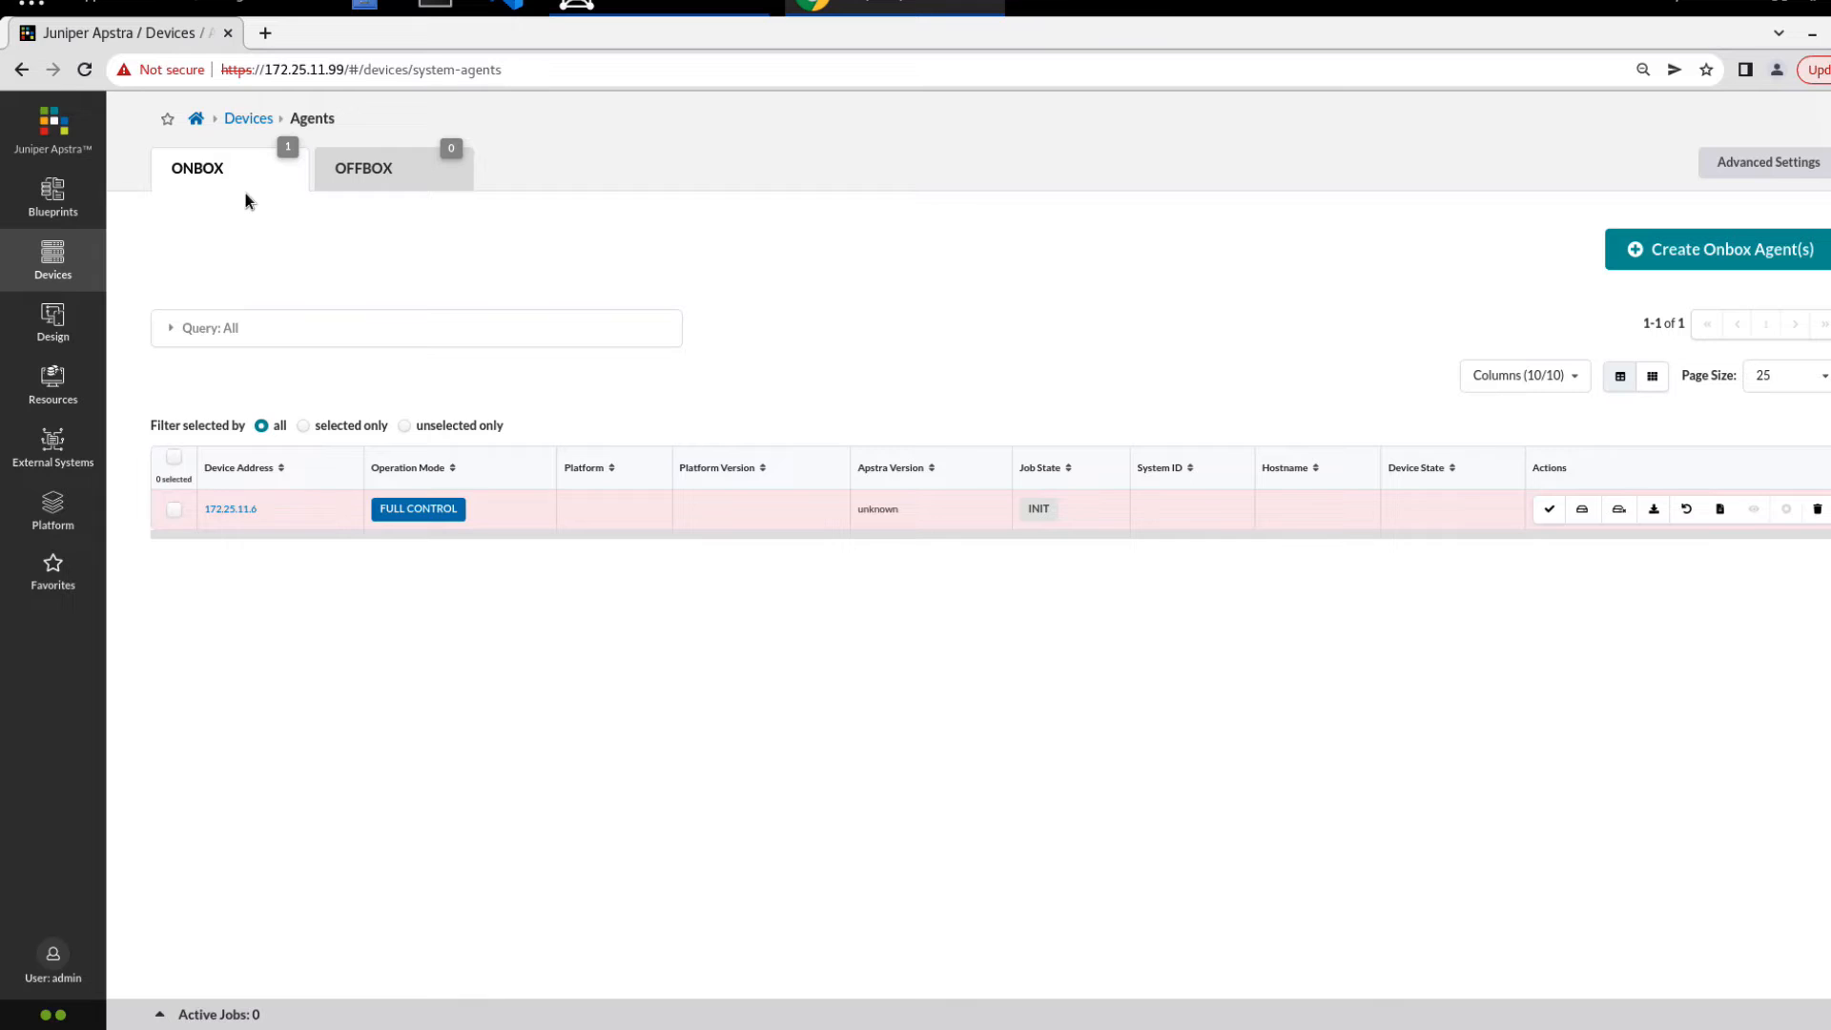
pyautogui.moveTo(794, 482)
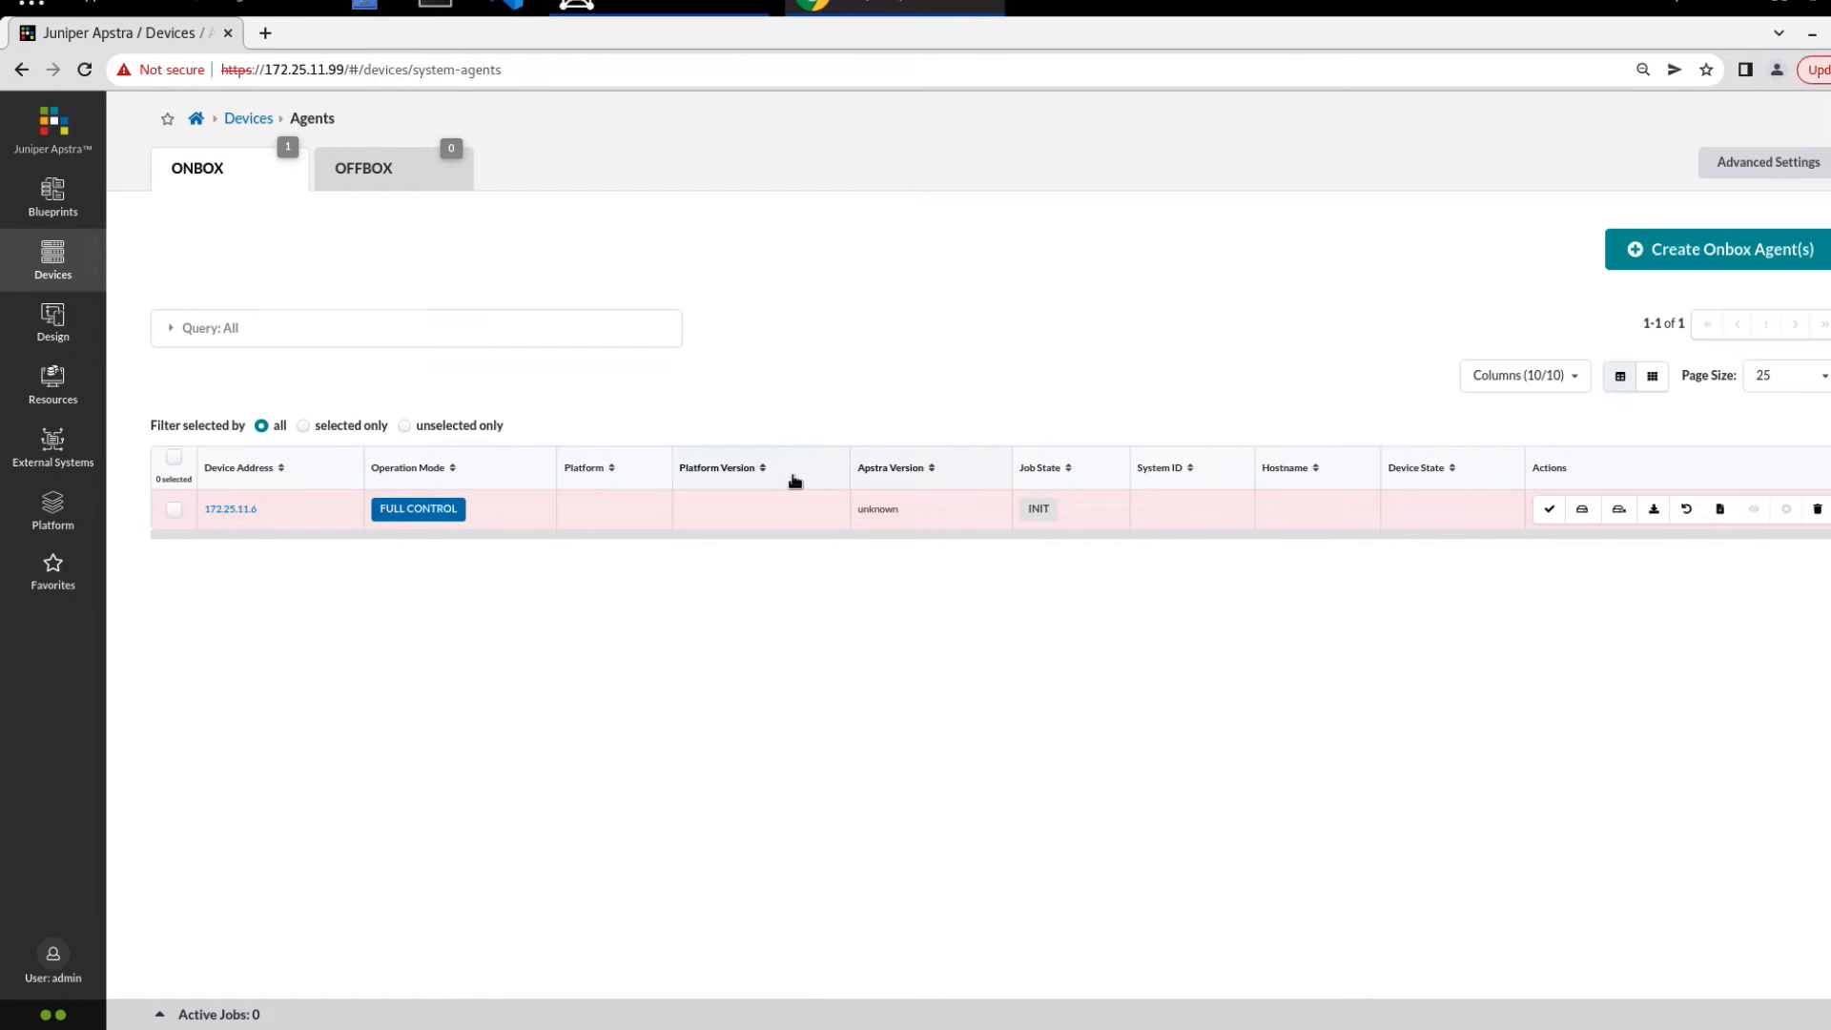
pyautogui.moveTo(951, 552)
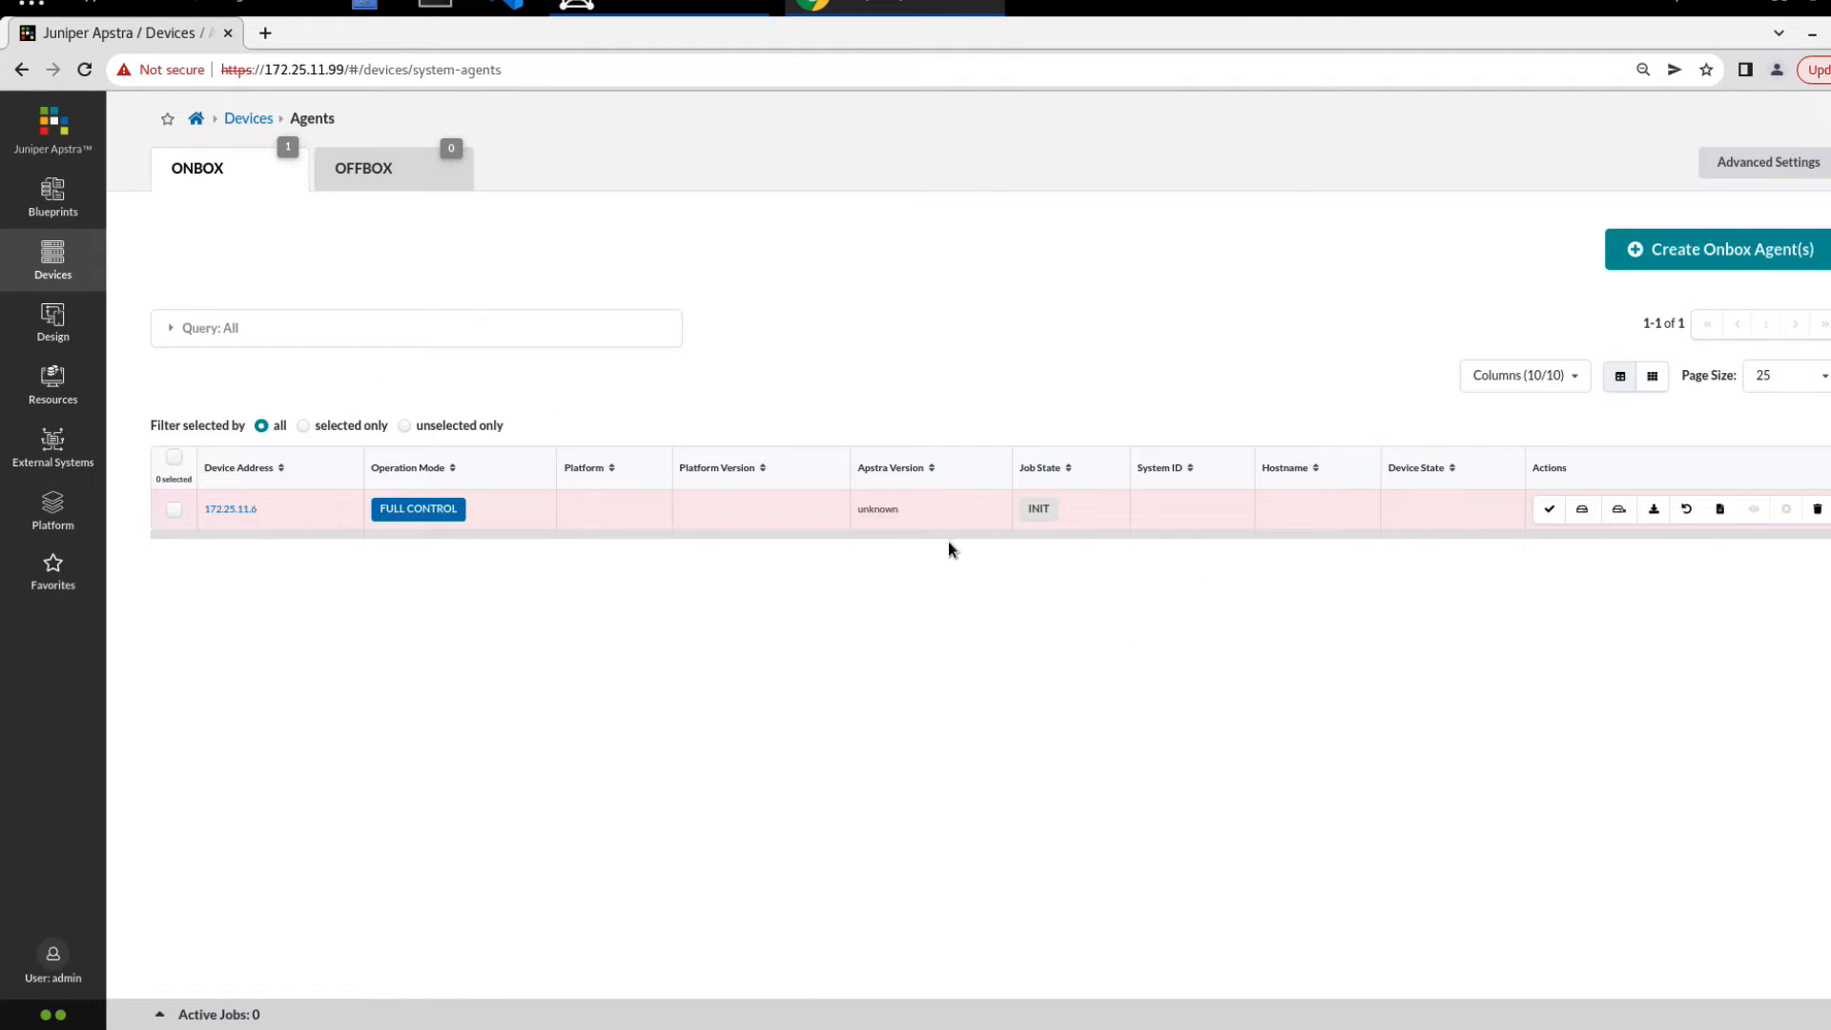
pyautogui.moveTo(976, 584)
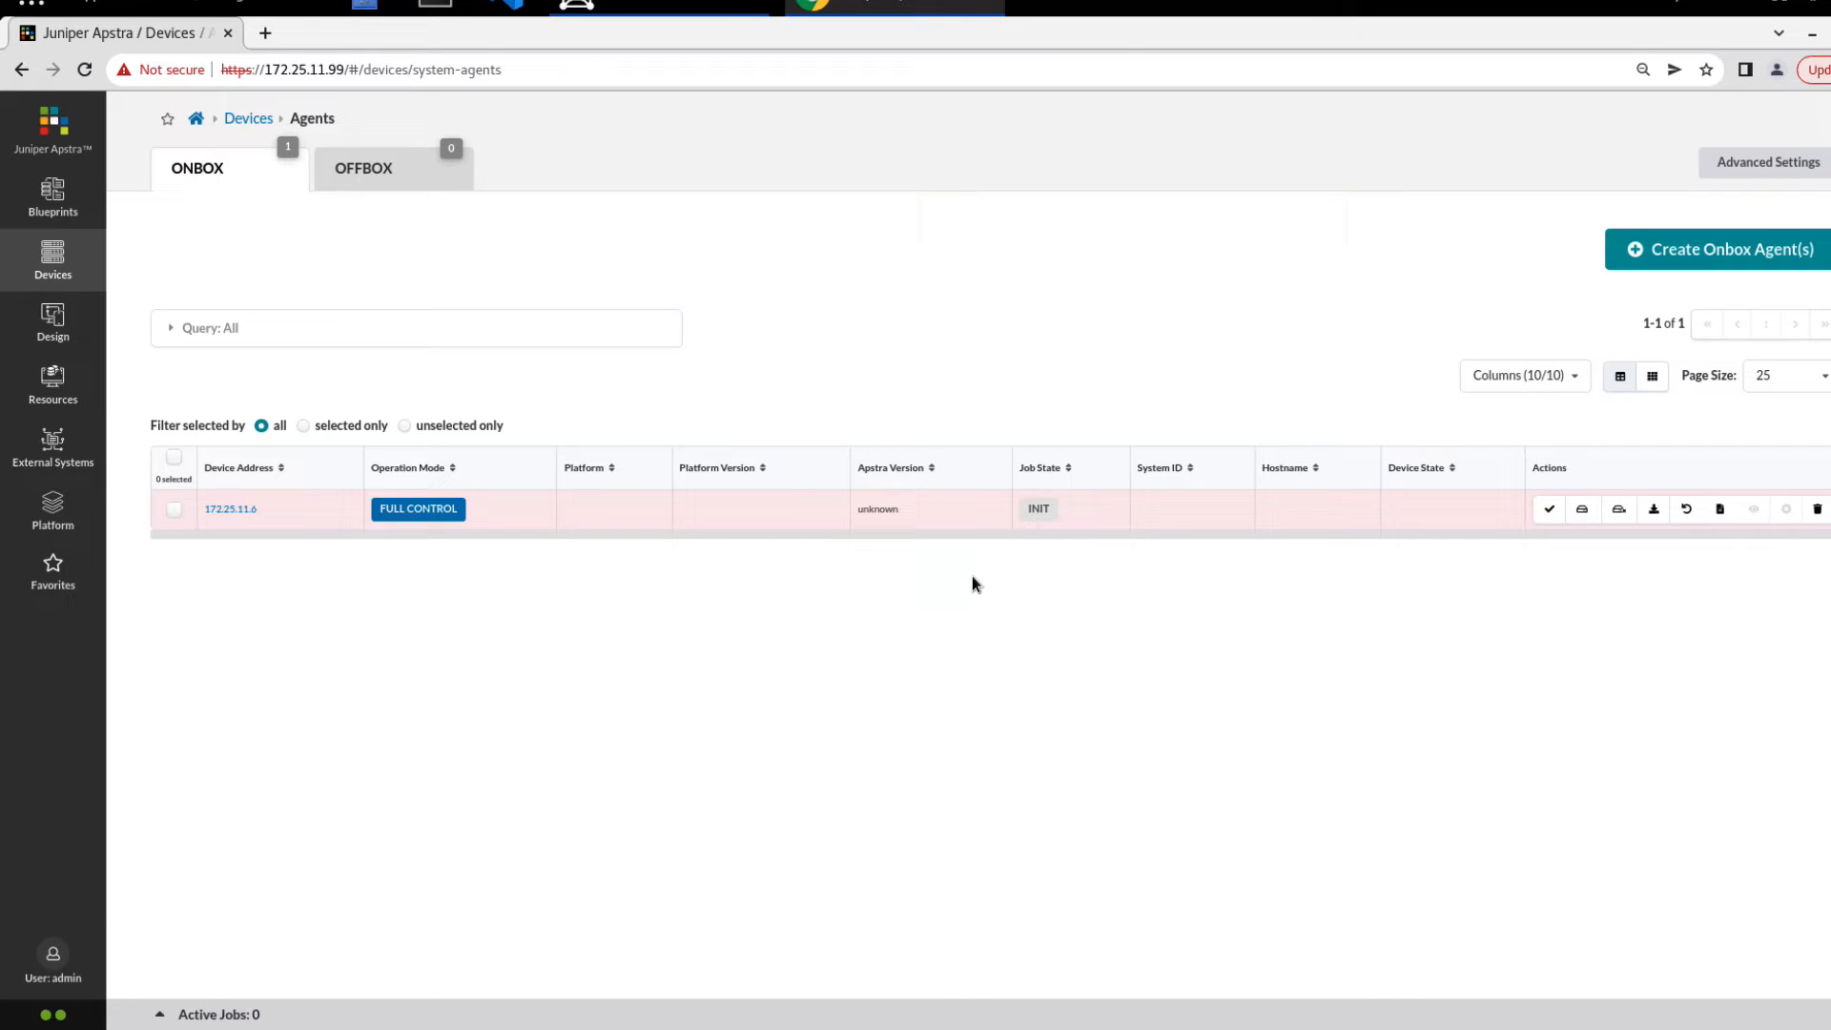
pyautogui.moveTo(946, 518)
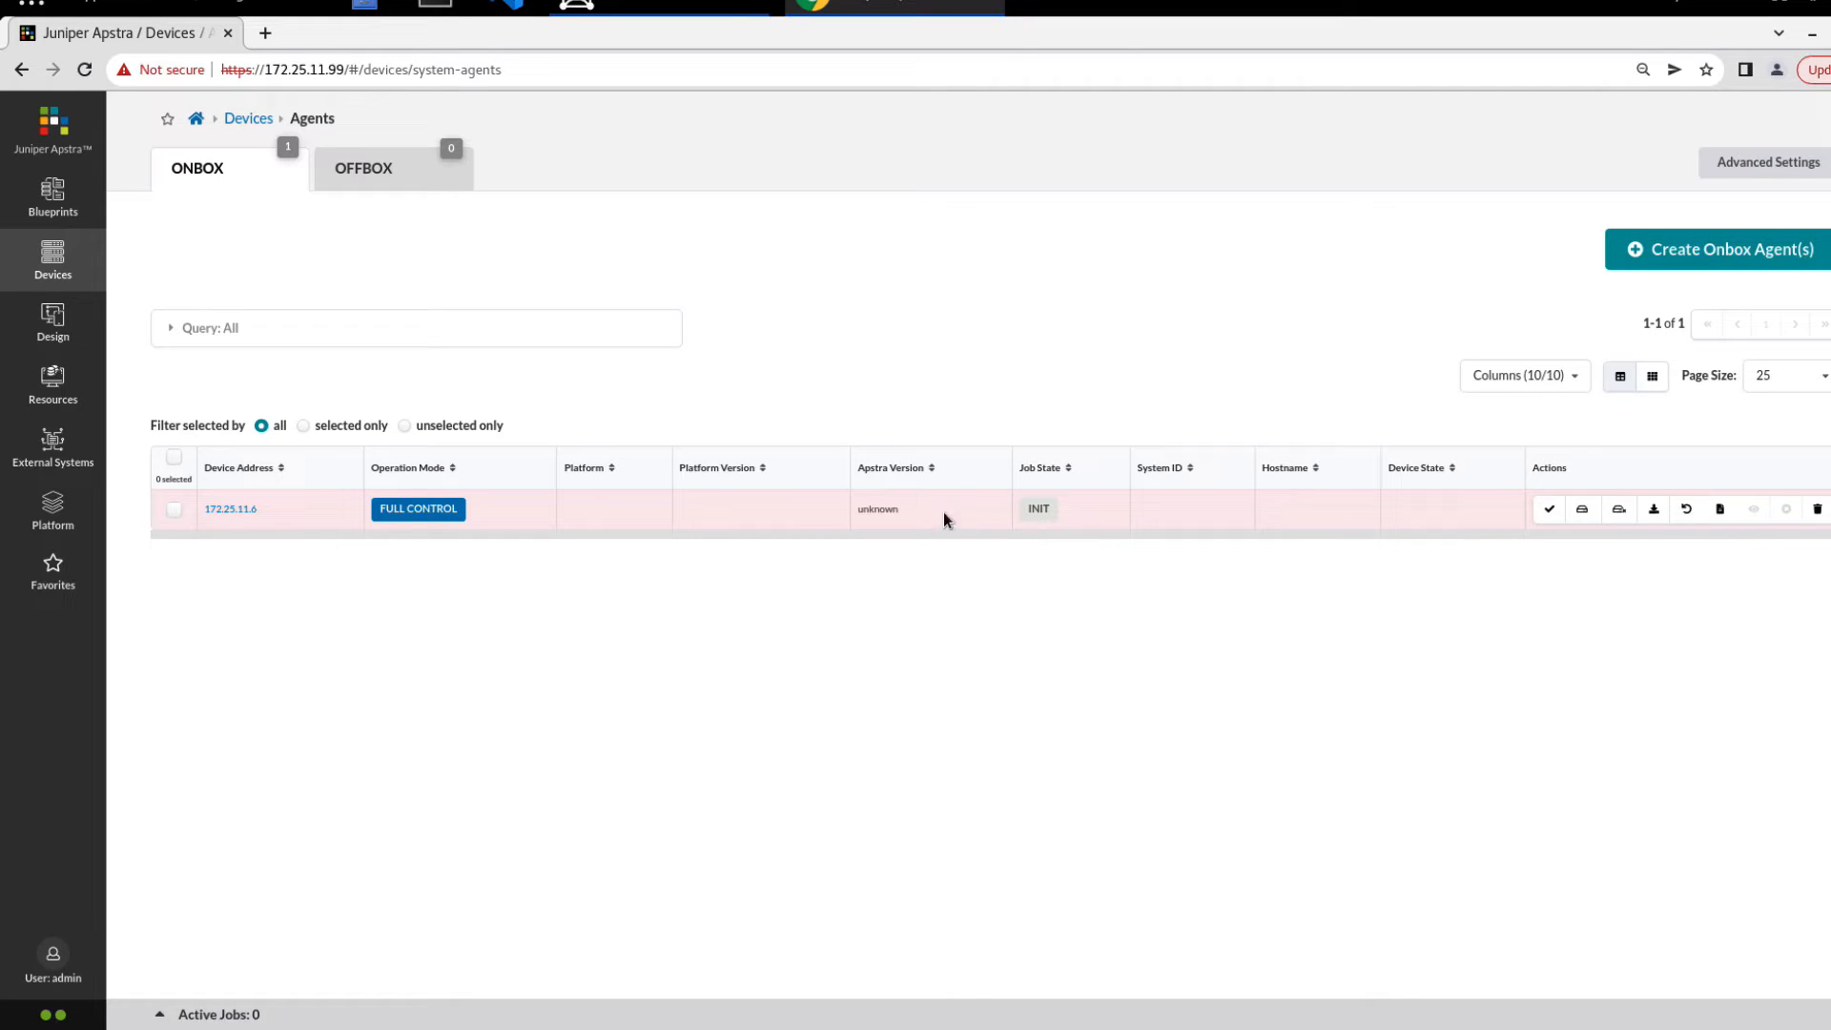
pyautogui.moveTo(913, 550)
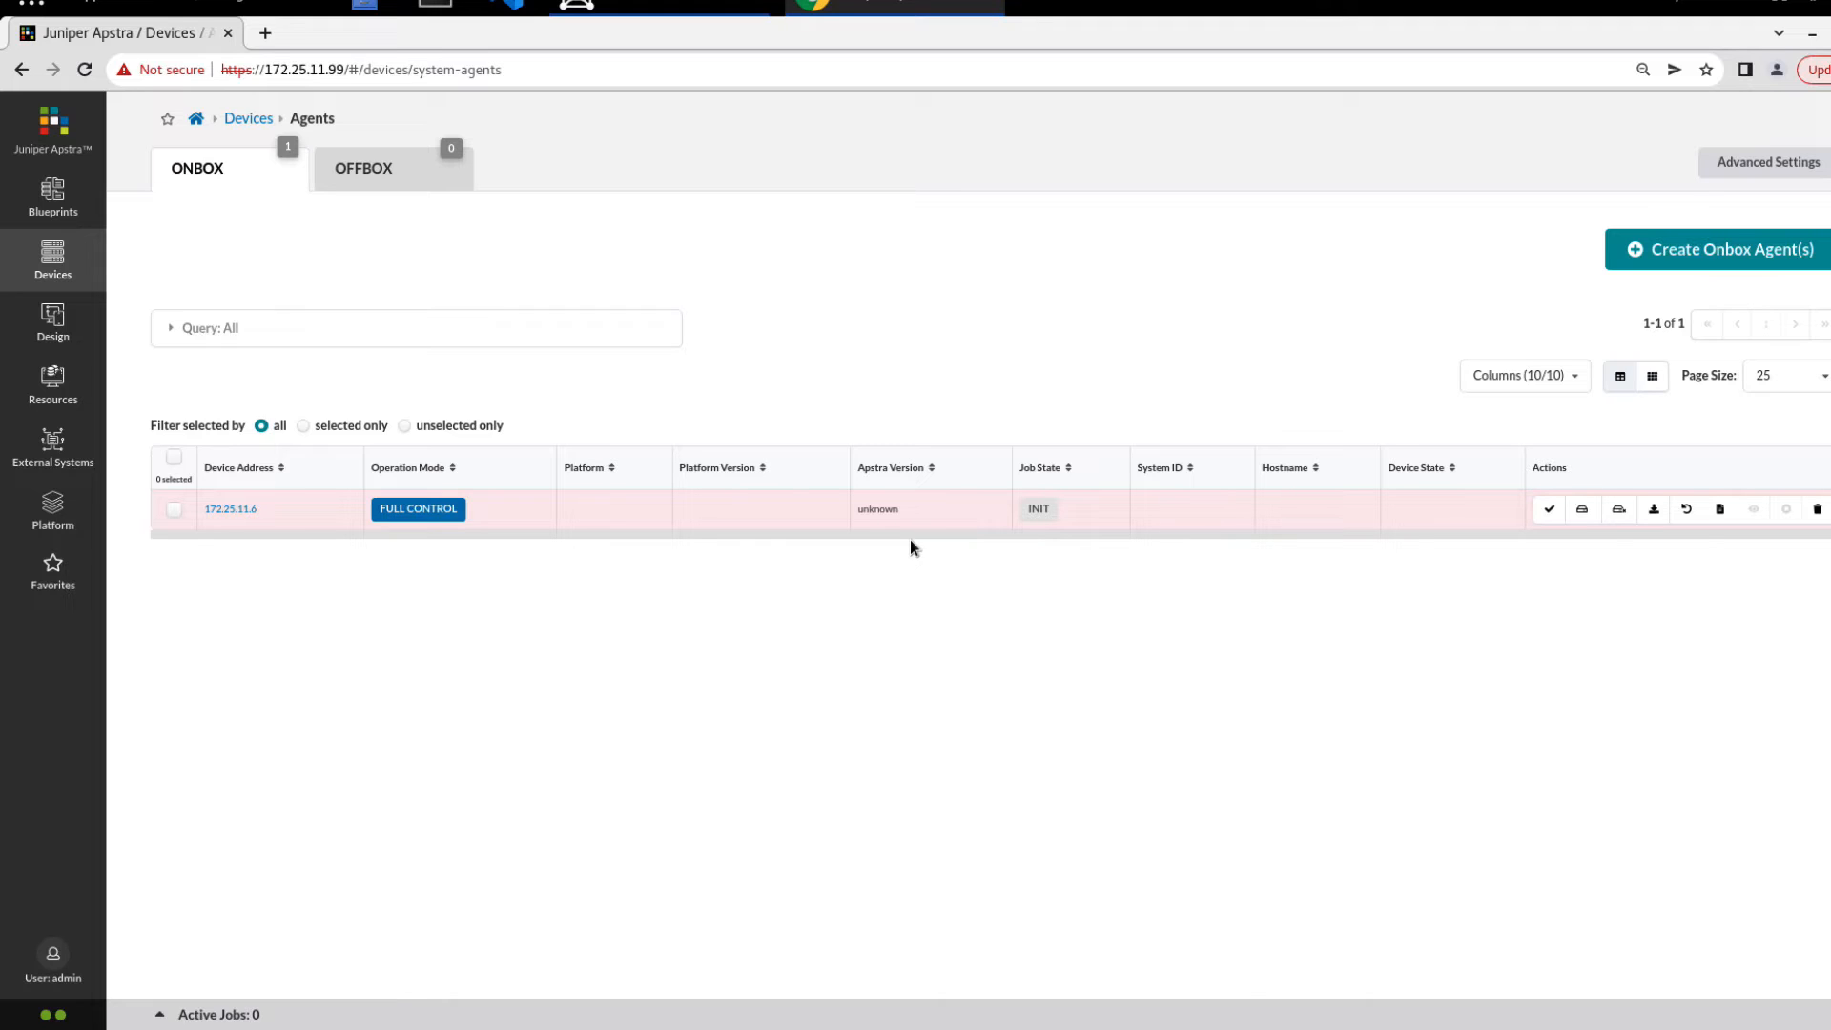
pyautogui.moveTo(356, 544)
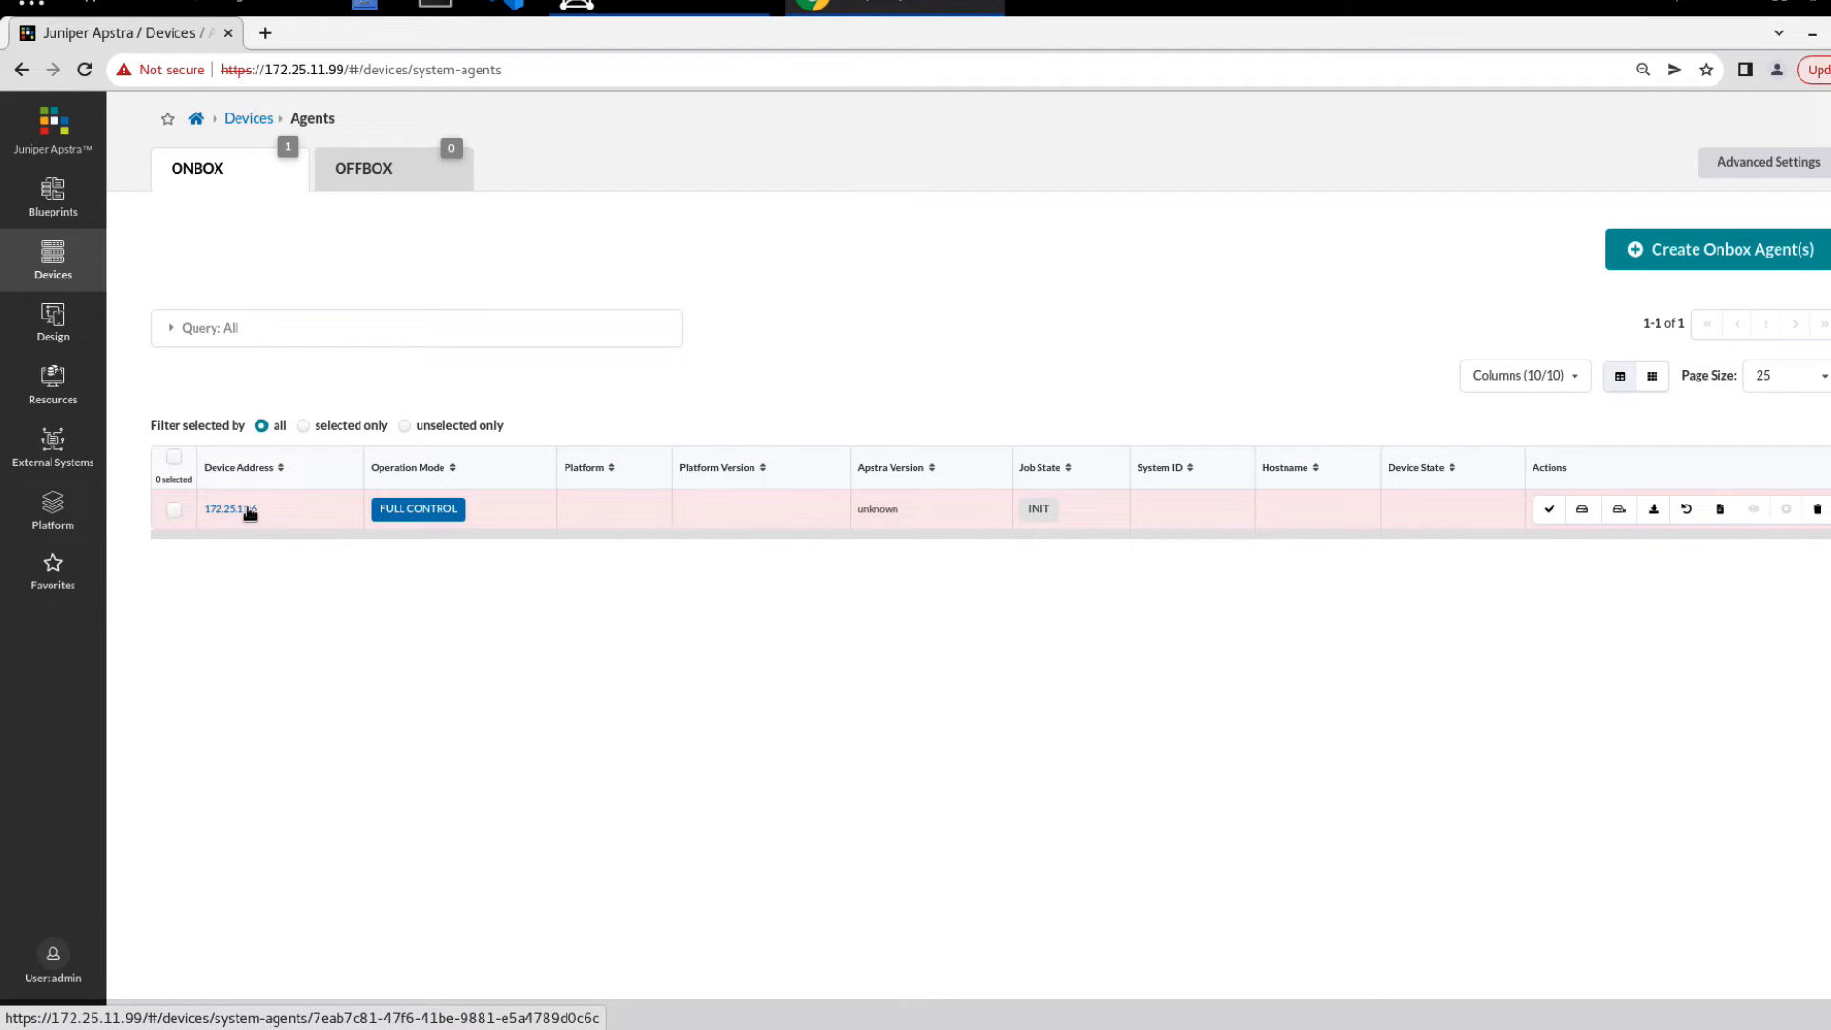
# Open the 172.25.11.6 agent's Info page and scroll through its INIT status details
pyautogui.click(219, 509)
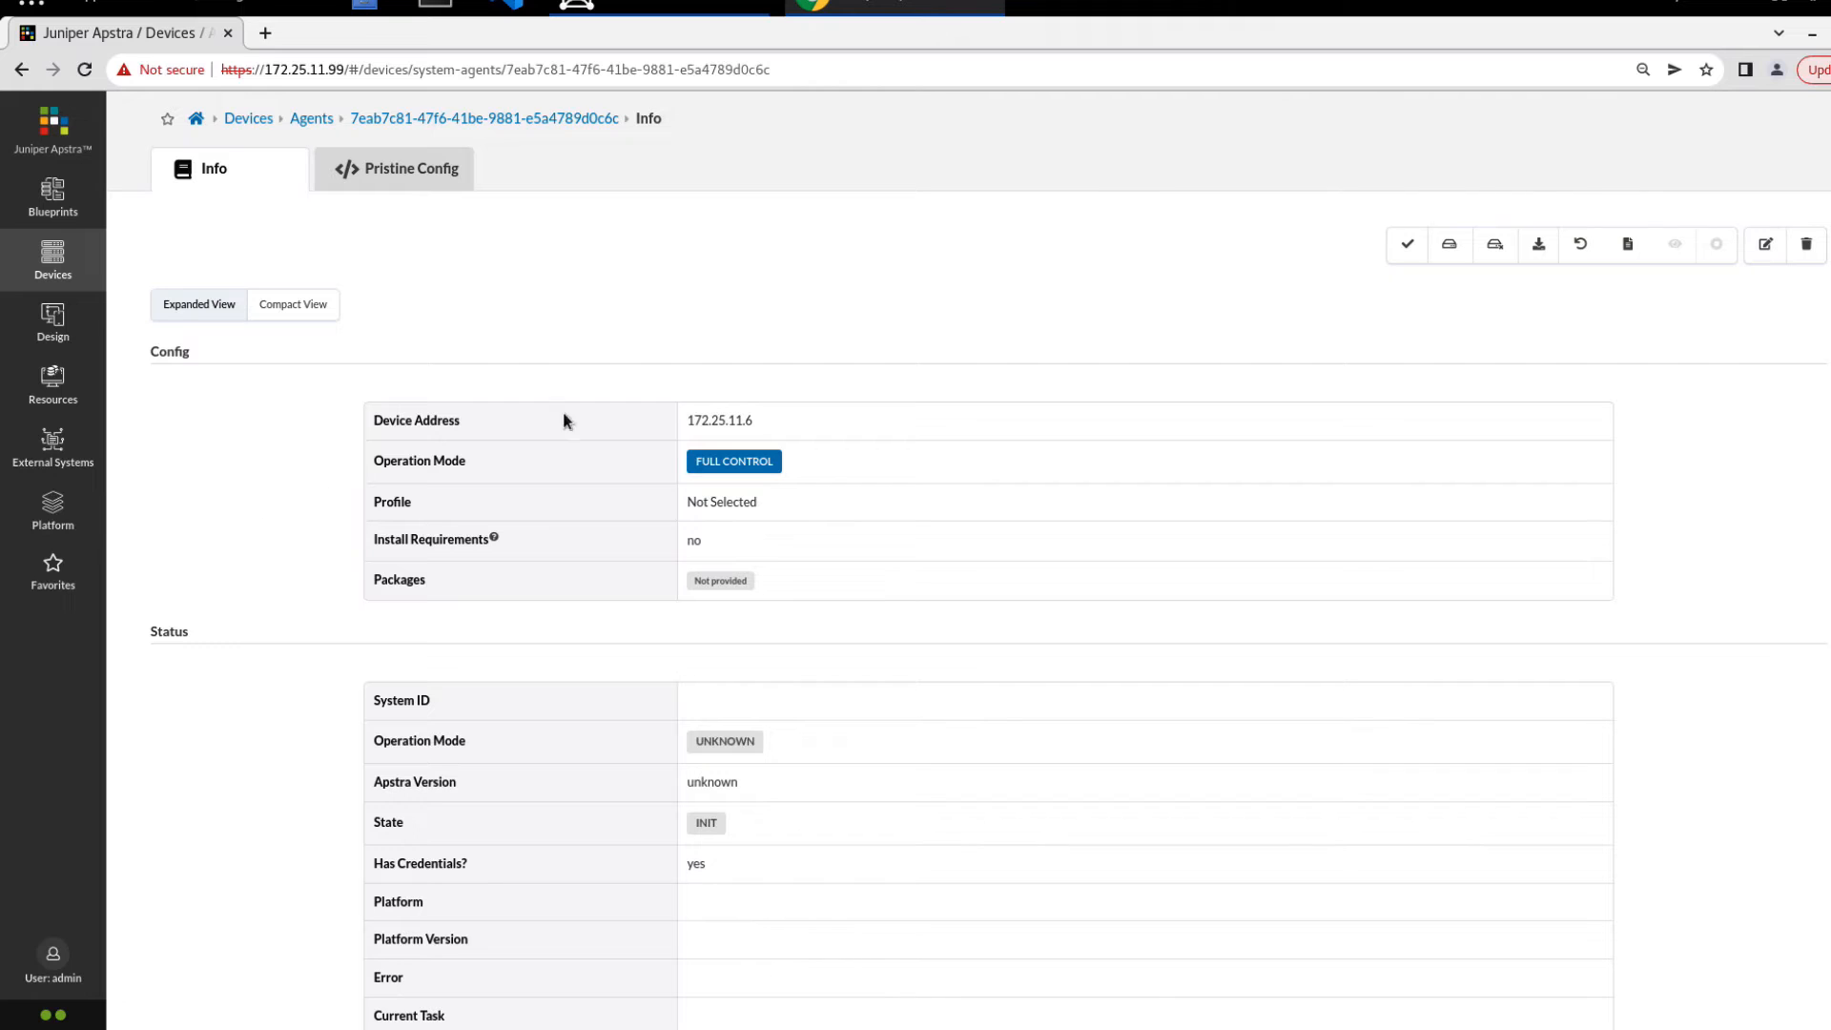
pyautogui.scroll(-3)
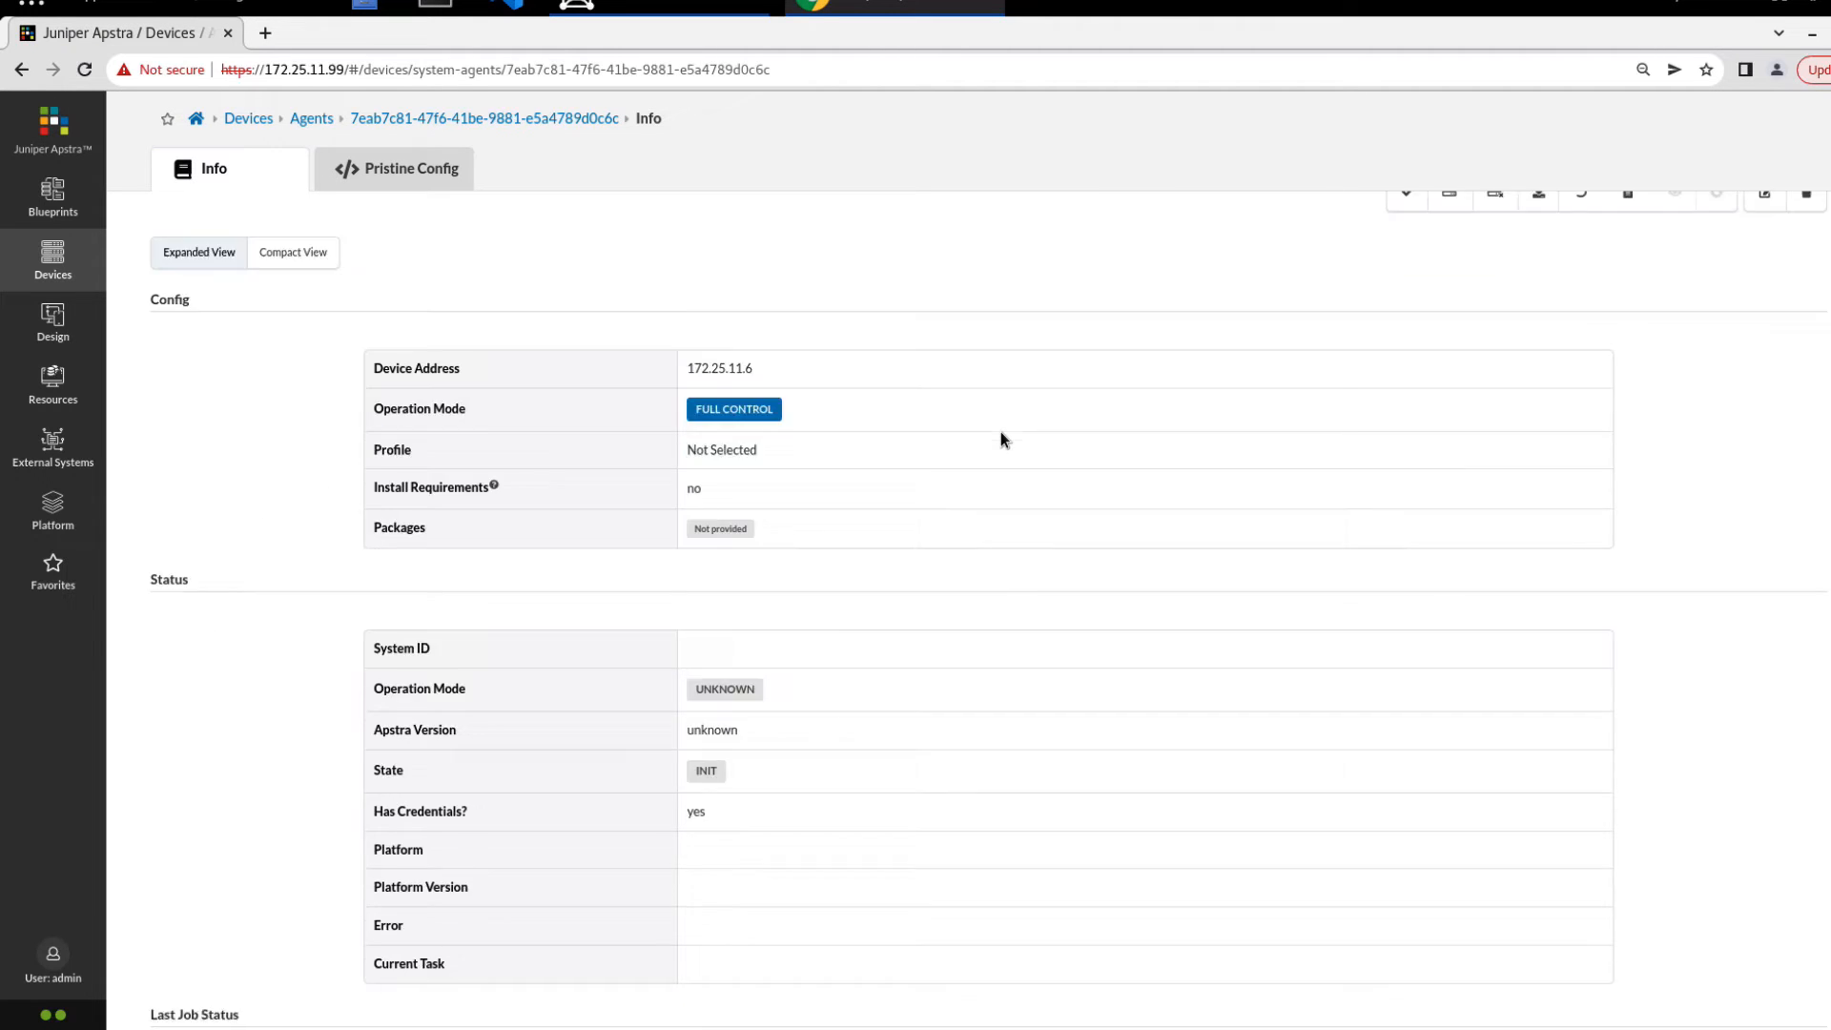
pyautogui.scroll(-3)
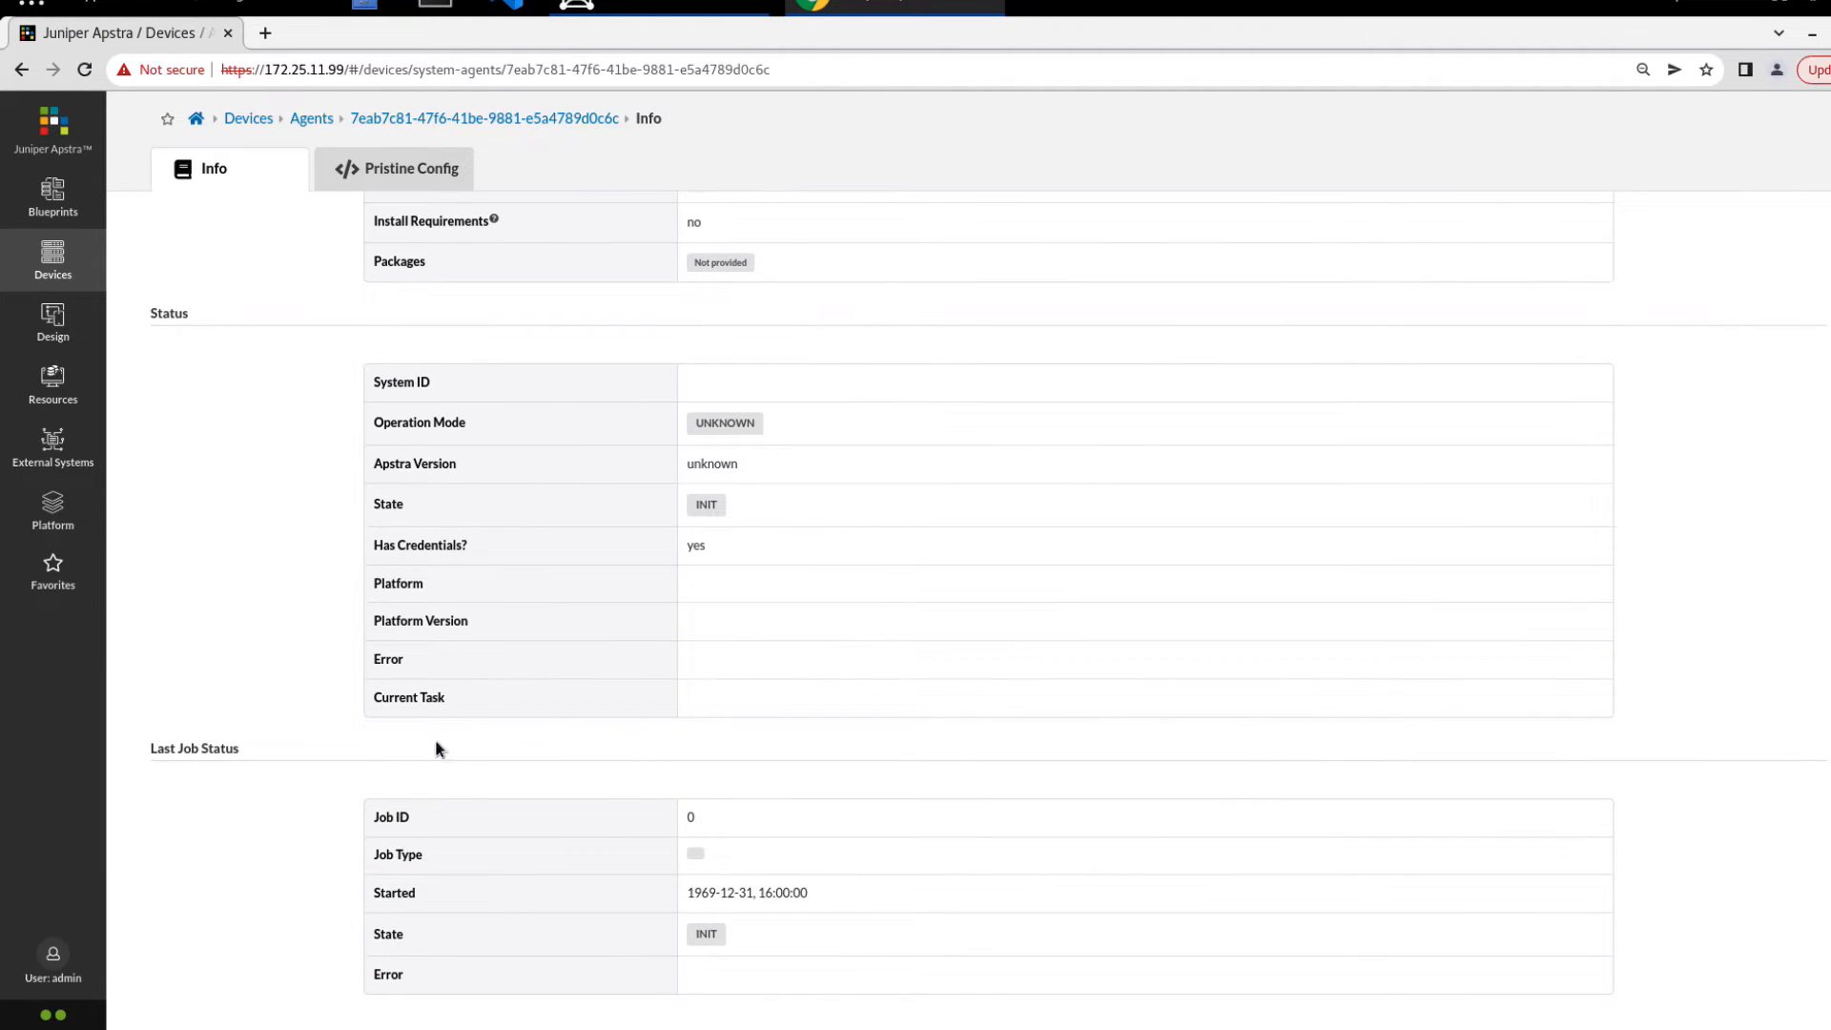
pyautogui.moveTo(794, 838)
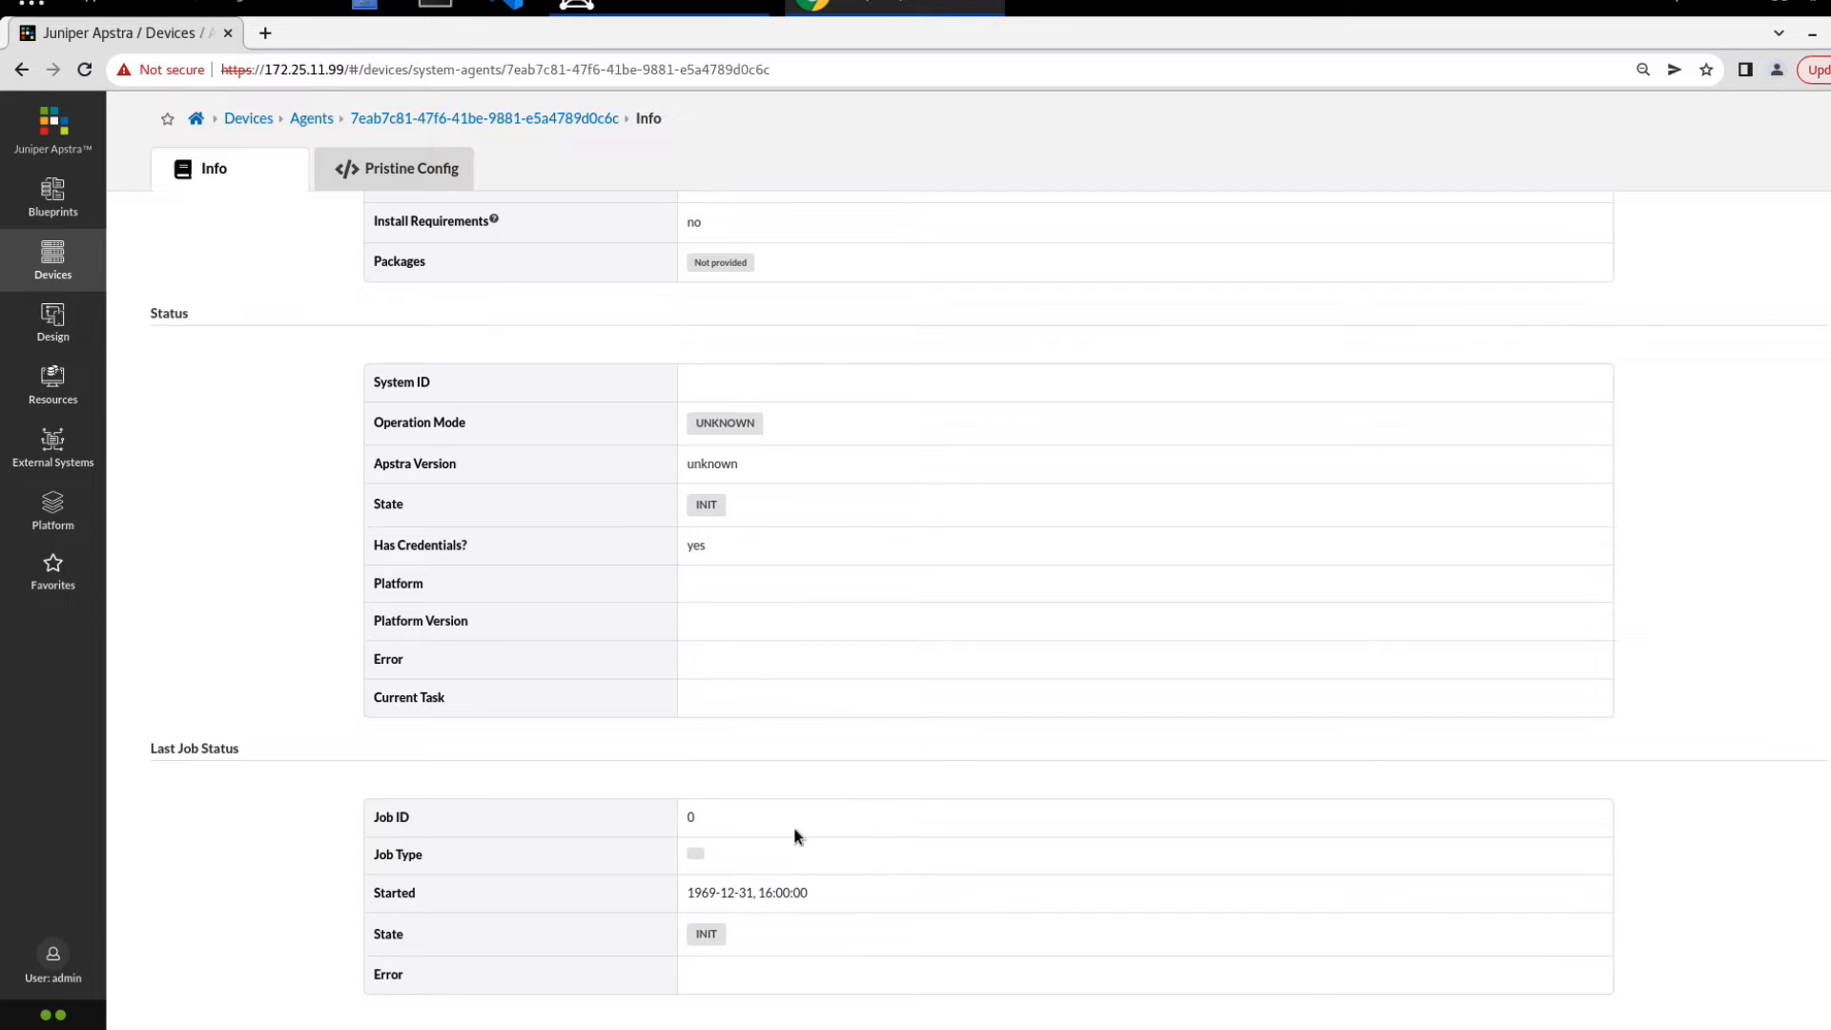
pyautogui.moveTo(823, 589)
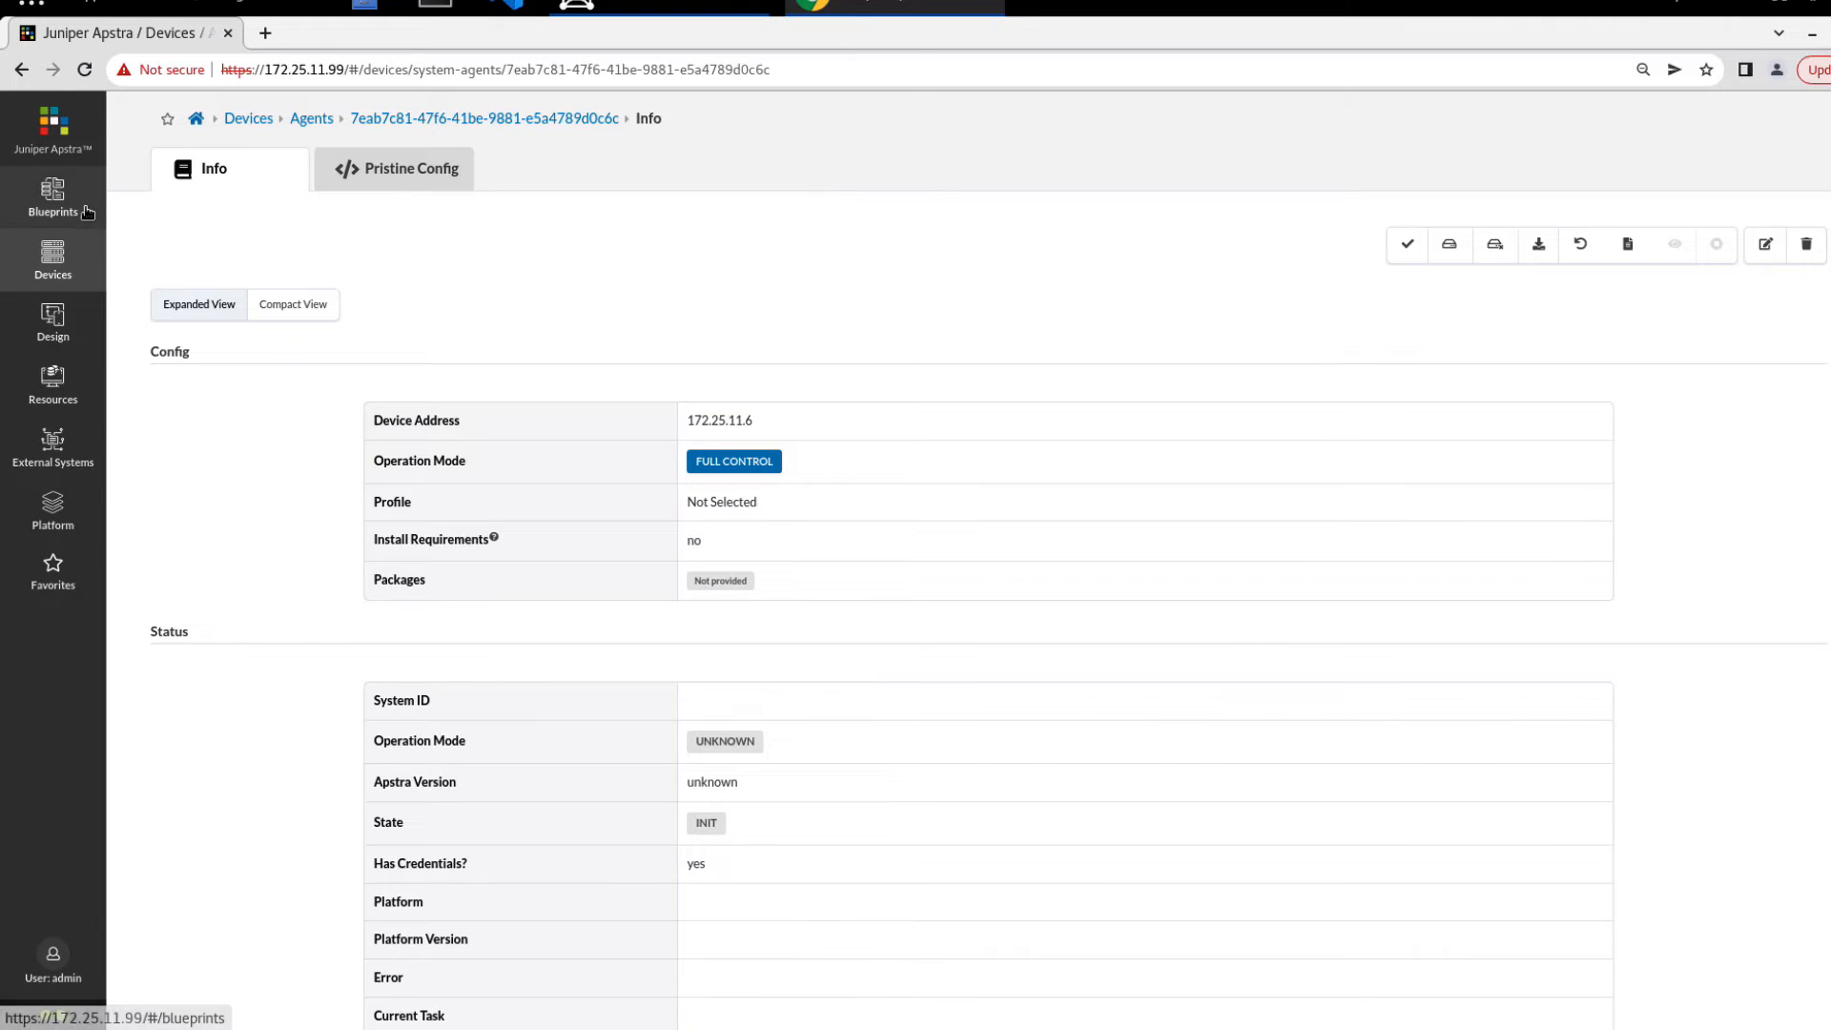
# Return to the agents list, run a check on 172.25.11.6, and collapse Active Jobs
pyautogui.click(310, 118)
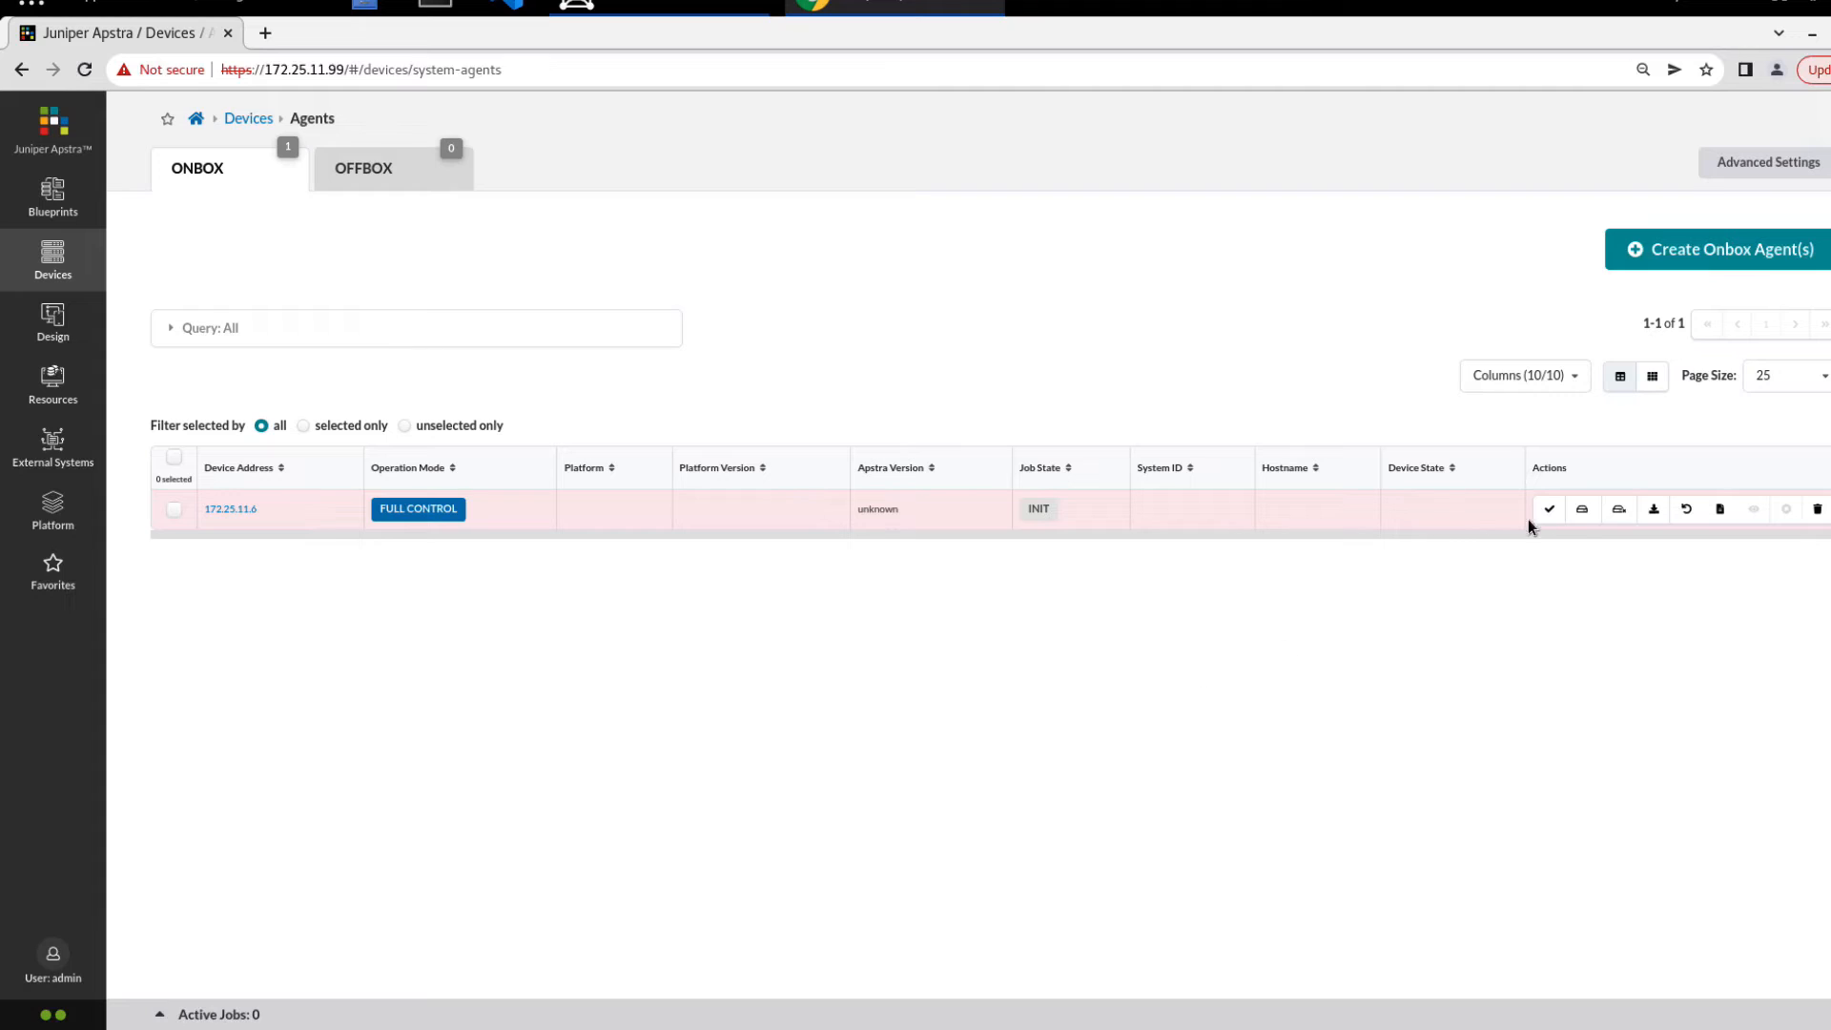
pyautogui.moveTo(1550, 510)
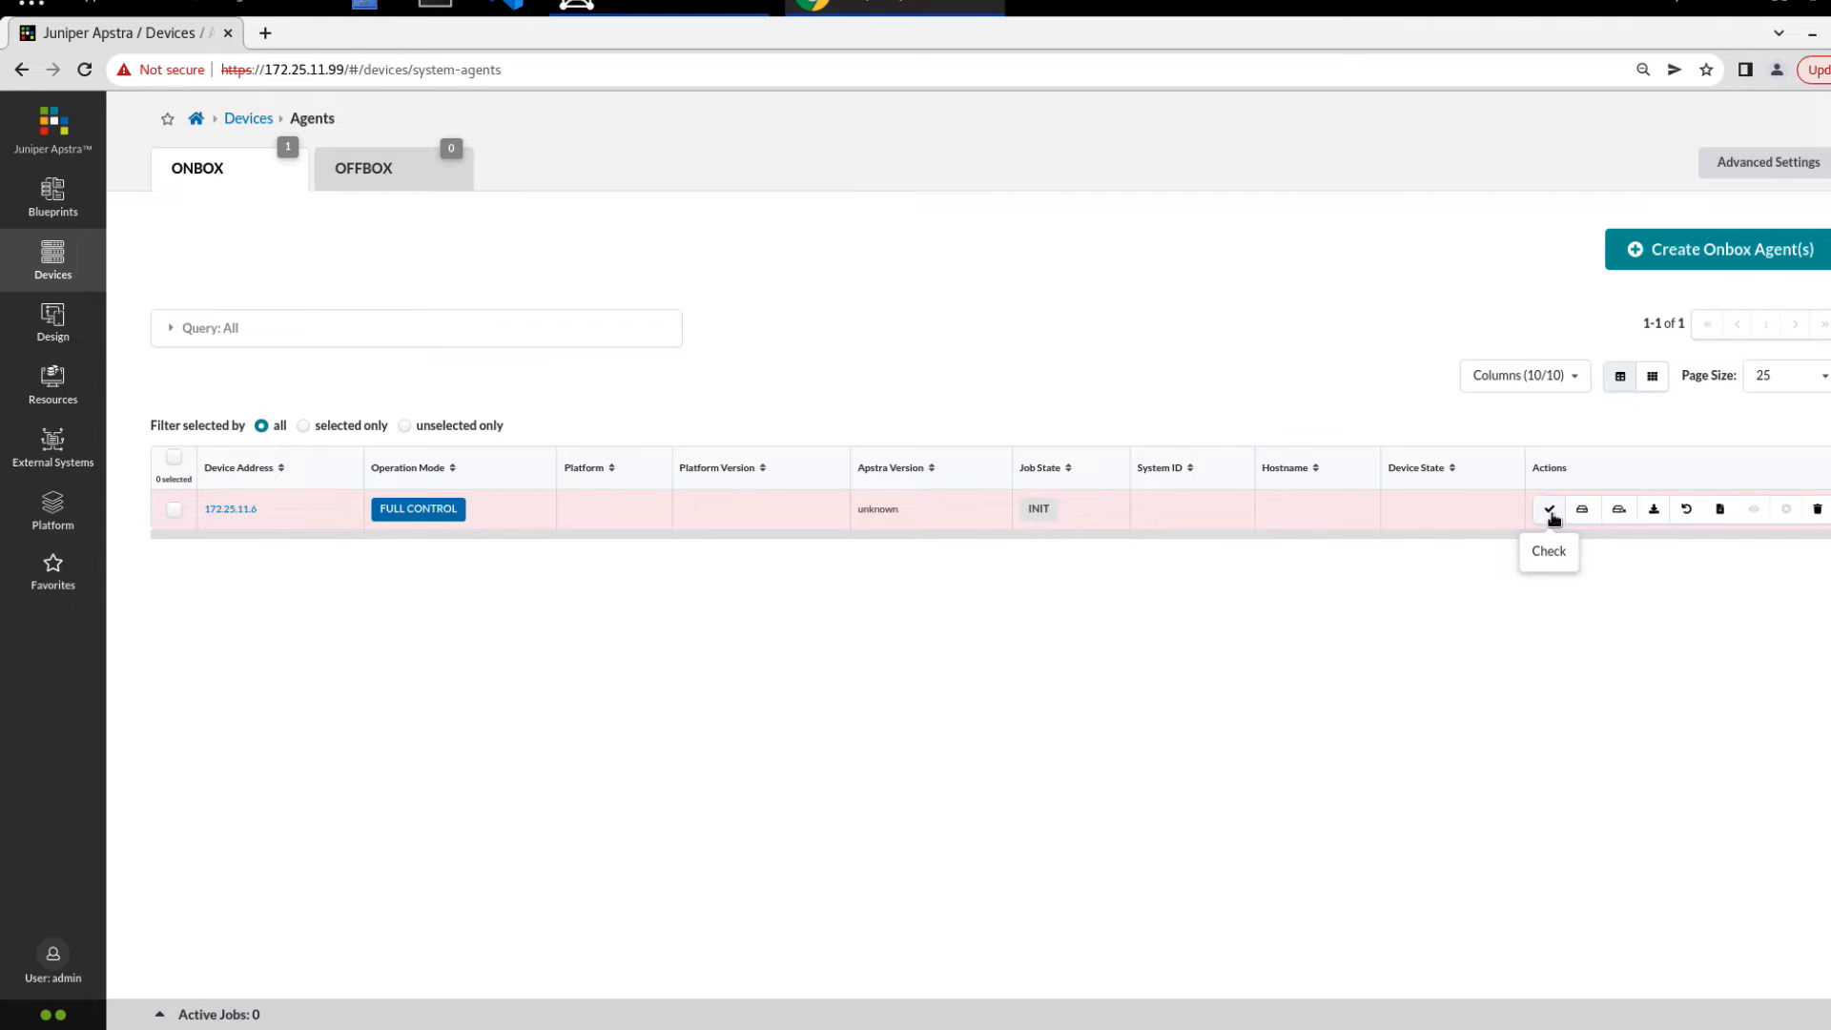
pyautogui.click(1549, 510)
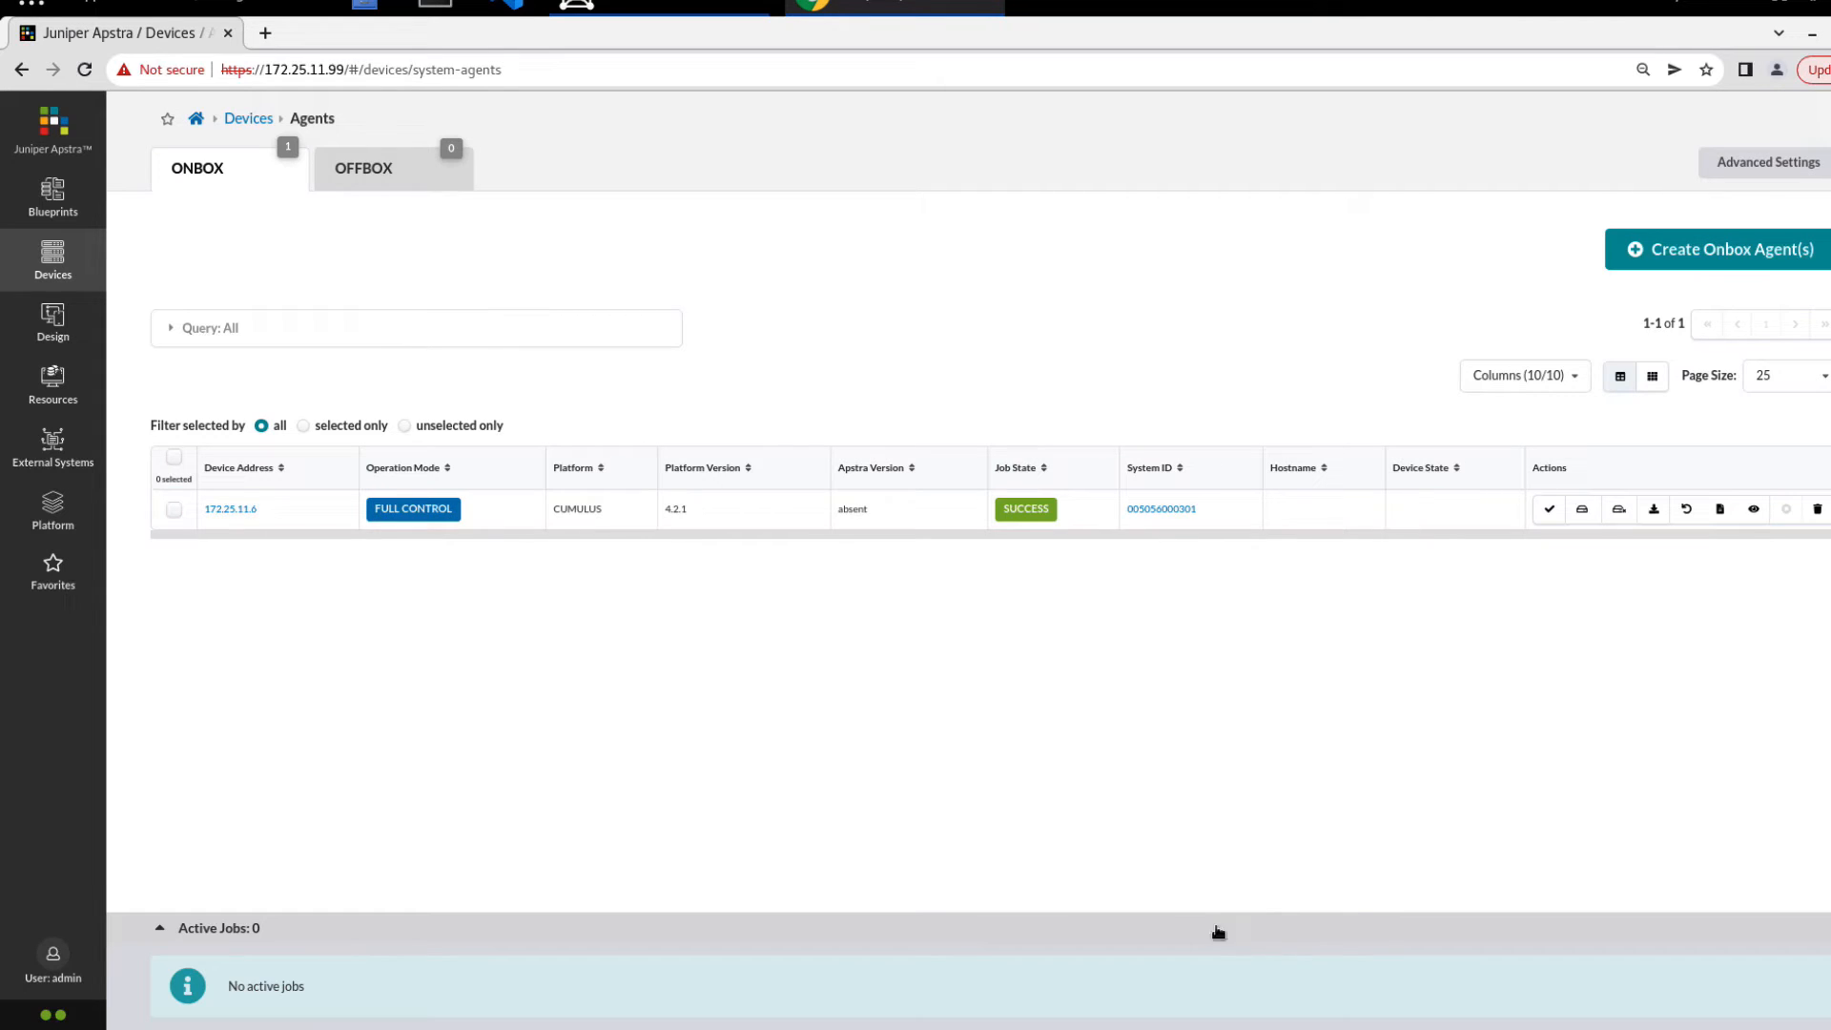
pyautogui.click(162, 928)
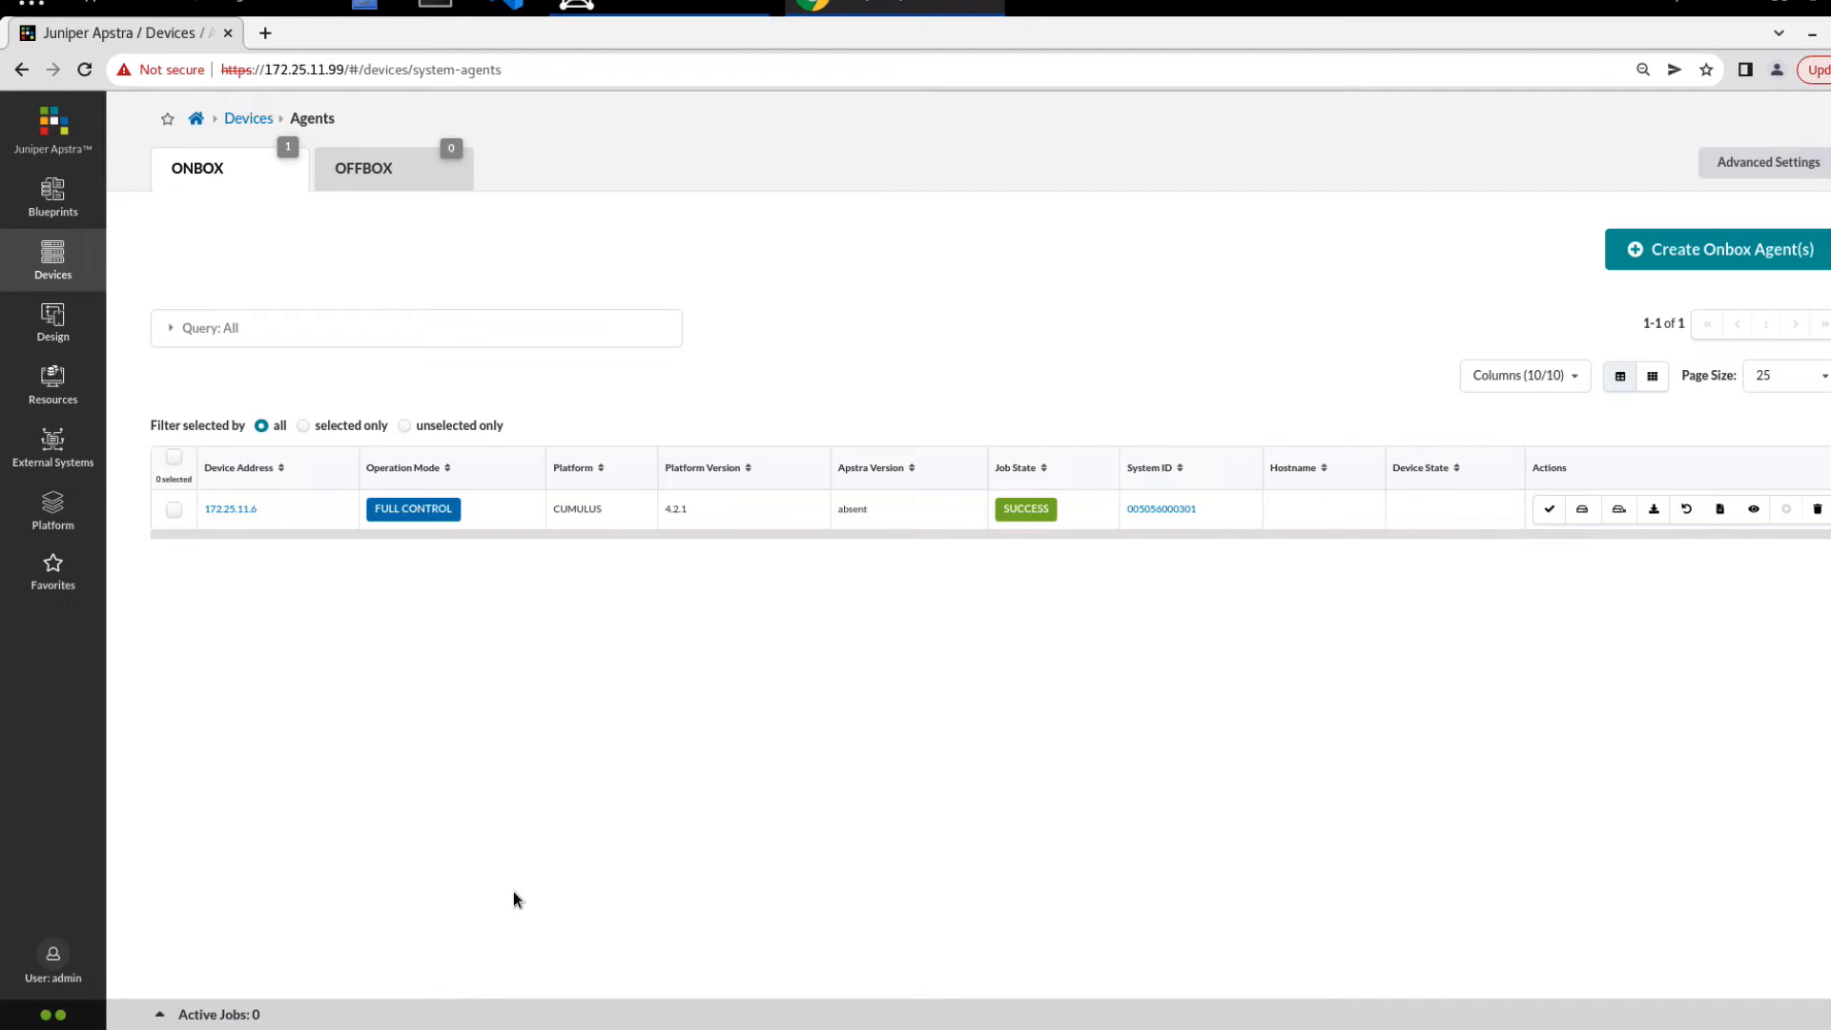
pyautogui.moveTo(1168, 531)
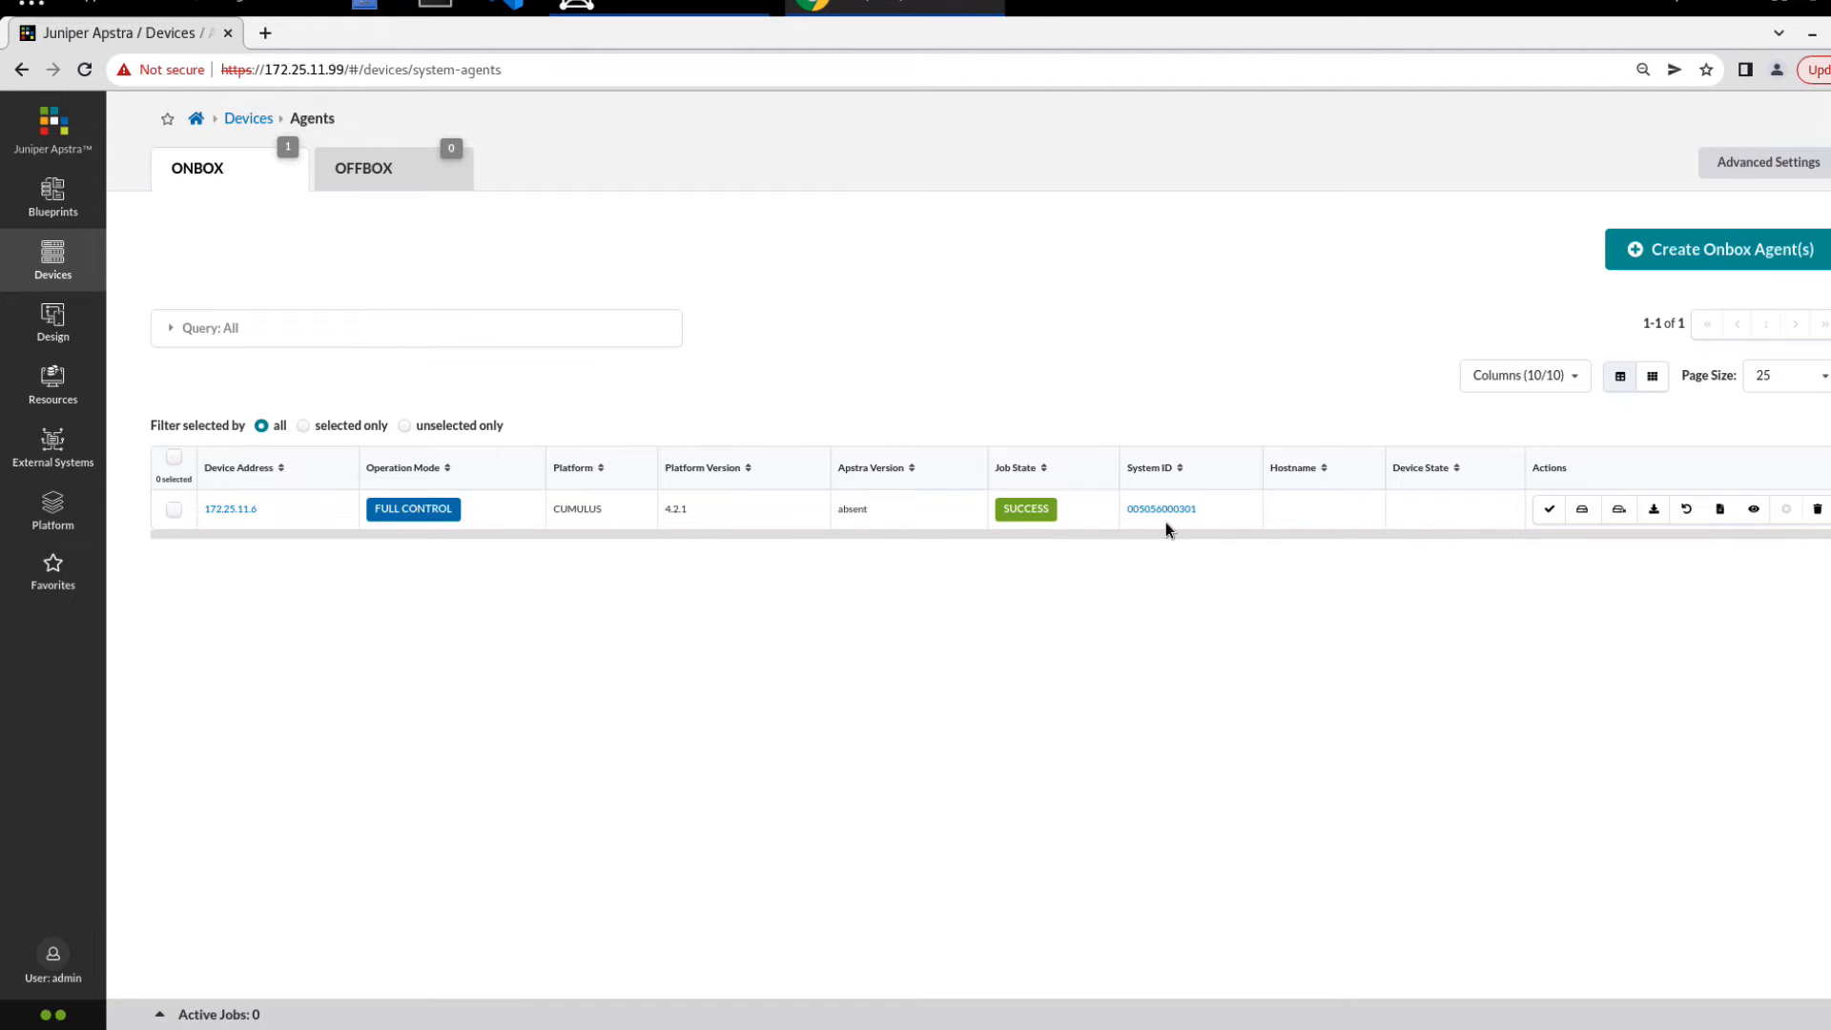
pyautogui.moveTo(864, 532)
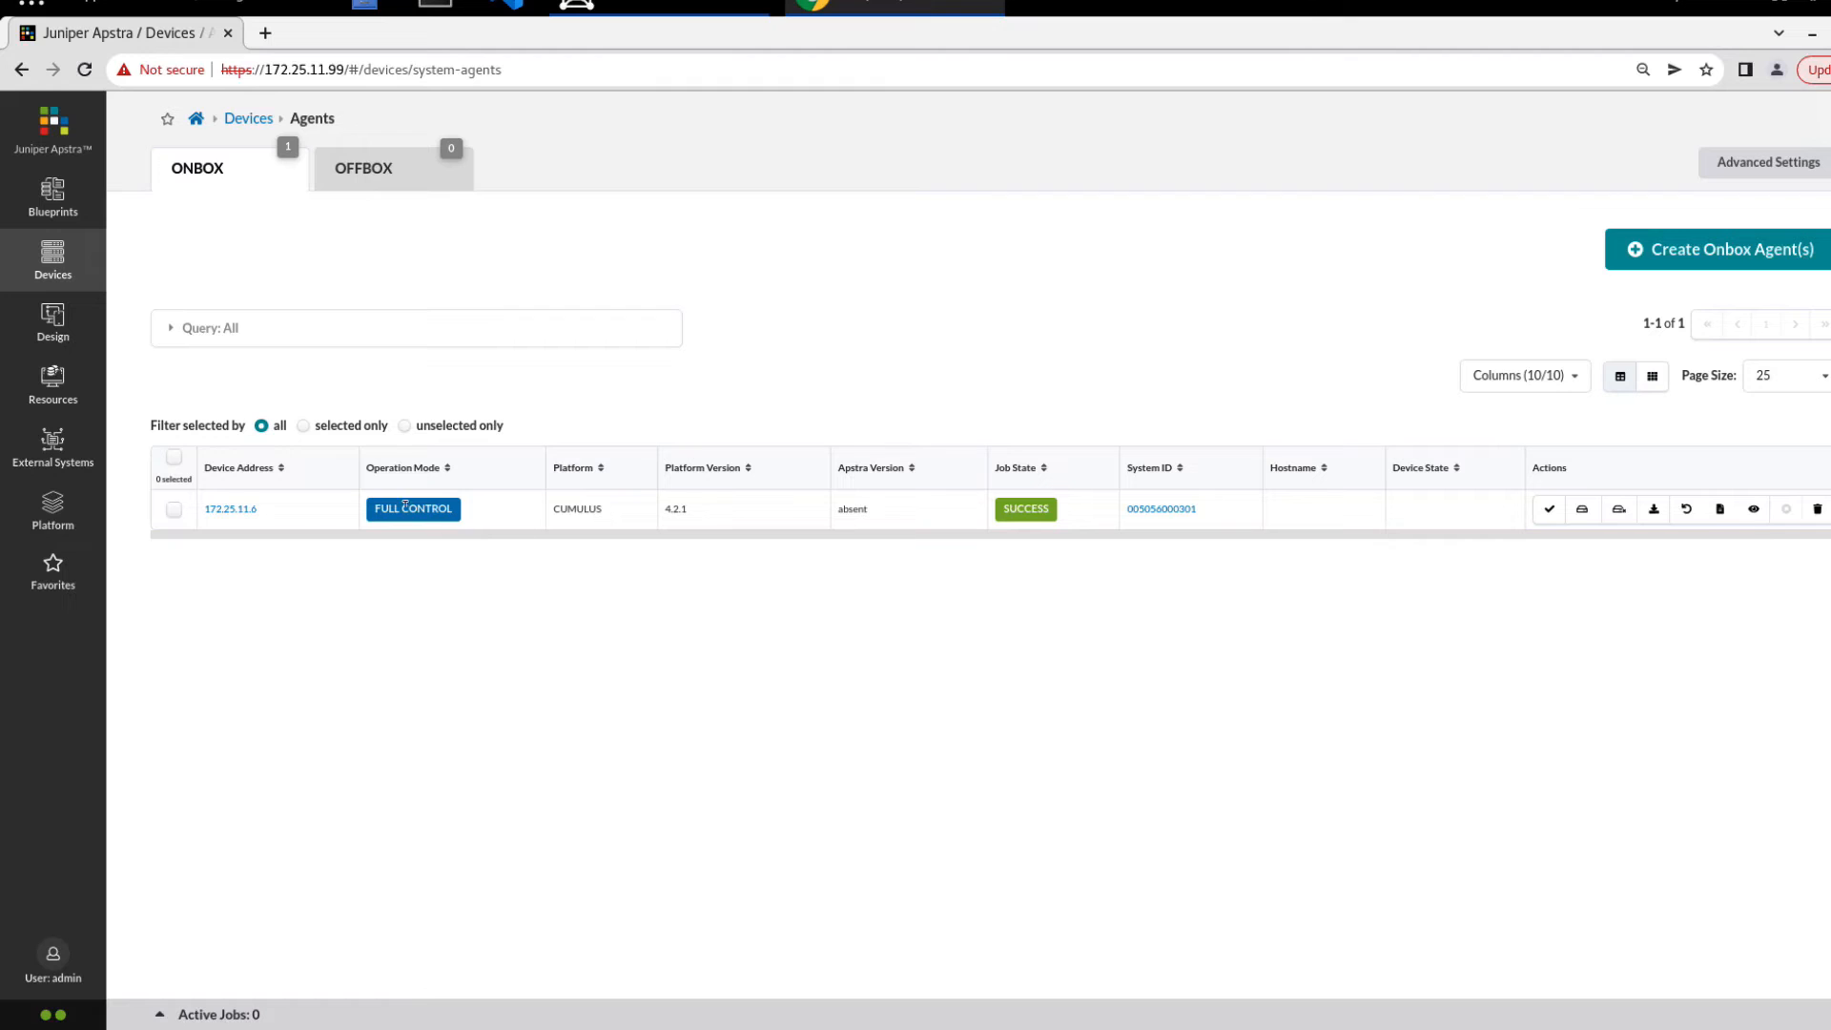
pyautogui.click(229, 508)
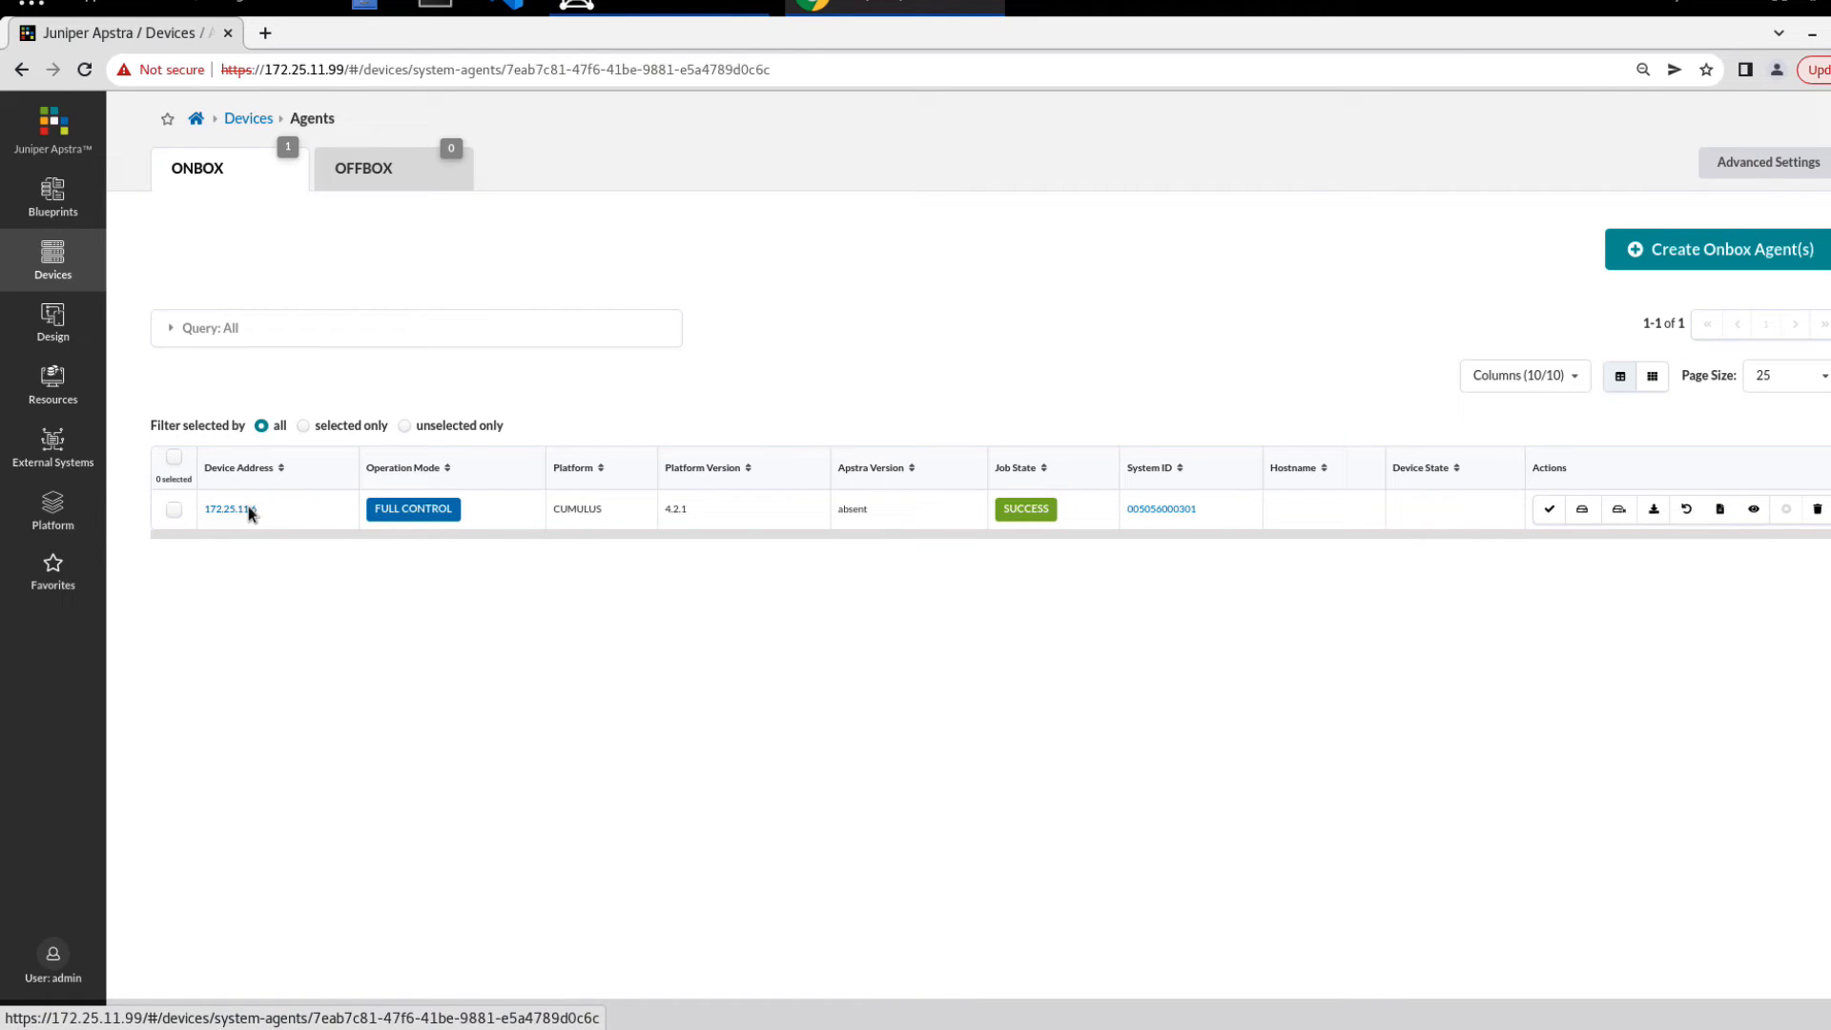
pyautogui.click(224, 508)
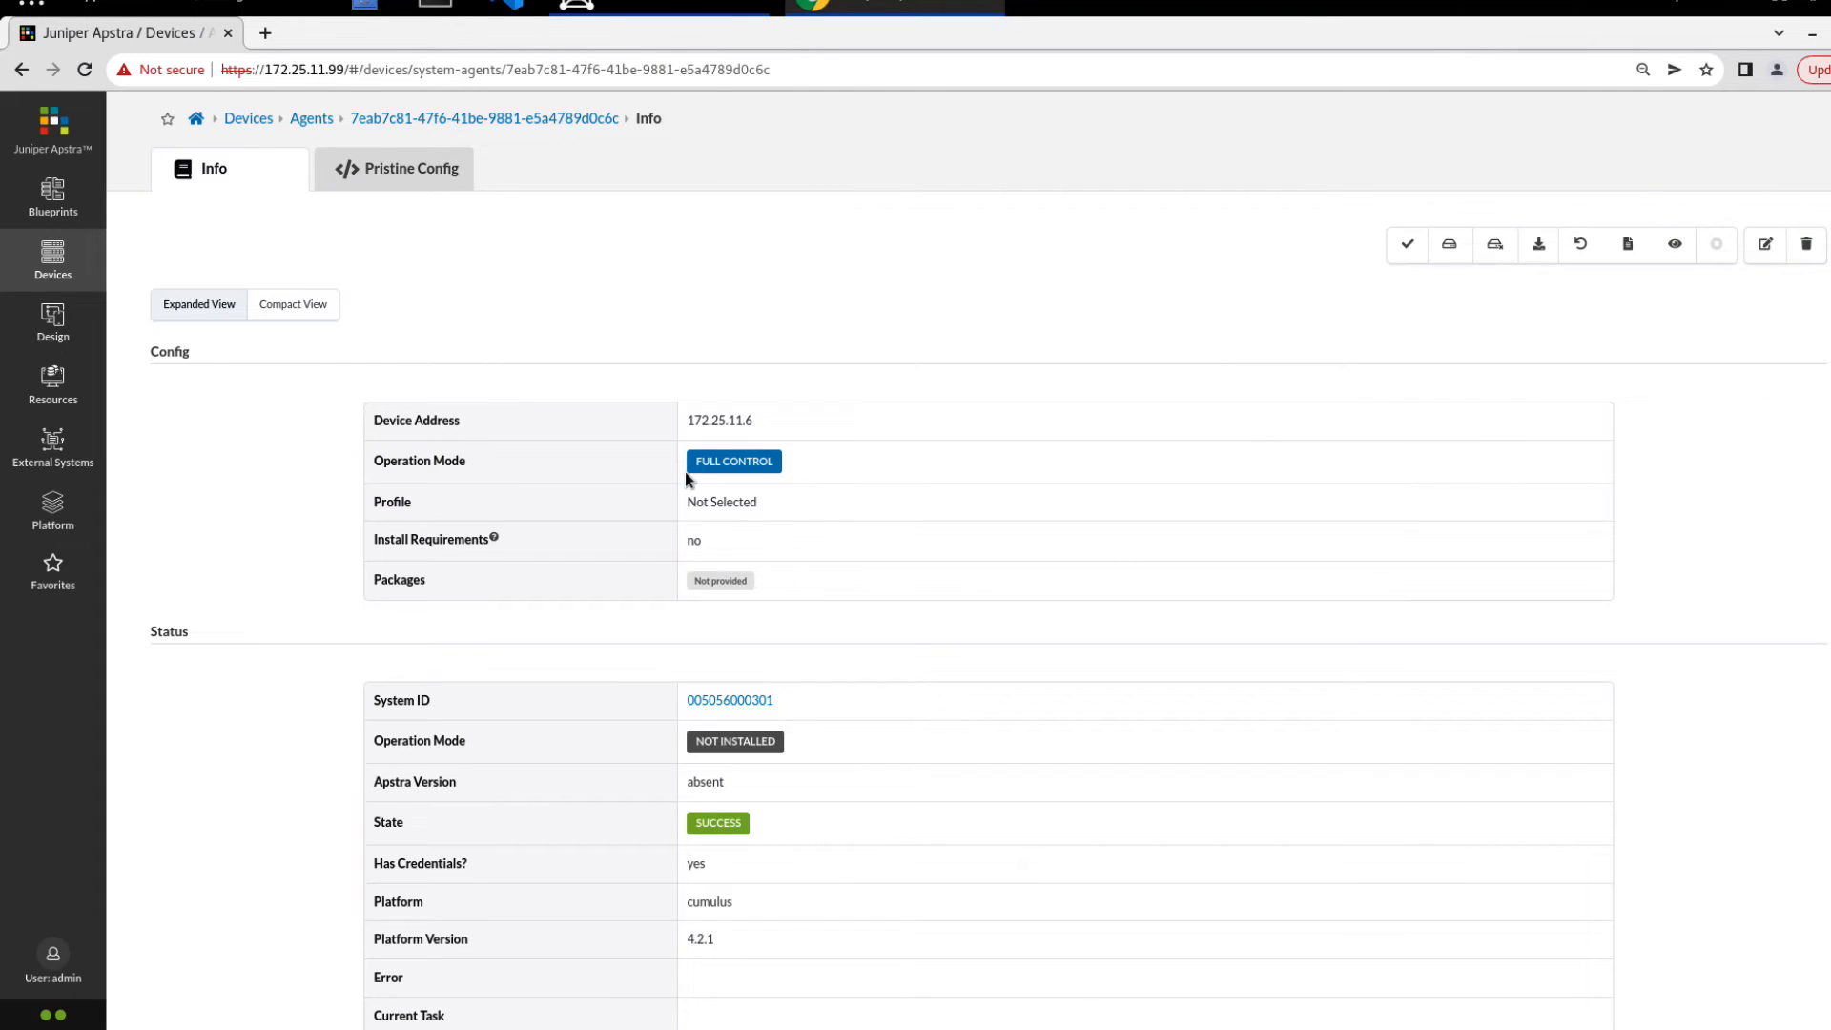
pyautogui.moveTo(815, 544)
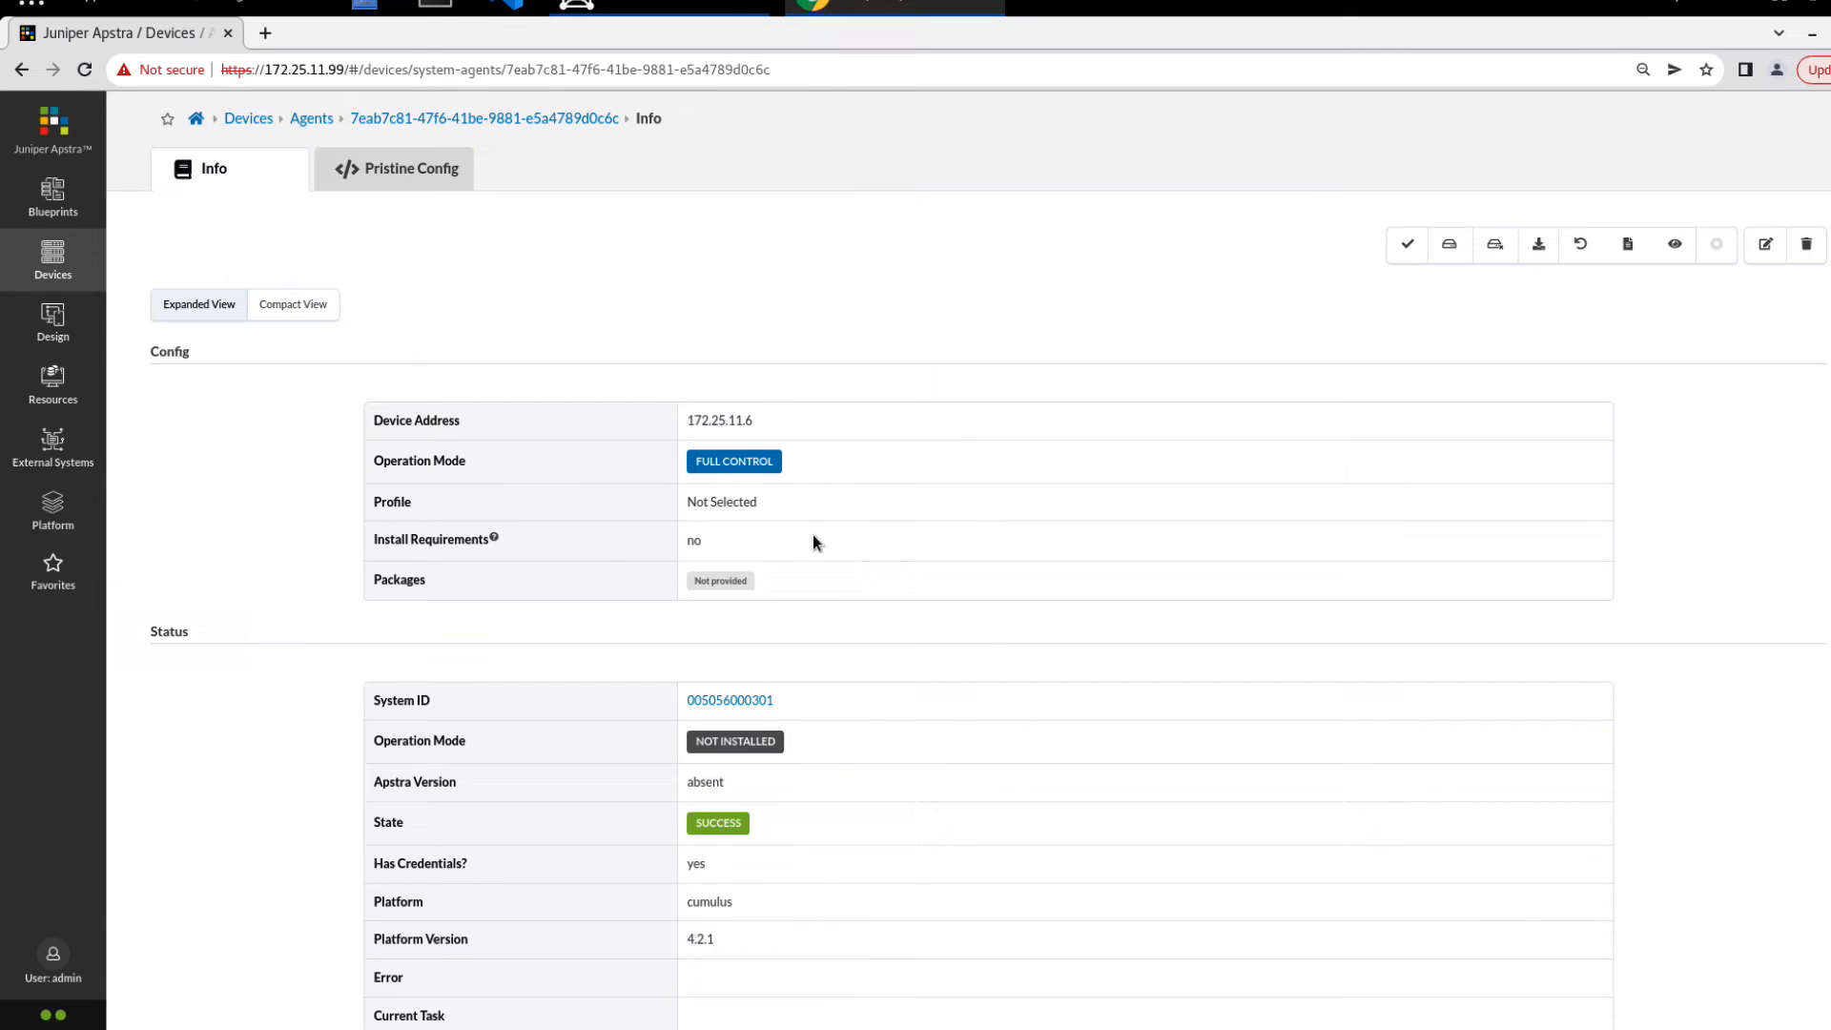
pyautogui.scroll(-3)
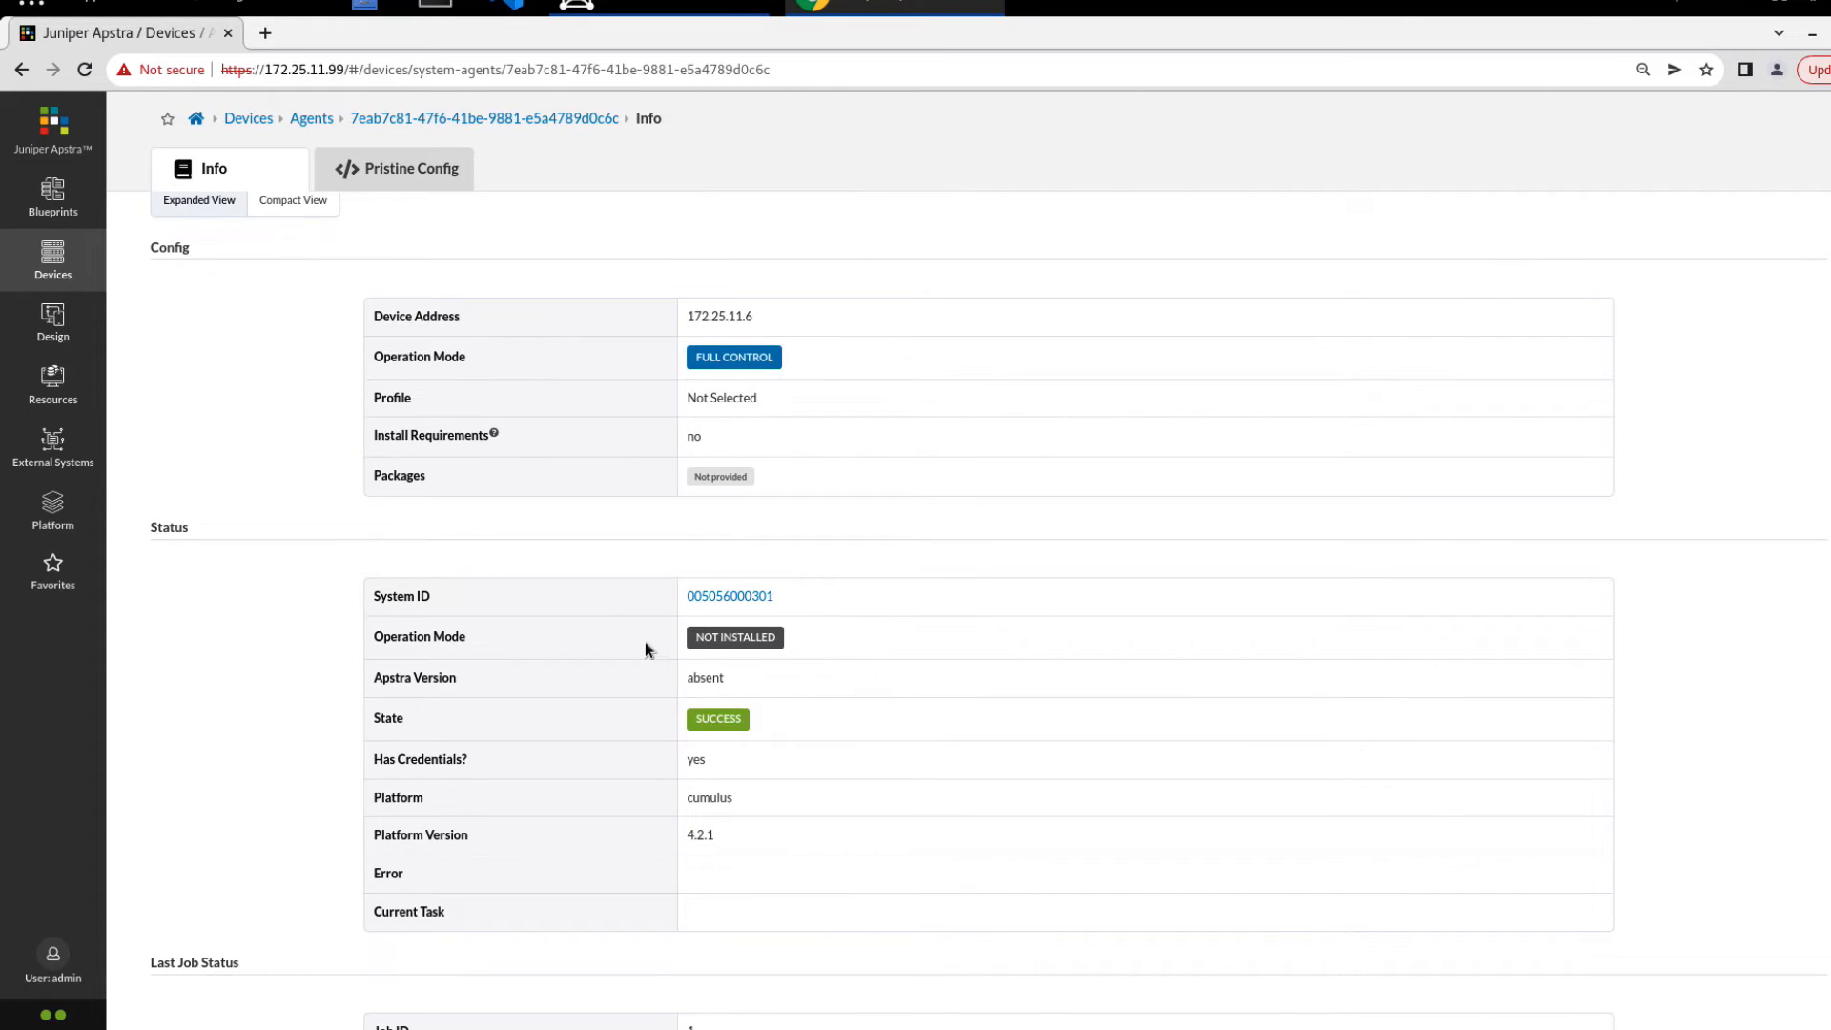
pyautogui.moveTo(748, 638)
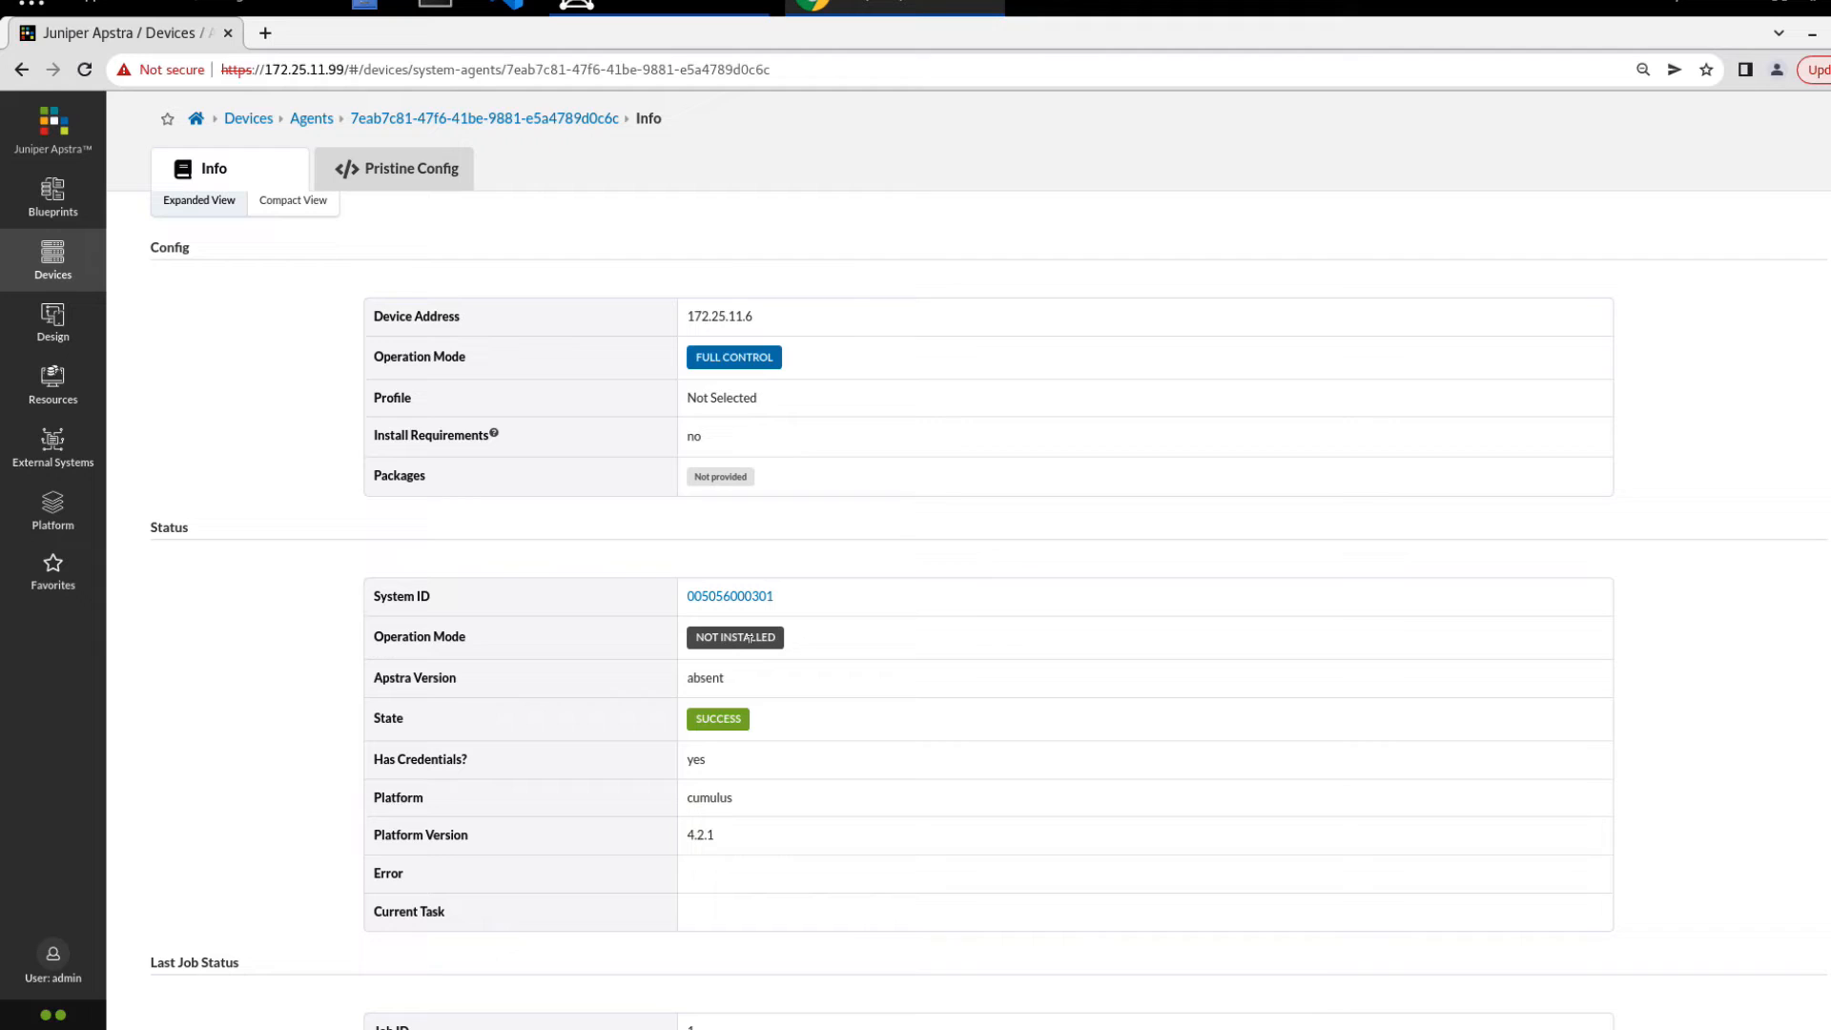
pyautogui.scroll(-3)
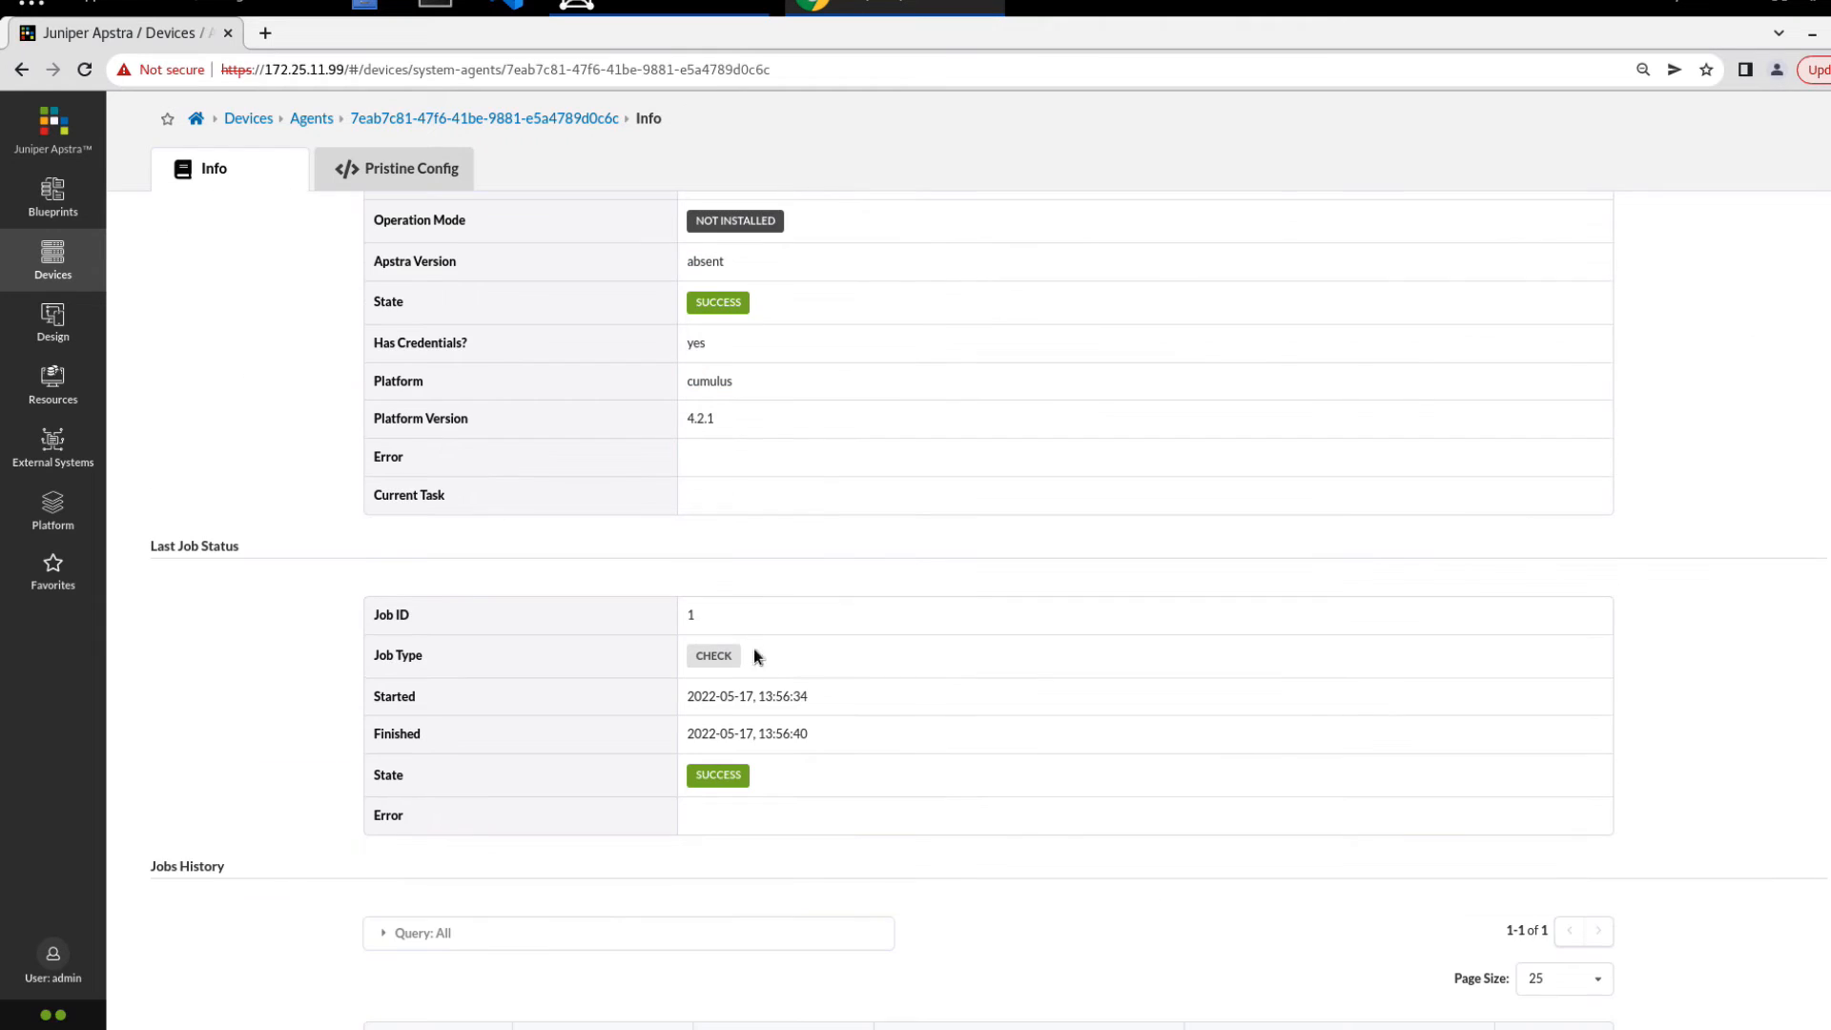
pyautogui.moveTo(722, 637)
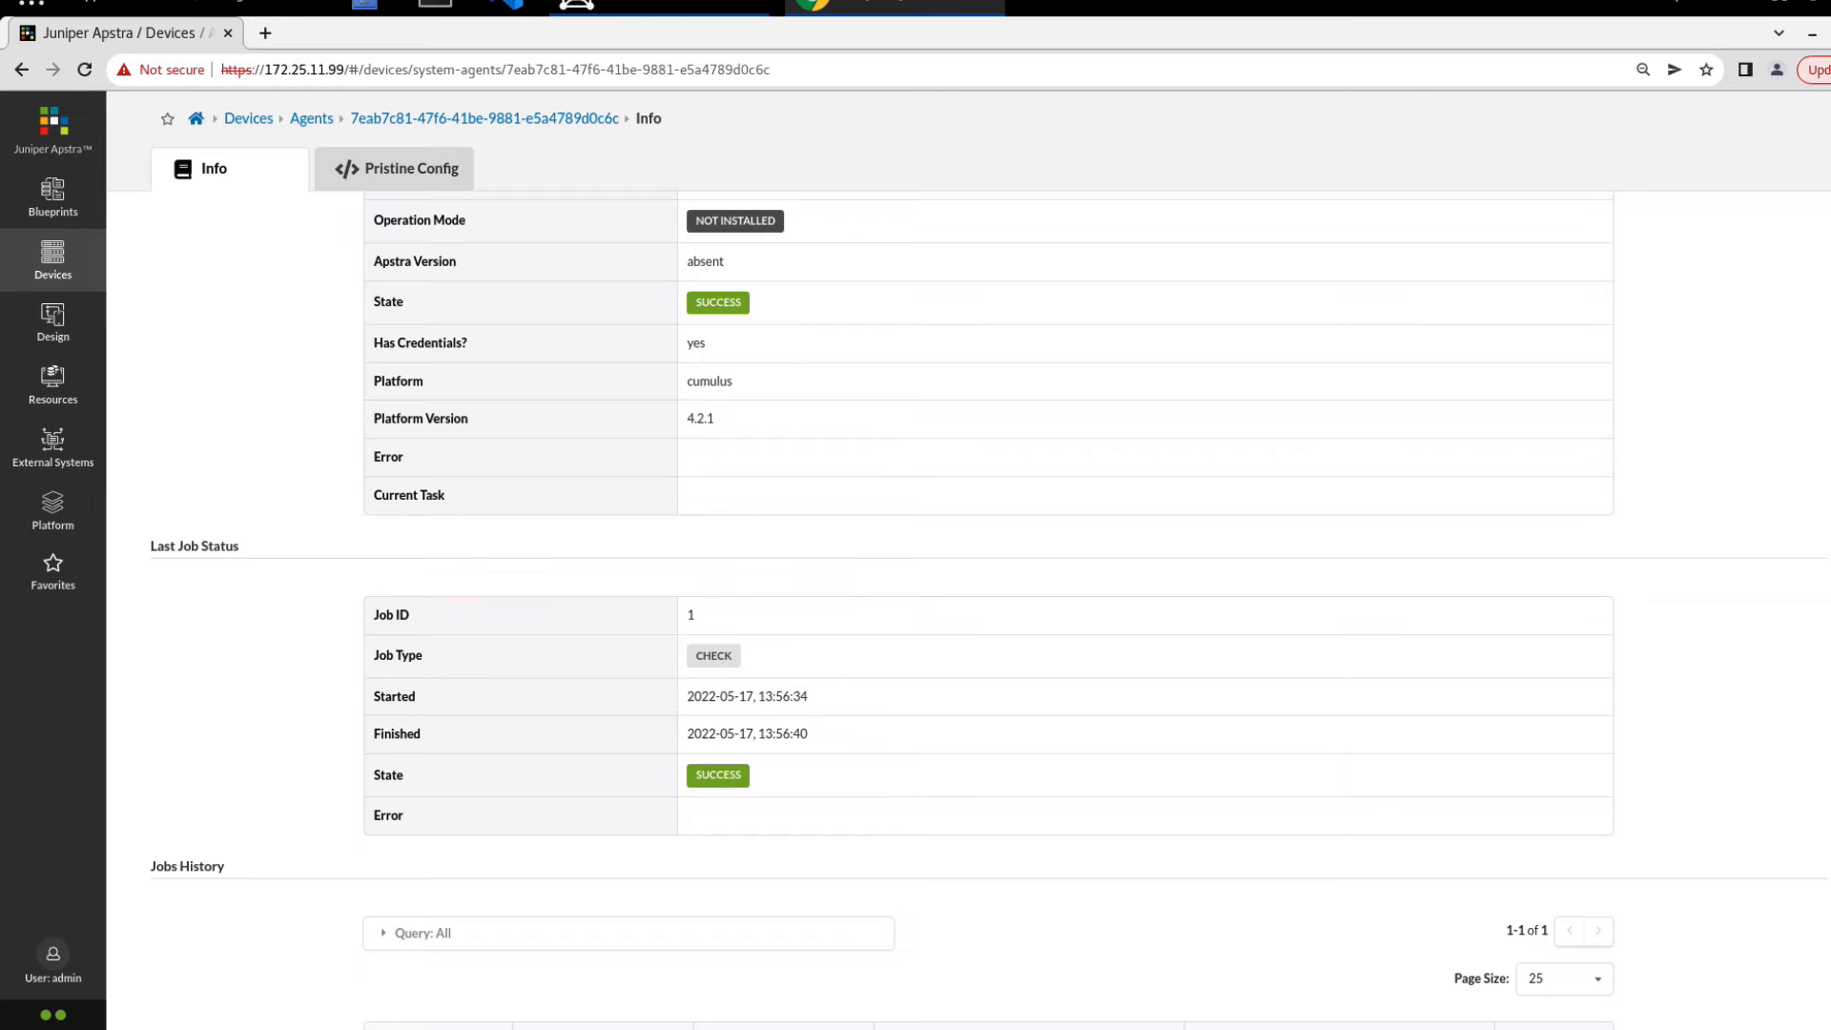
pyautogui.moveTo(726, 792)
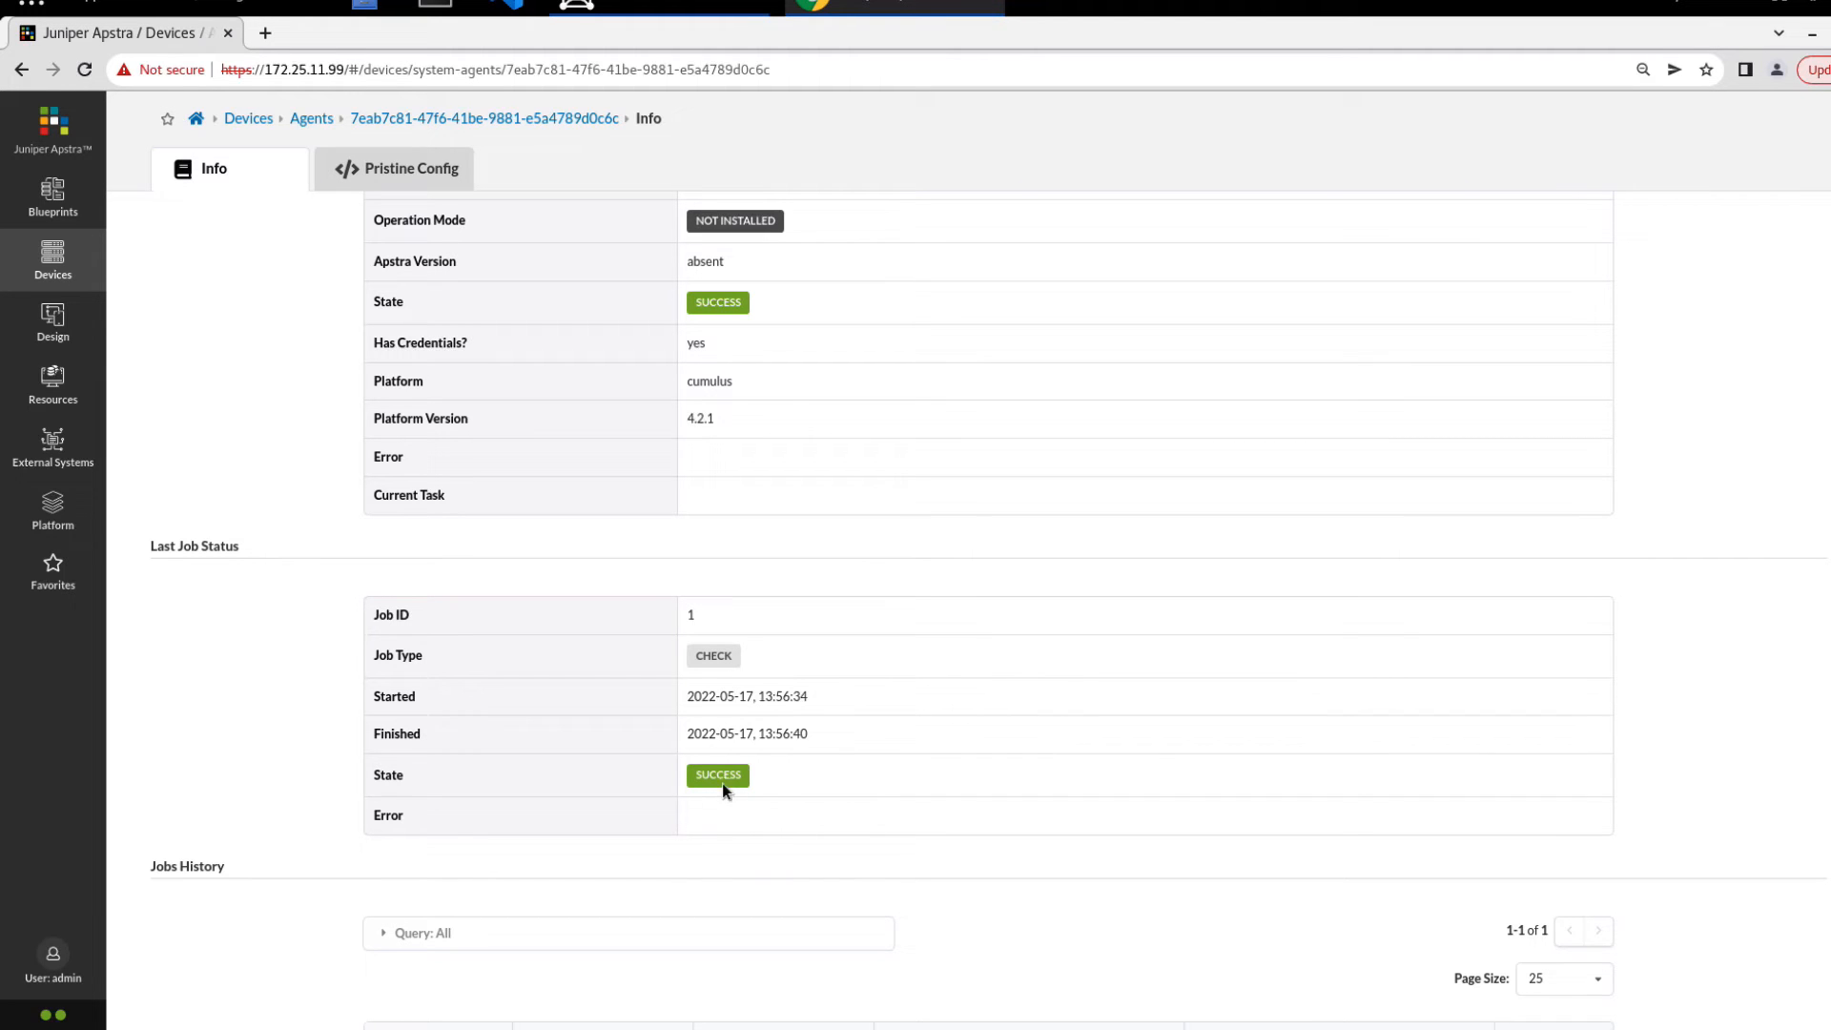
pyautogui.scroll(-3)
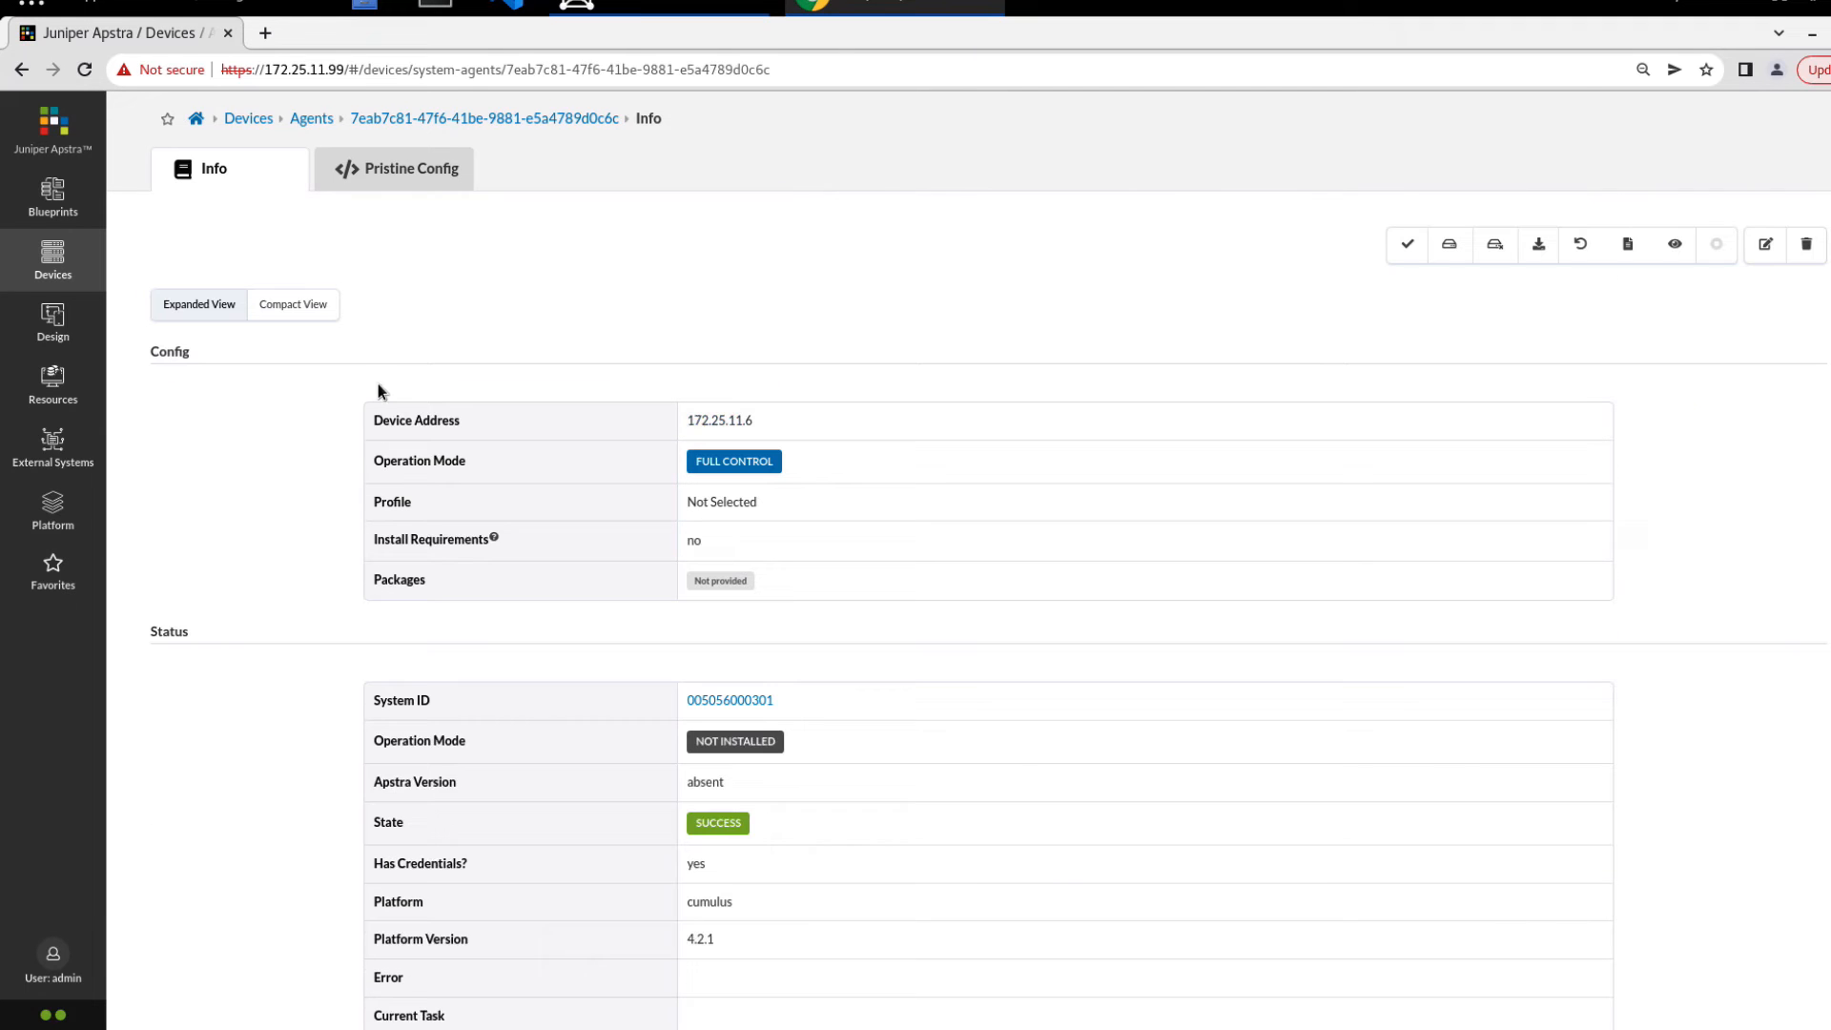
pyautogui.click(310, 118)
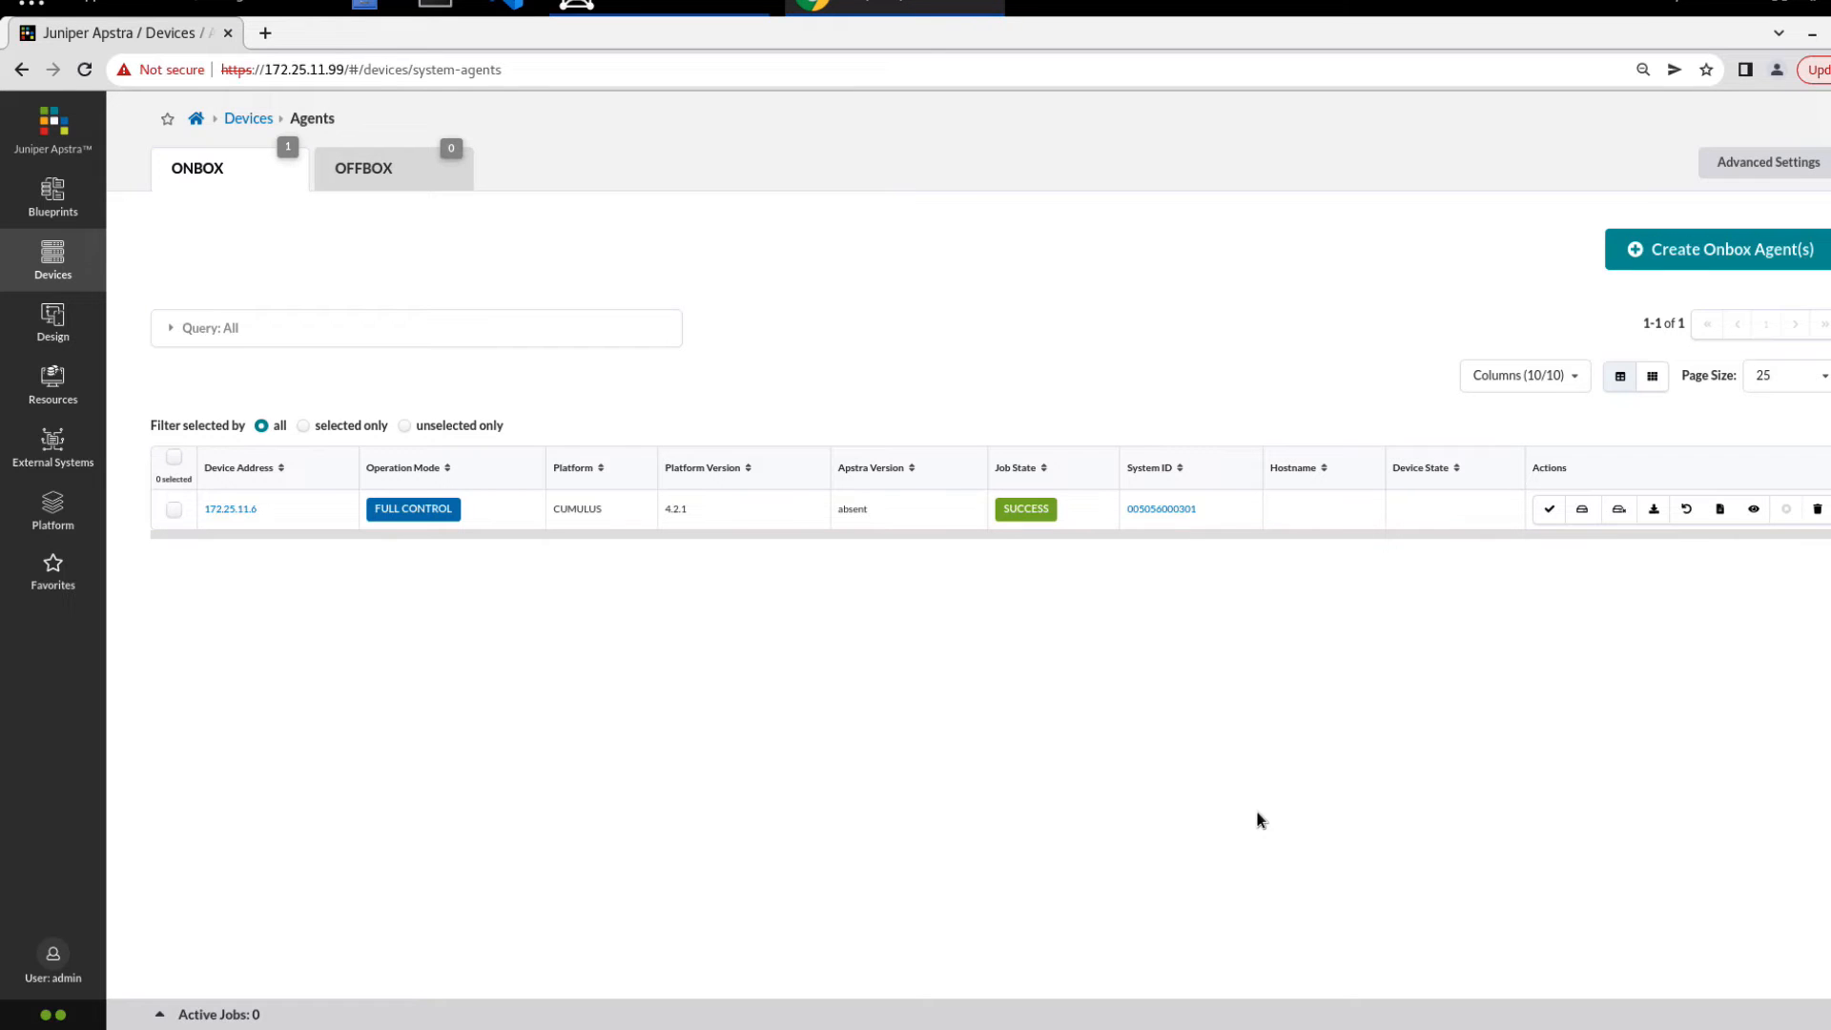
pyautogui.moveTo(1583, 509)
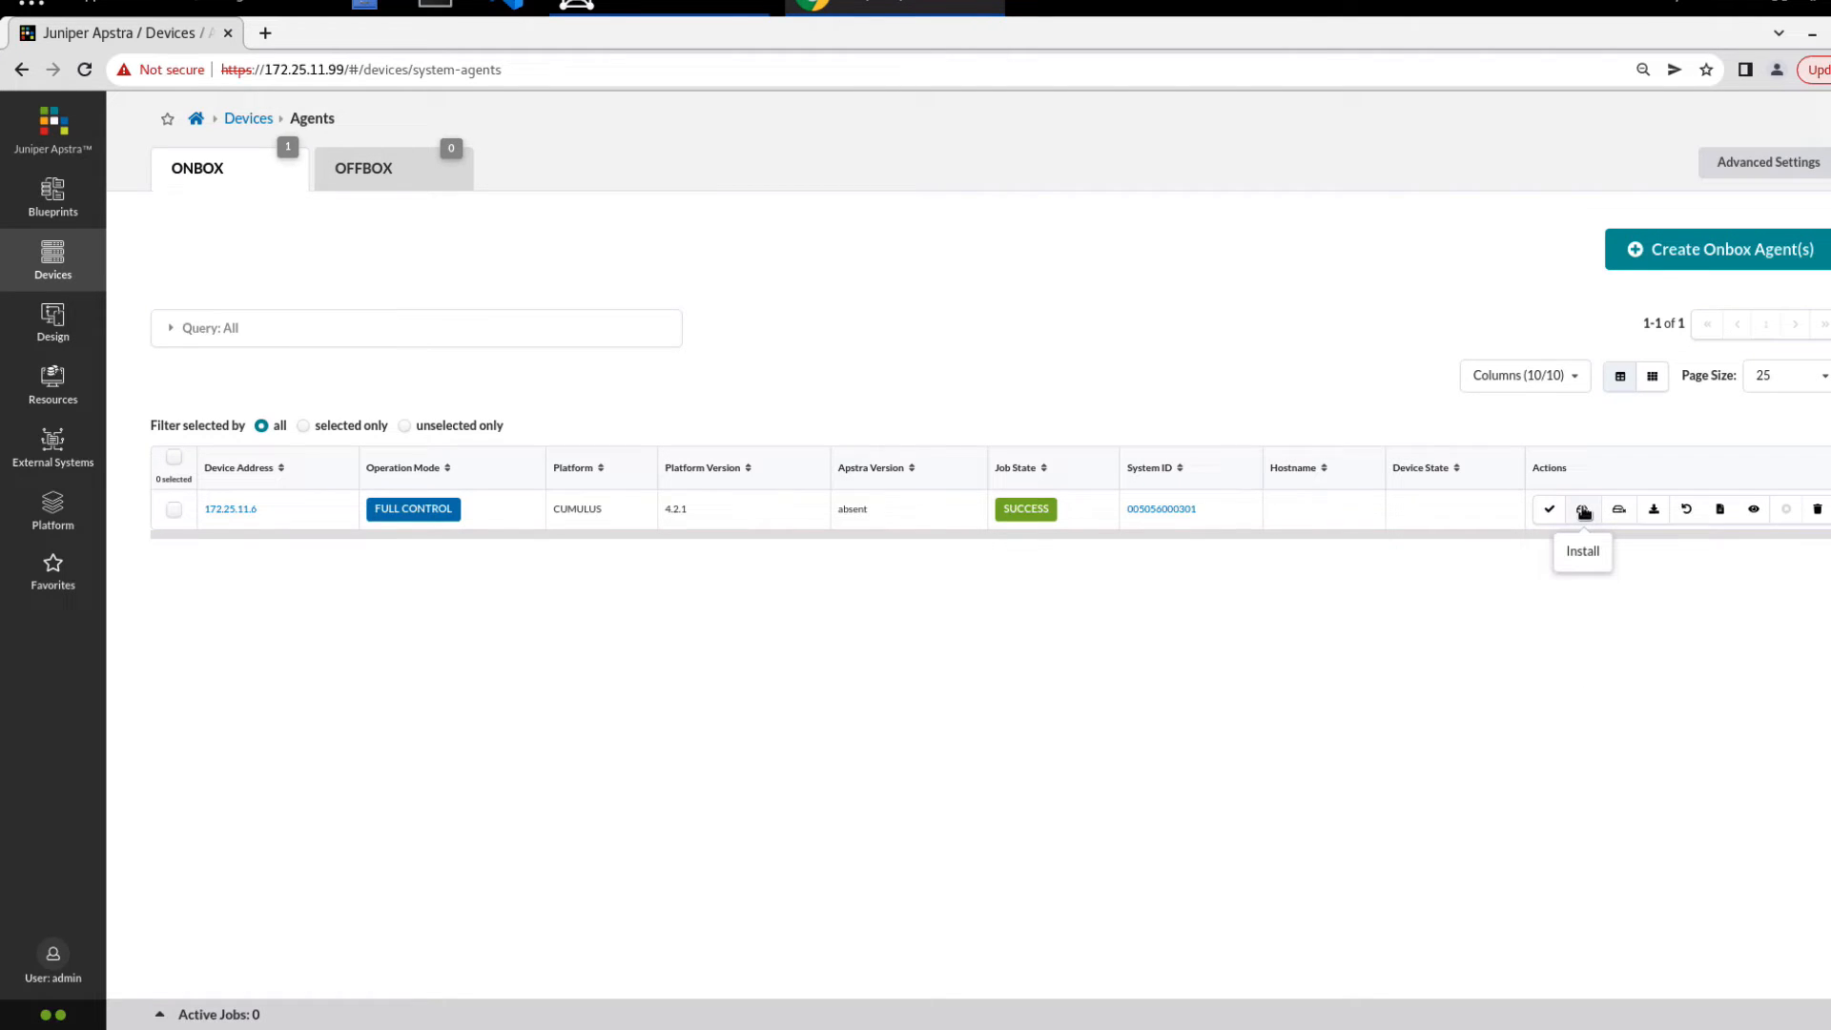
# Install and confirm the onbox agent on 172.25.11.6, then expand the install job's progress
pyautogui.click(1584, 509)
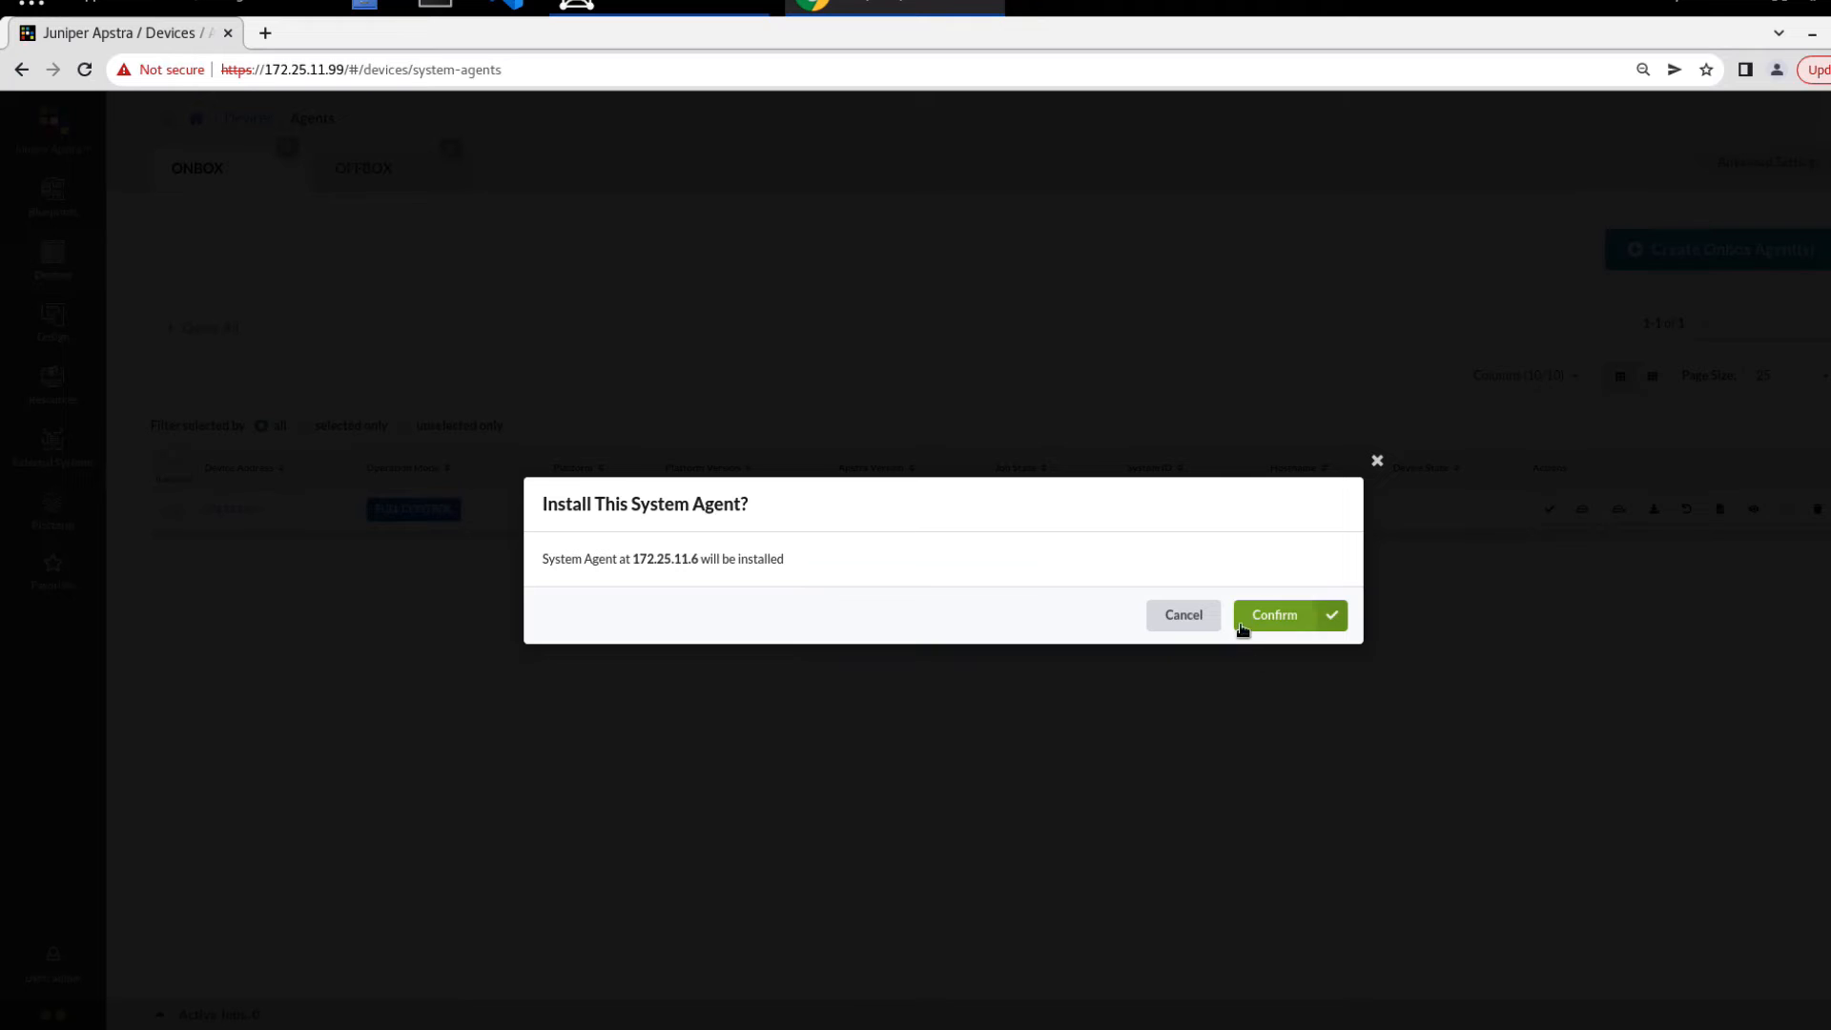
pyautogui.click(1275, 615)
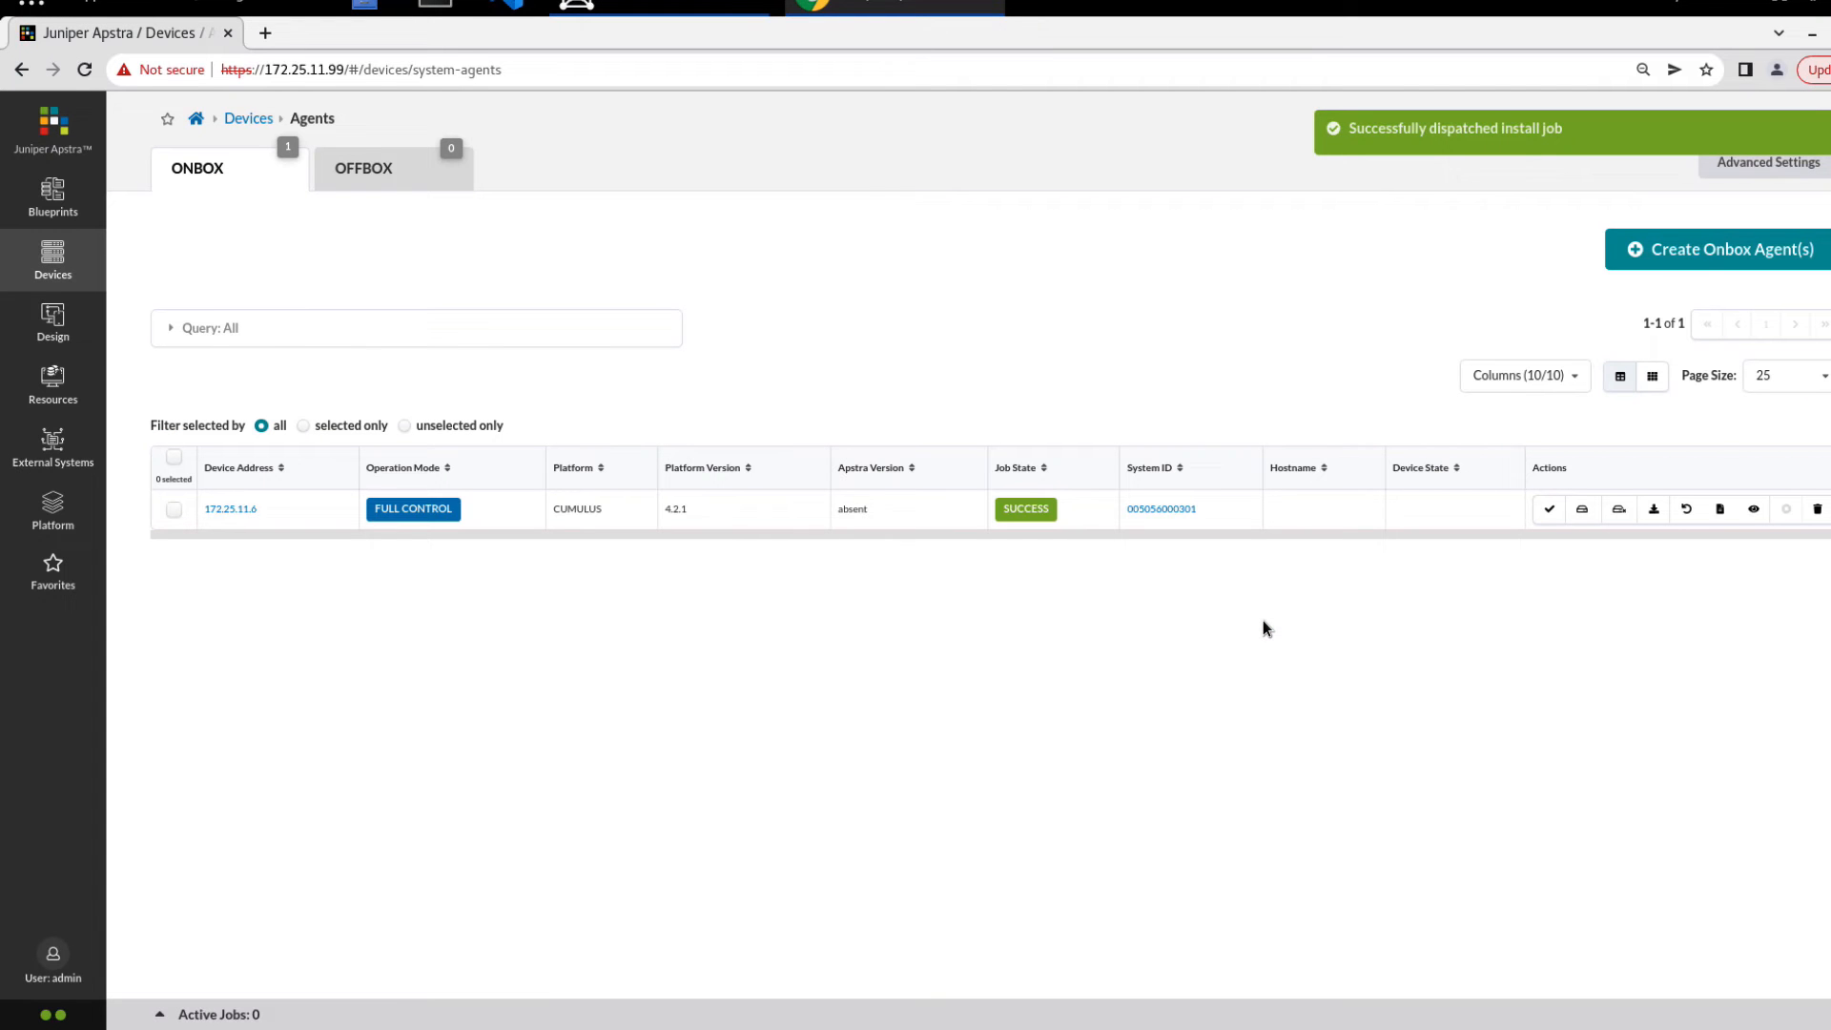
pyautogui.moveTo(486, 907)
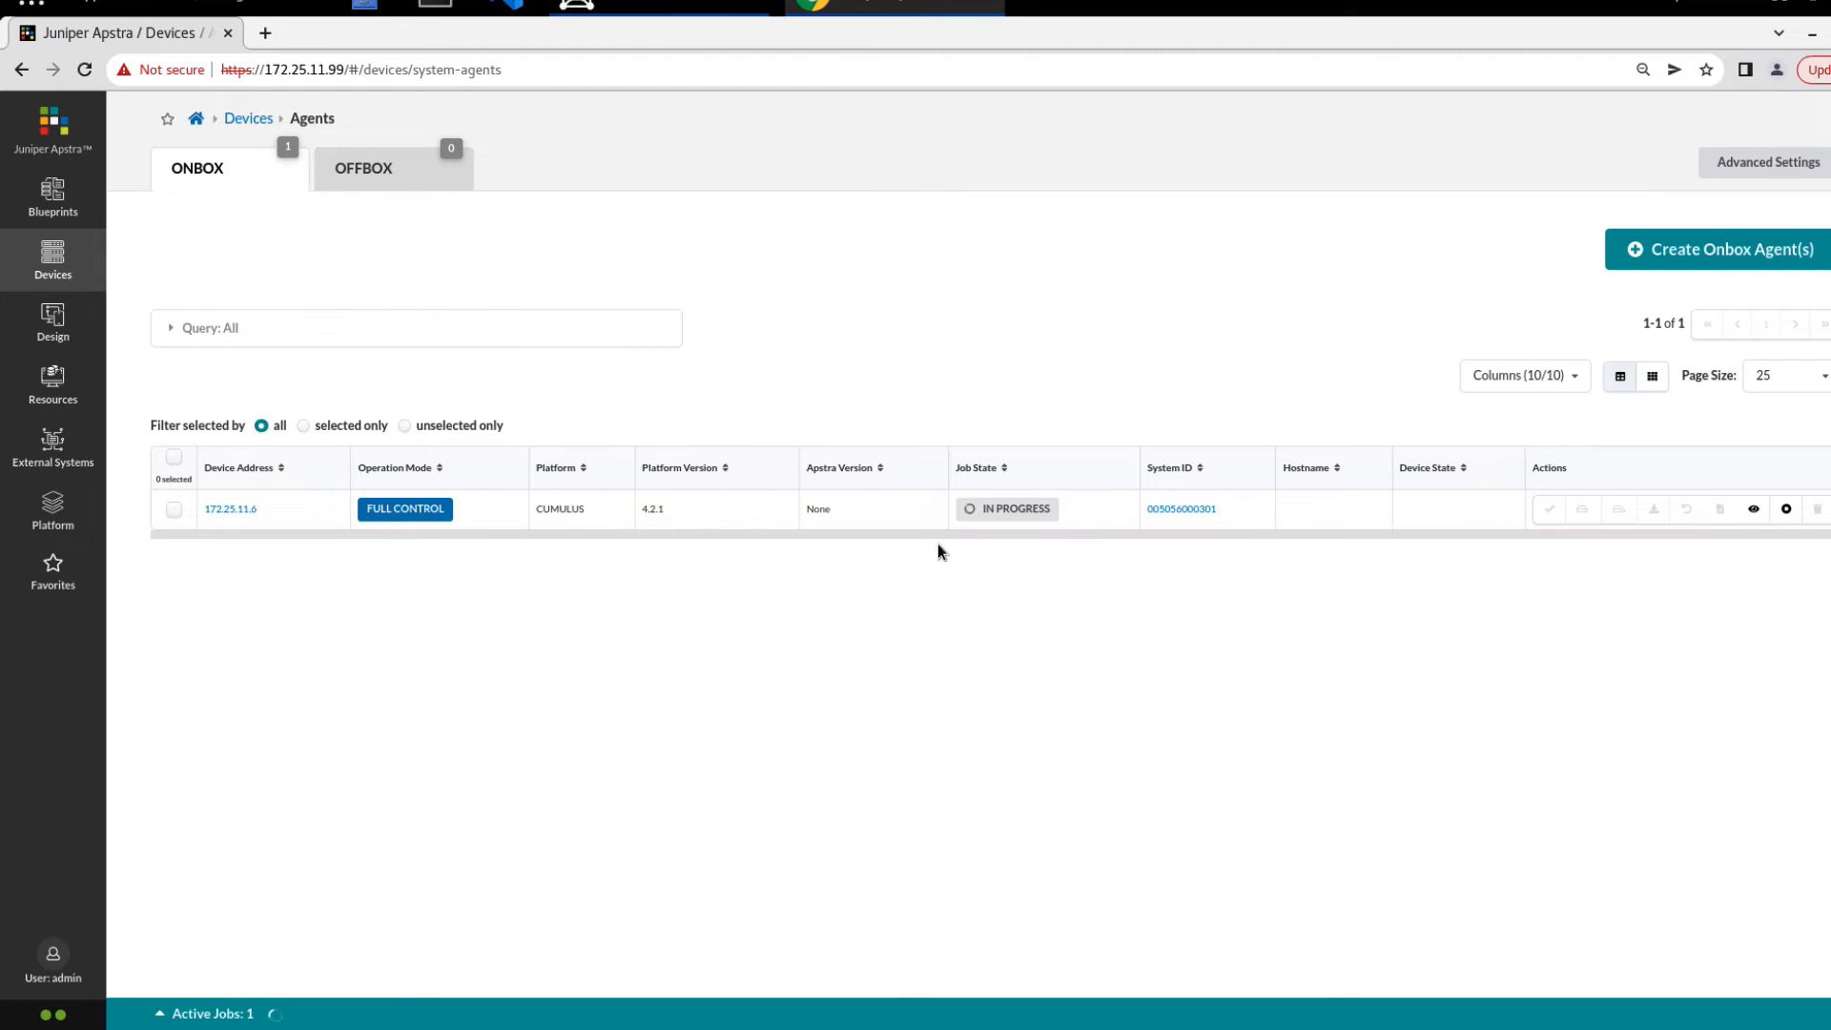
pyautogui.moveTo(970, 521)
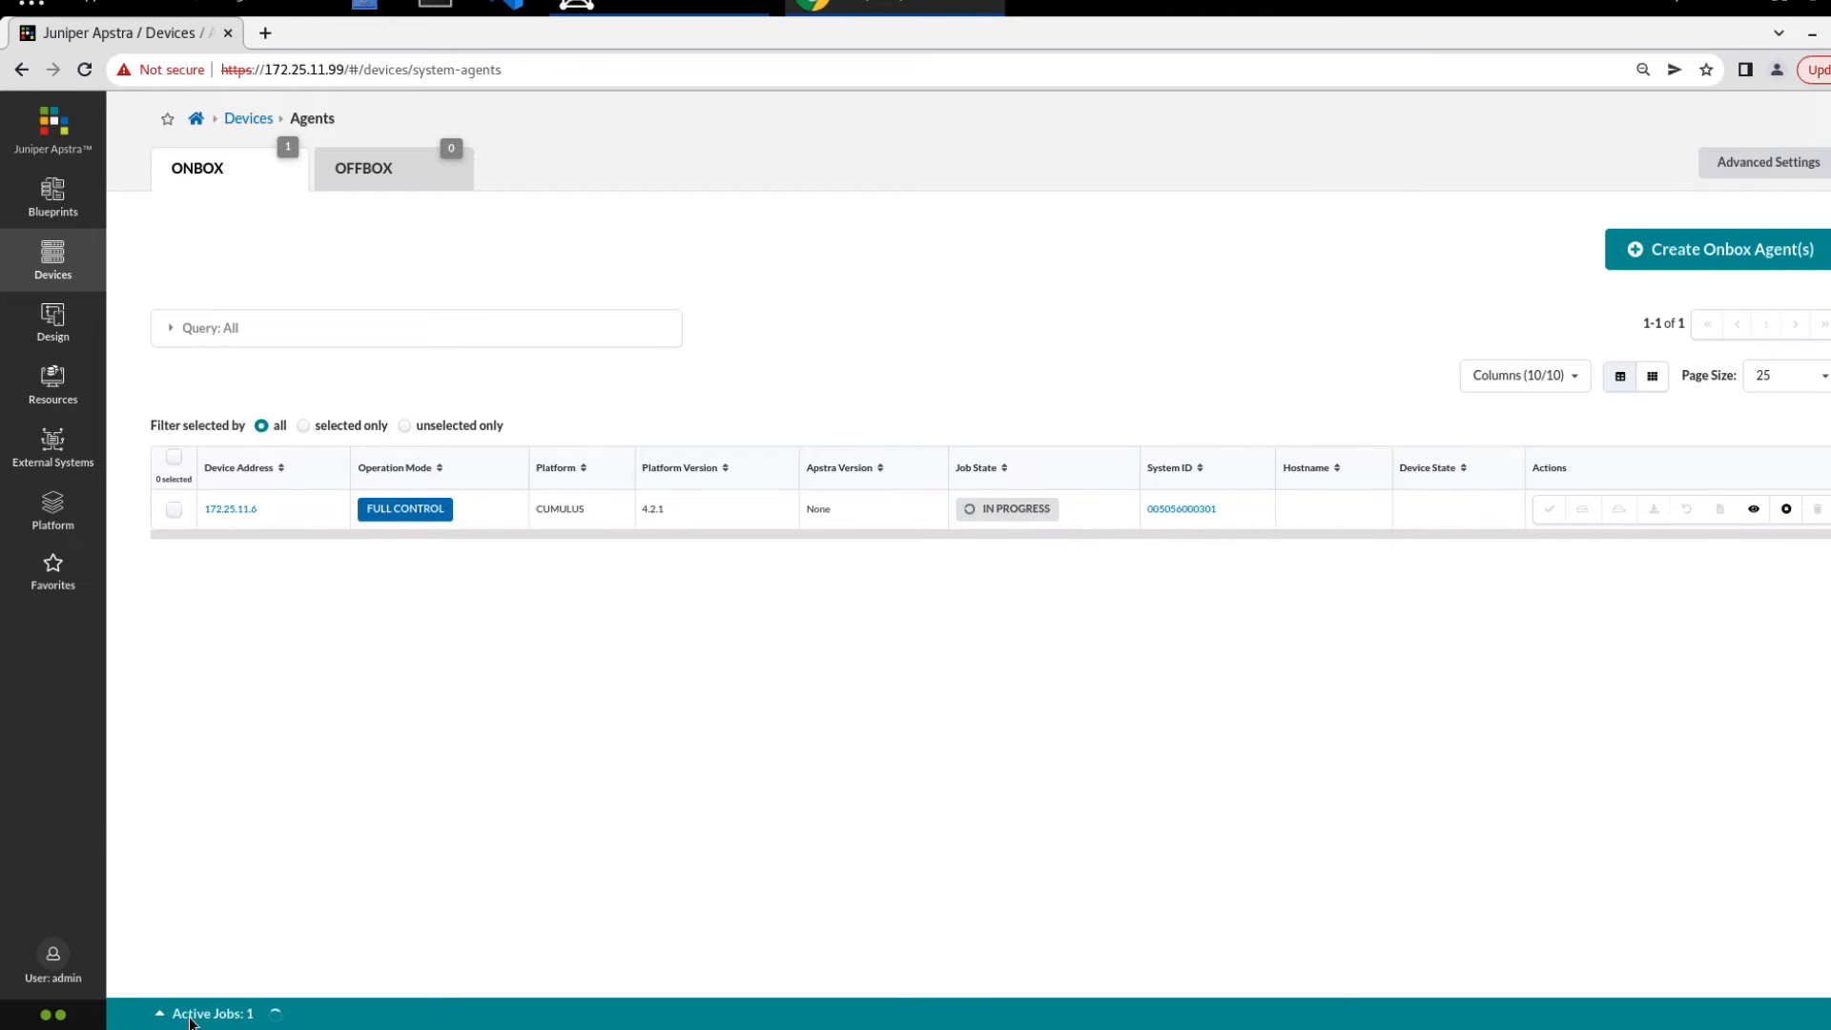
pyautogui.click(212, 1014)
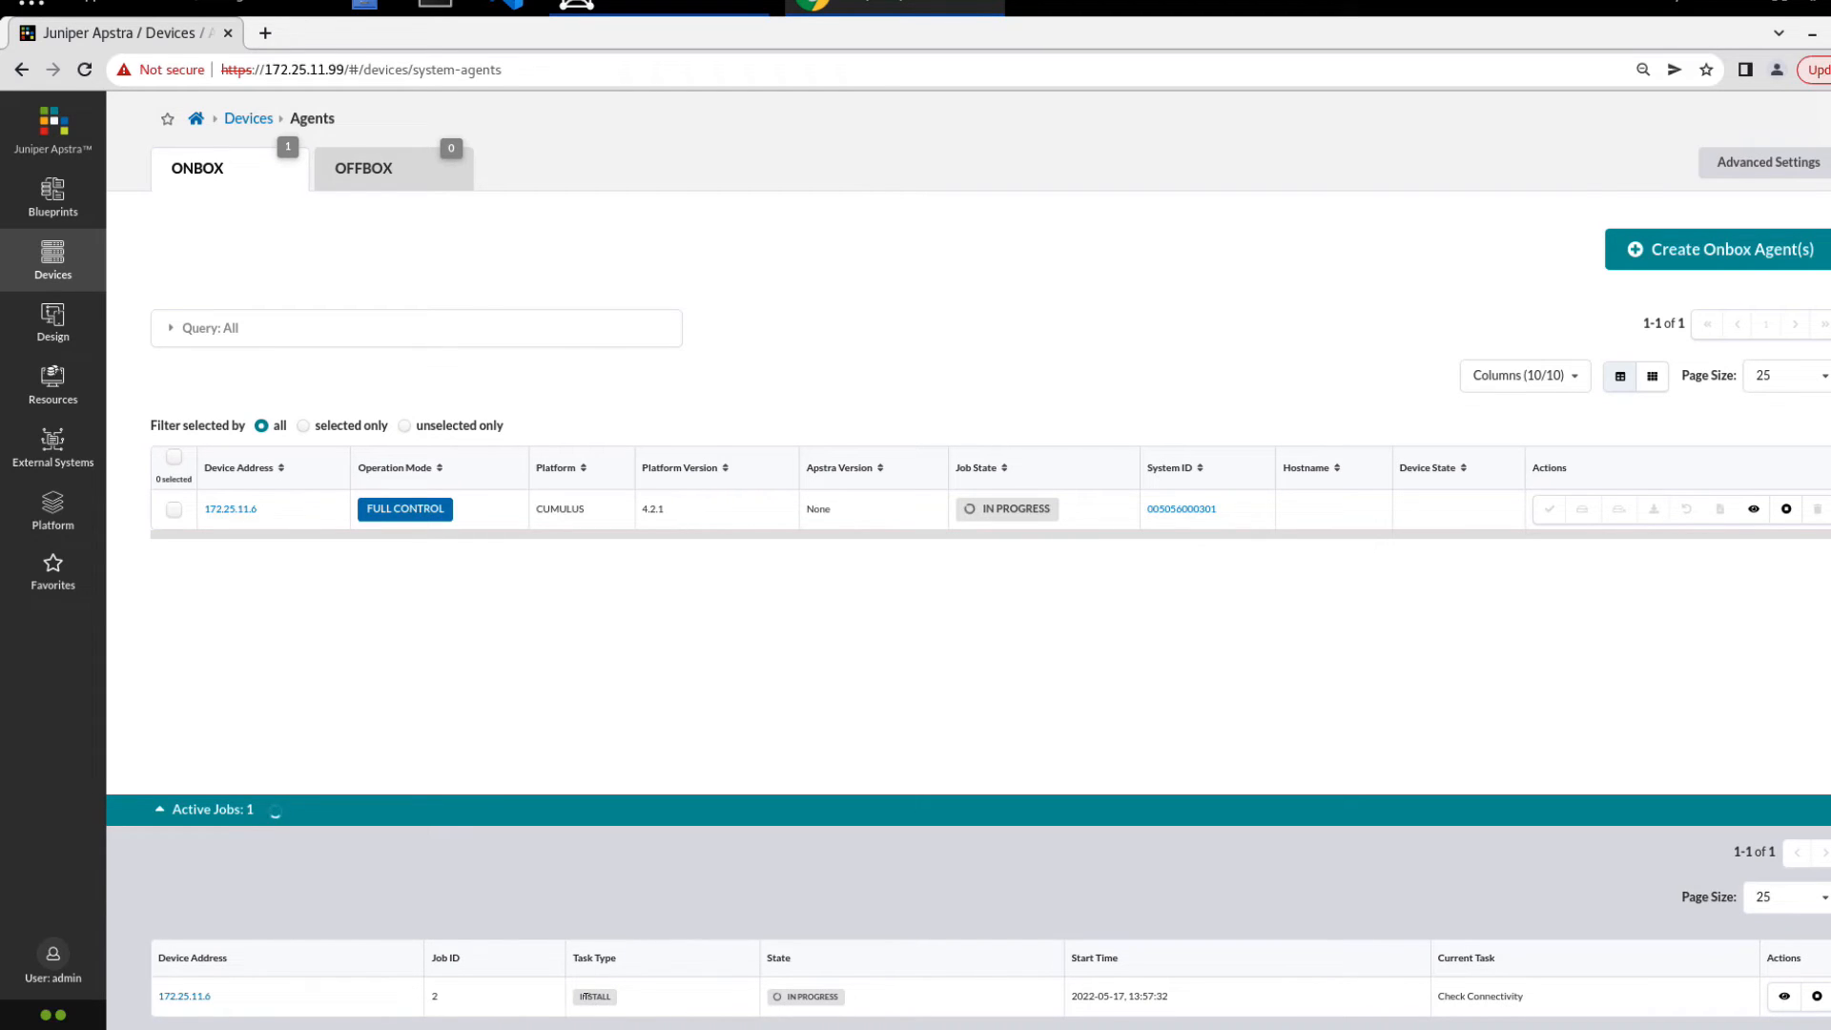
pyautogui.moveTo(218, 989)
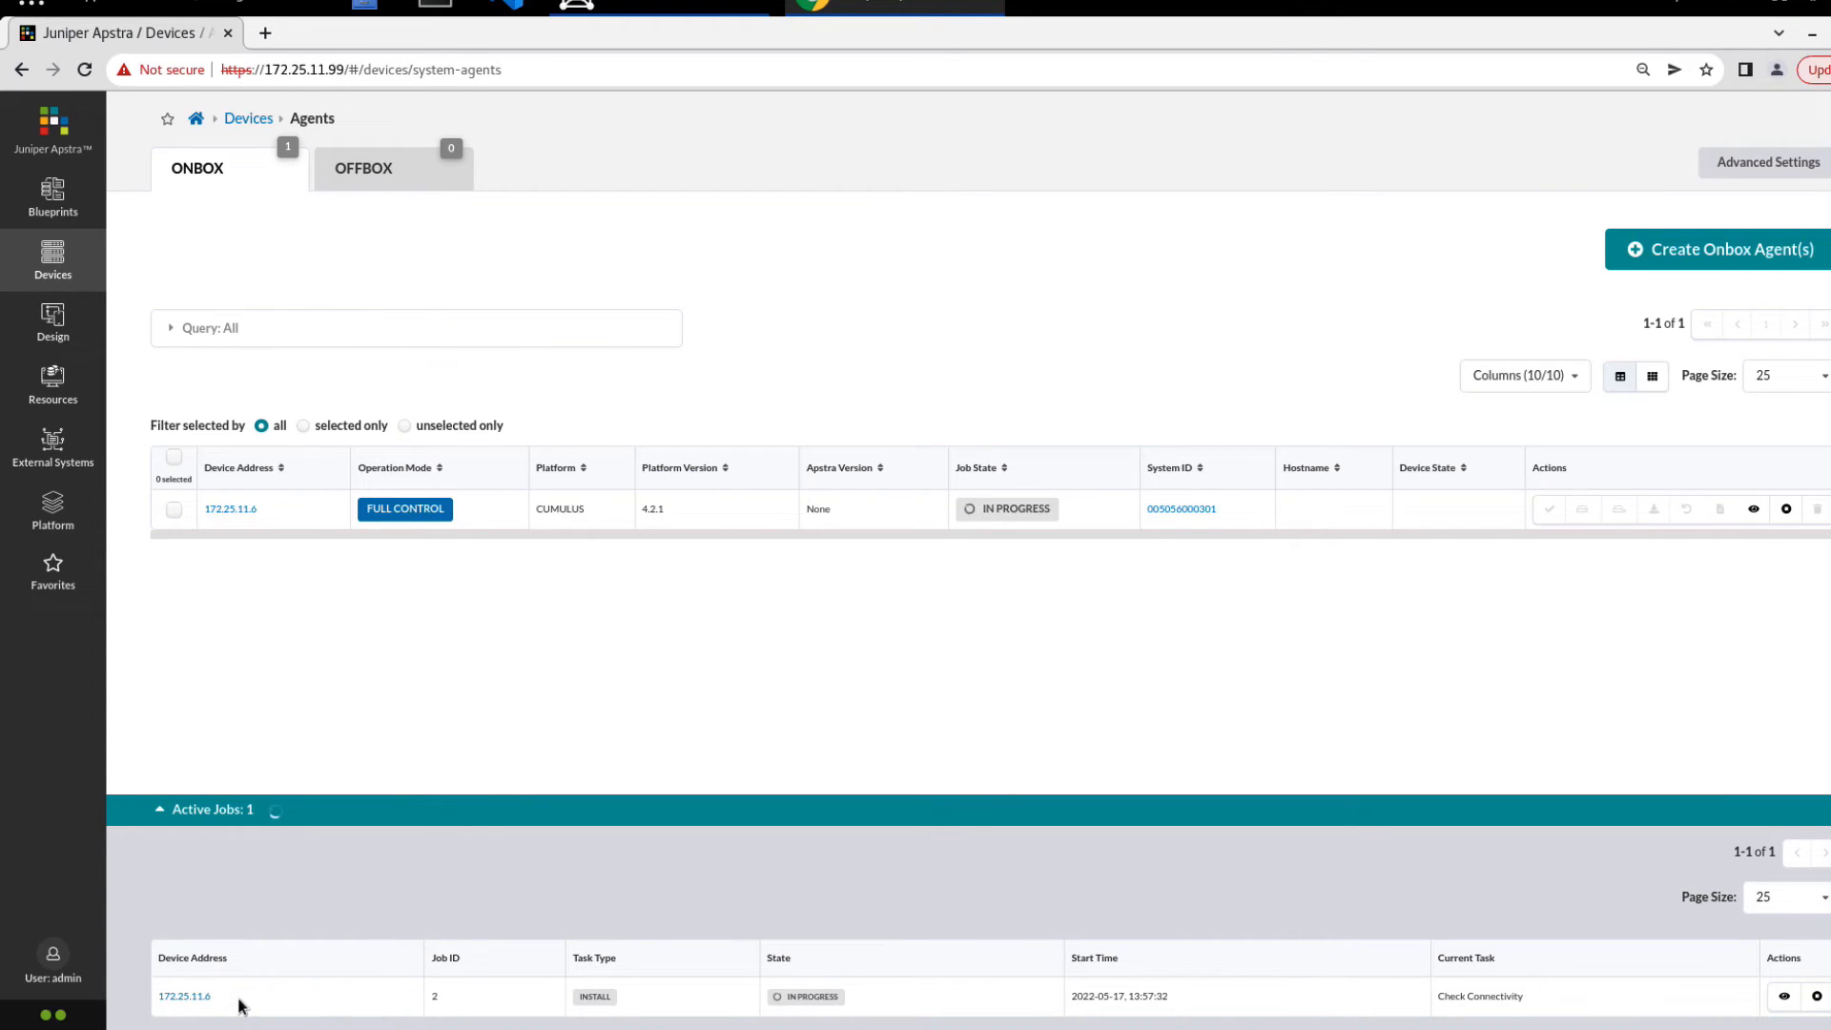
pyautogui.moveTo(771, 727)
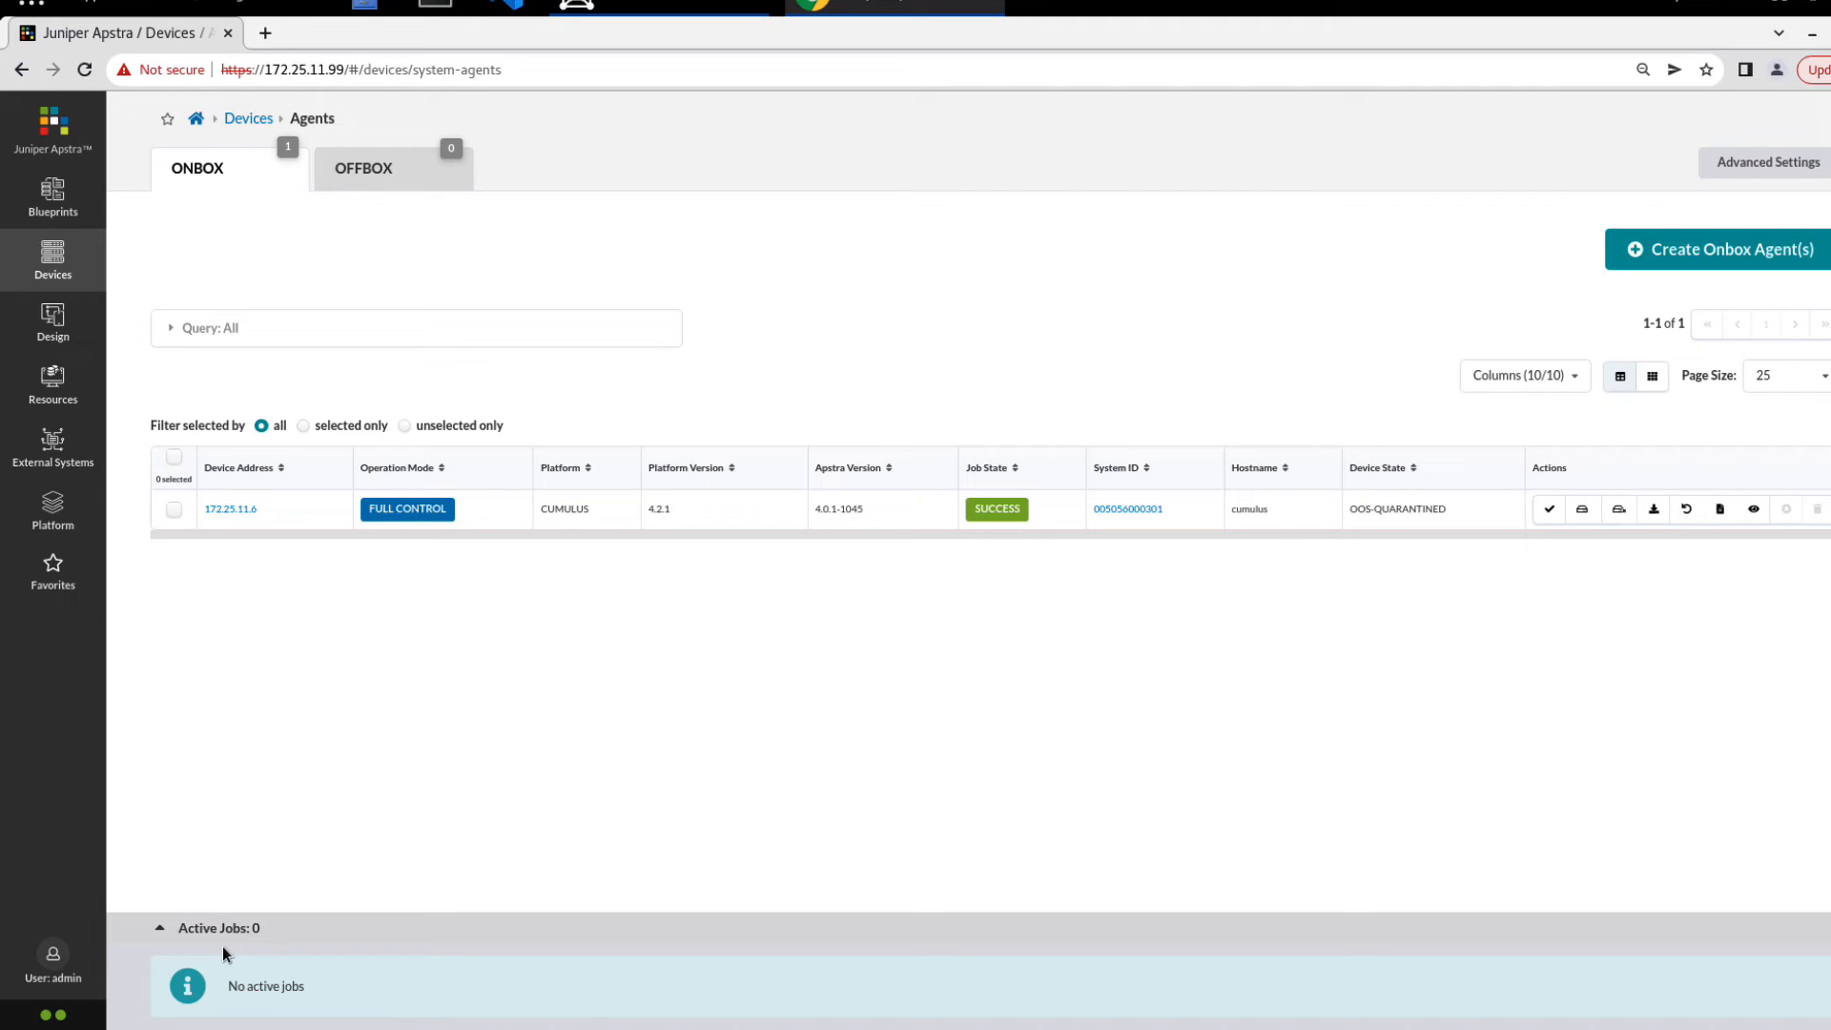
# Collapse Active Jobs after install succeeds: version 4.0.1-1045, hostname cumulus, OOS-QUARANTINED
pyautogui.click(162, 928)
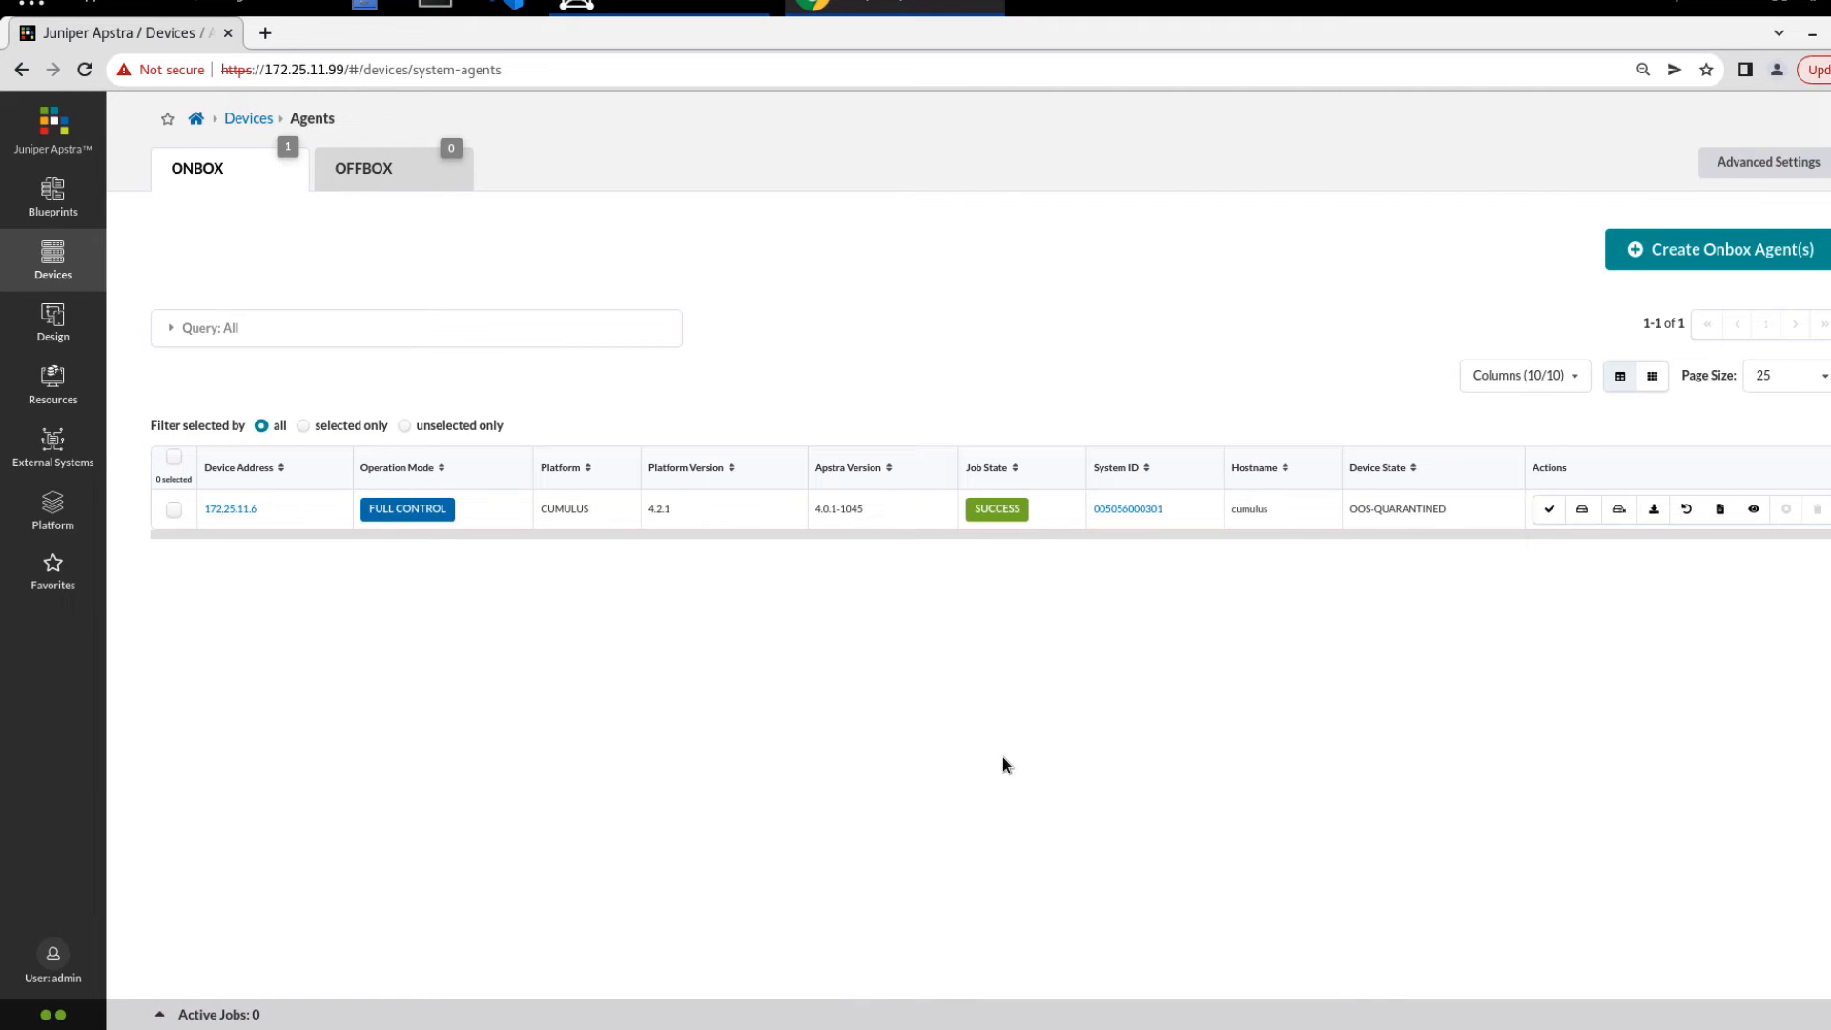
pyautogui.moveTo(995, 510)
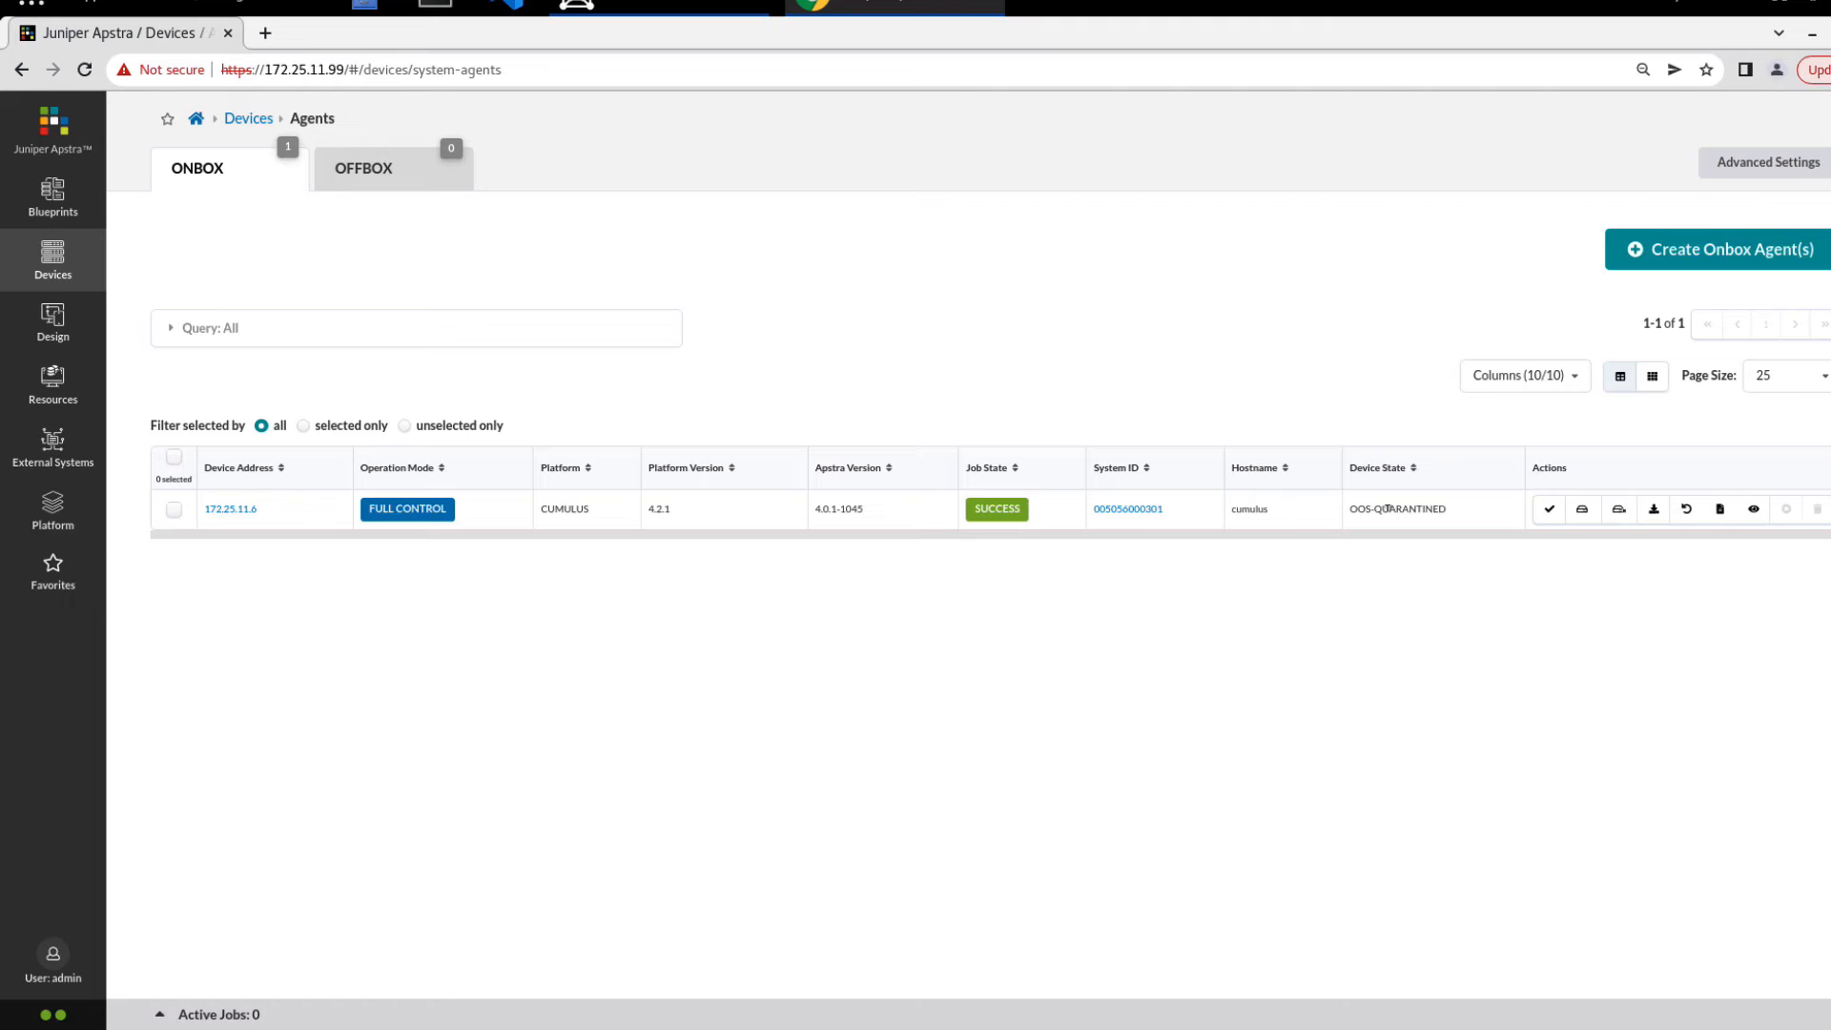
pyautogui.moveTo(1394, 524)
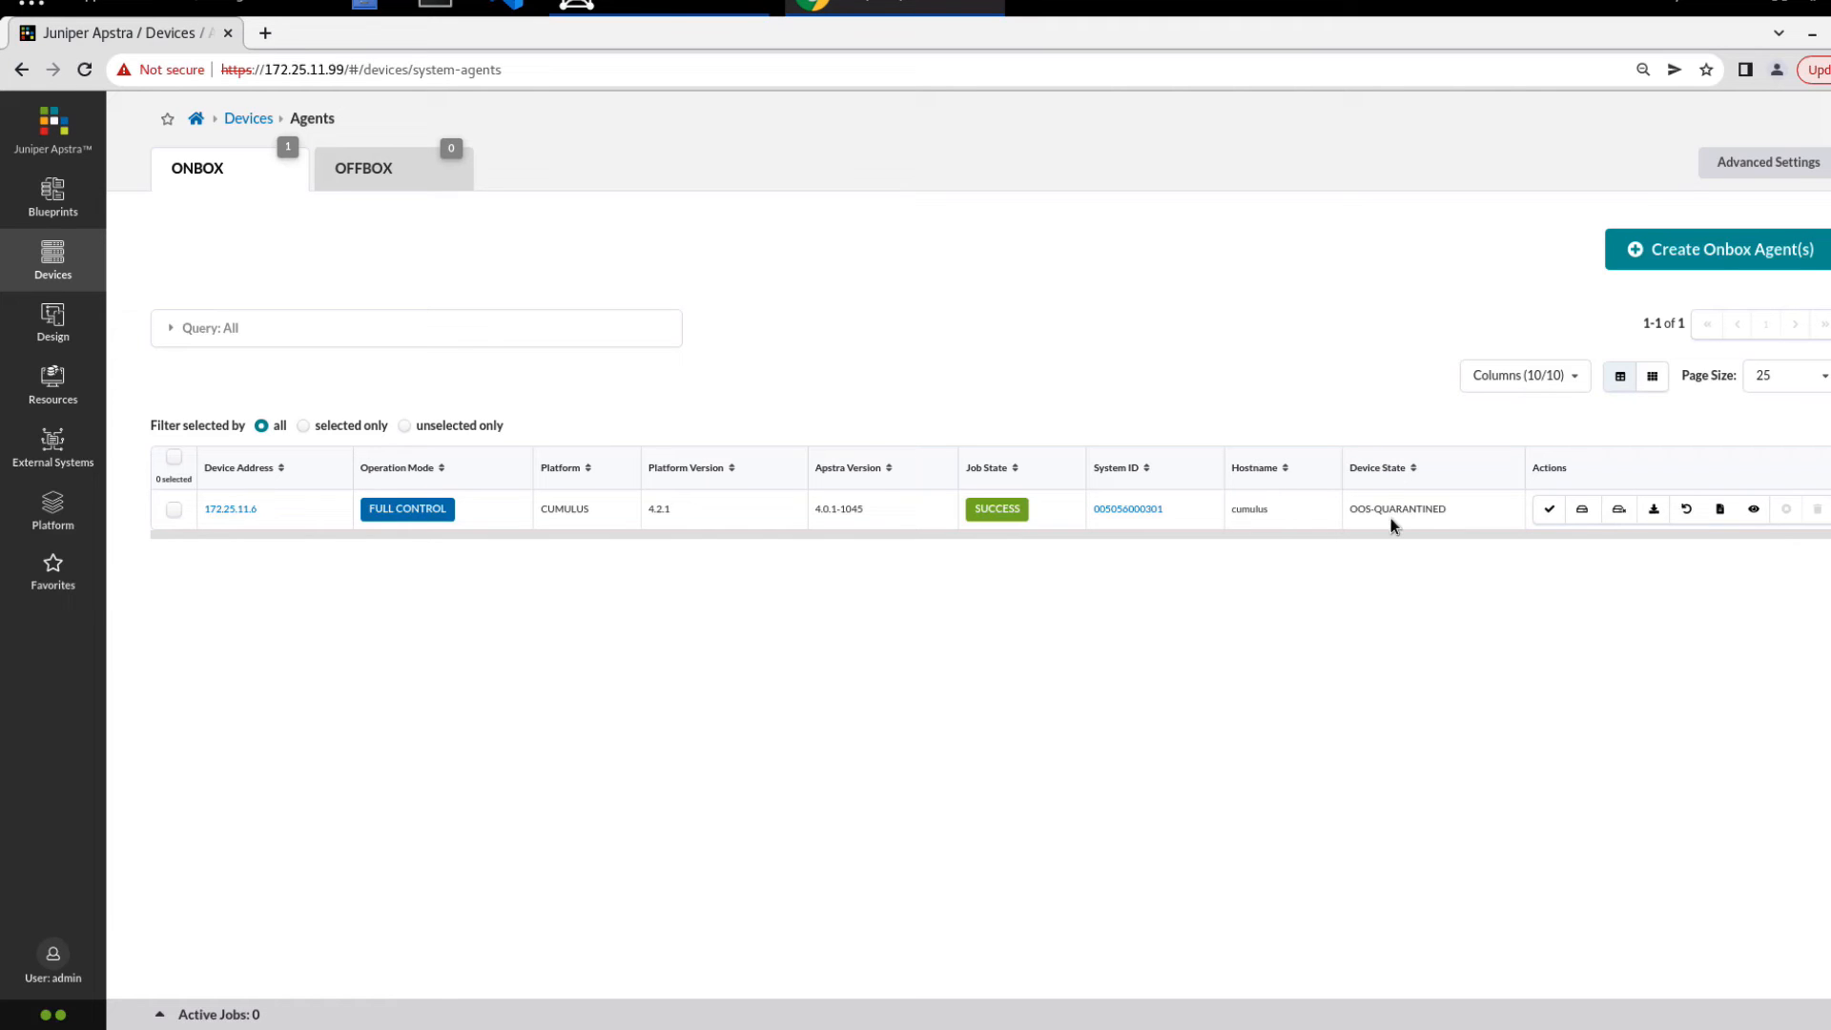
pyautogui.moveTo(1284, 559)
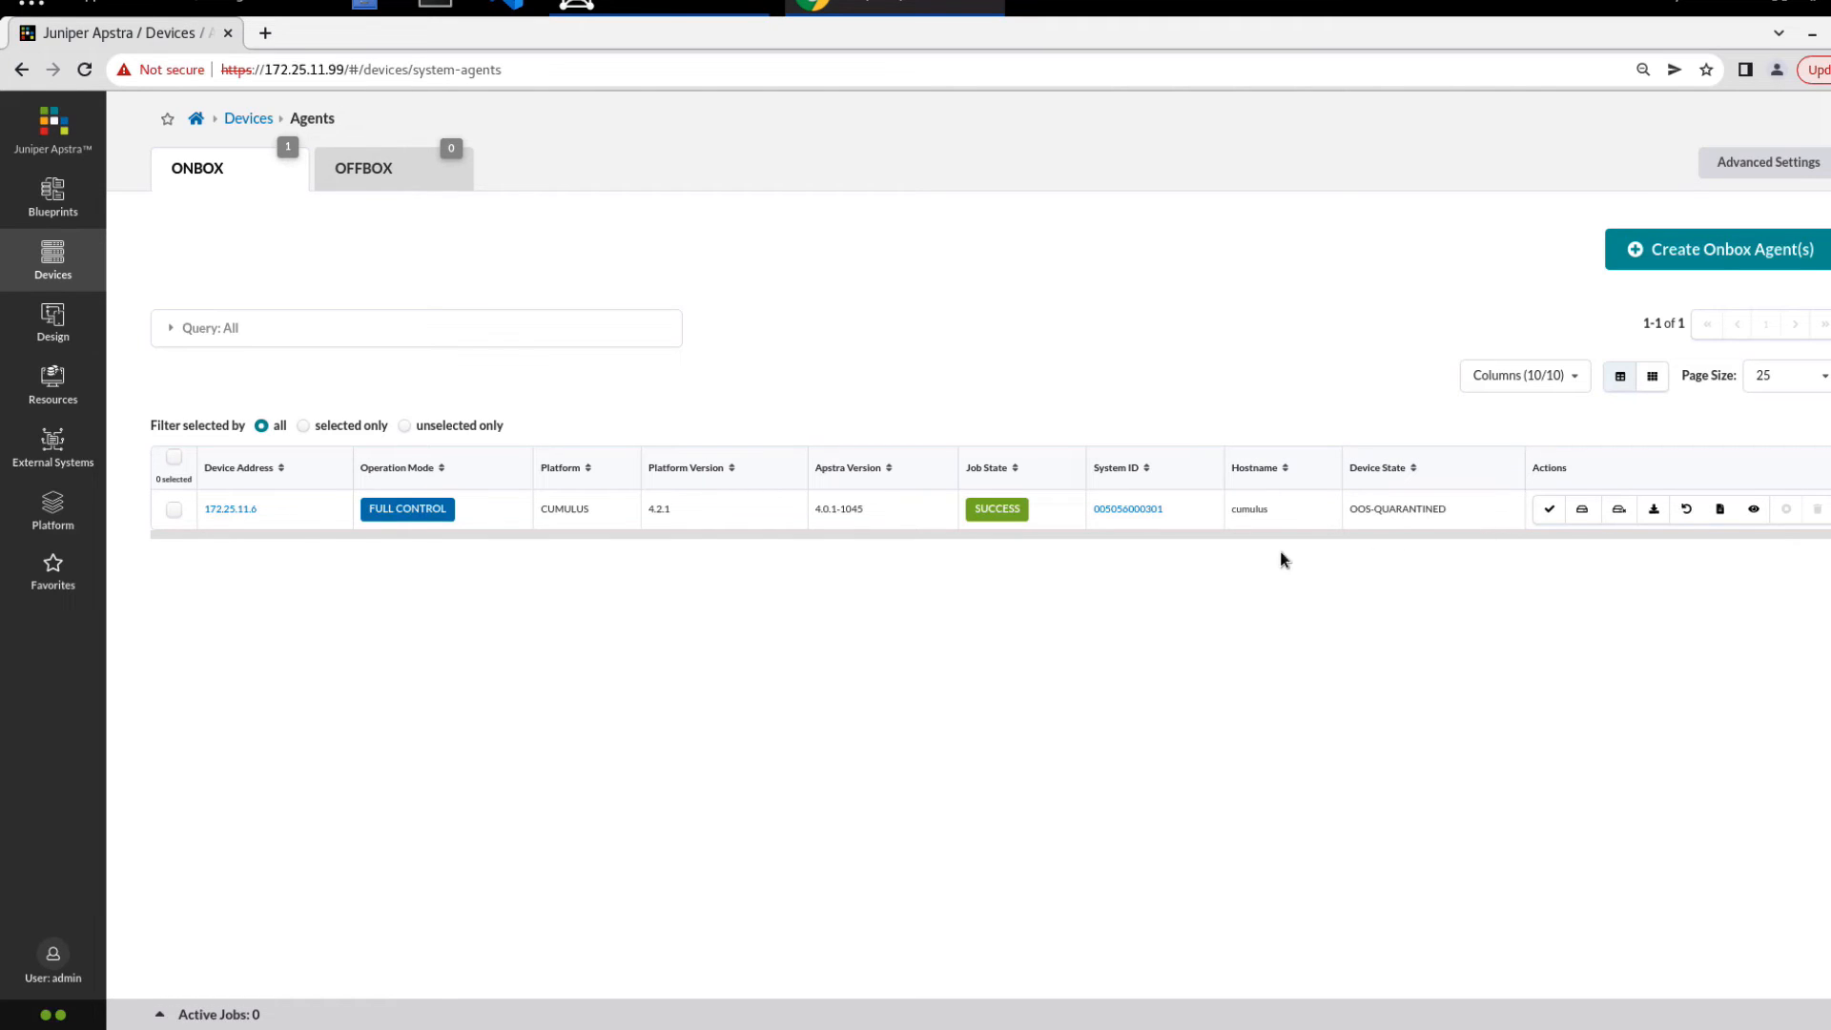
pyautogui.moveTo(856, 529)
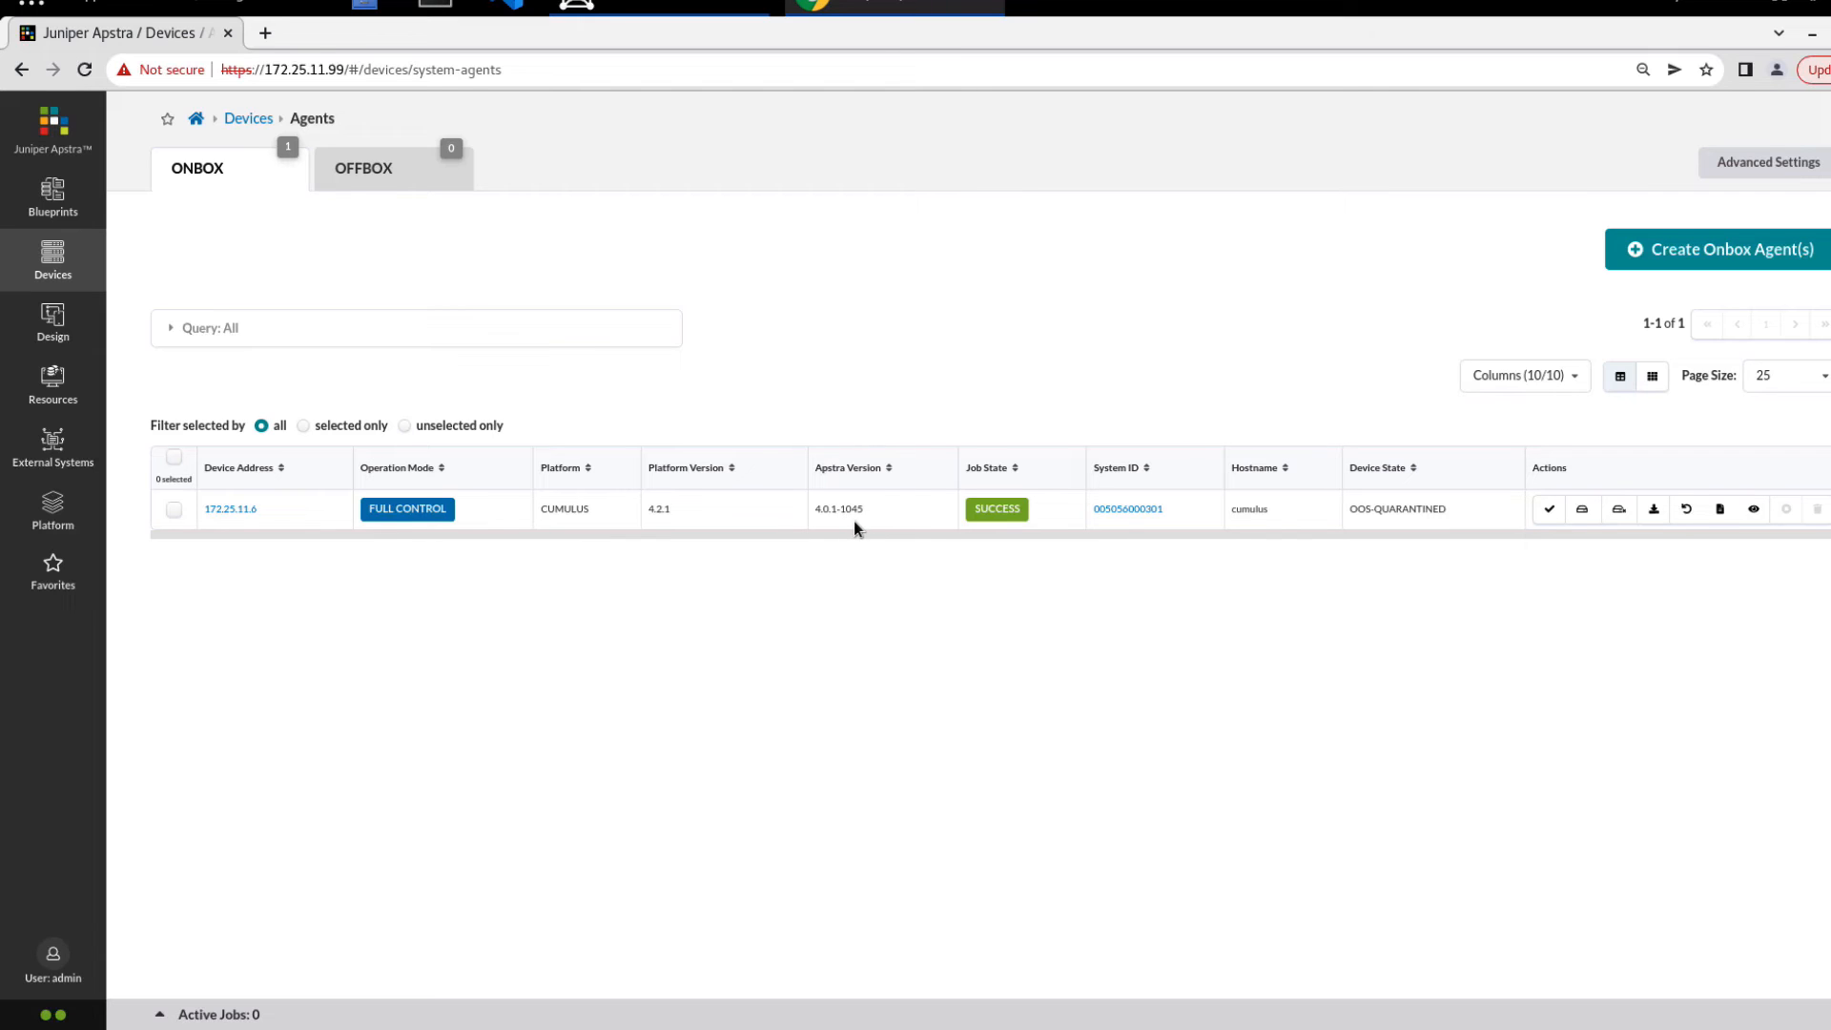
pyautogui.moveTo(468, 537)
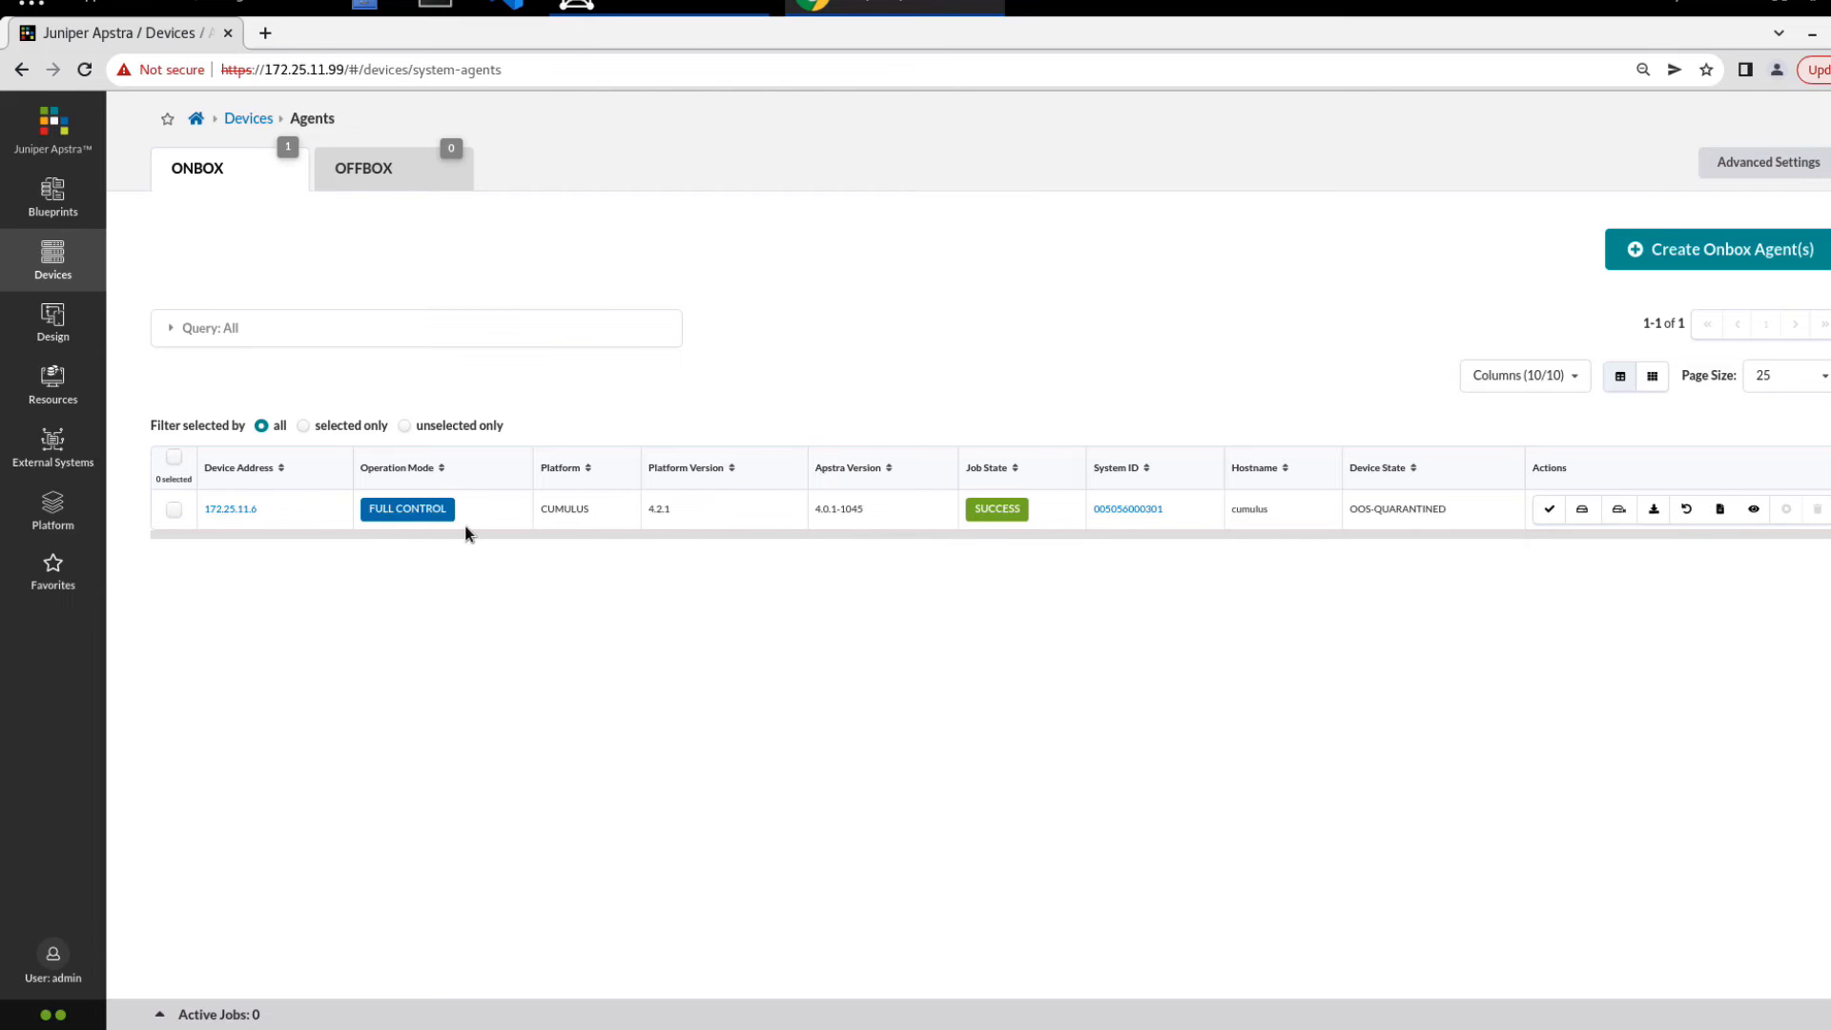
pyautogui.click(228, 509)
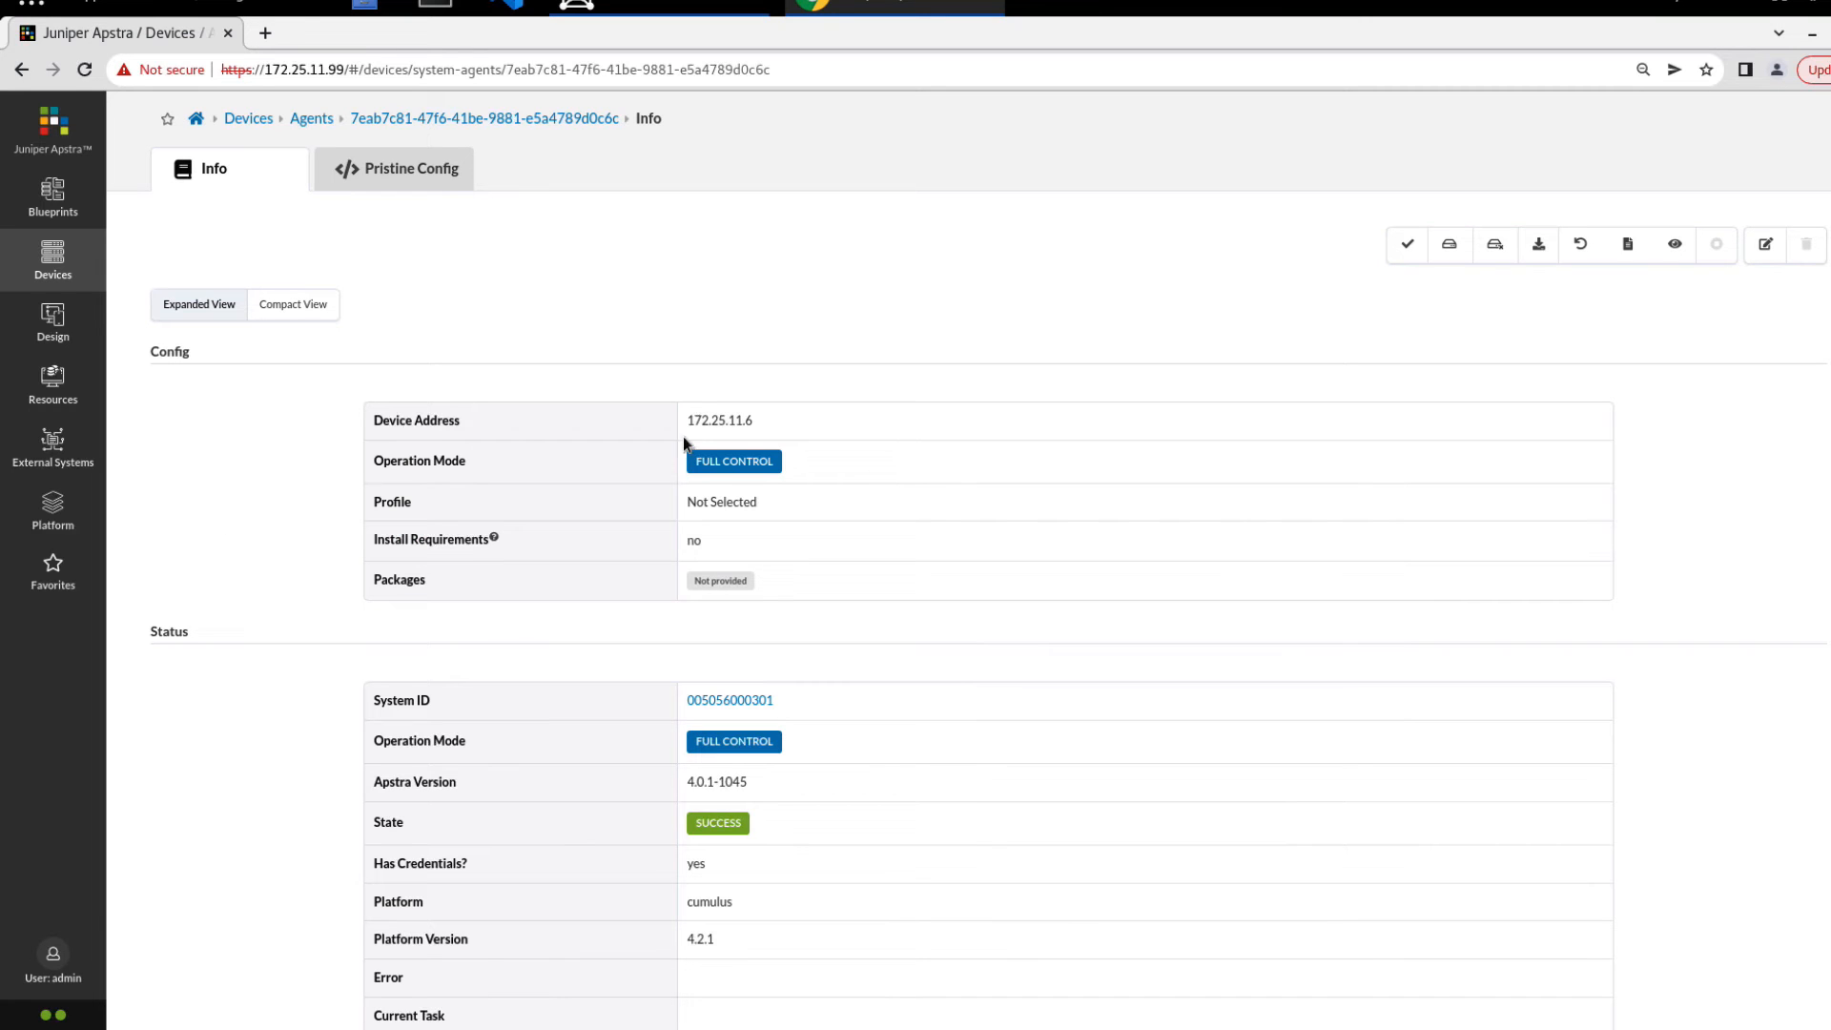
pyautogui.scroll(-3)
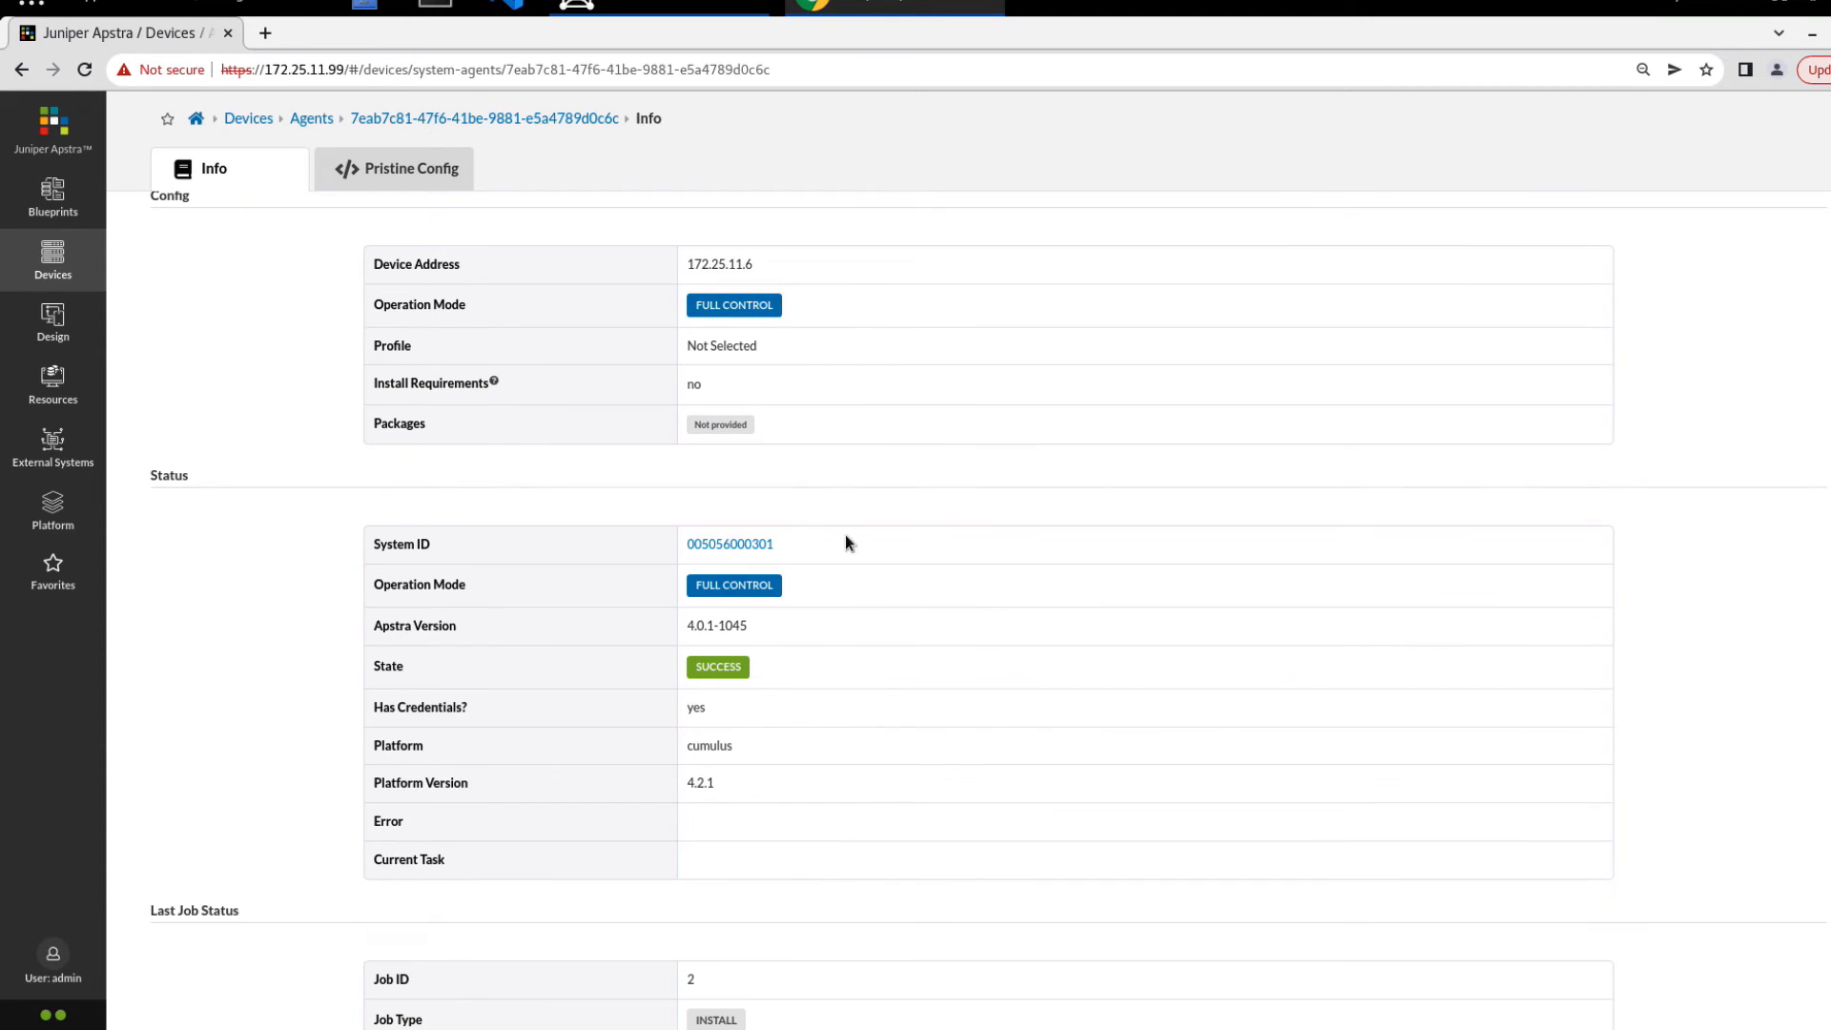
pyautogui.moveTo(731, 690)
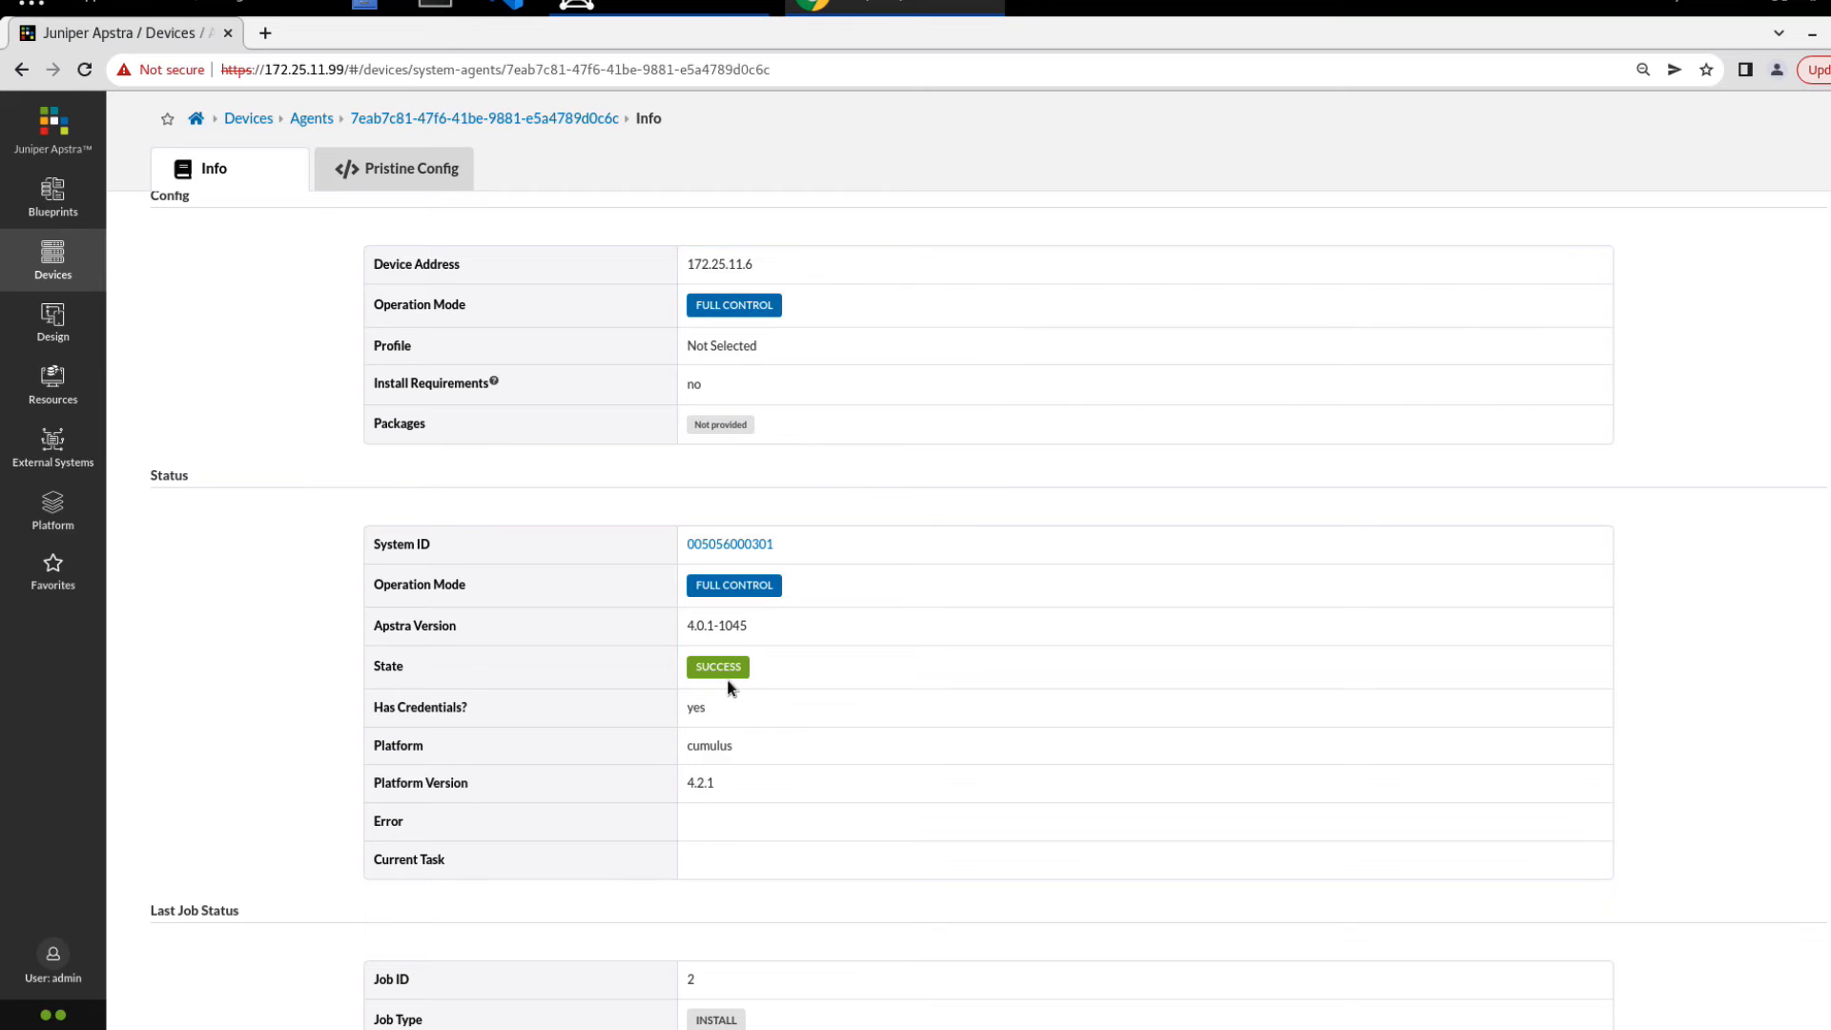
pyautogui.moveTo(756, 609)
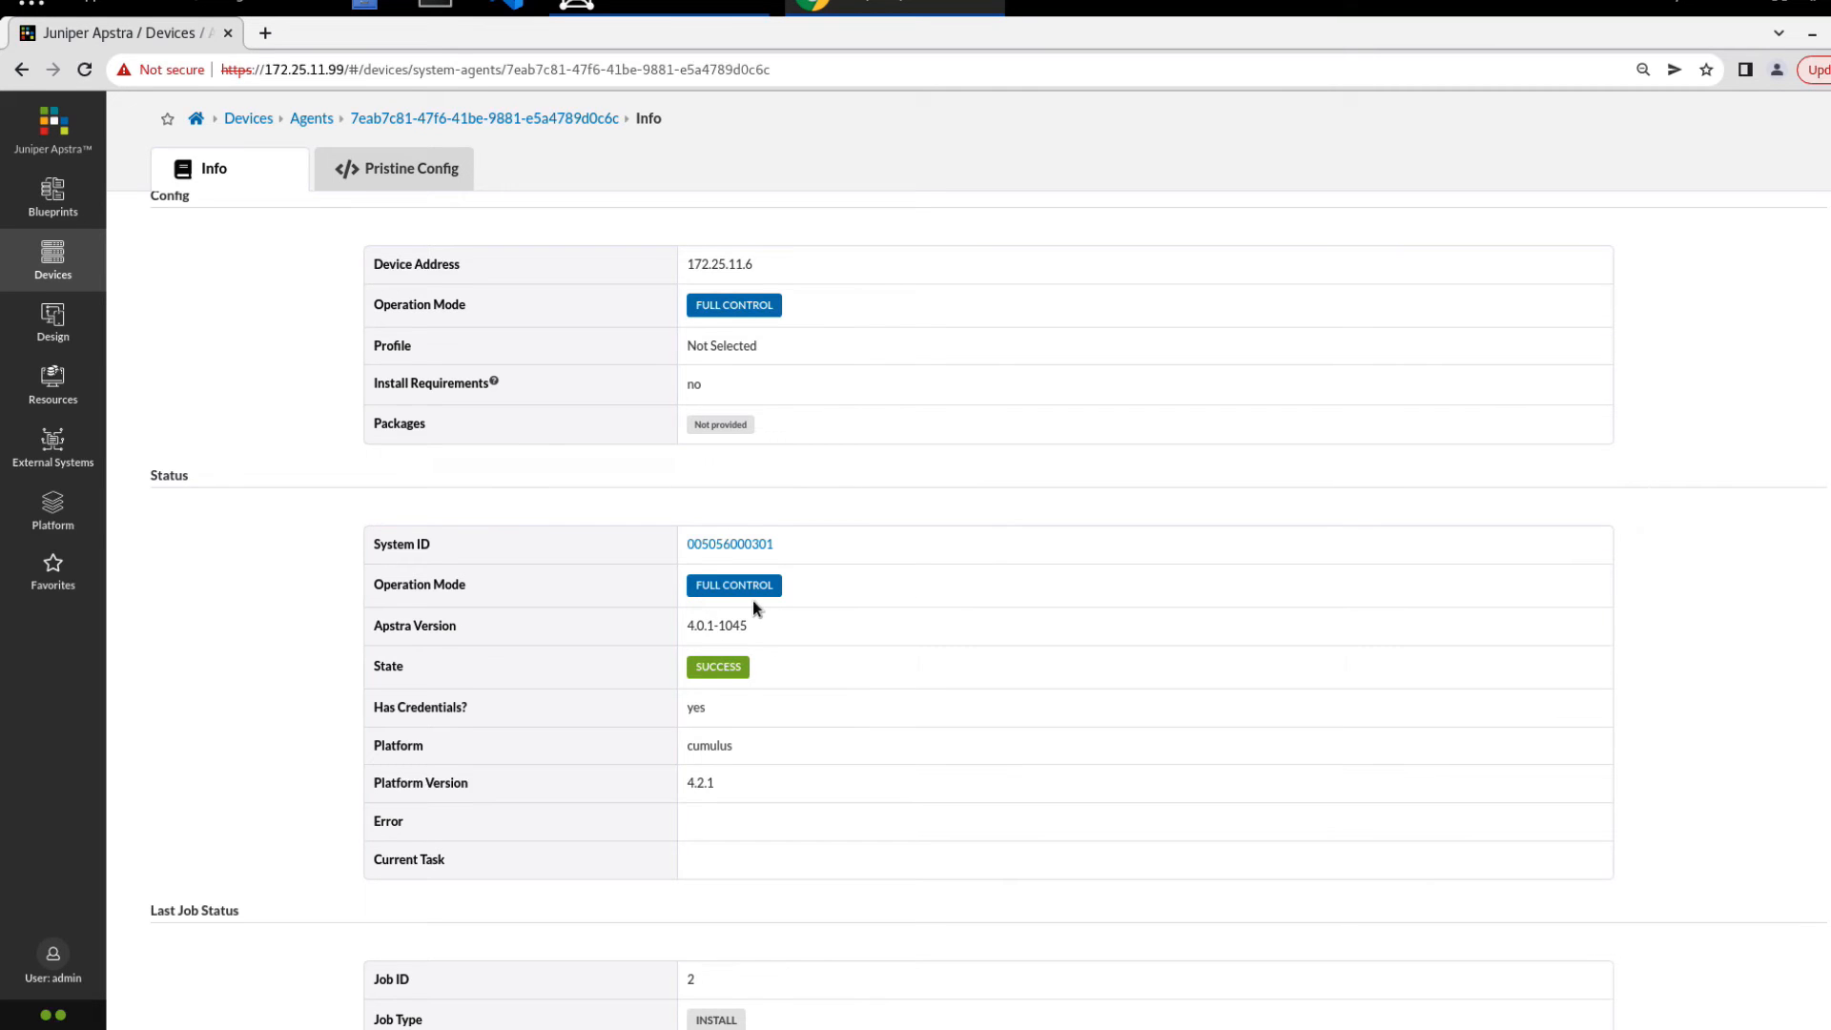
pyautogui.scroll(-3)
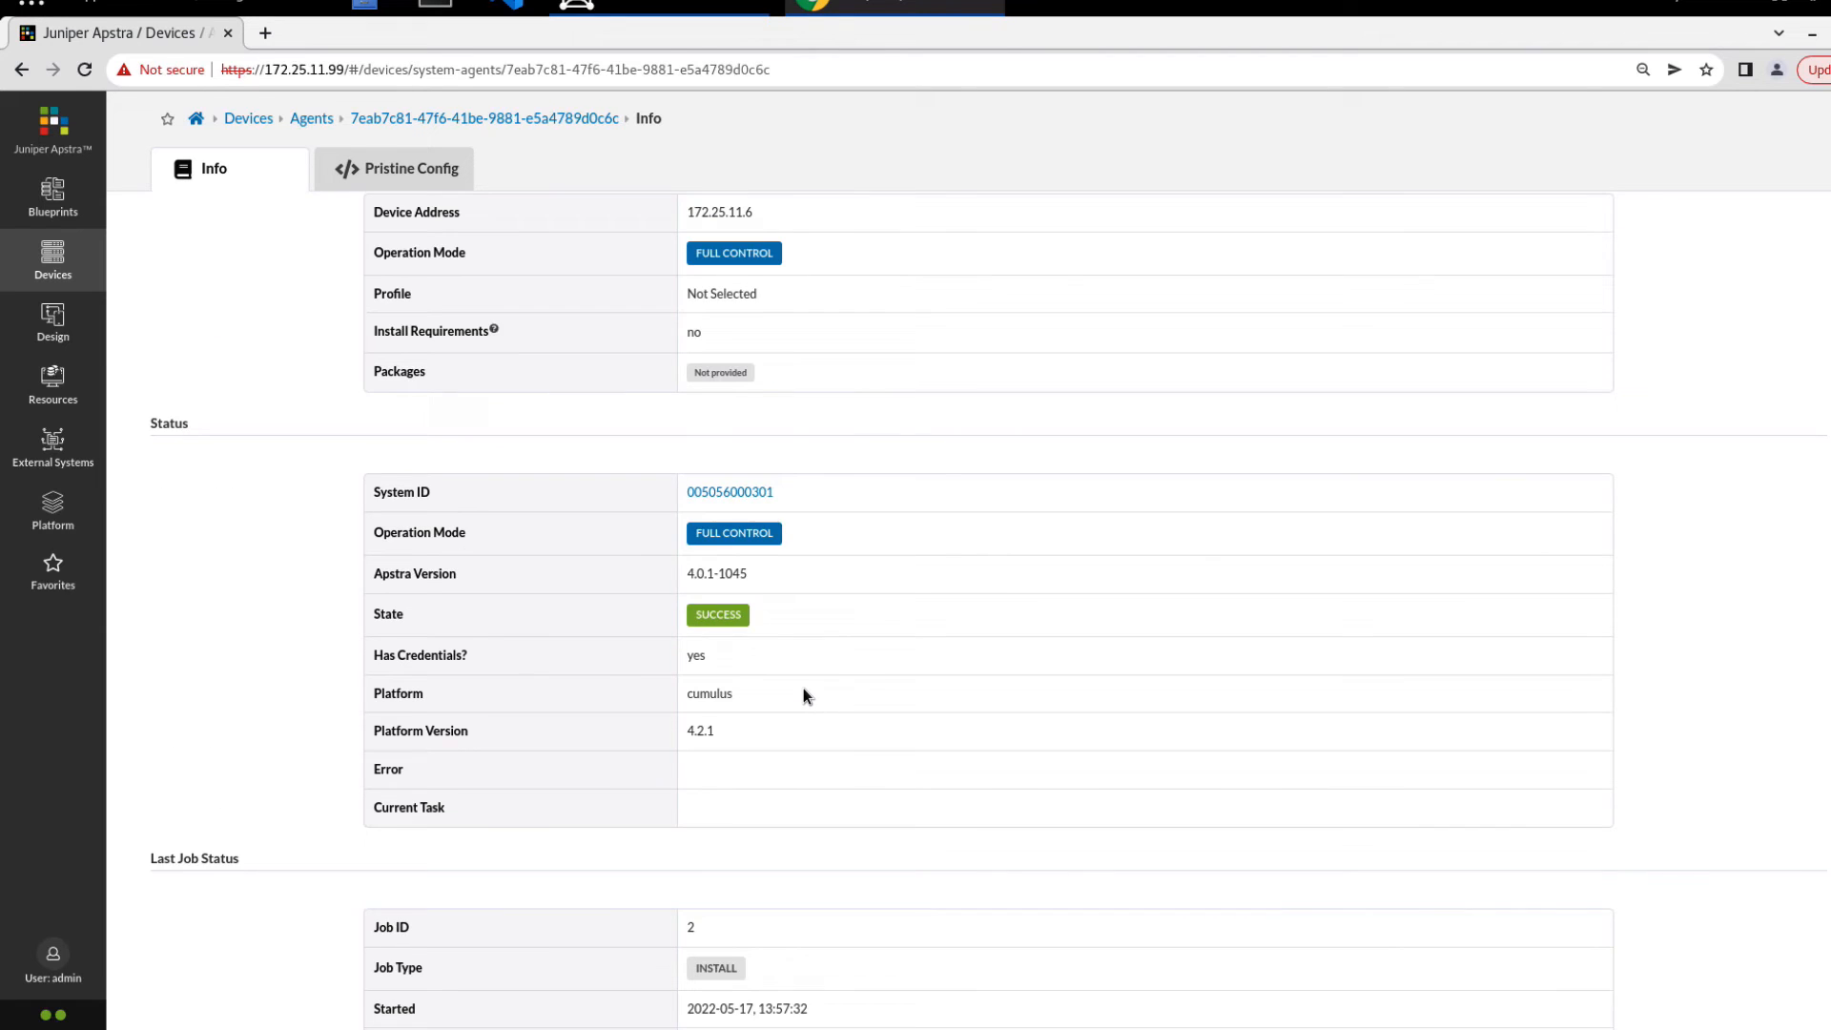
pyautogui.click(730, 492)
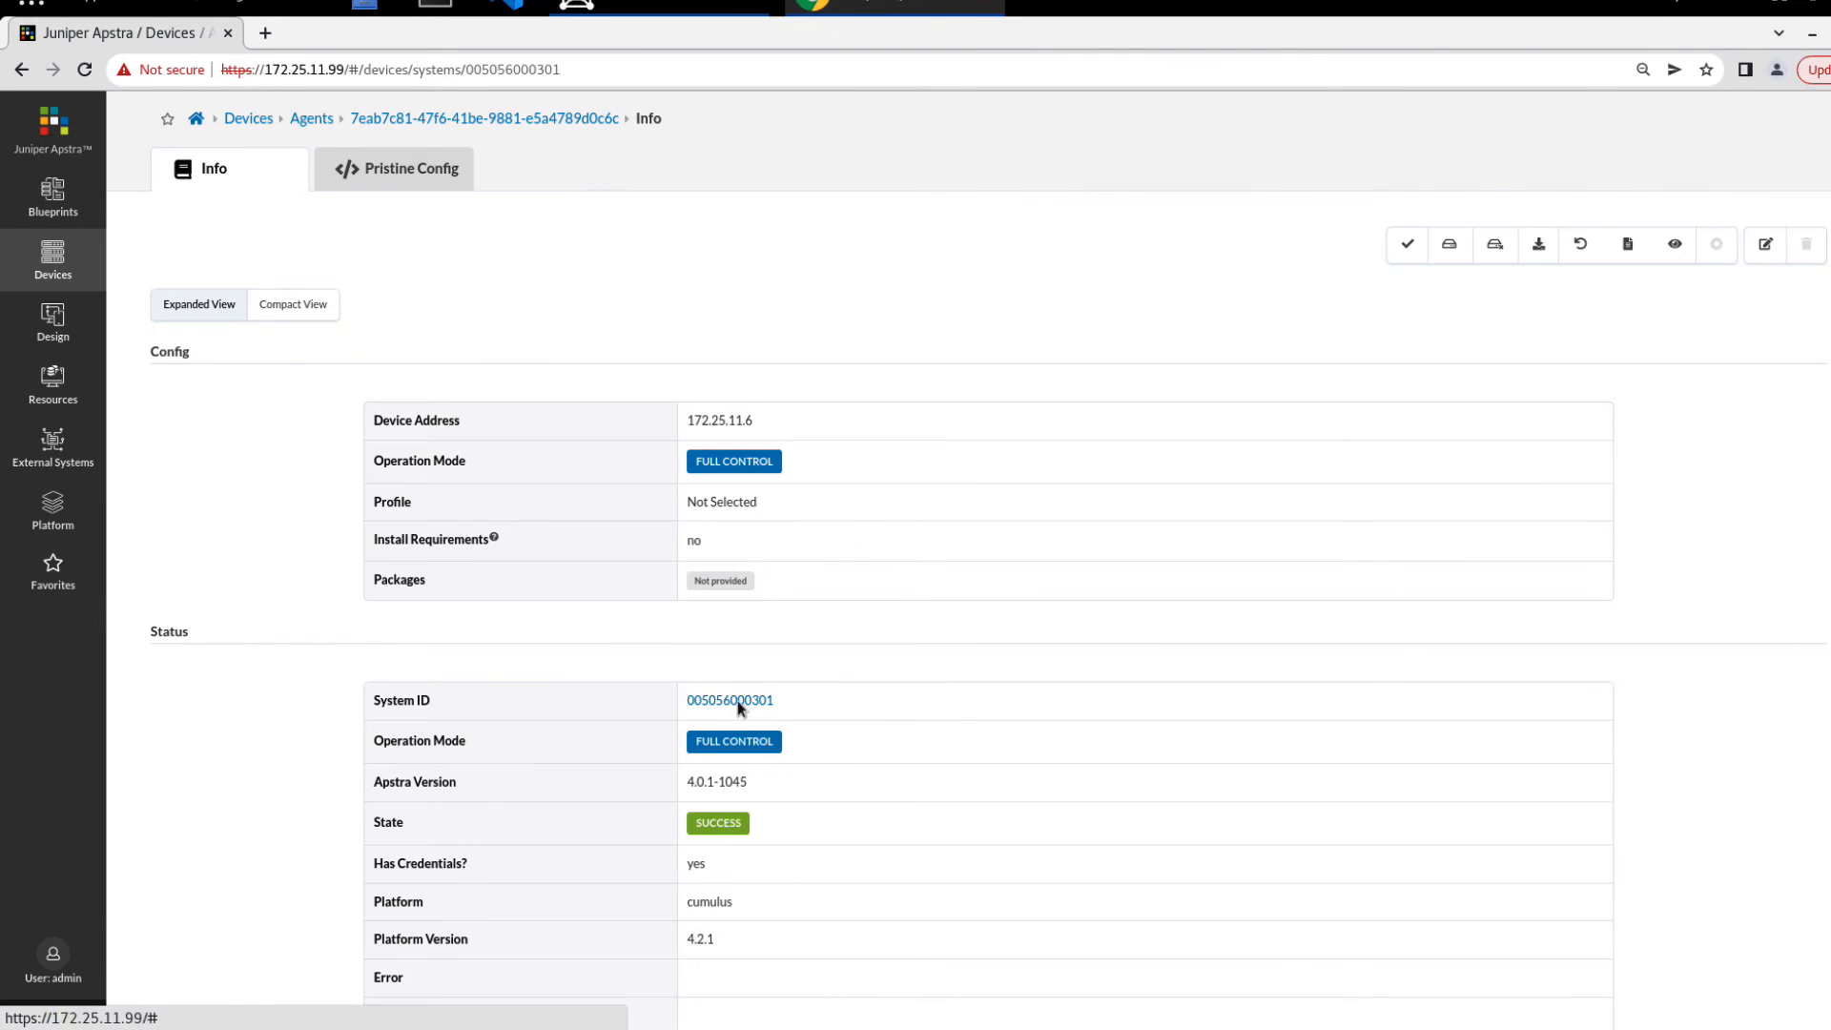
pyautogui.click(729, 700)
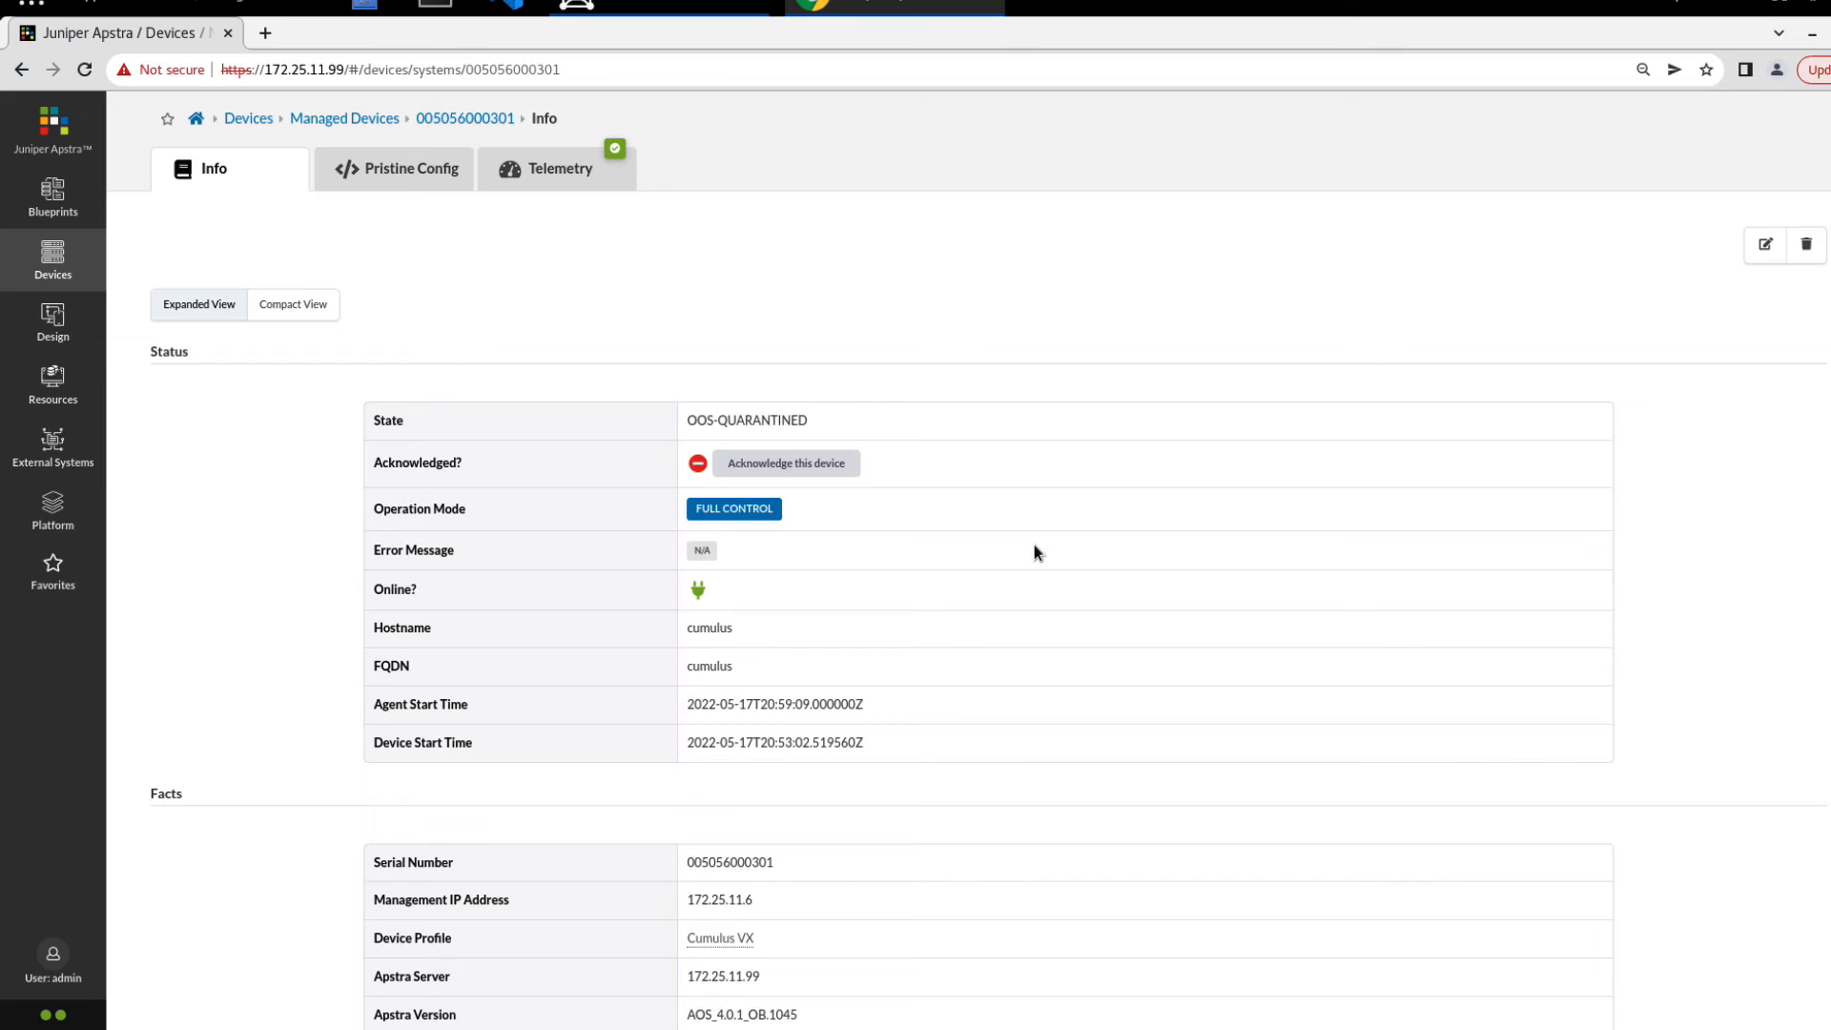
pyautogui.moveTo(786, 471)
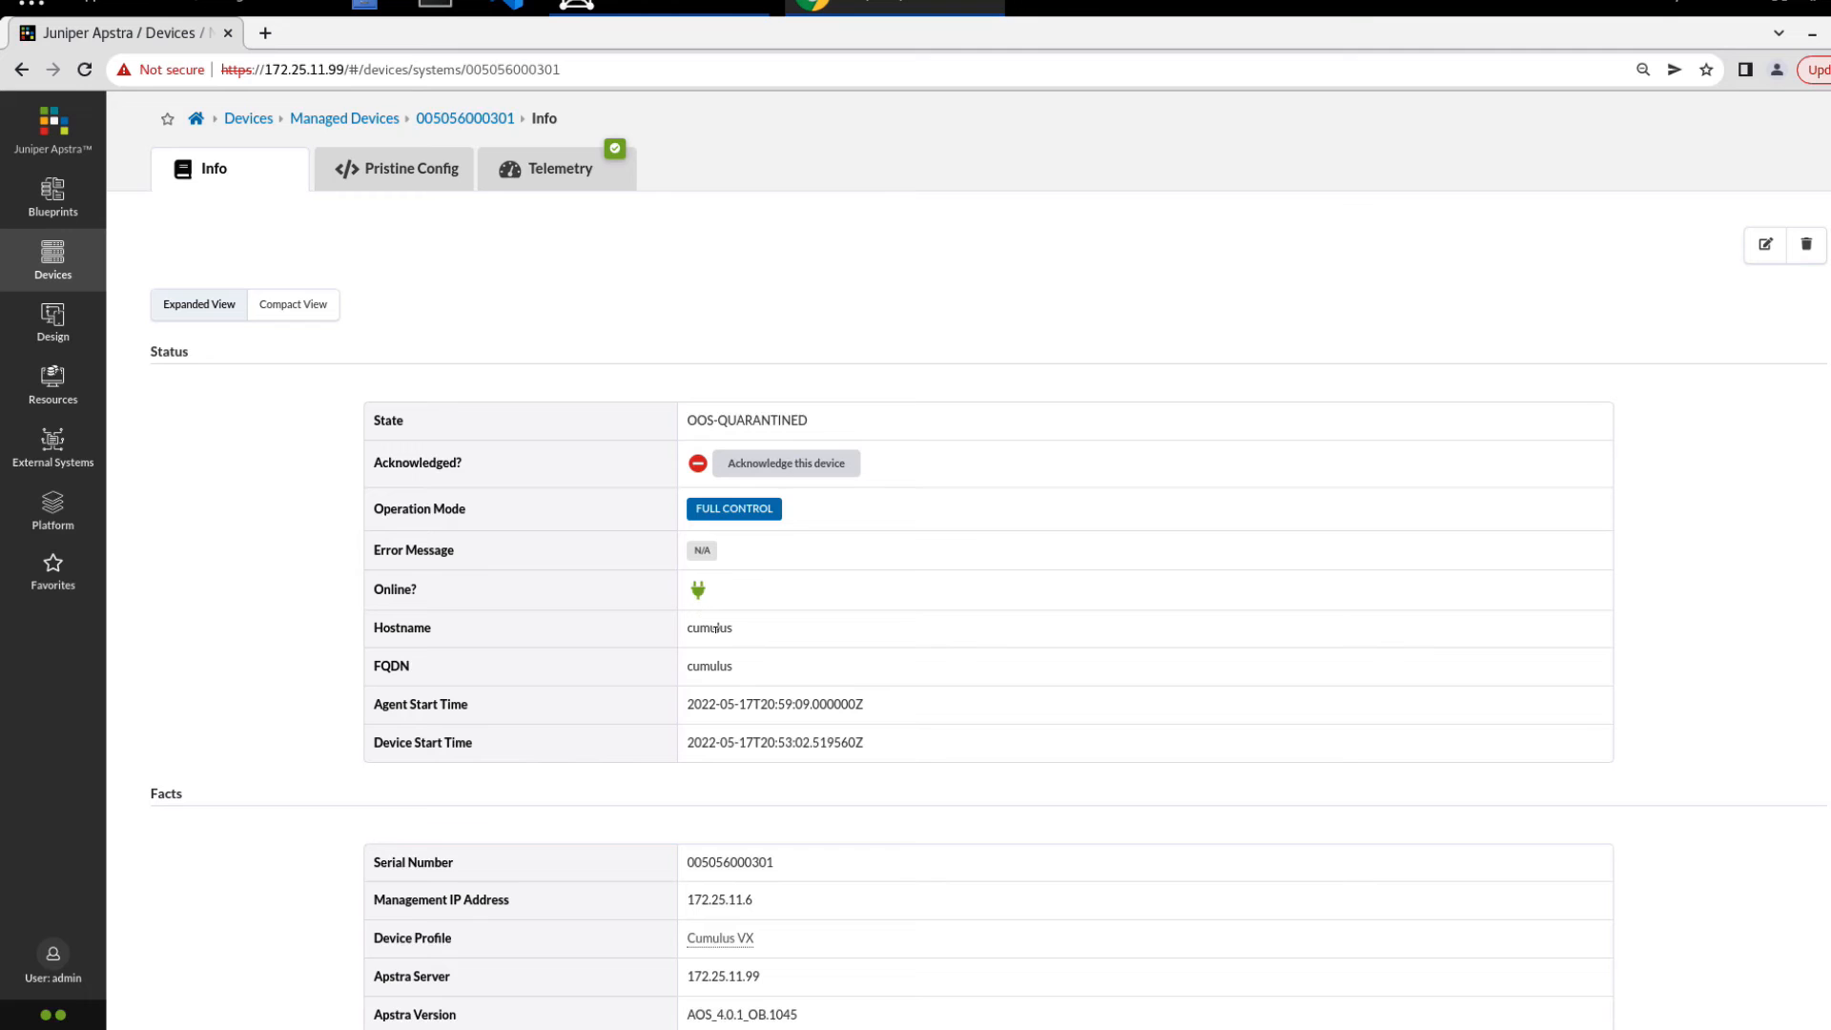
pyautogui.scroll(-3)
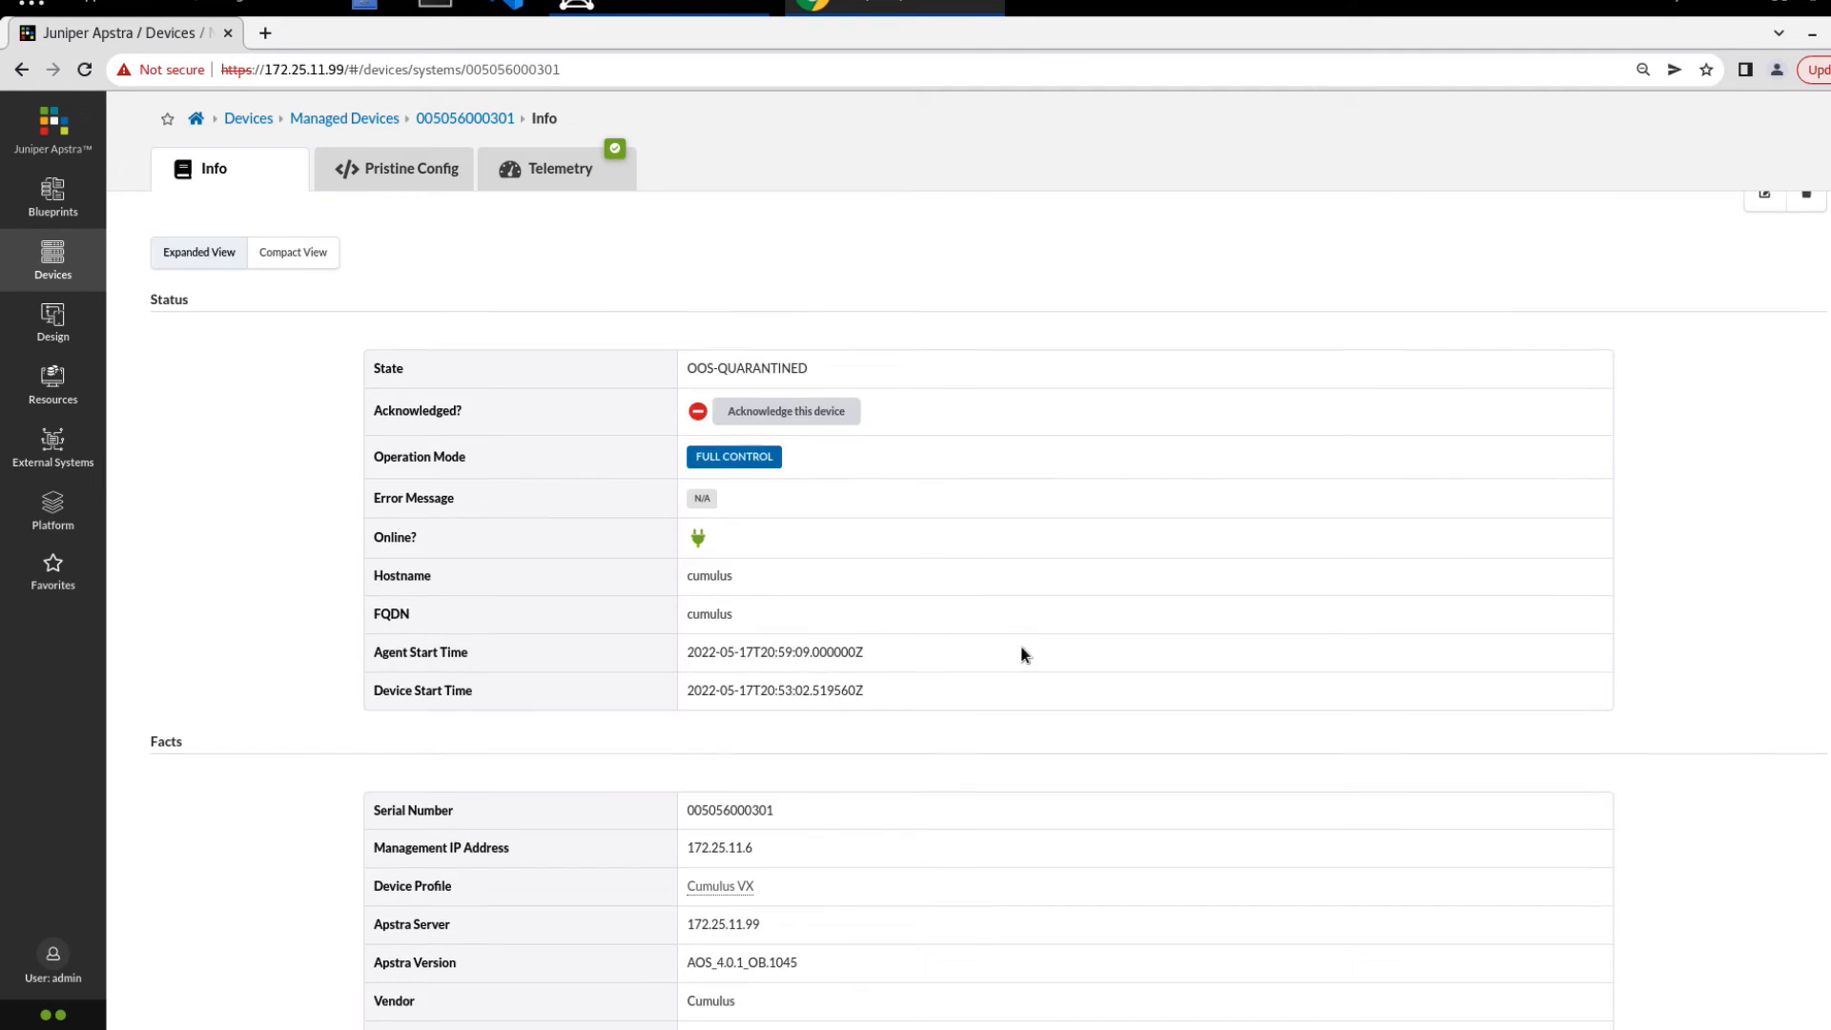
pyautogui.moveTo(731, 609)
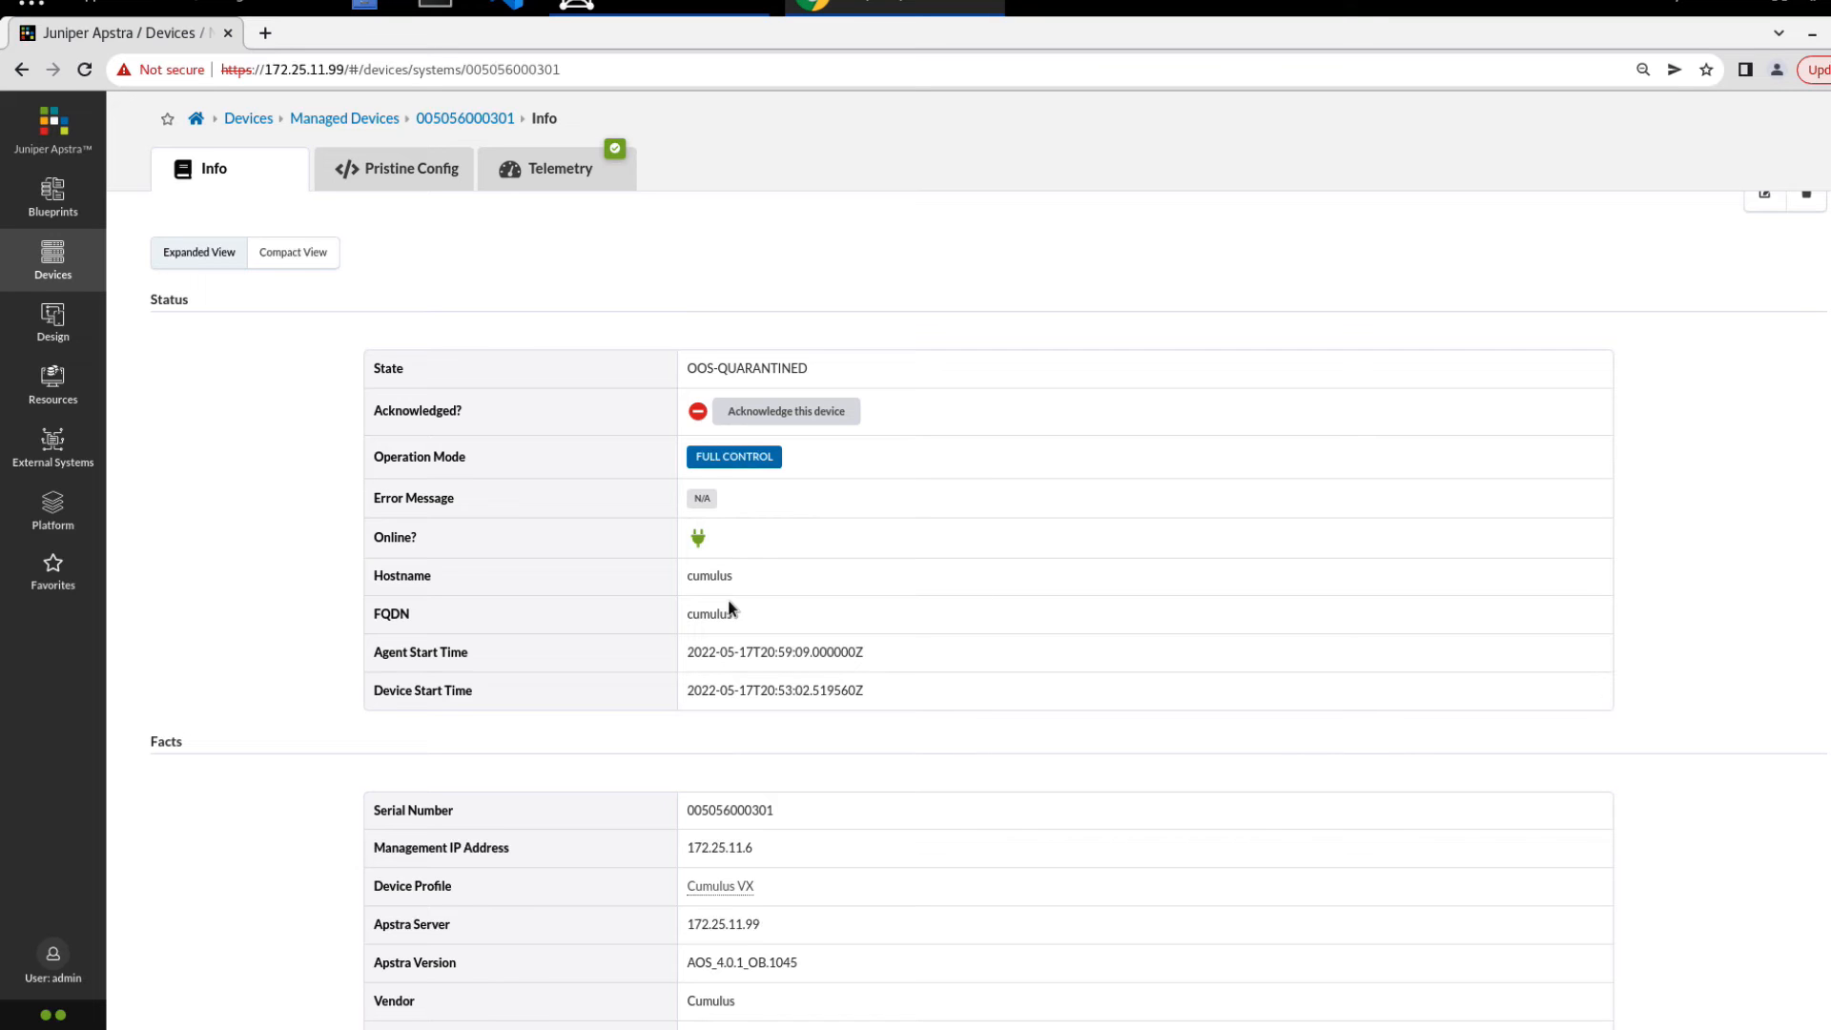
pyautogui.scroll(-3)
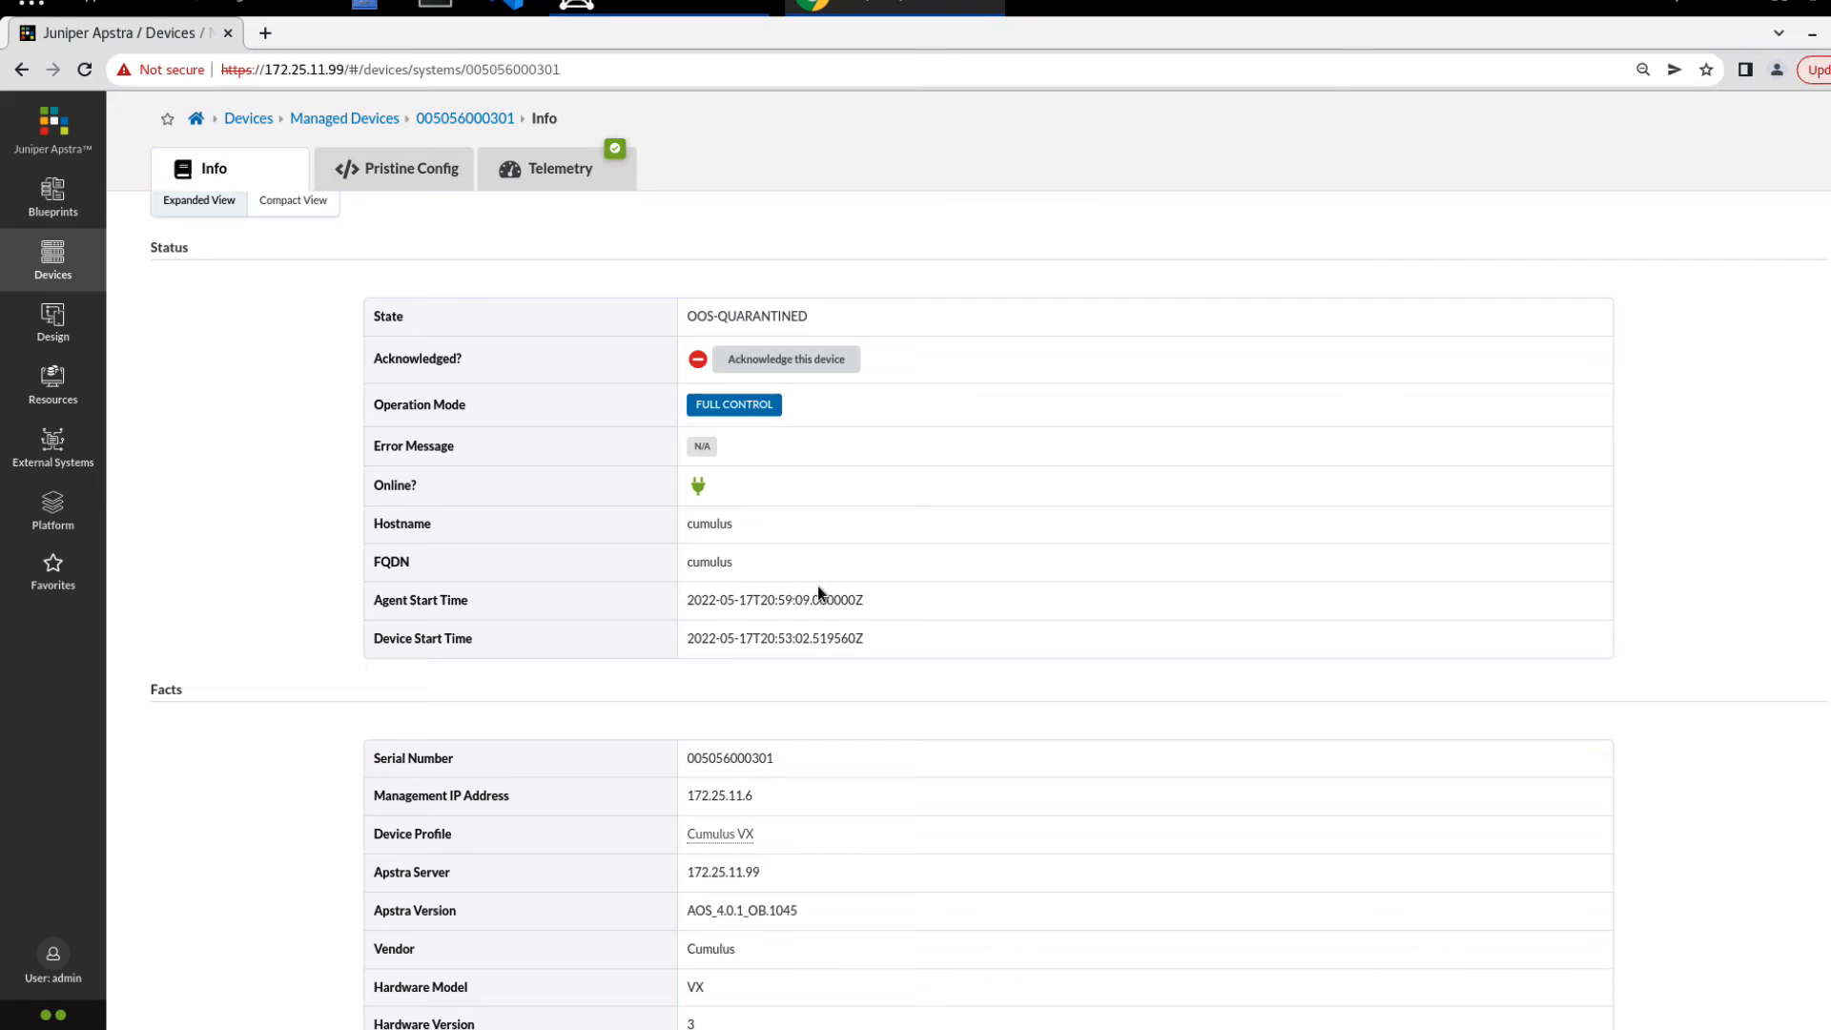
pyautogui.scroll(-3)
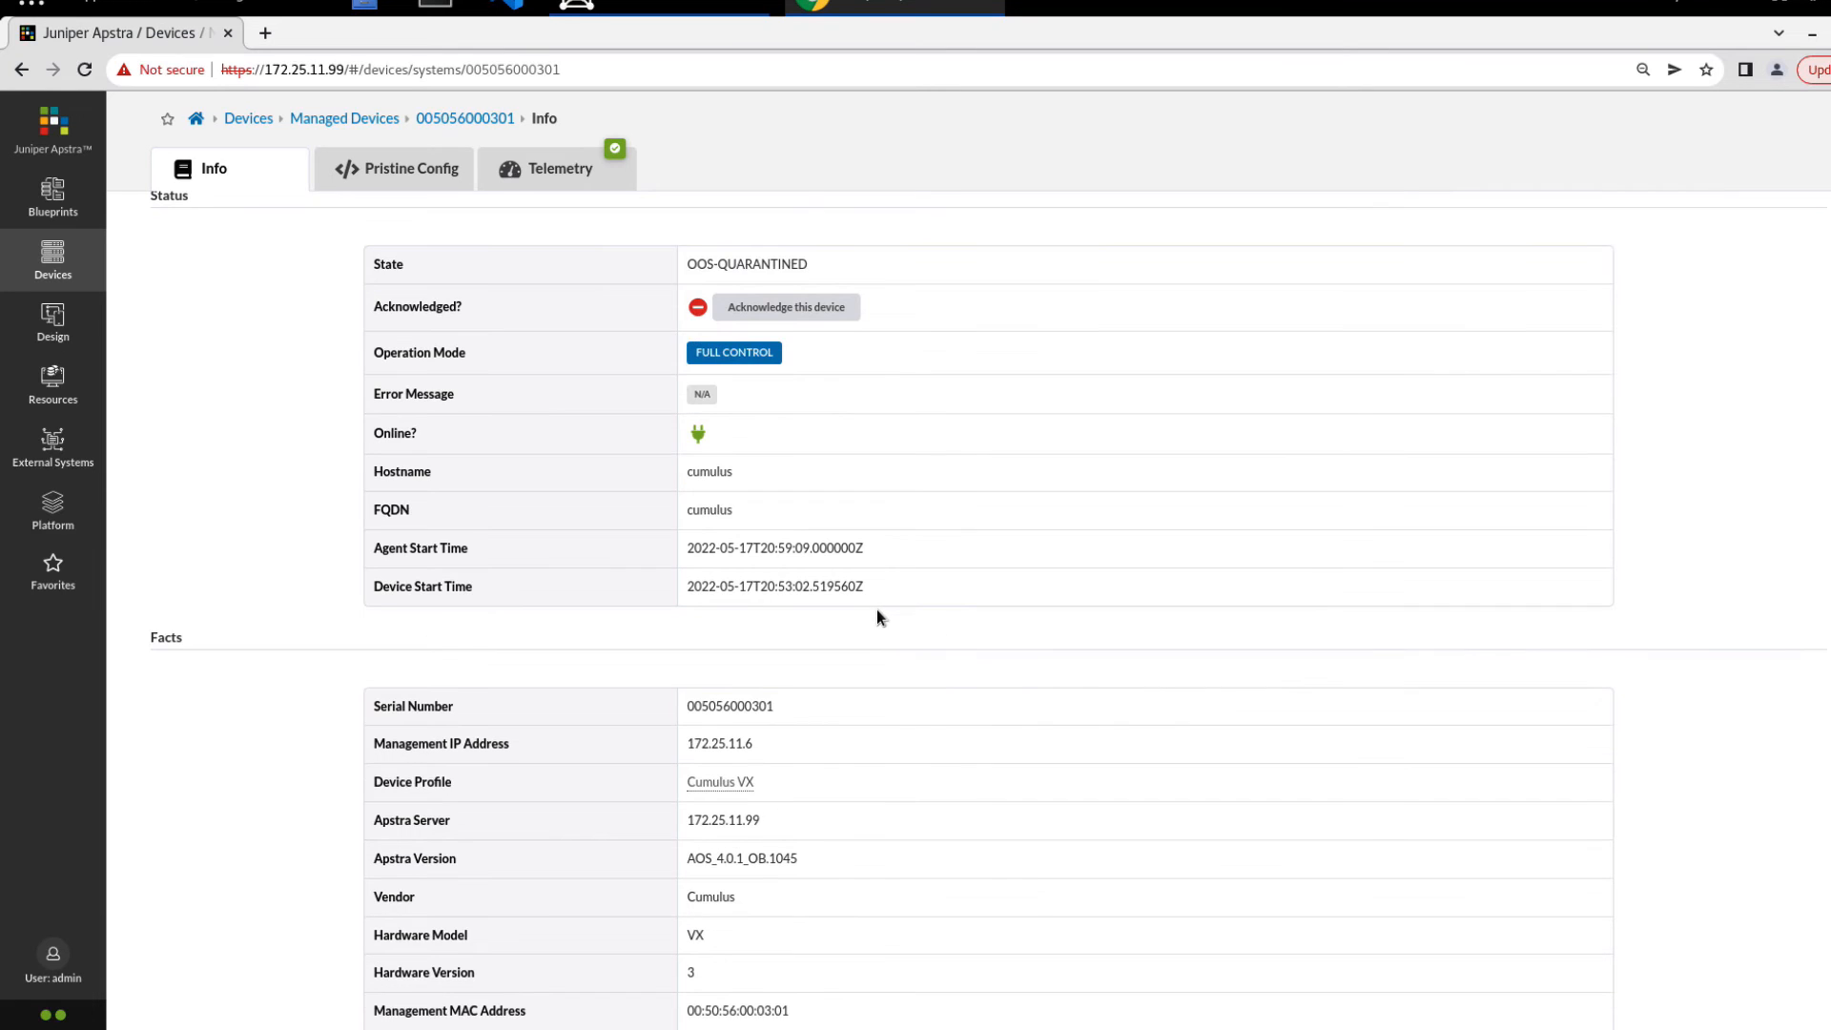
pyautogui.moveTo(869, 577)
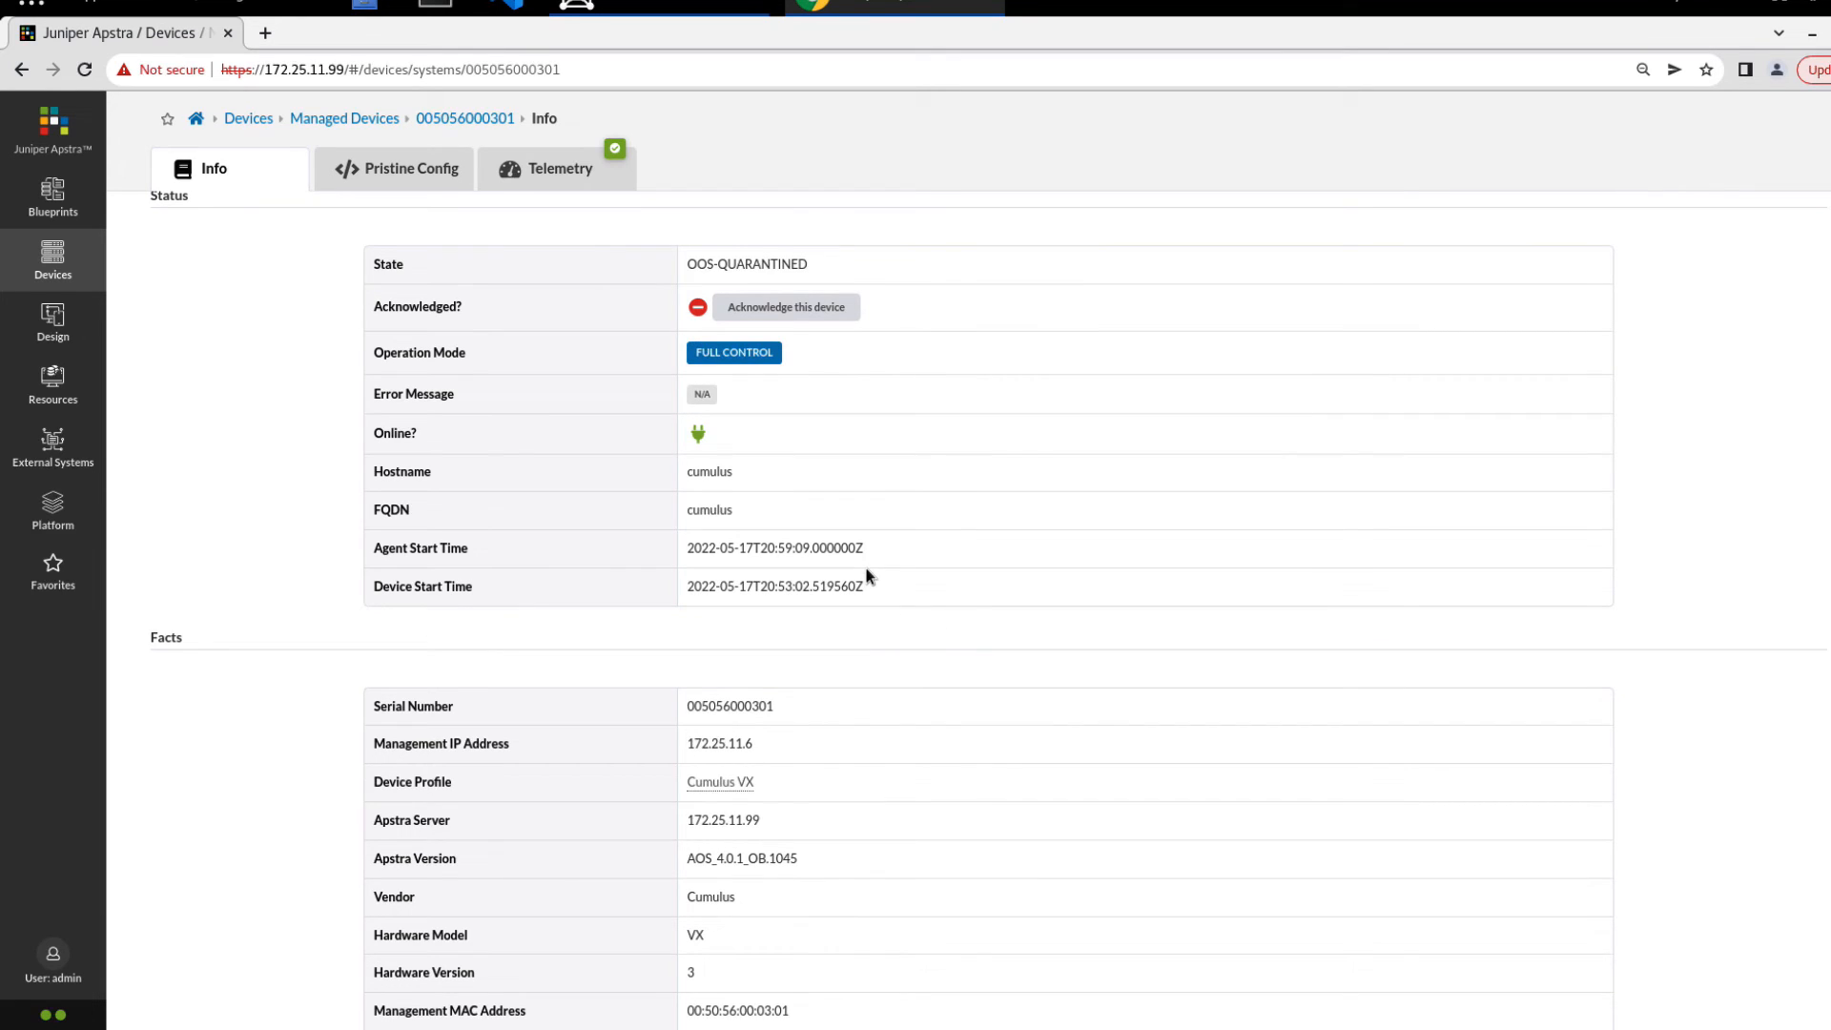
pyautogui.moveTo(630, 788)
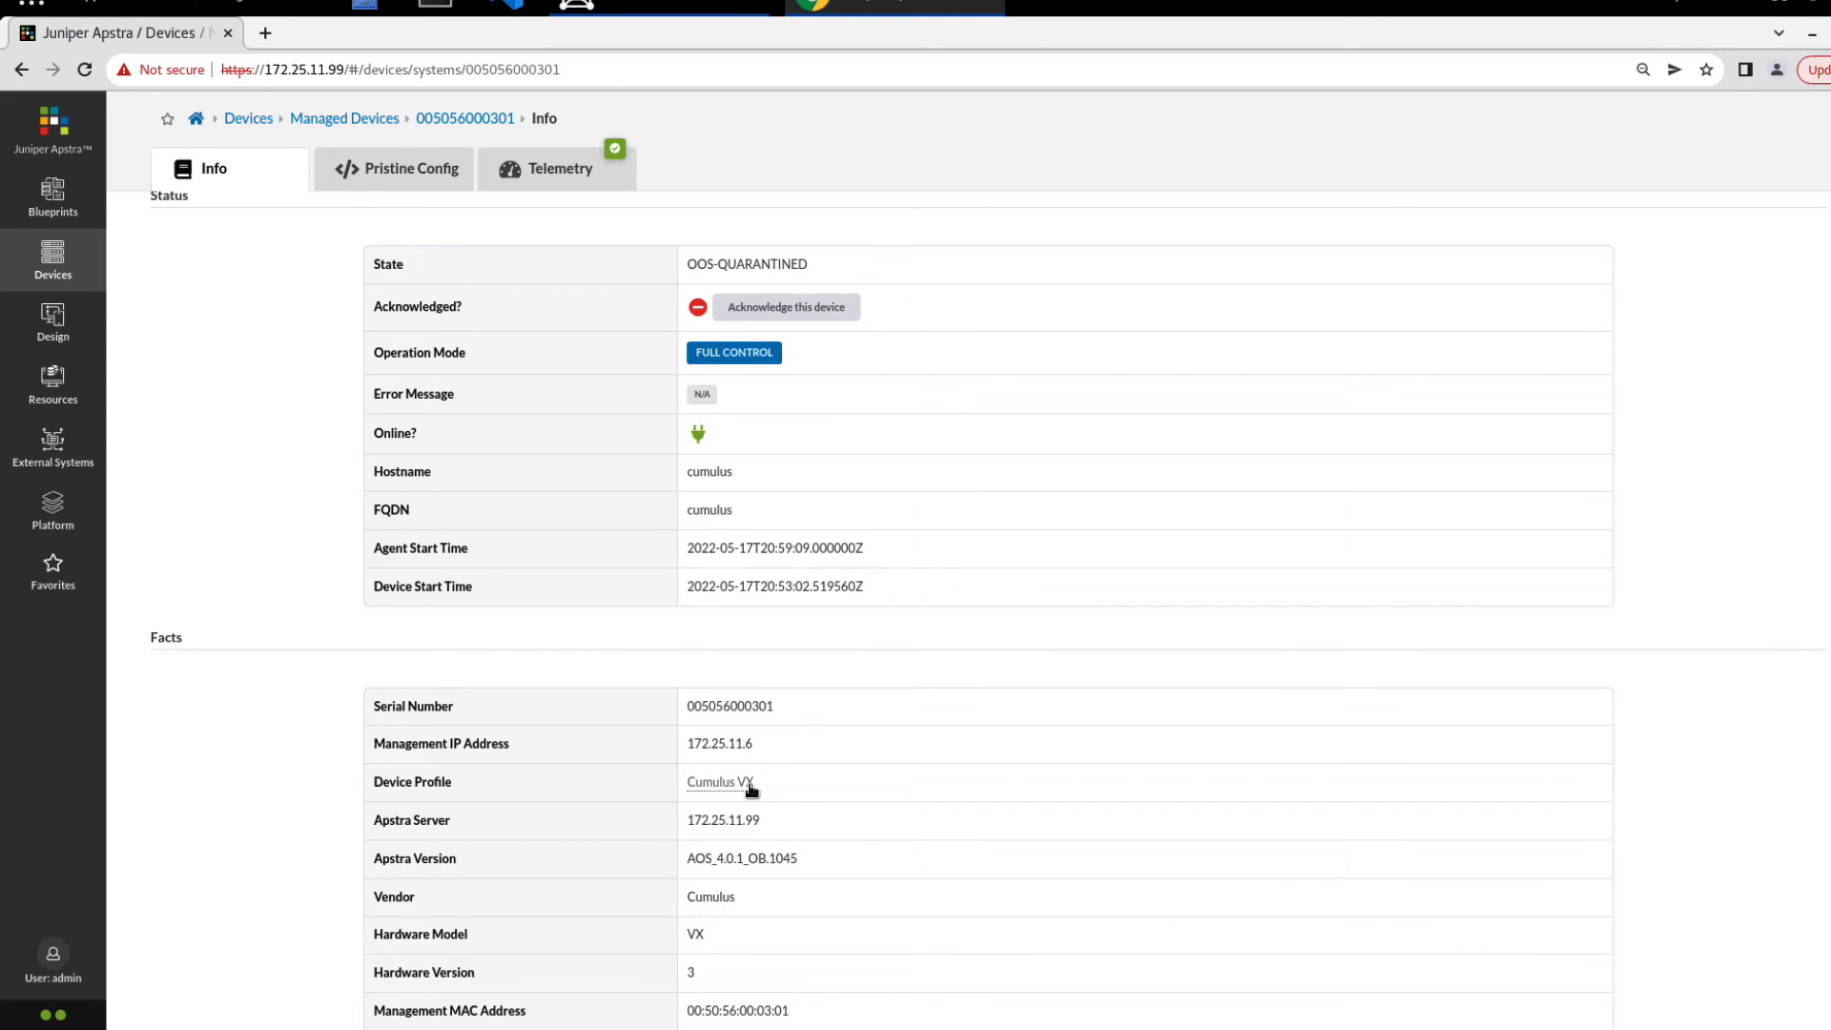
pyautogui.scroll(-3)
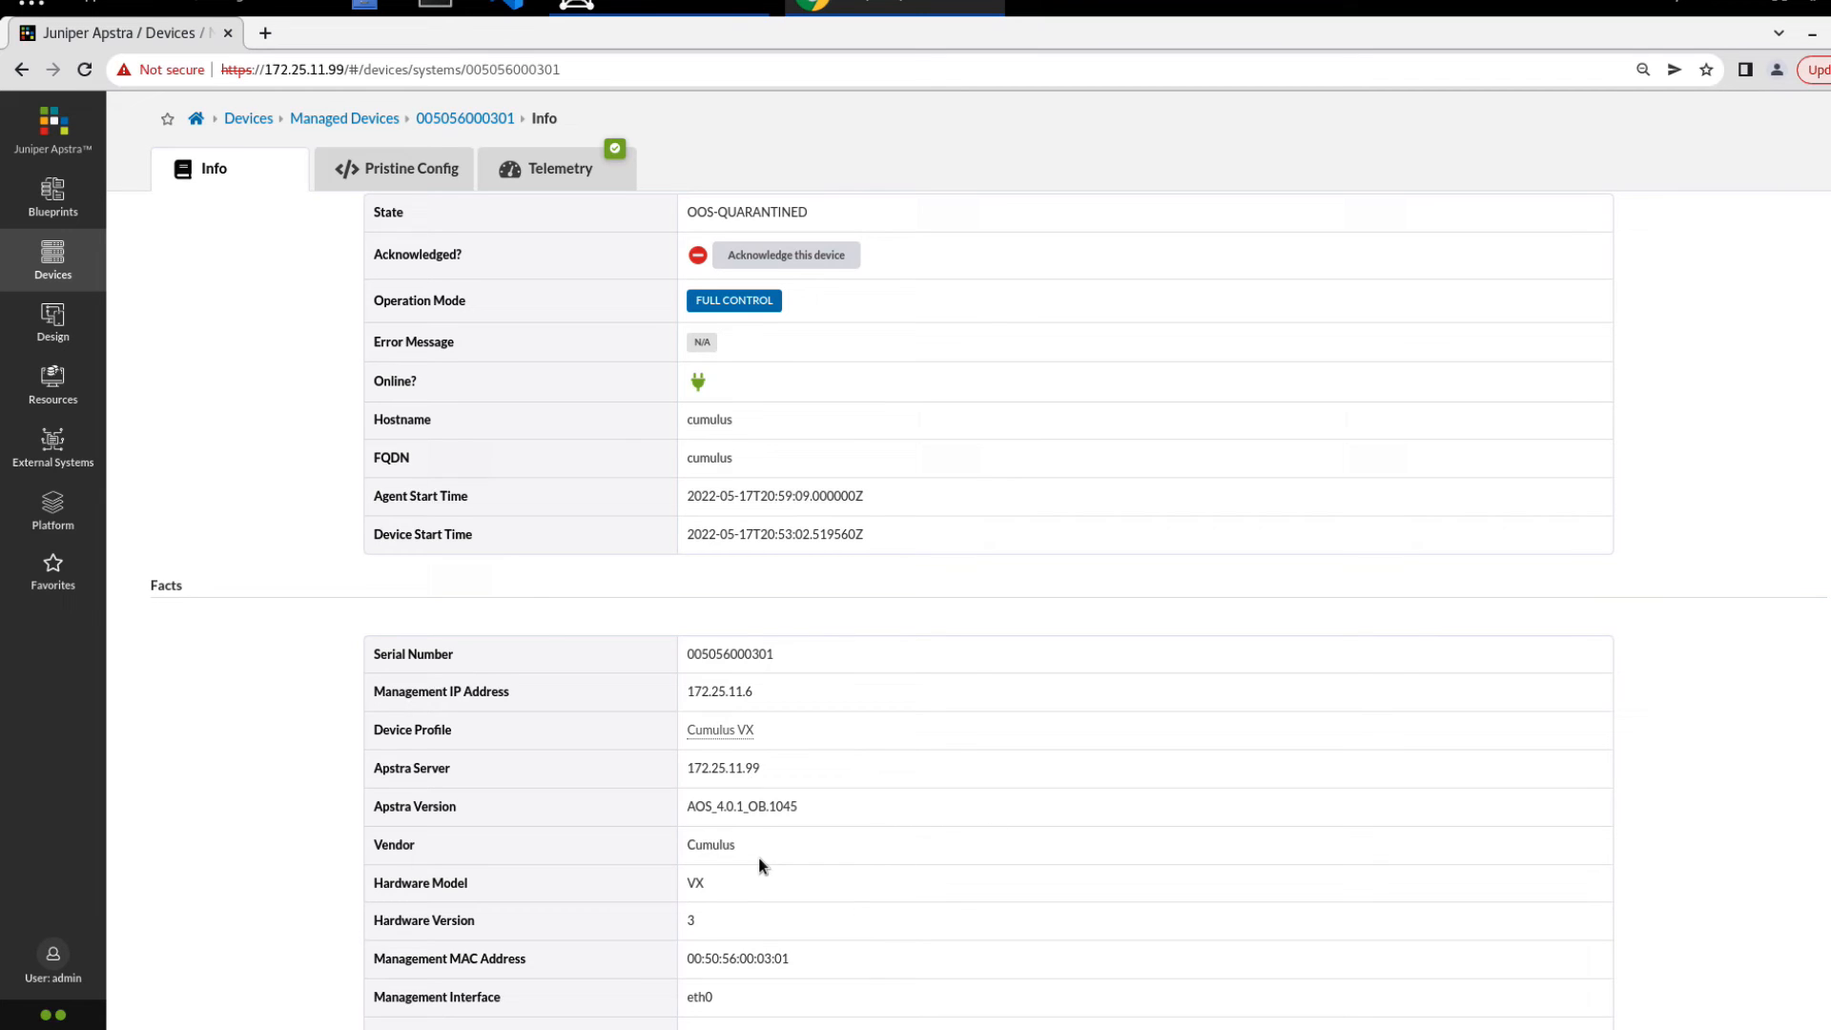
pyautogui.scroll(-3)
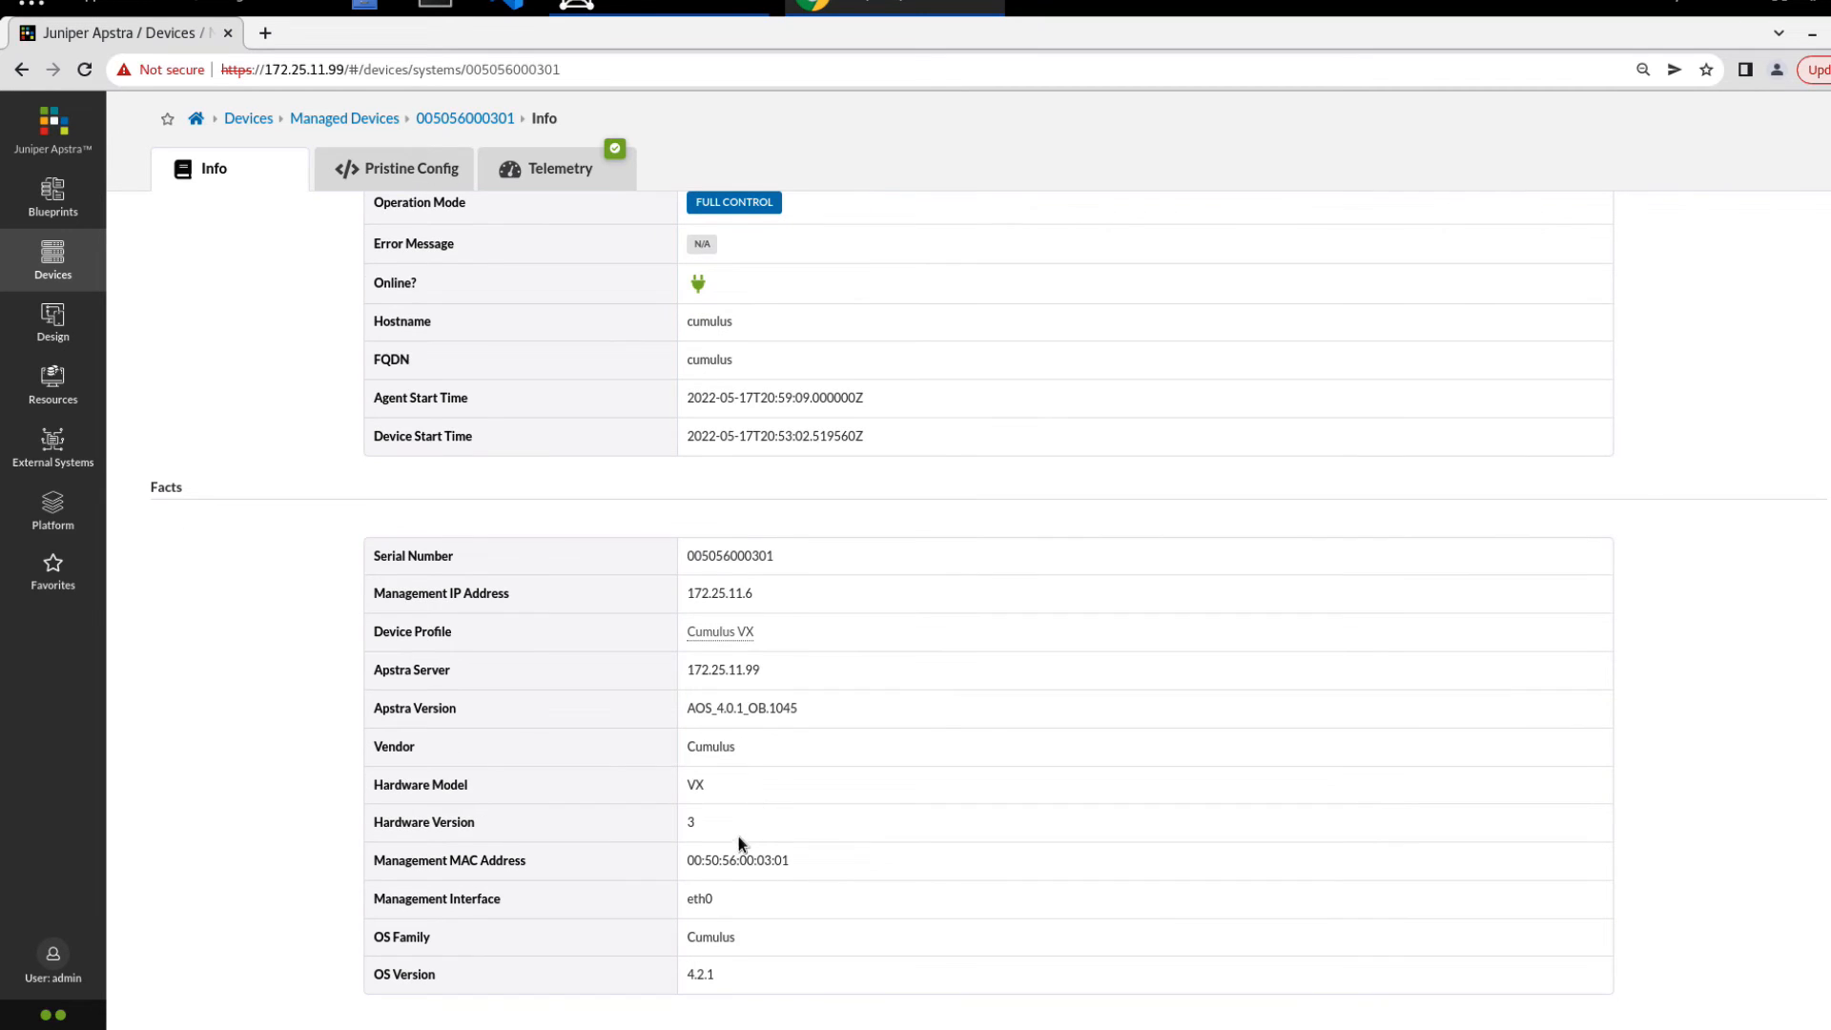
pyautogui.moveTo(728, 576)
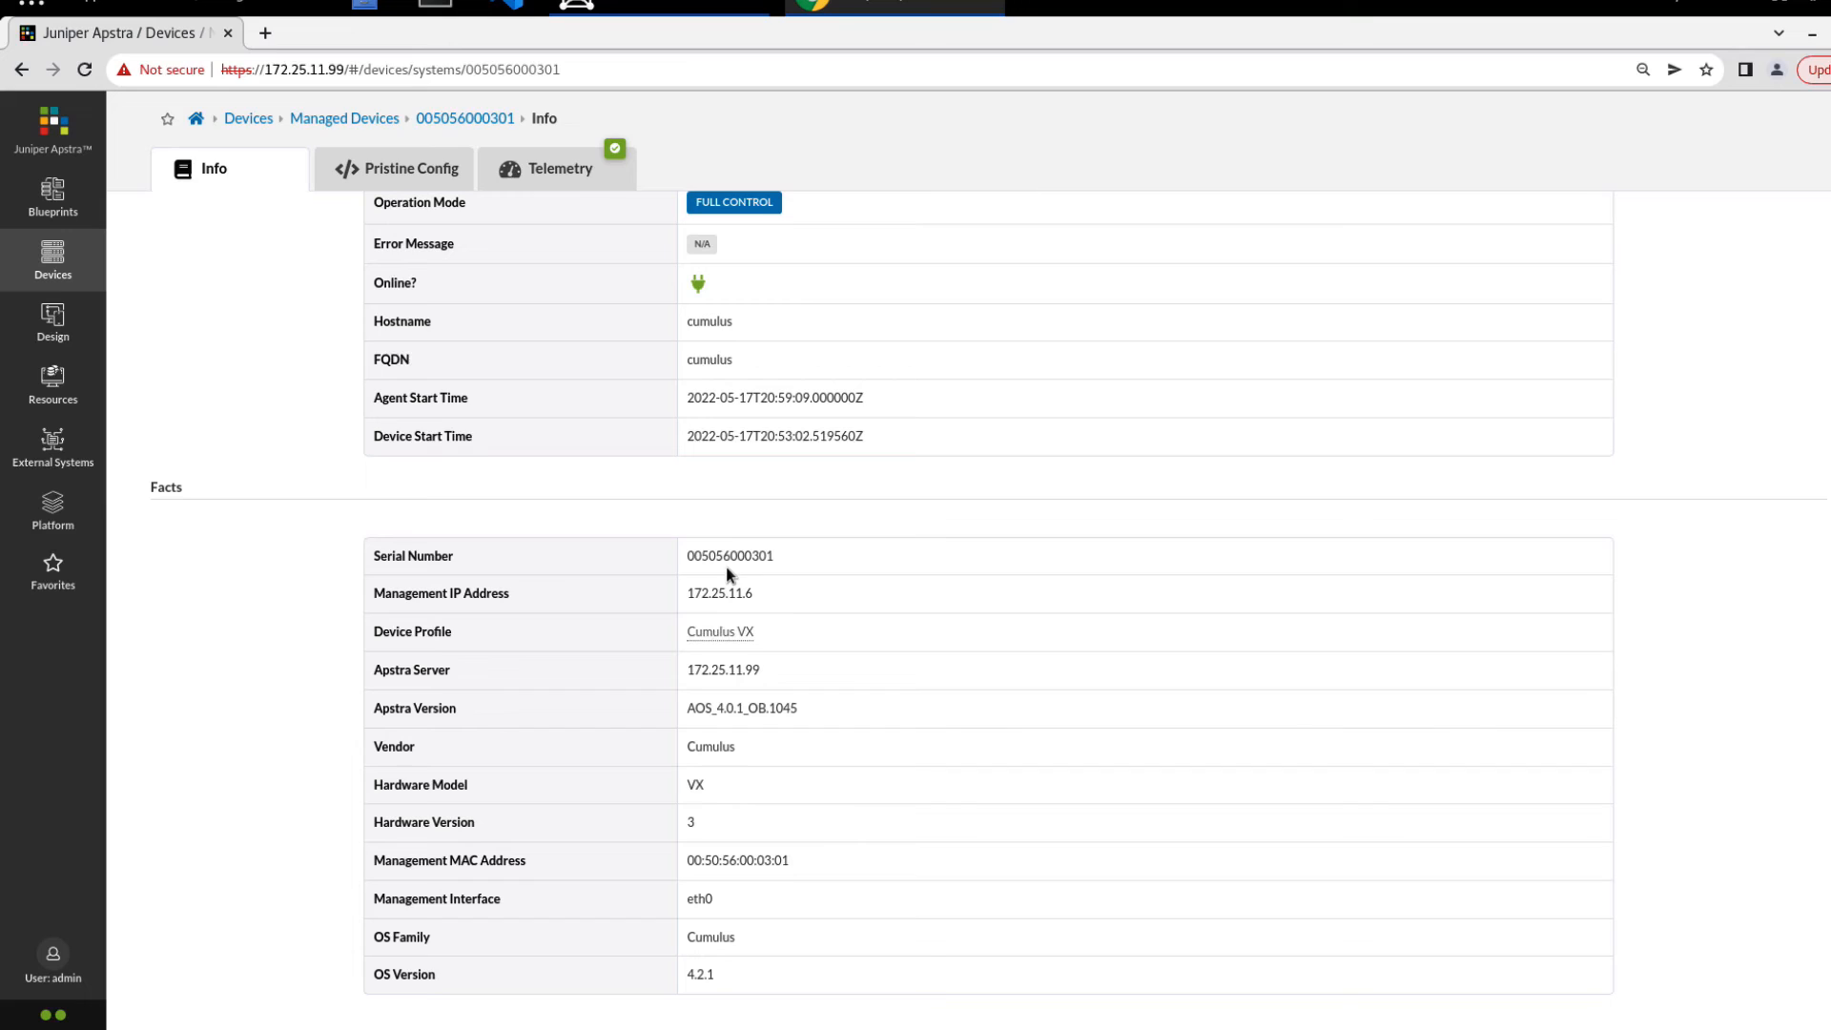
pyautogui.moveTo(763, 879)
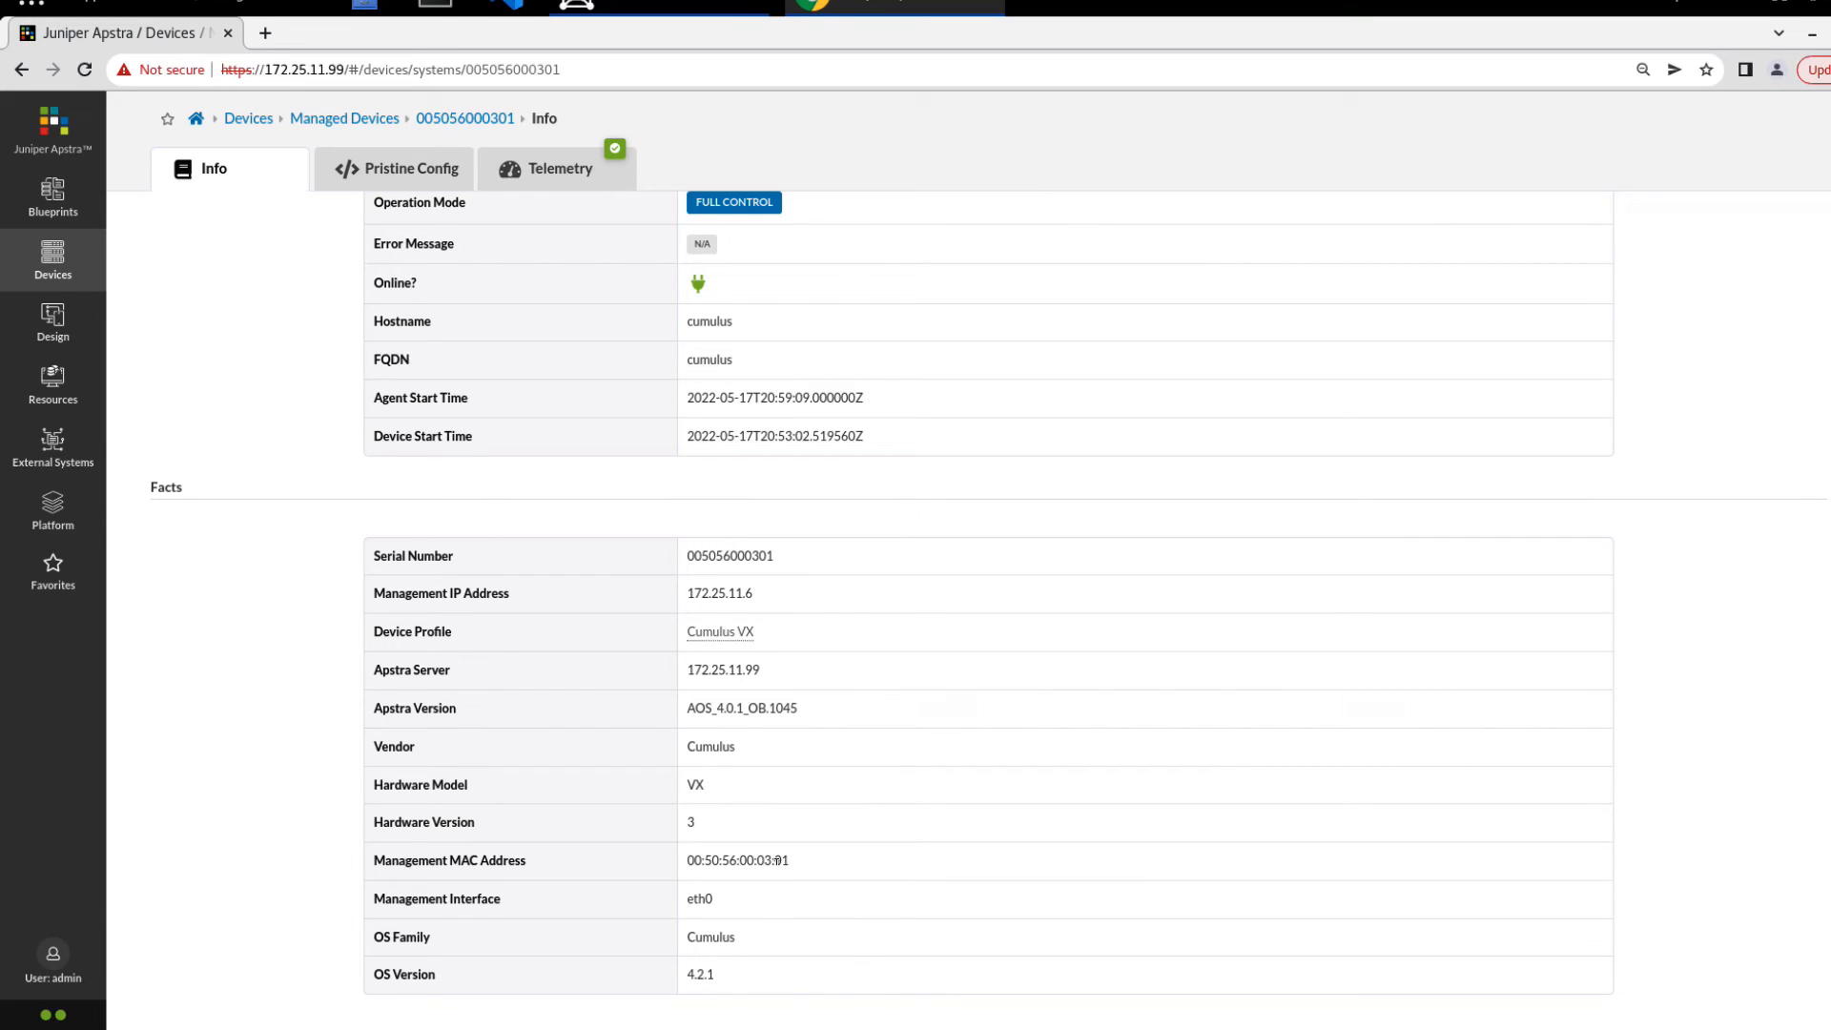
pyautogui.moveTo(797, 900)
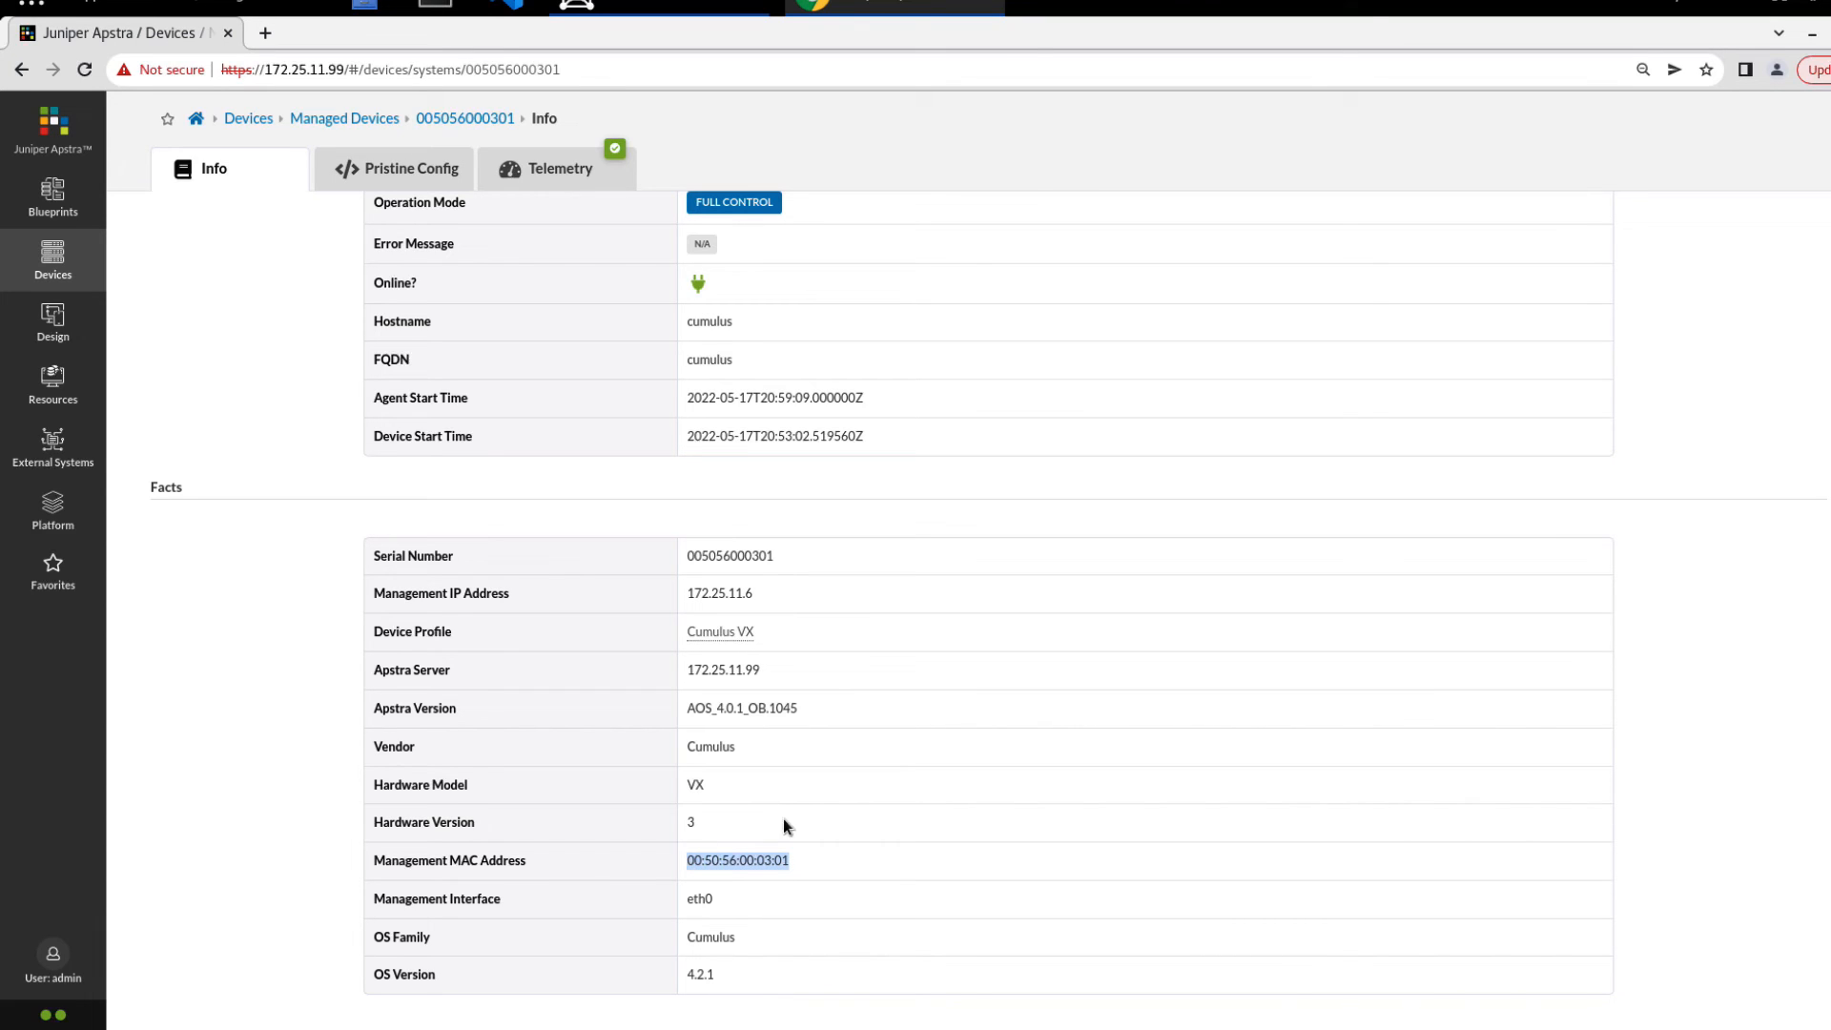
pyautogui.click(1144, 697)
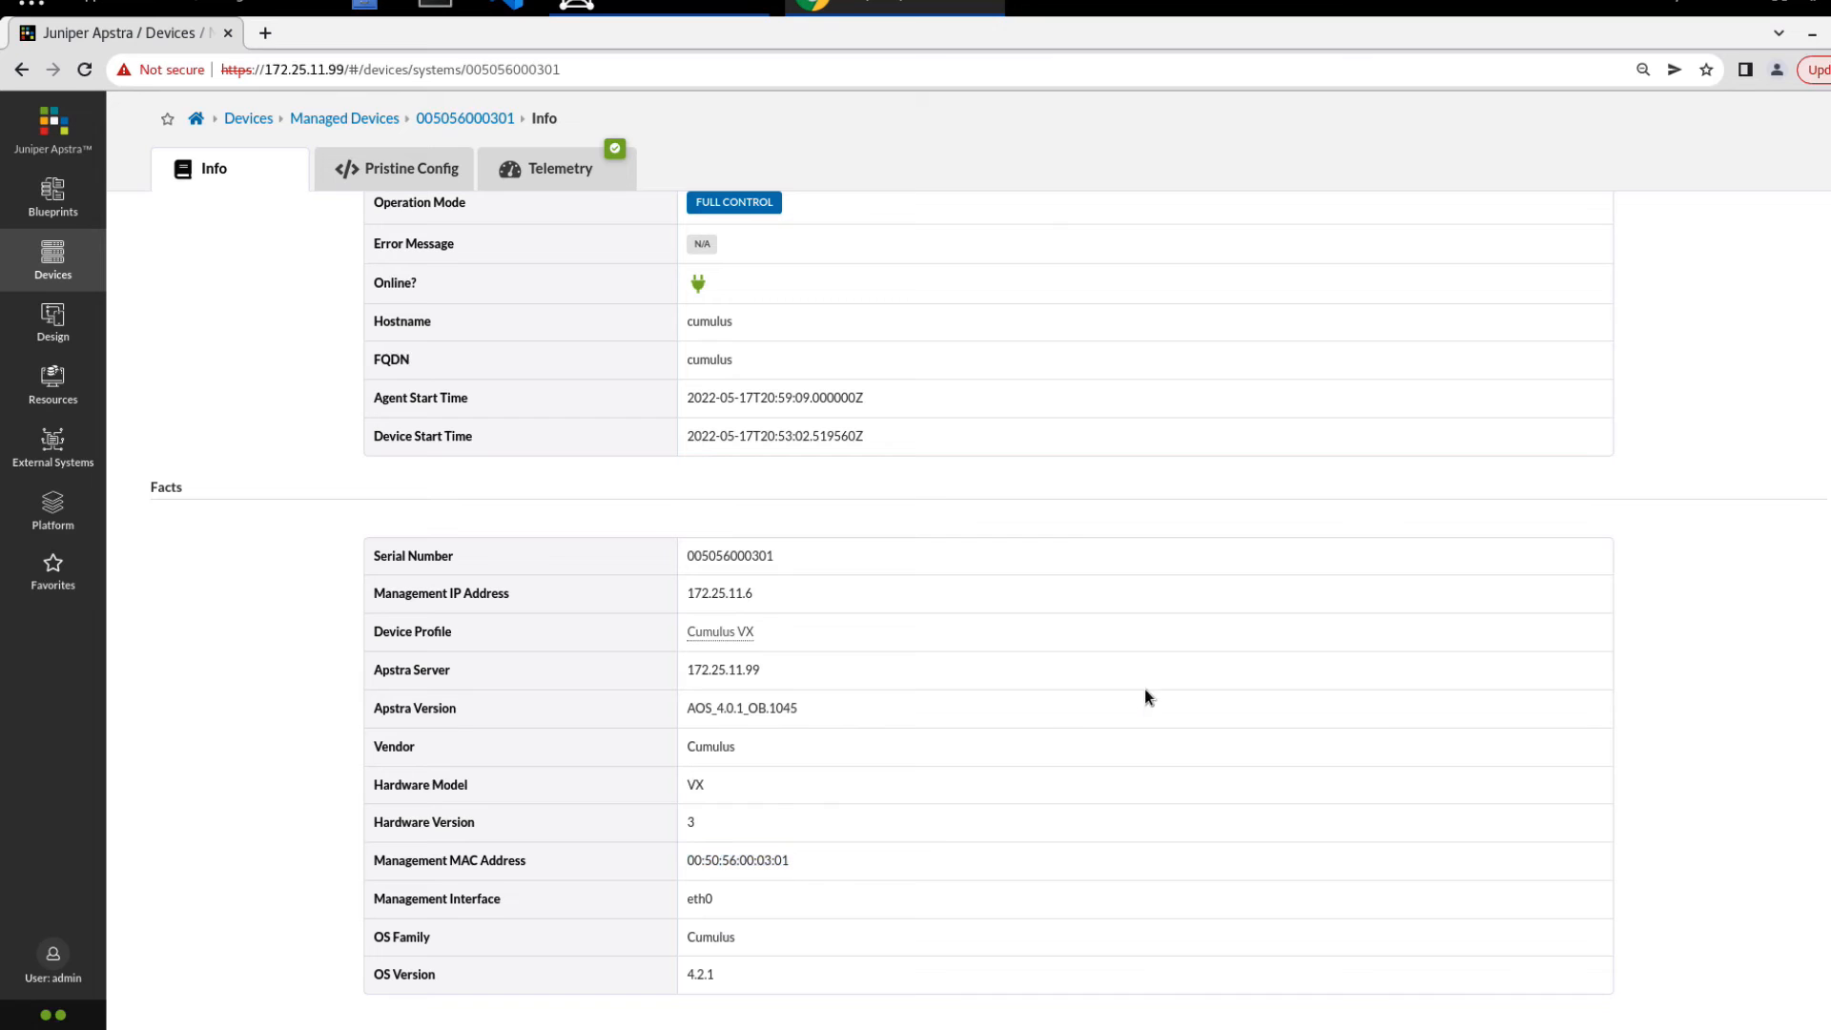
pyautogui.moveTo(695, 974)
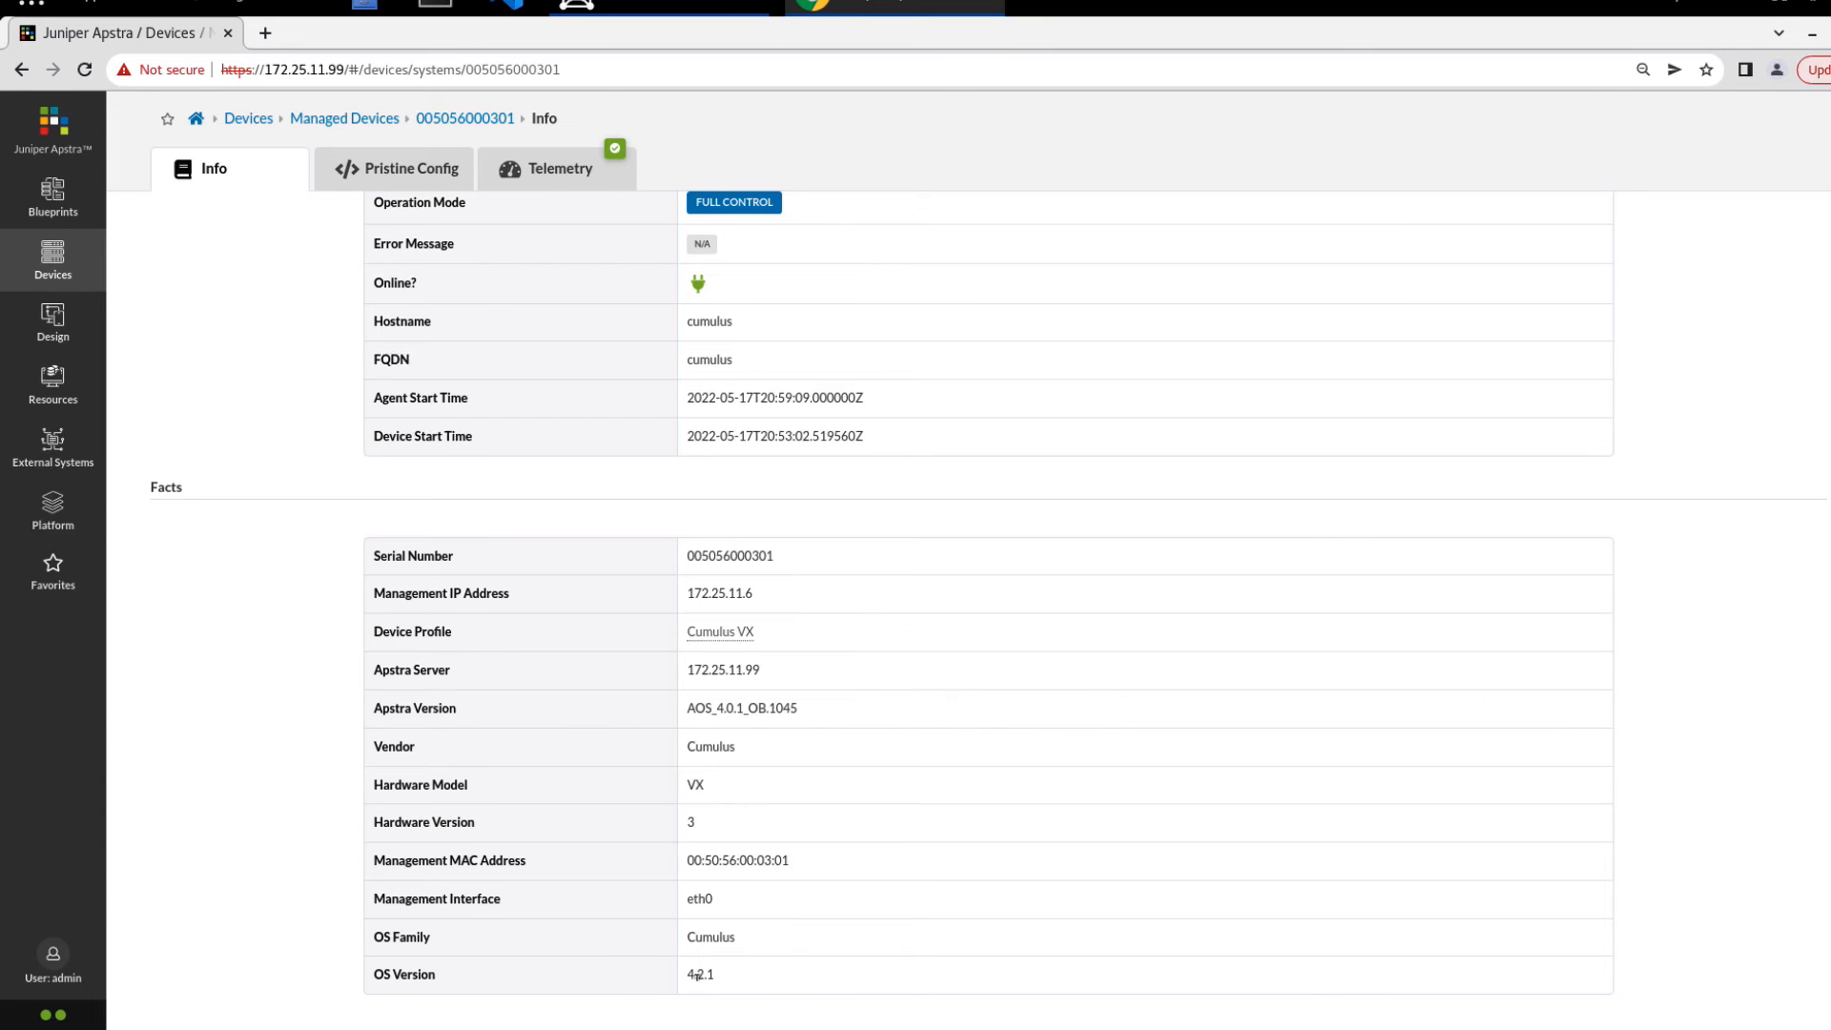
pyautogui.moveTo(884, 890)
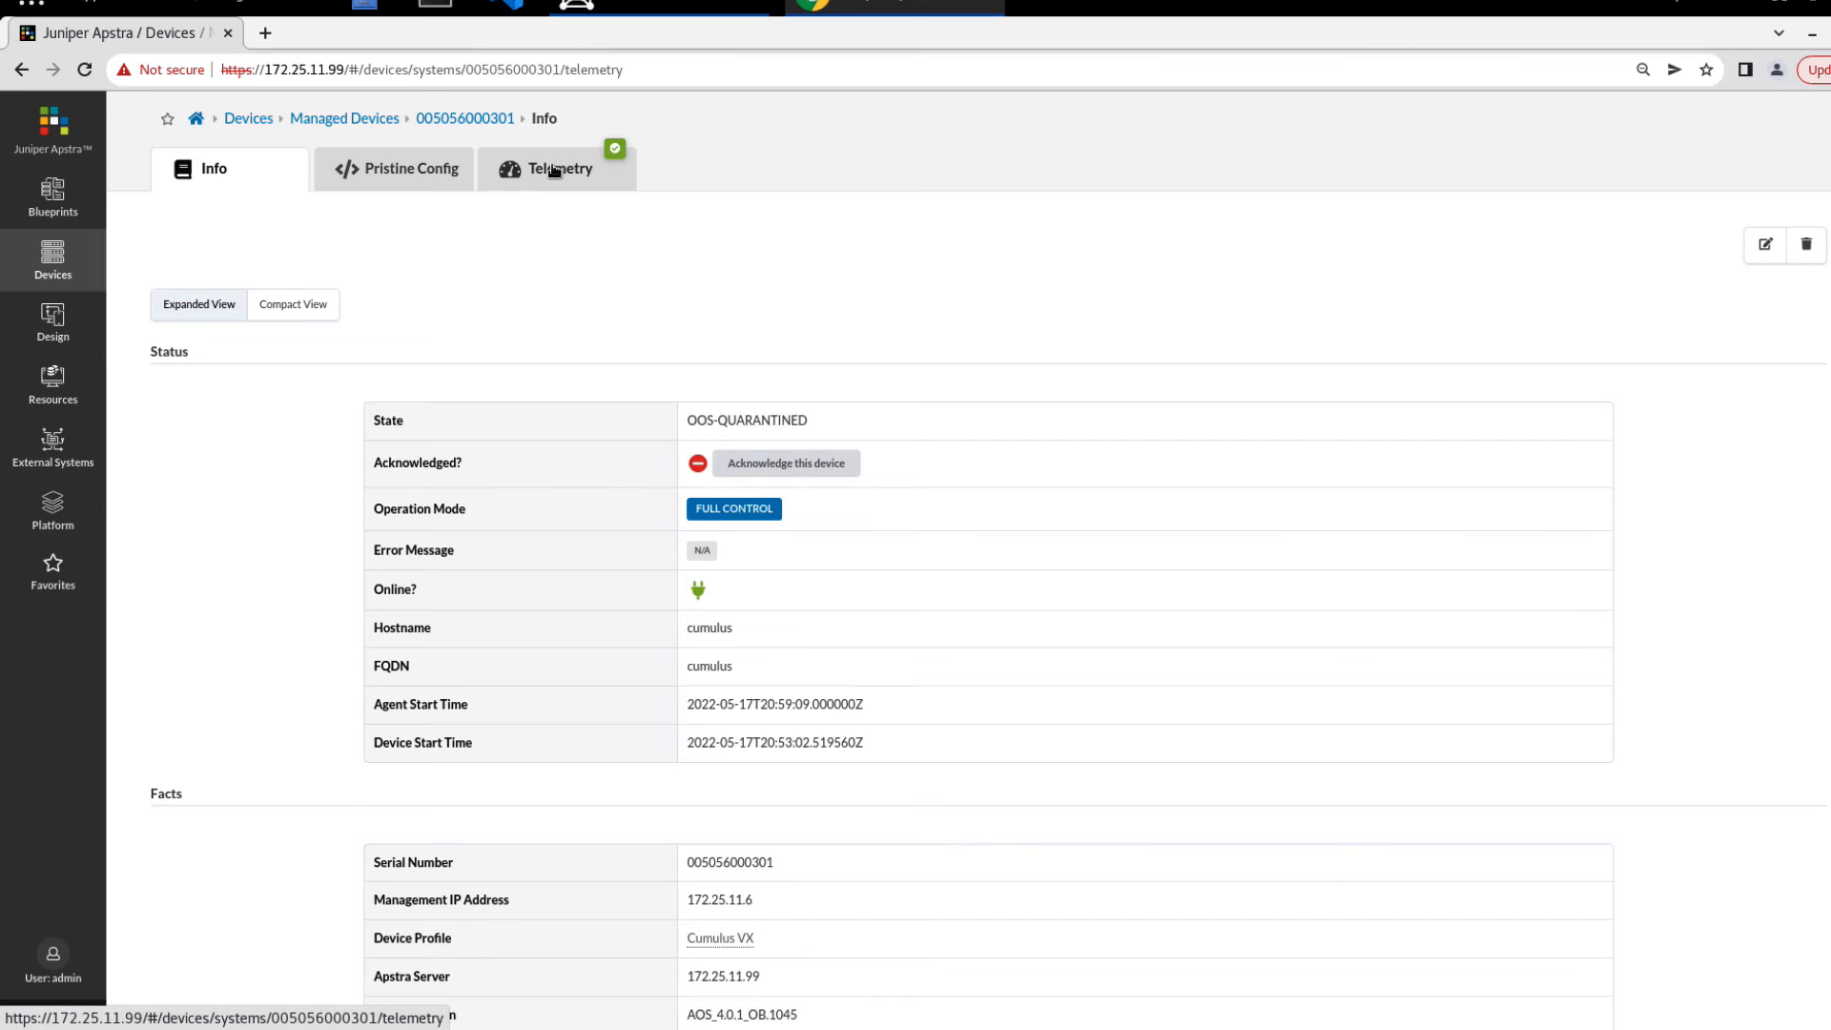
pyautogui.click(557, 169)
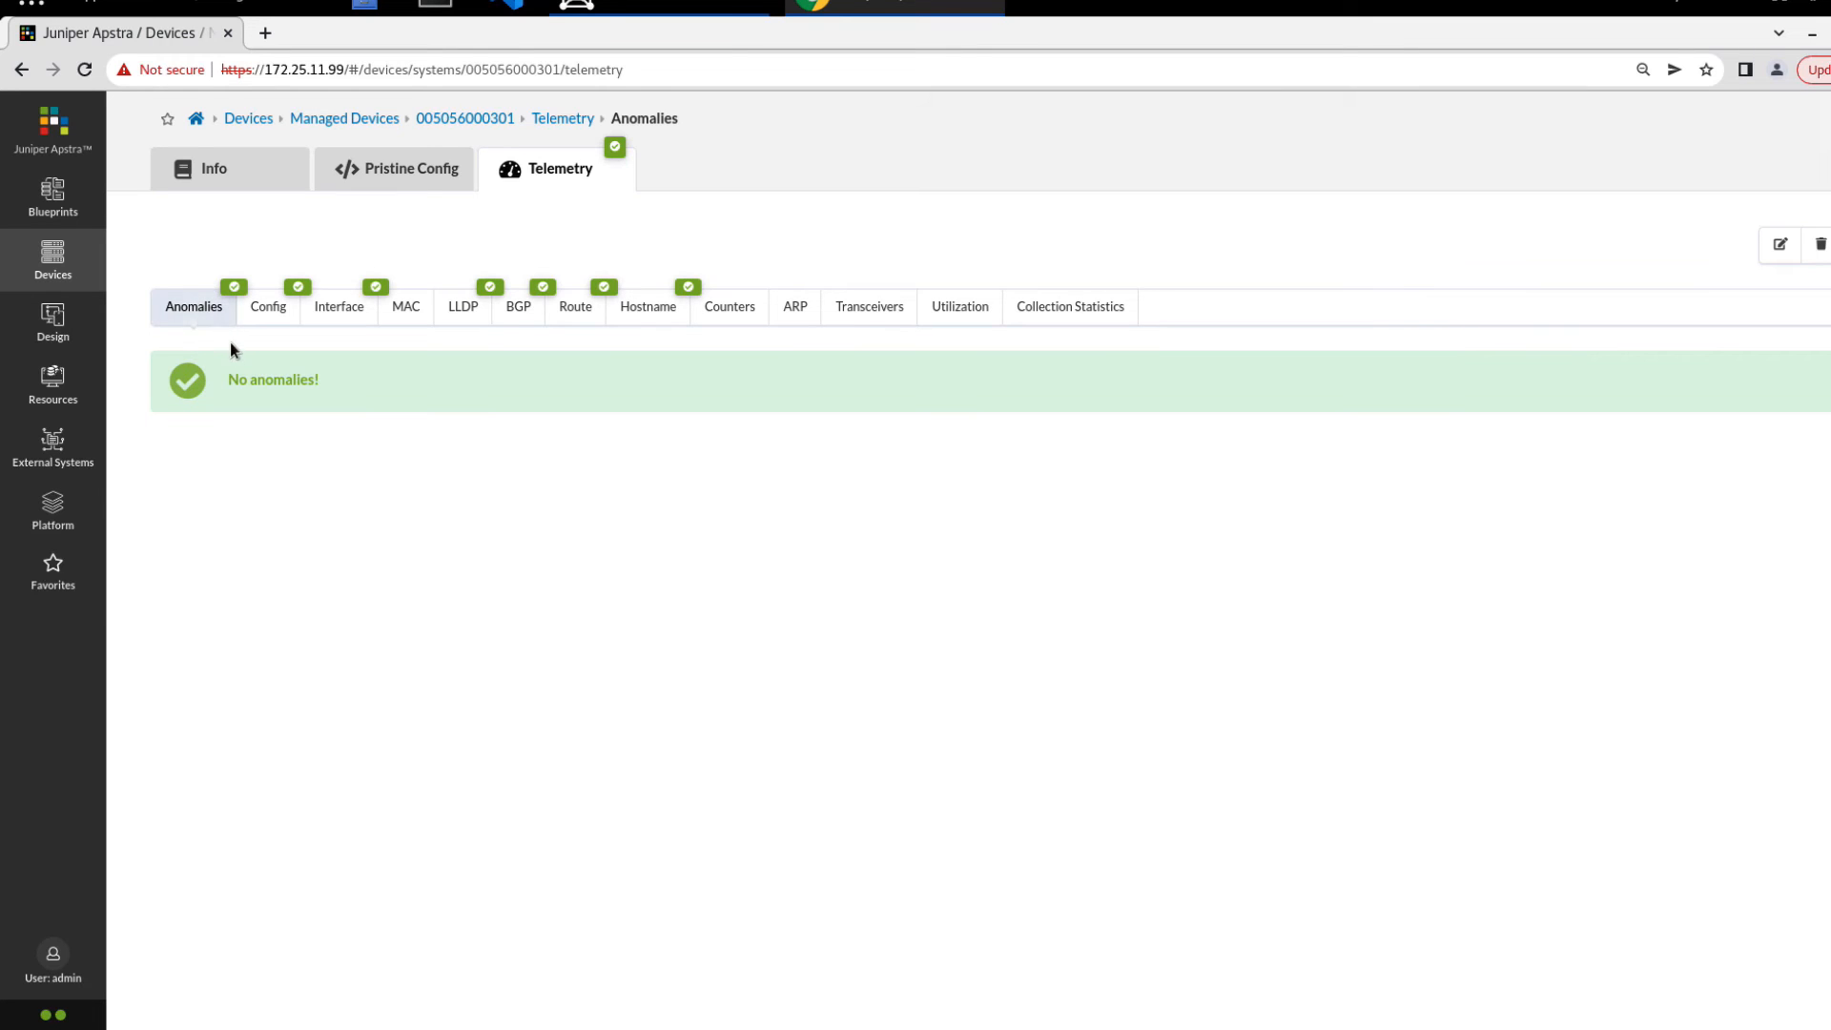
pyautogui.moveTo(304, 340)
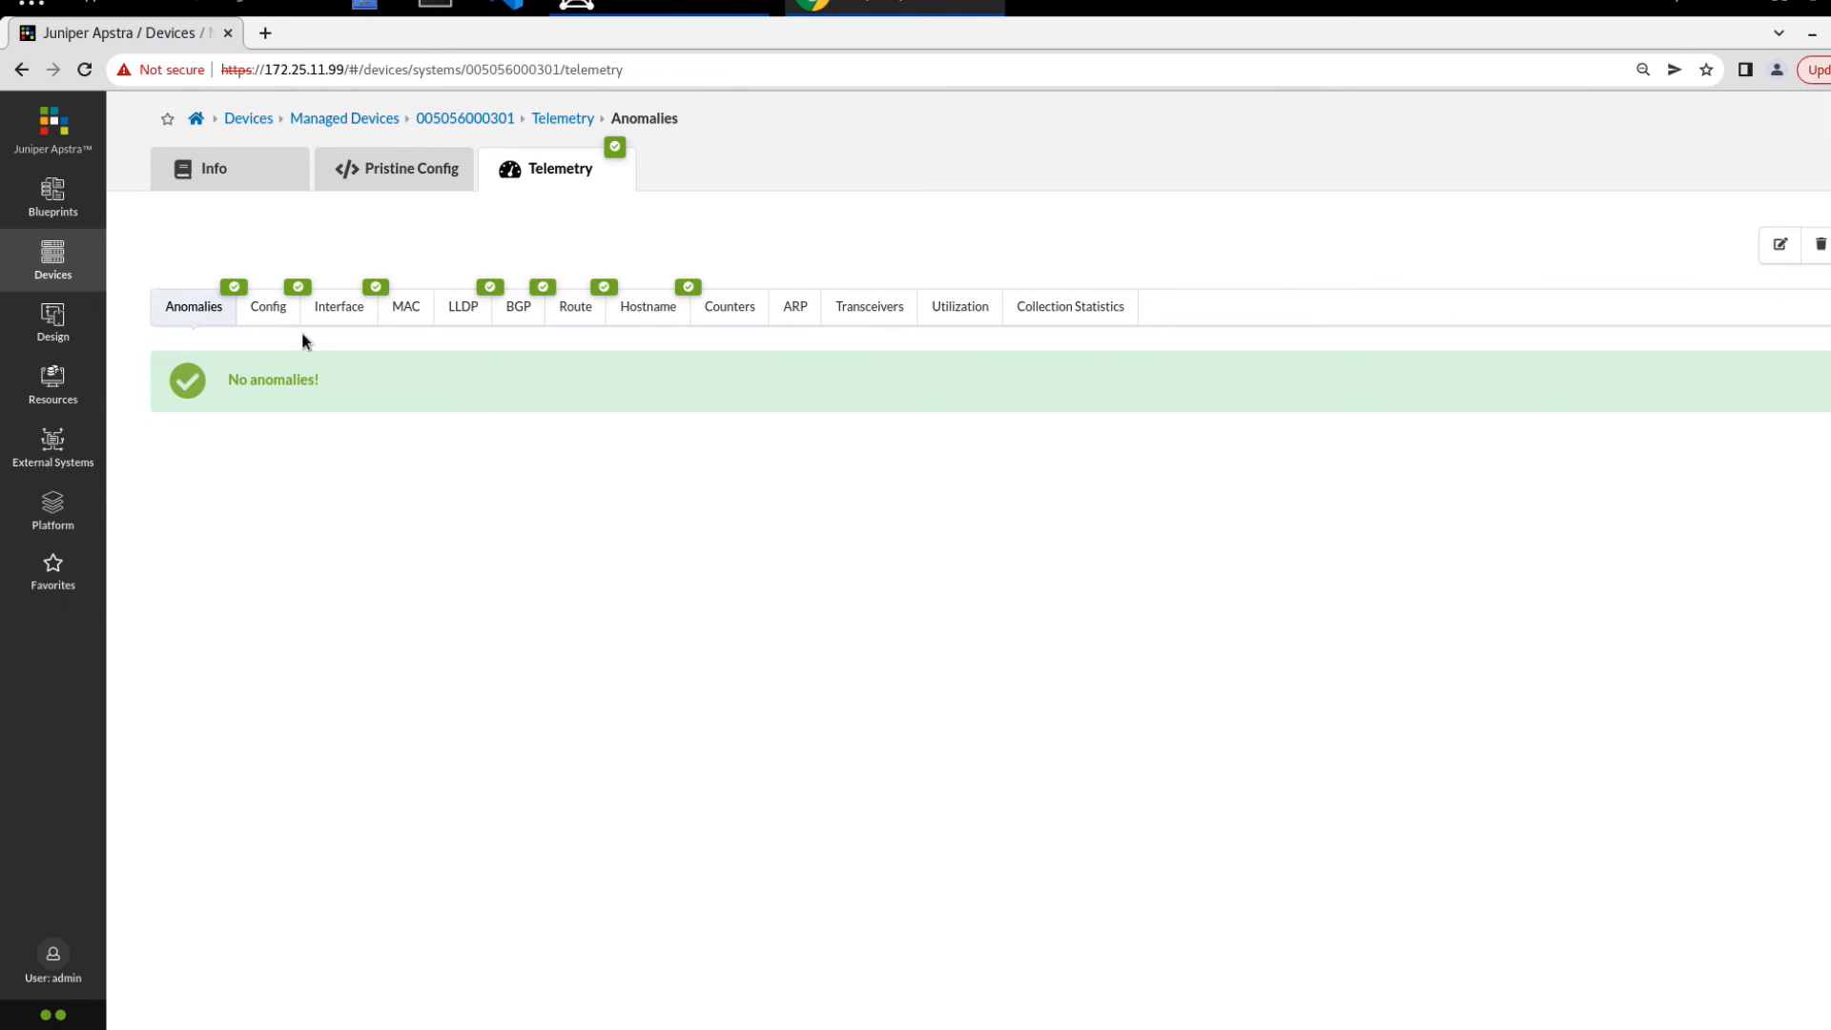
pyautogui.click(339, 307)
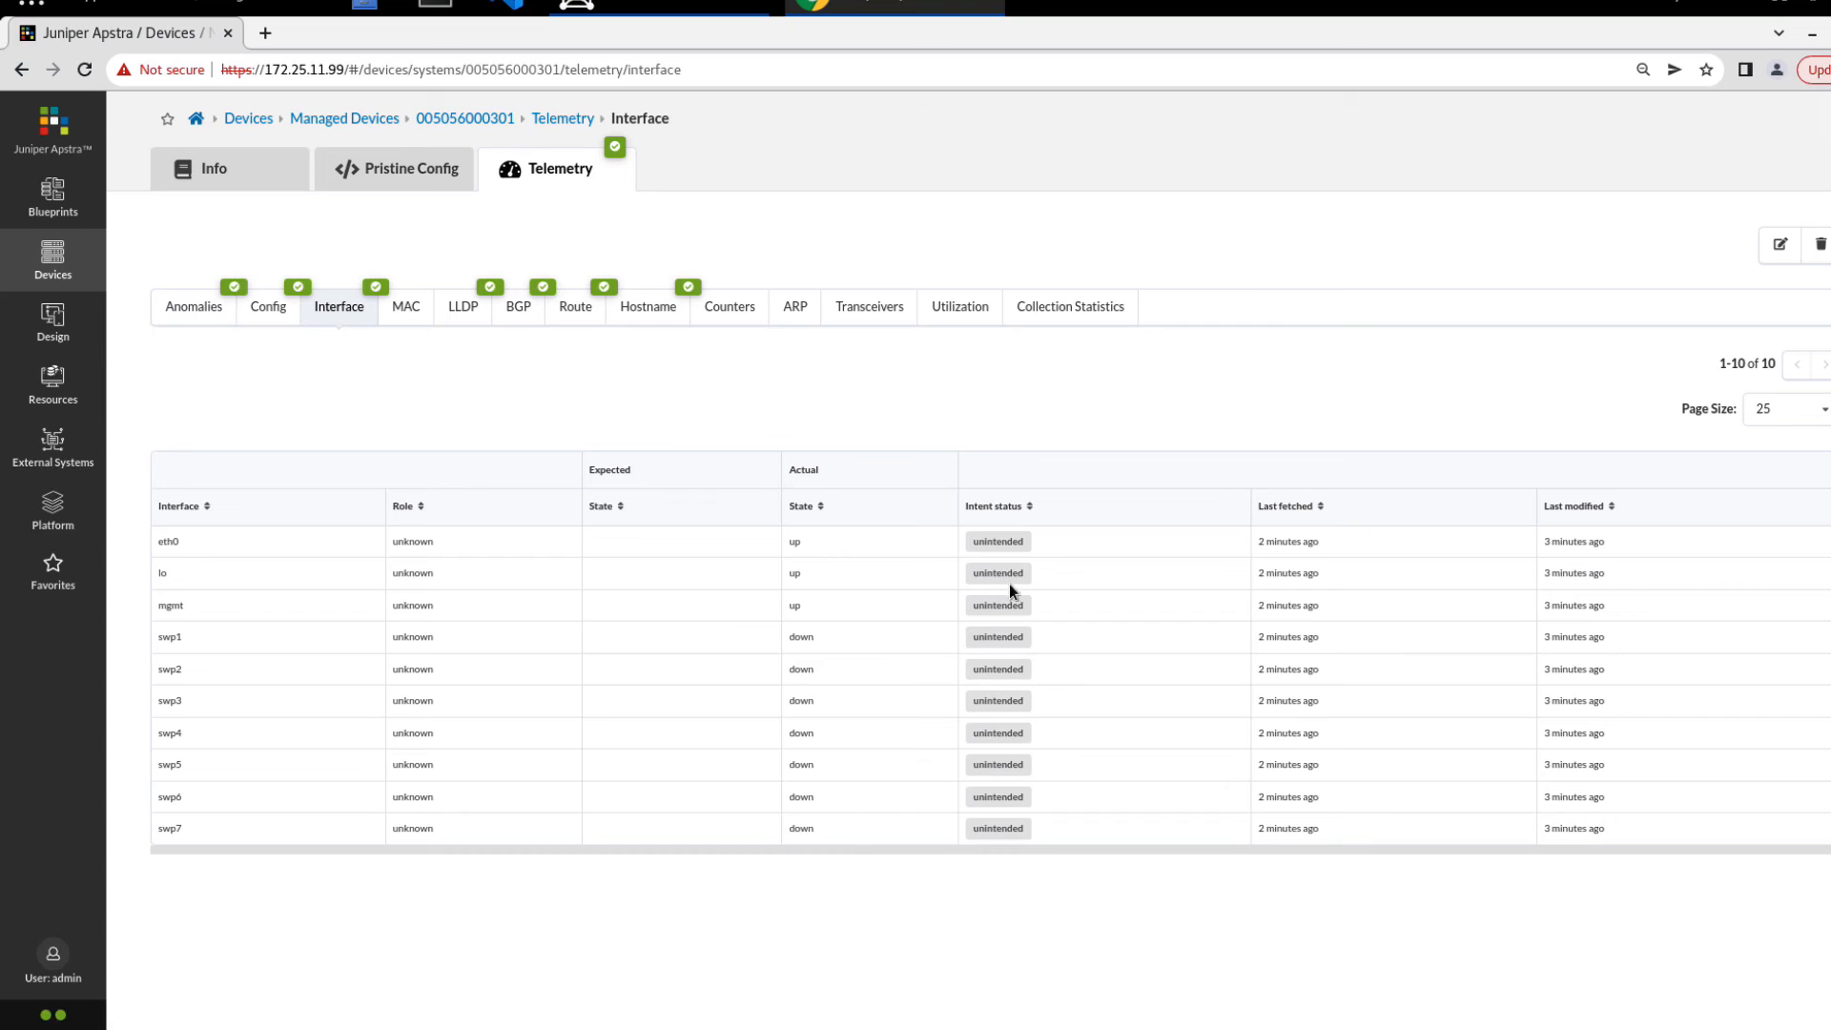
pyautogui.moveTo(472, 762)
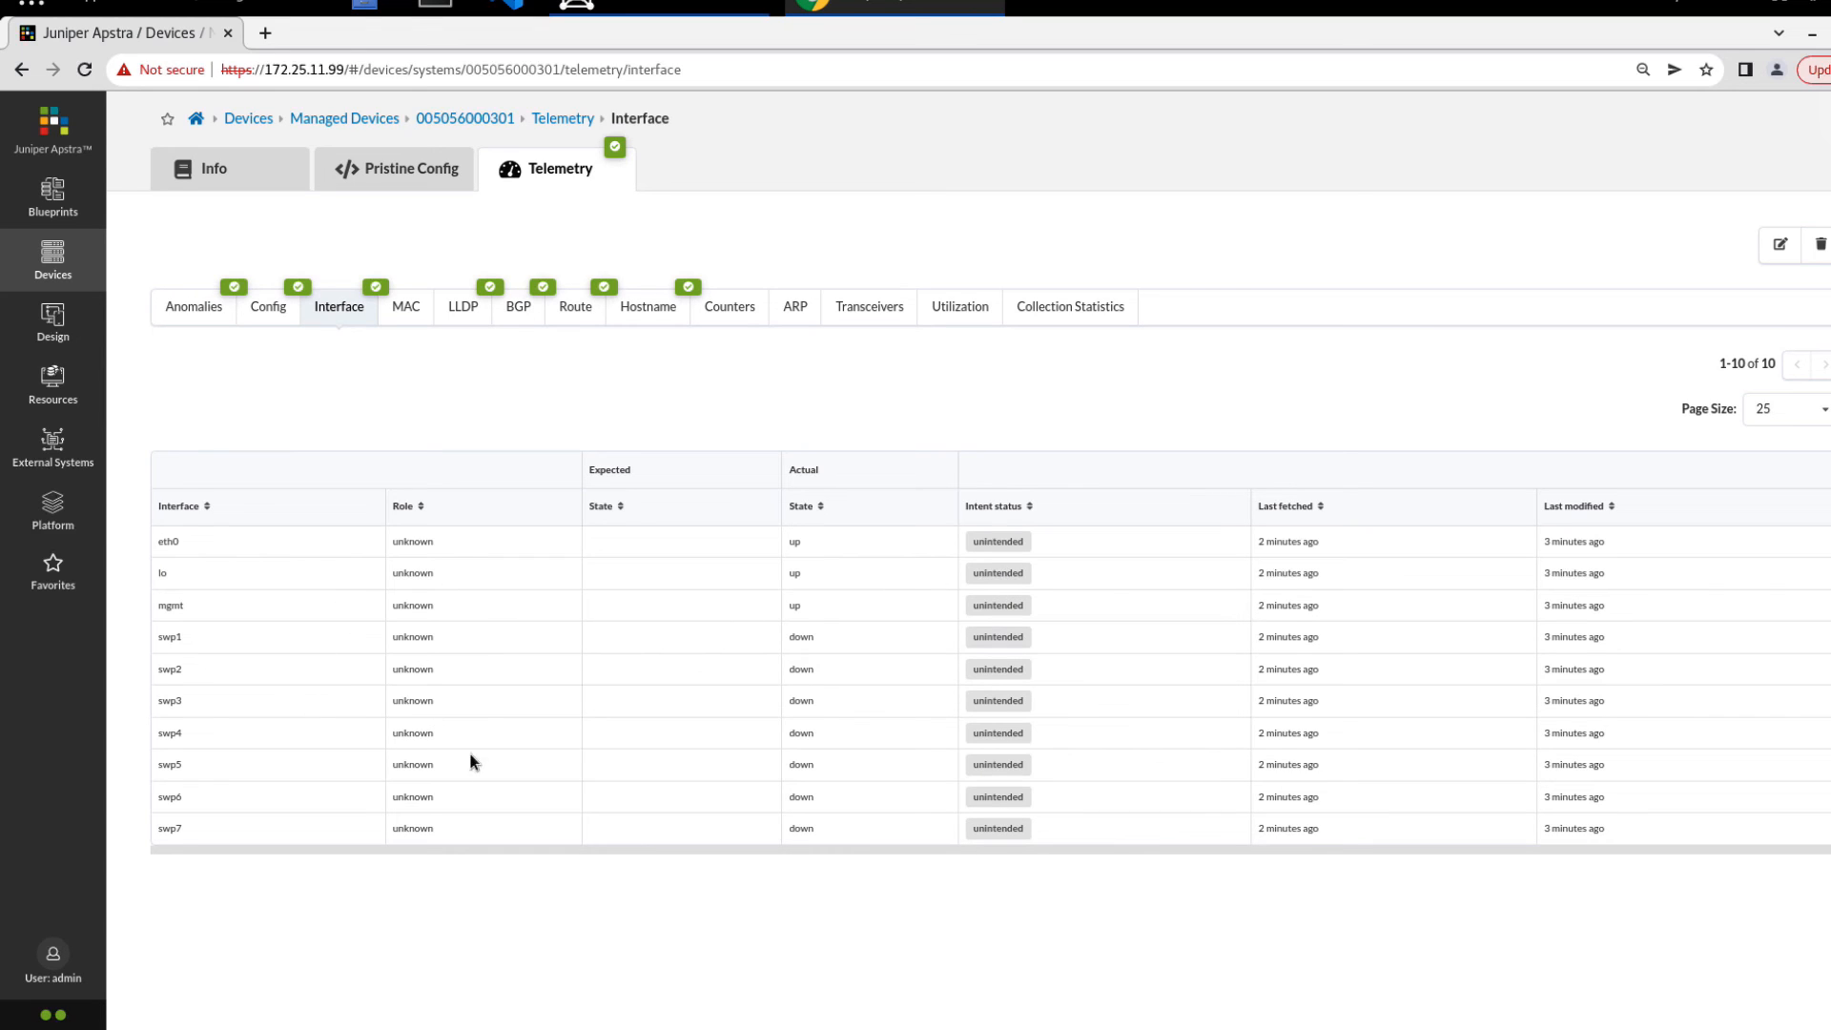
pyautogui.moveTo(980, 572)
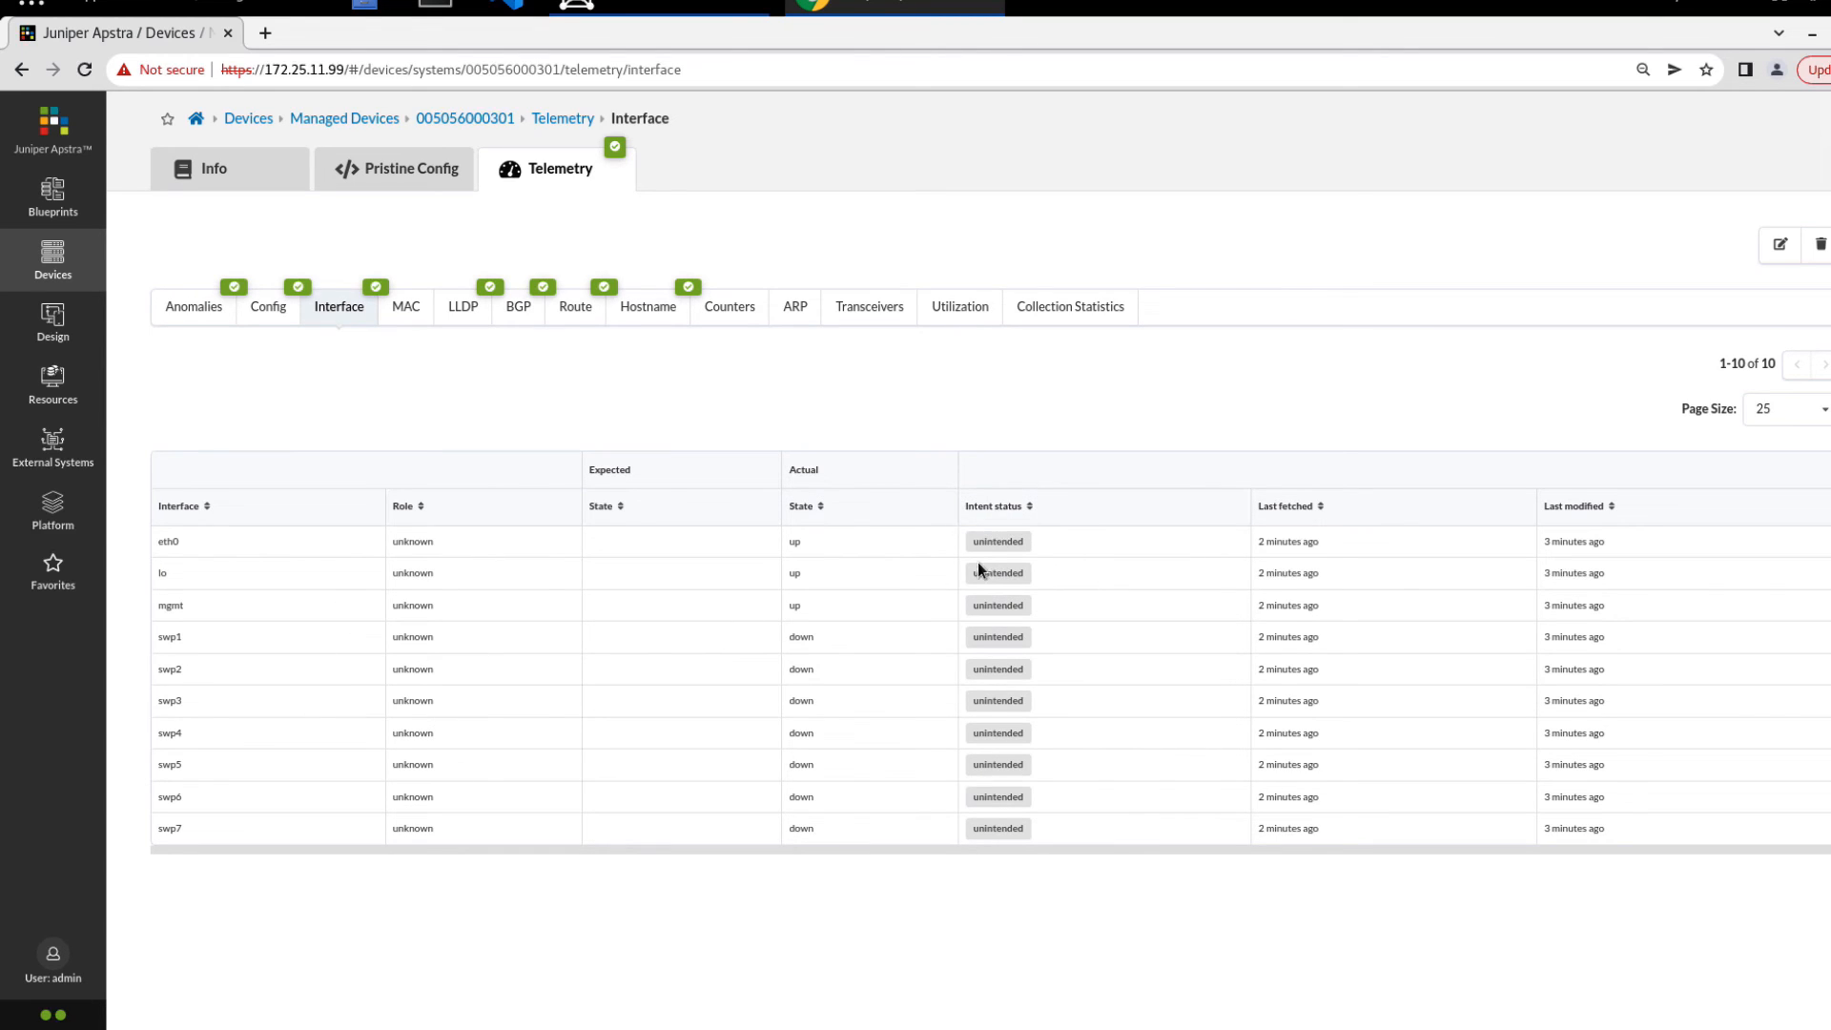
pyautogui.moveTo(1072, 558)
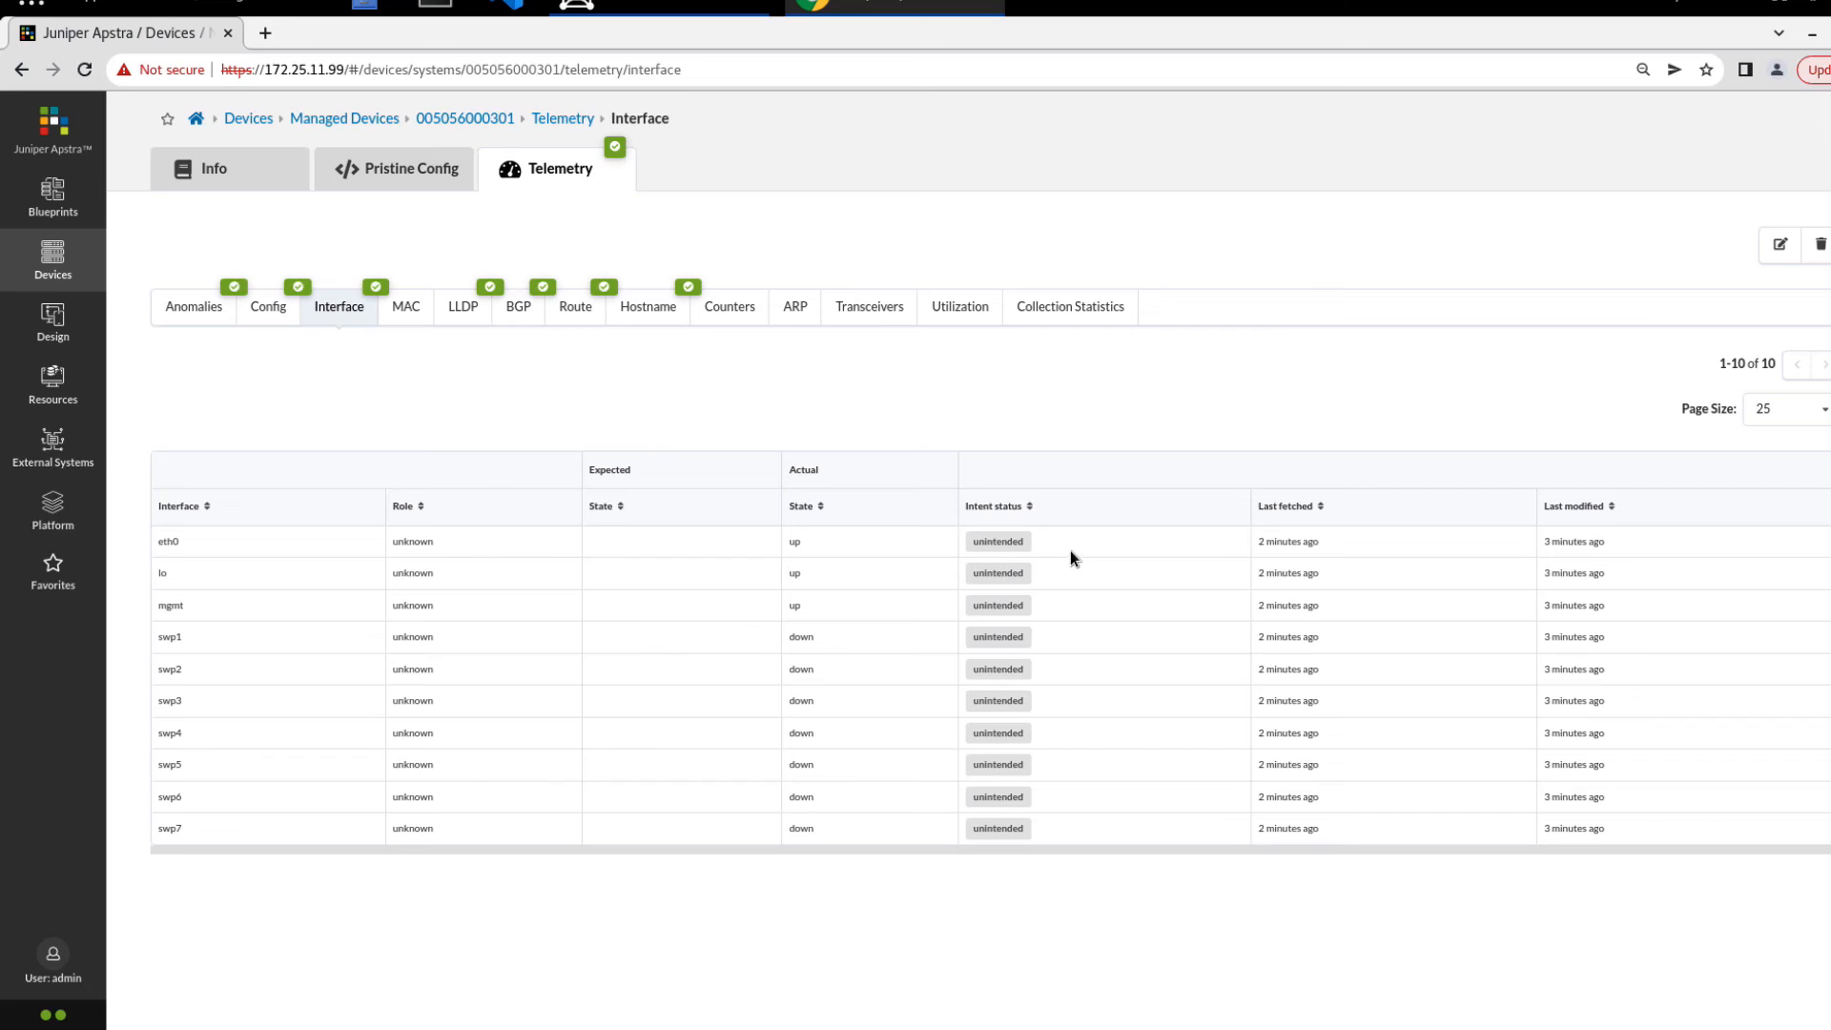
pyautogui.moveTo(336, 367)
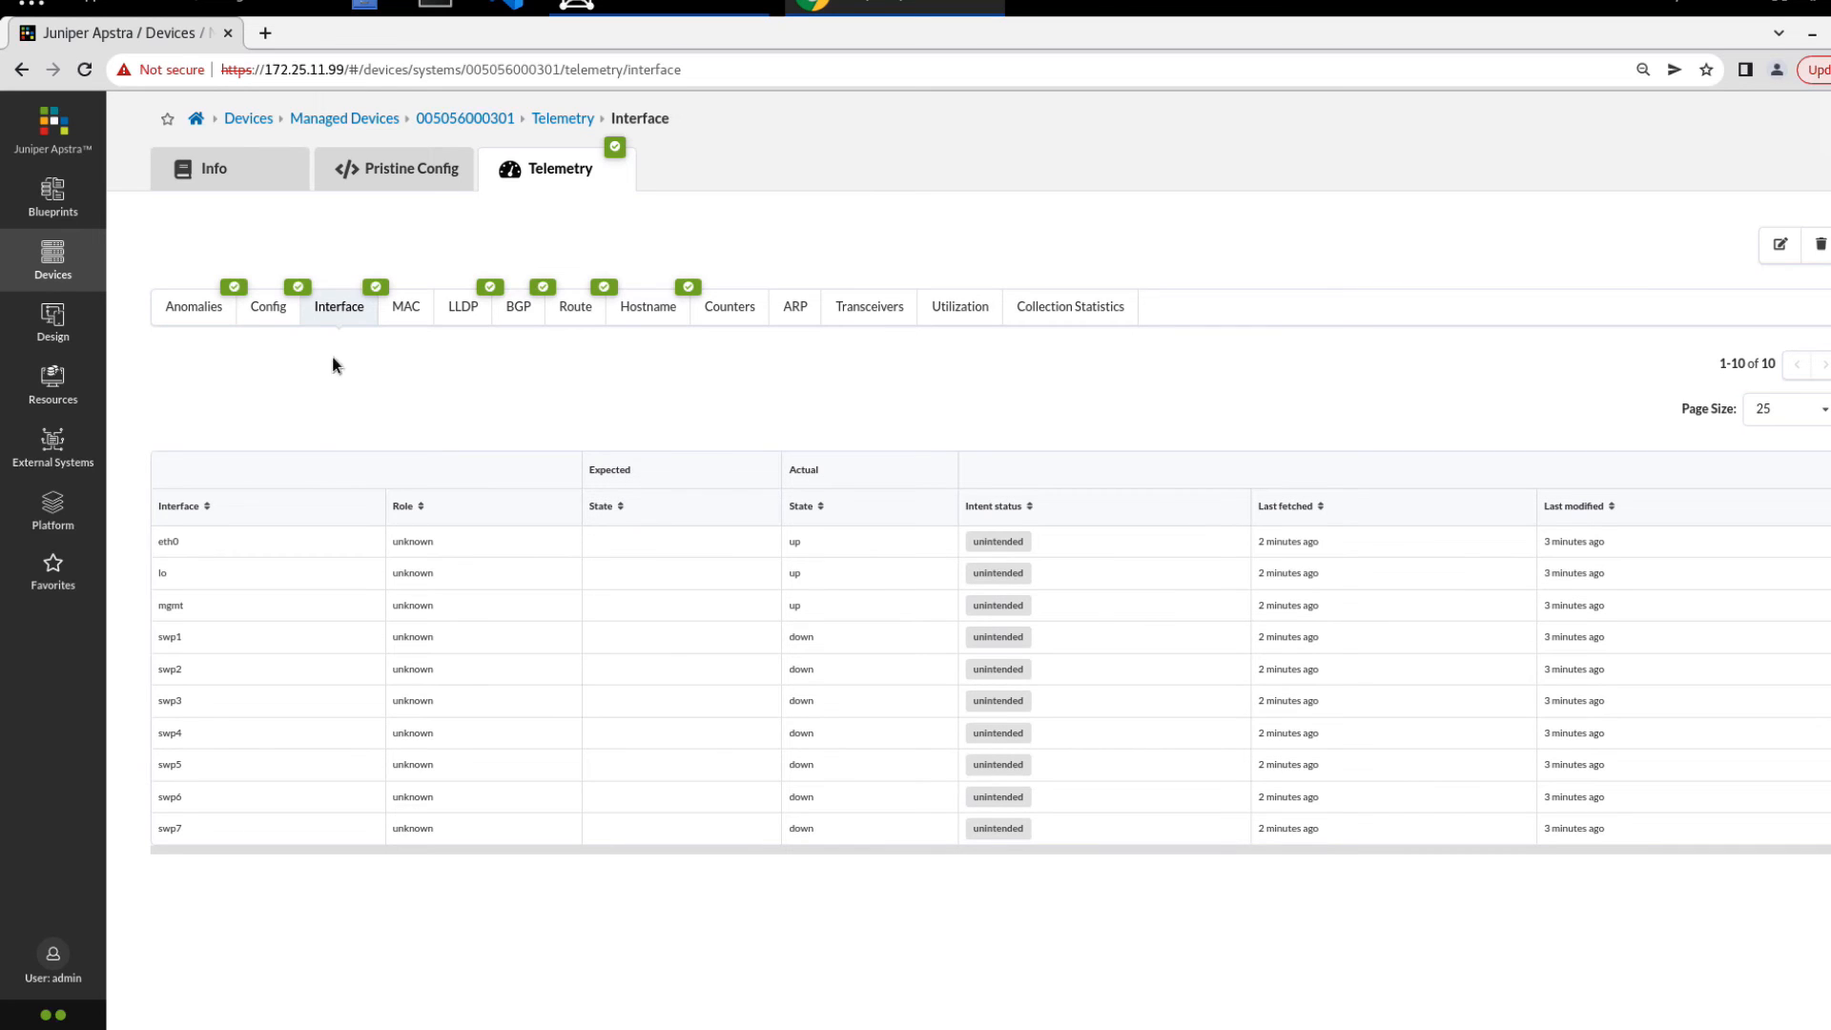
pyautogui.moveTo(263, 213)
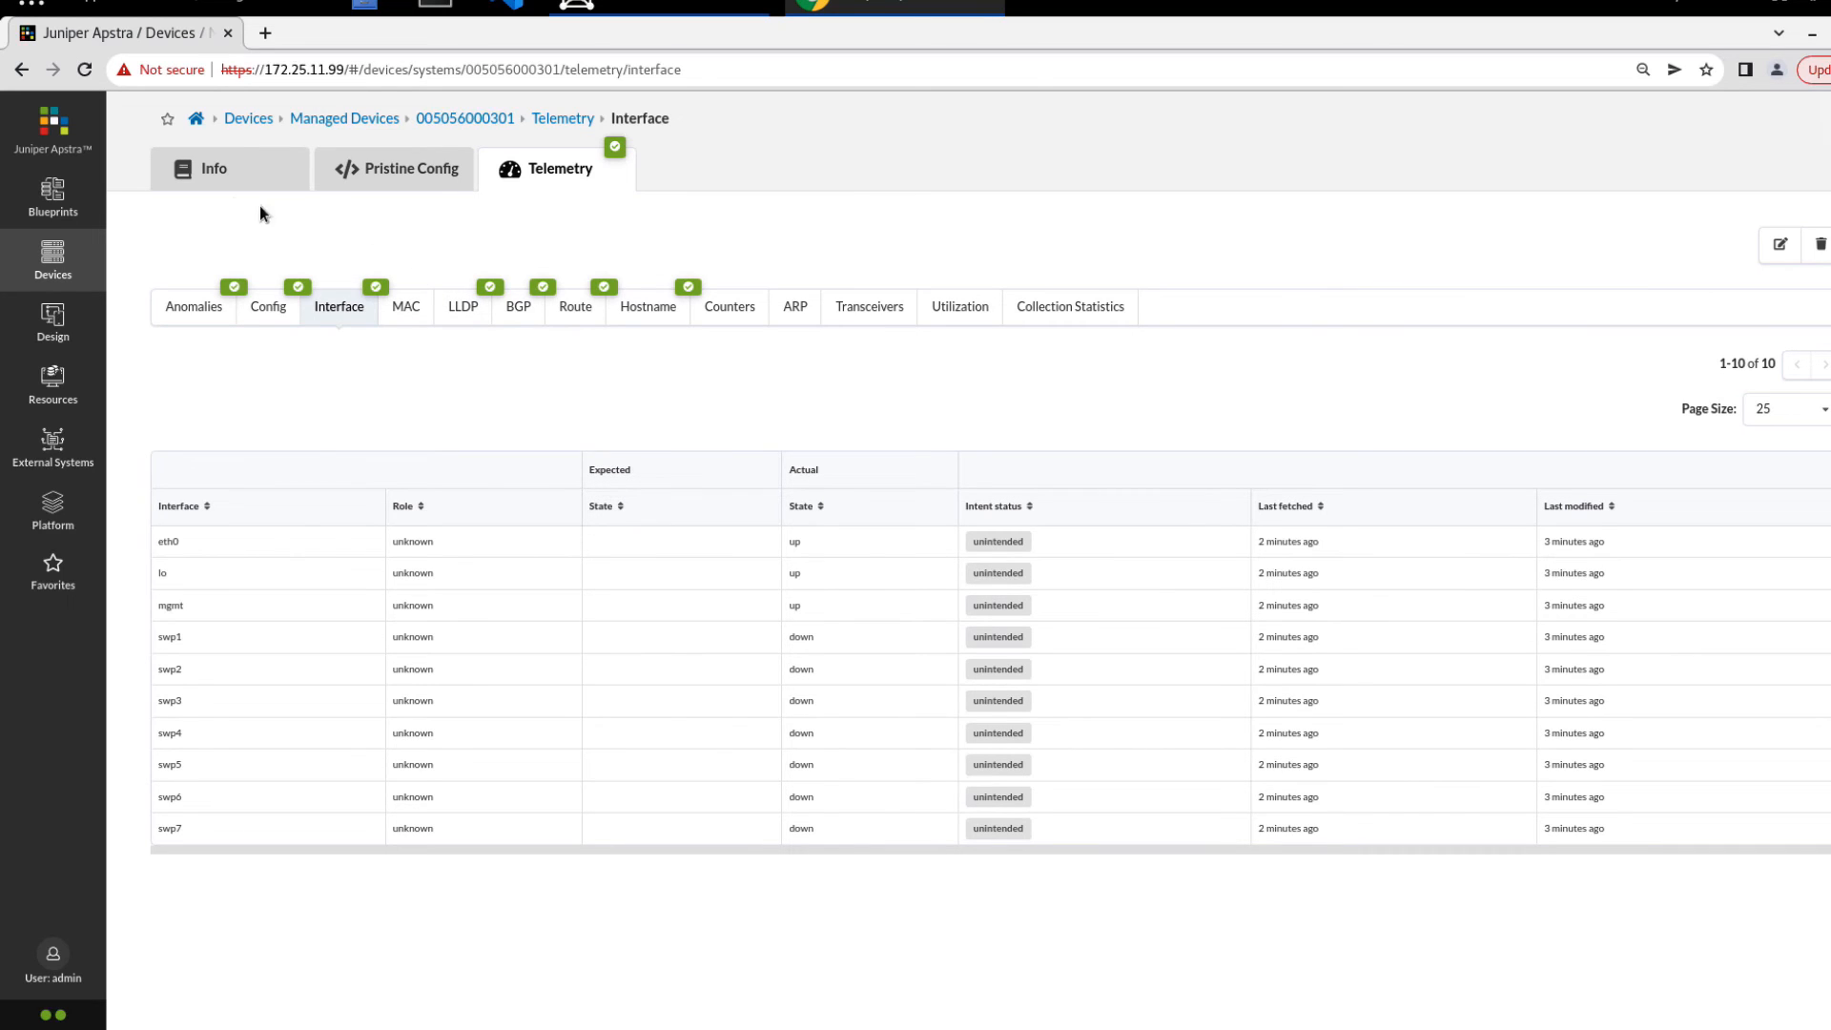
pyautogui.click(213, 169)
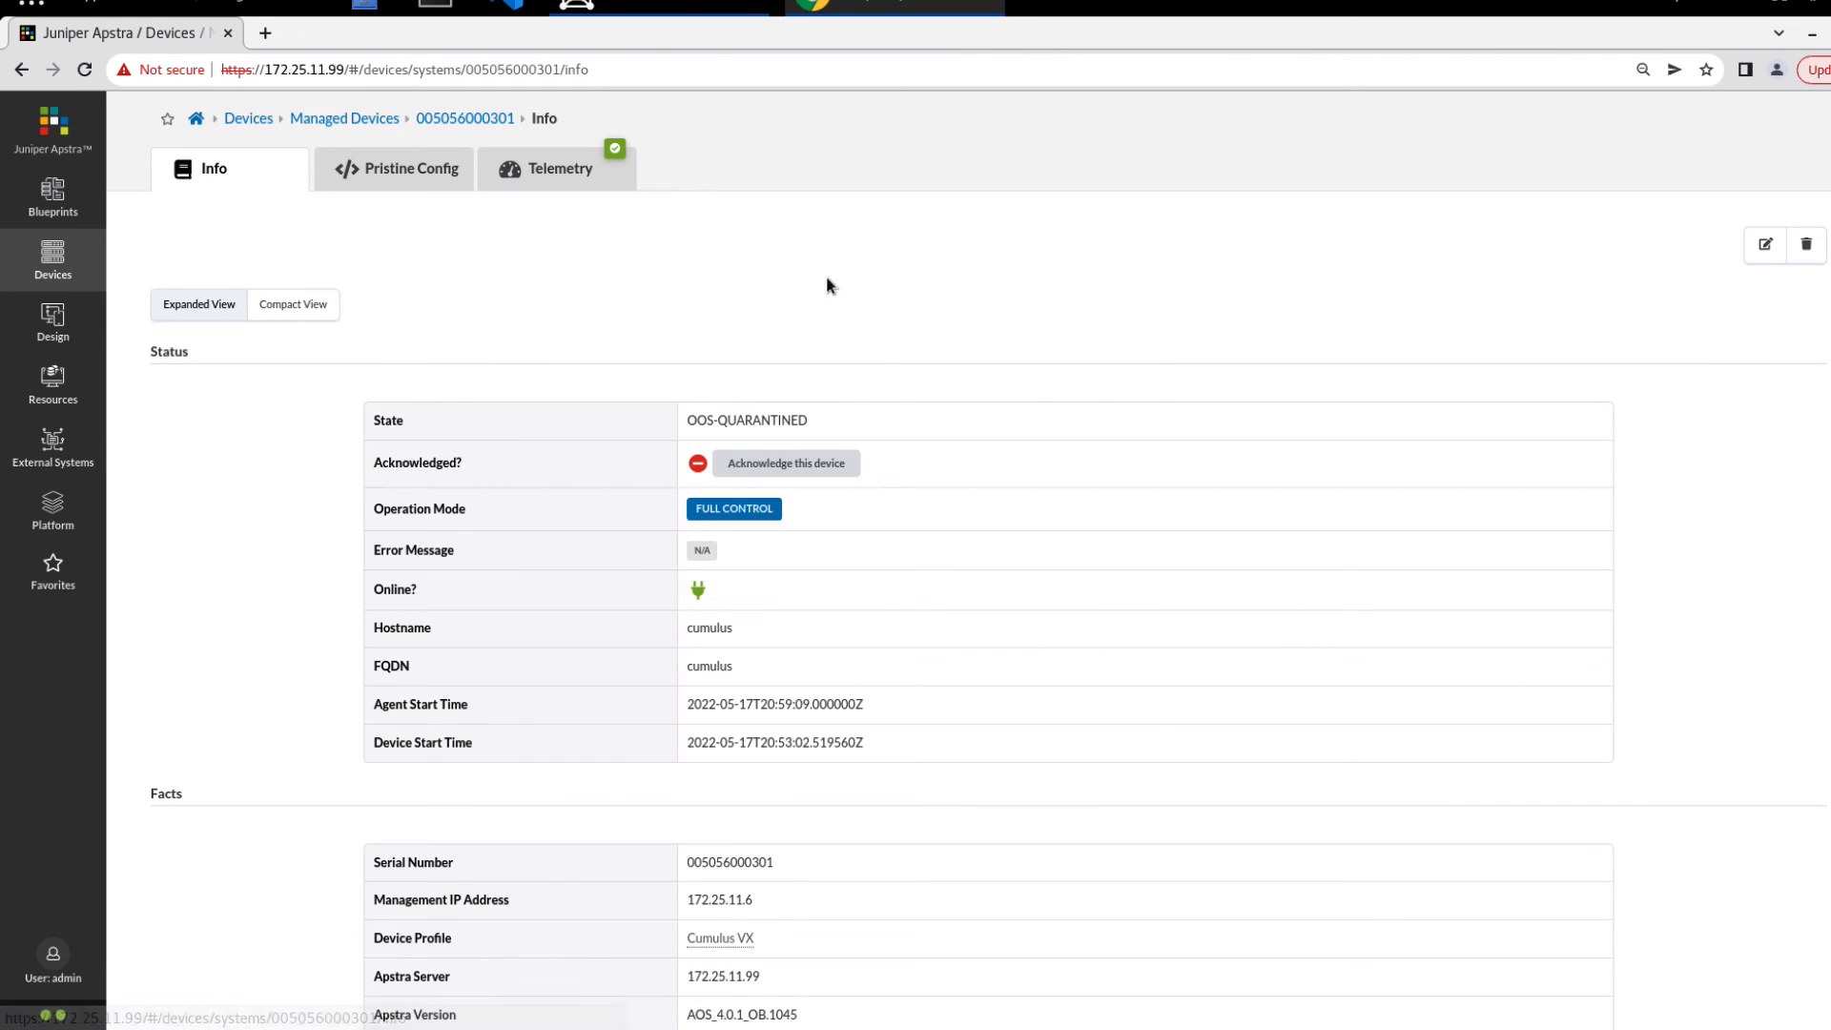
pyautogui.click(785, 463)
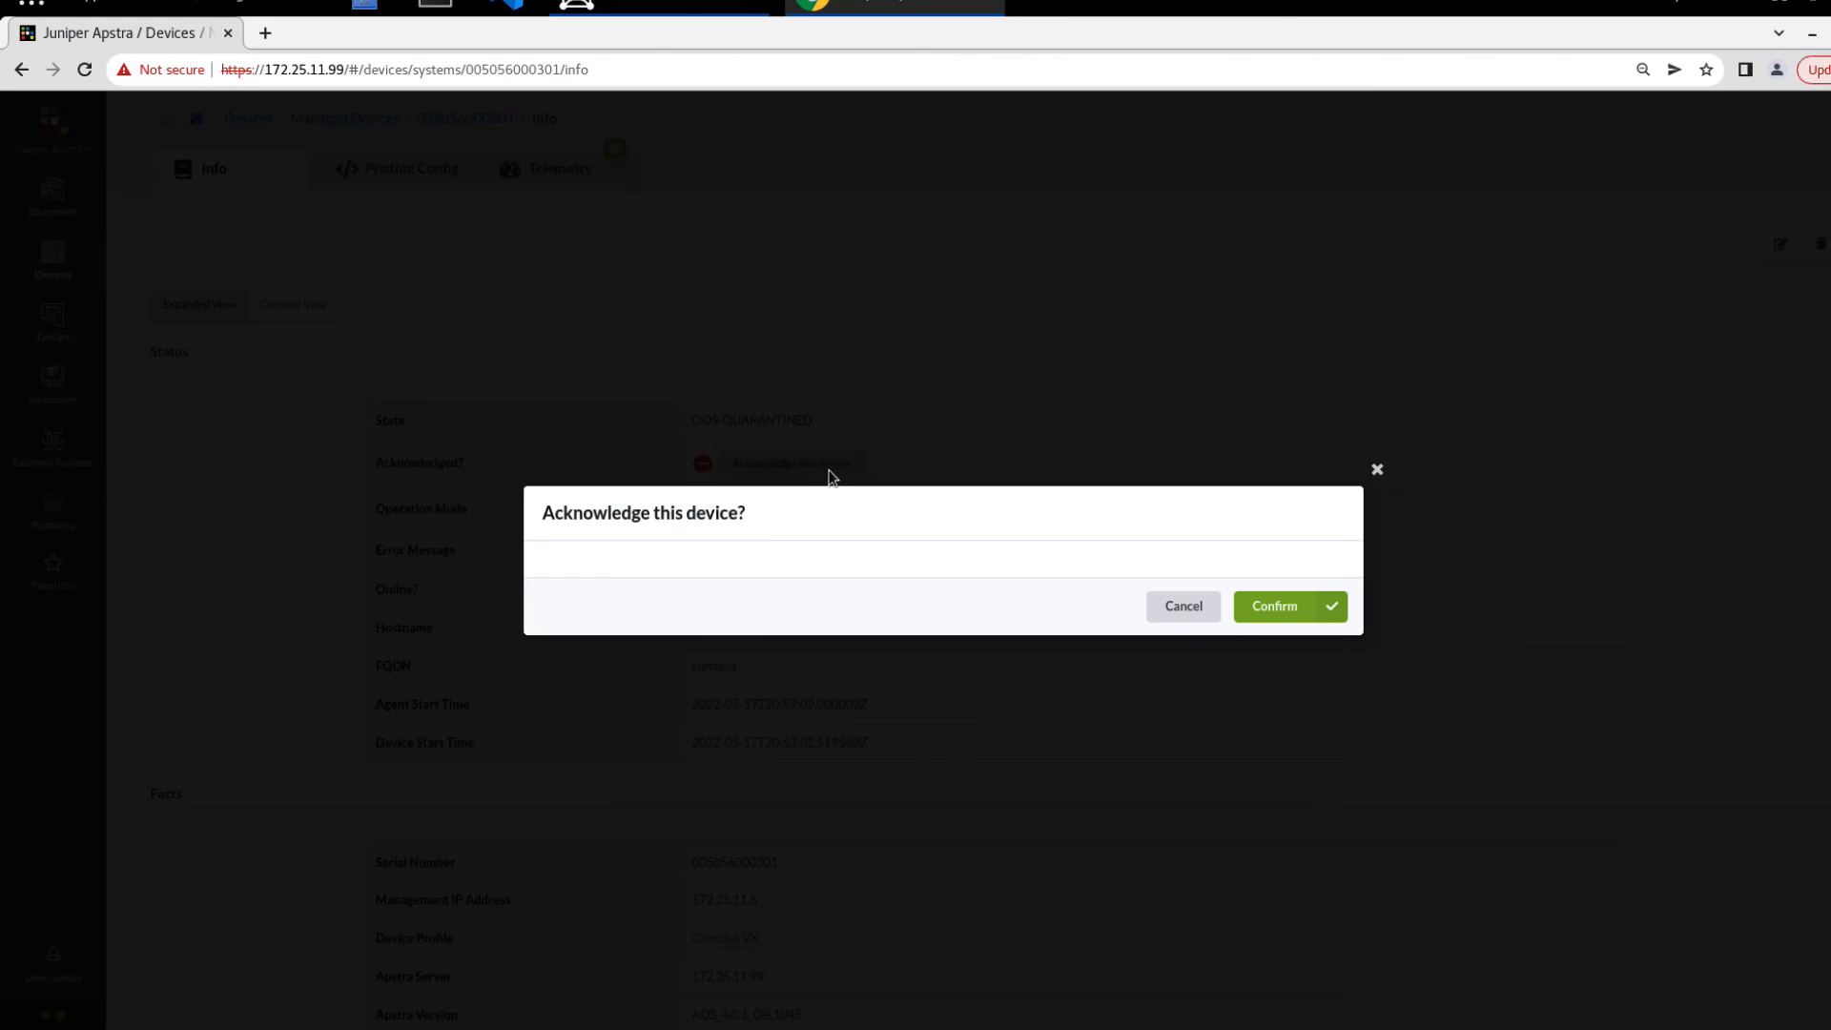
pyautogui.click(1290, 605)
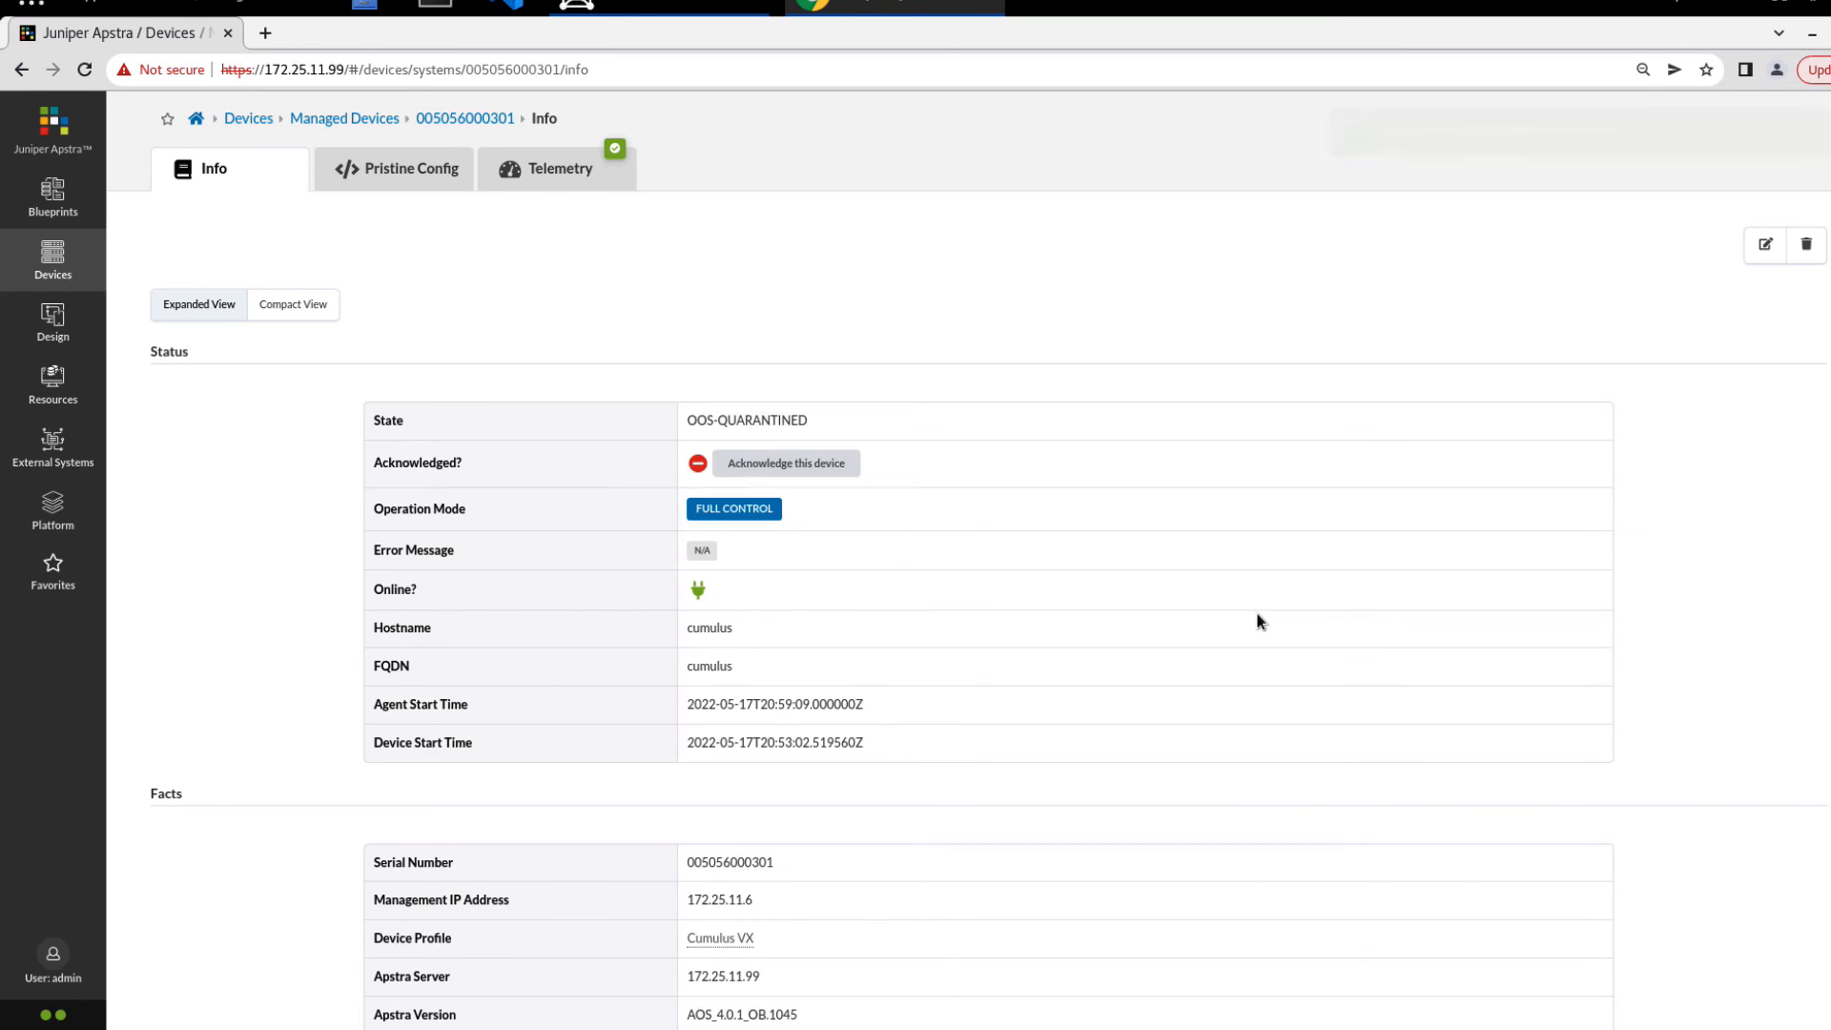
pyautogui.click(786, 462)
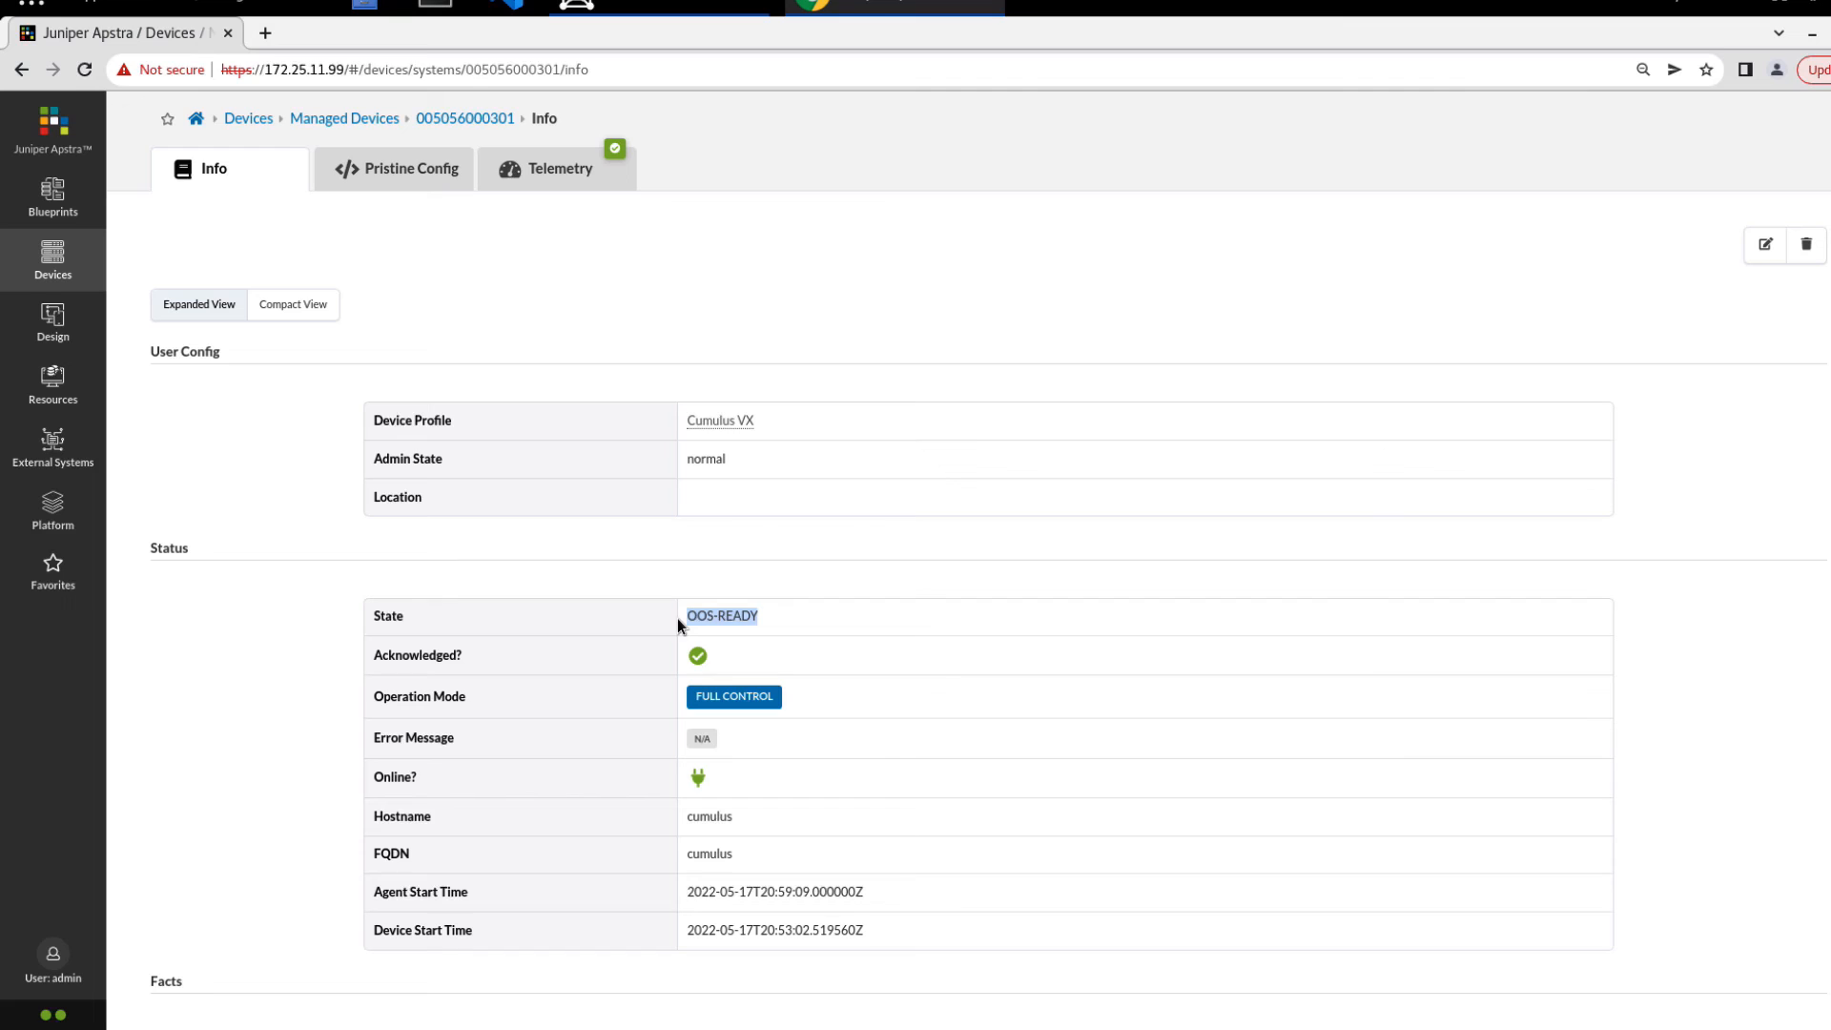
pyautogui.moveTo(55, 272)
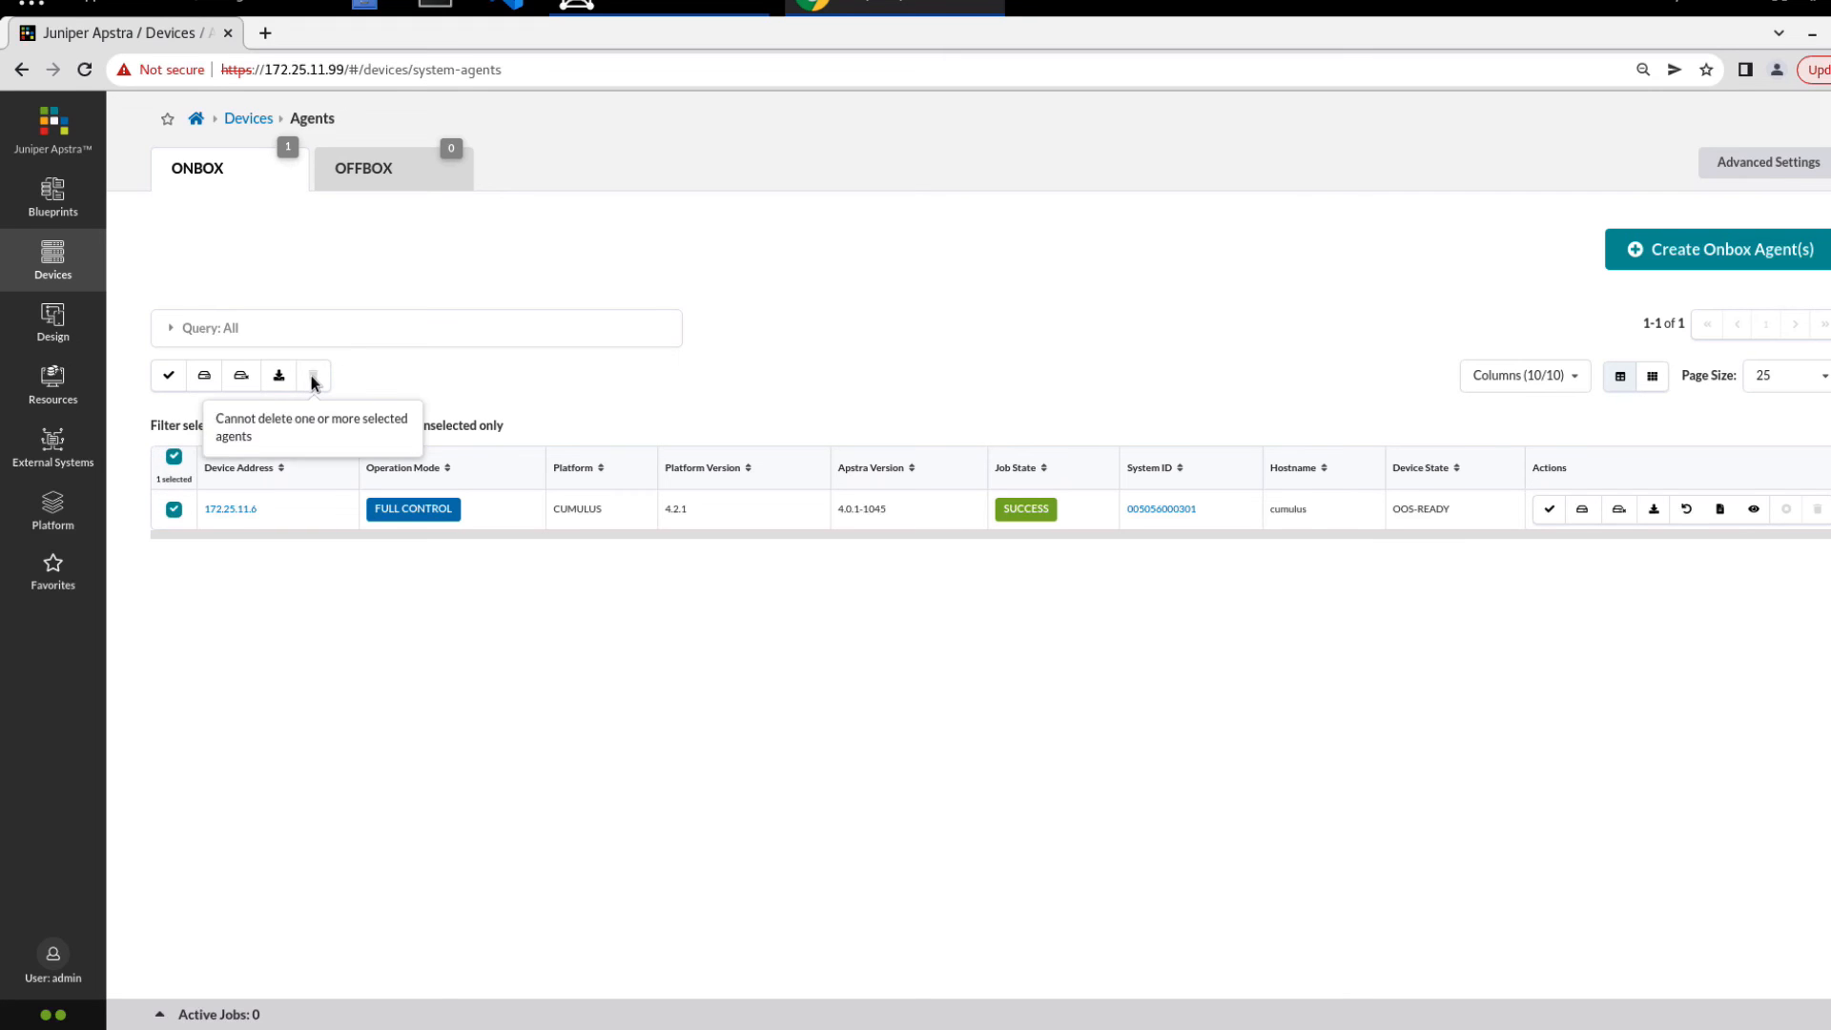
pyautogui.moveTo(240, 376)
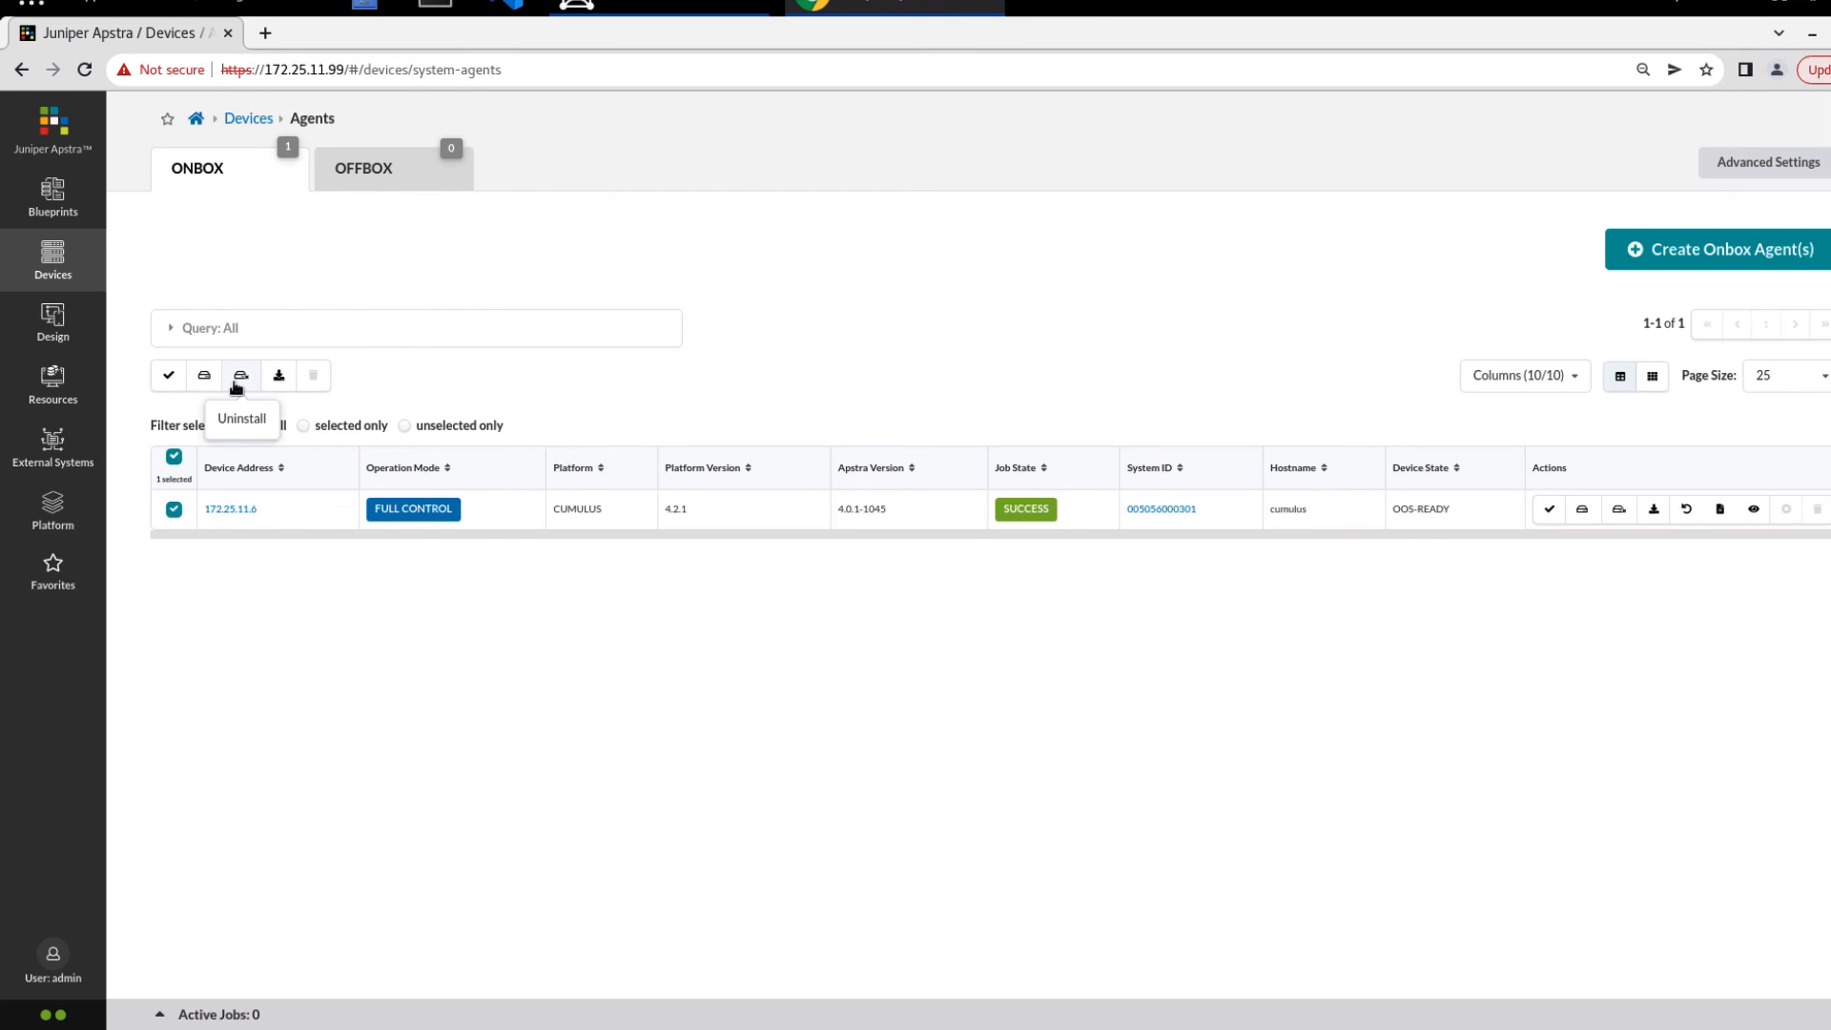
# Uninstall the 172.25.11.6 onbox agent, leaving no Apstra version and state OOS-NOCOMMS
pyautogui.click(240, 376)
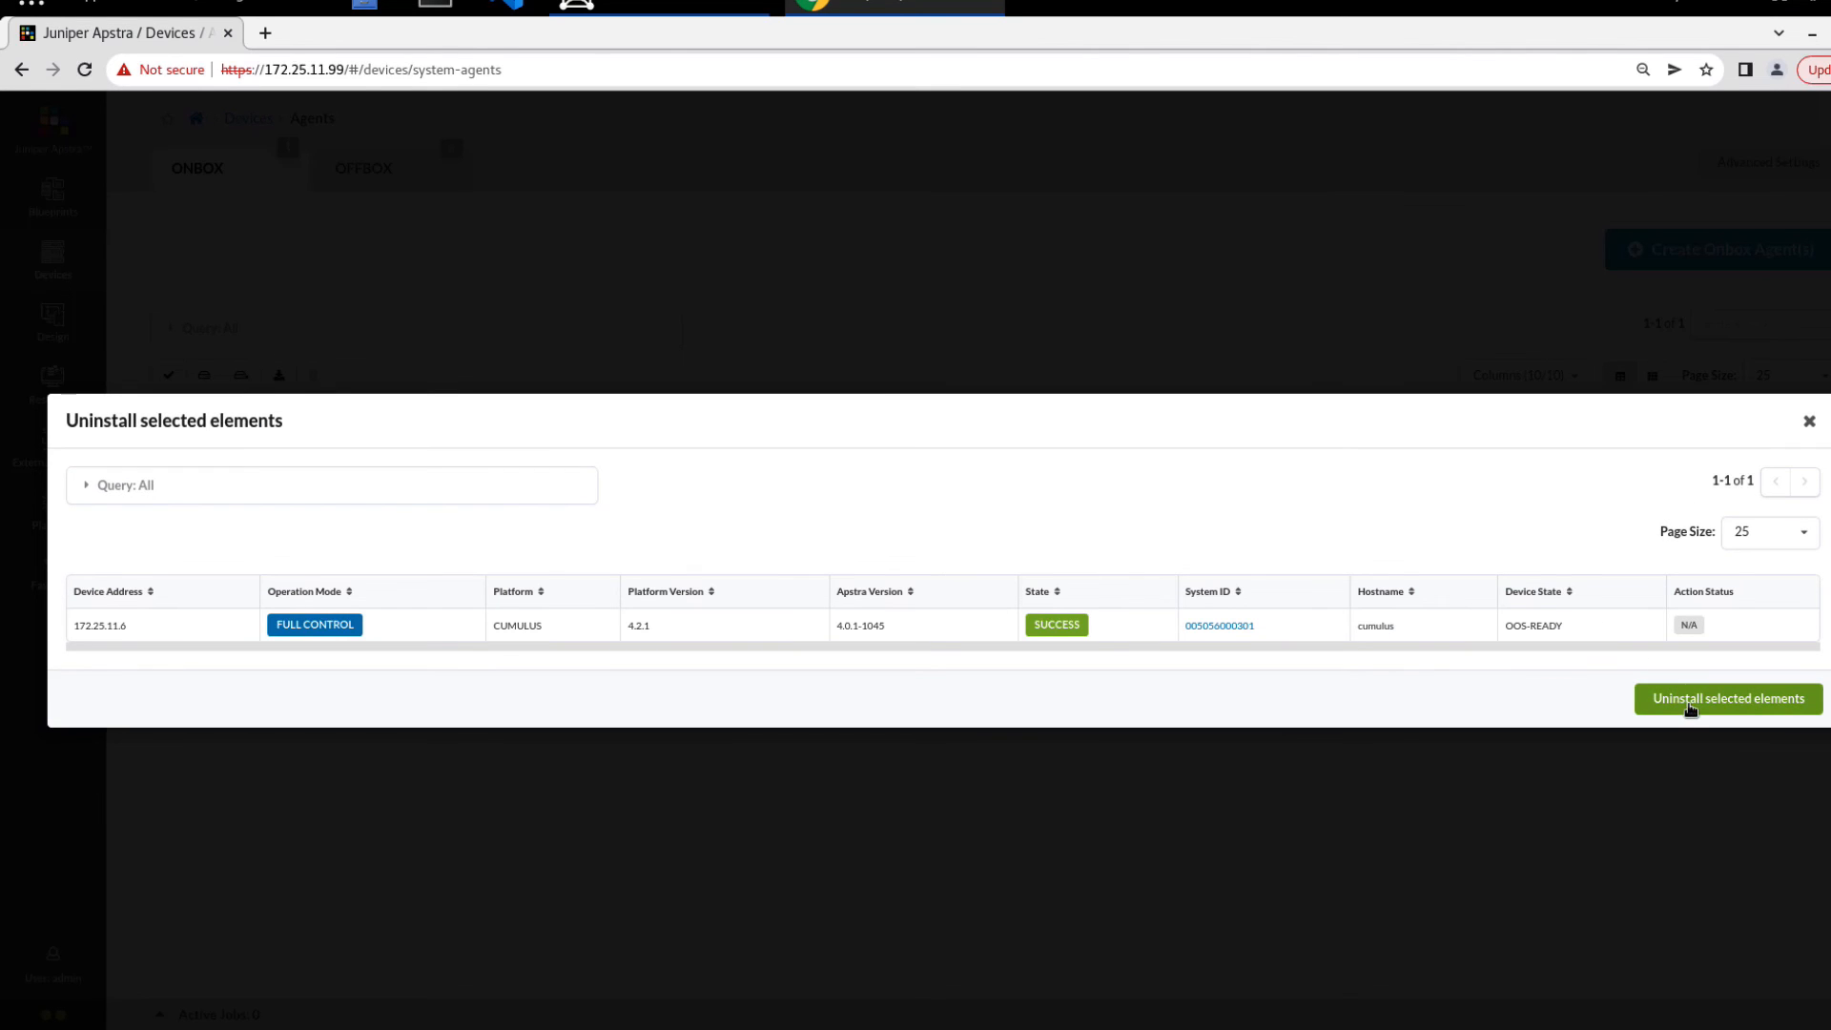
pyautogui.click(1728, 698)
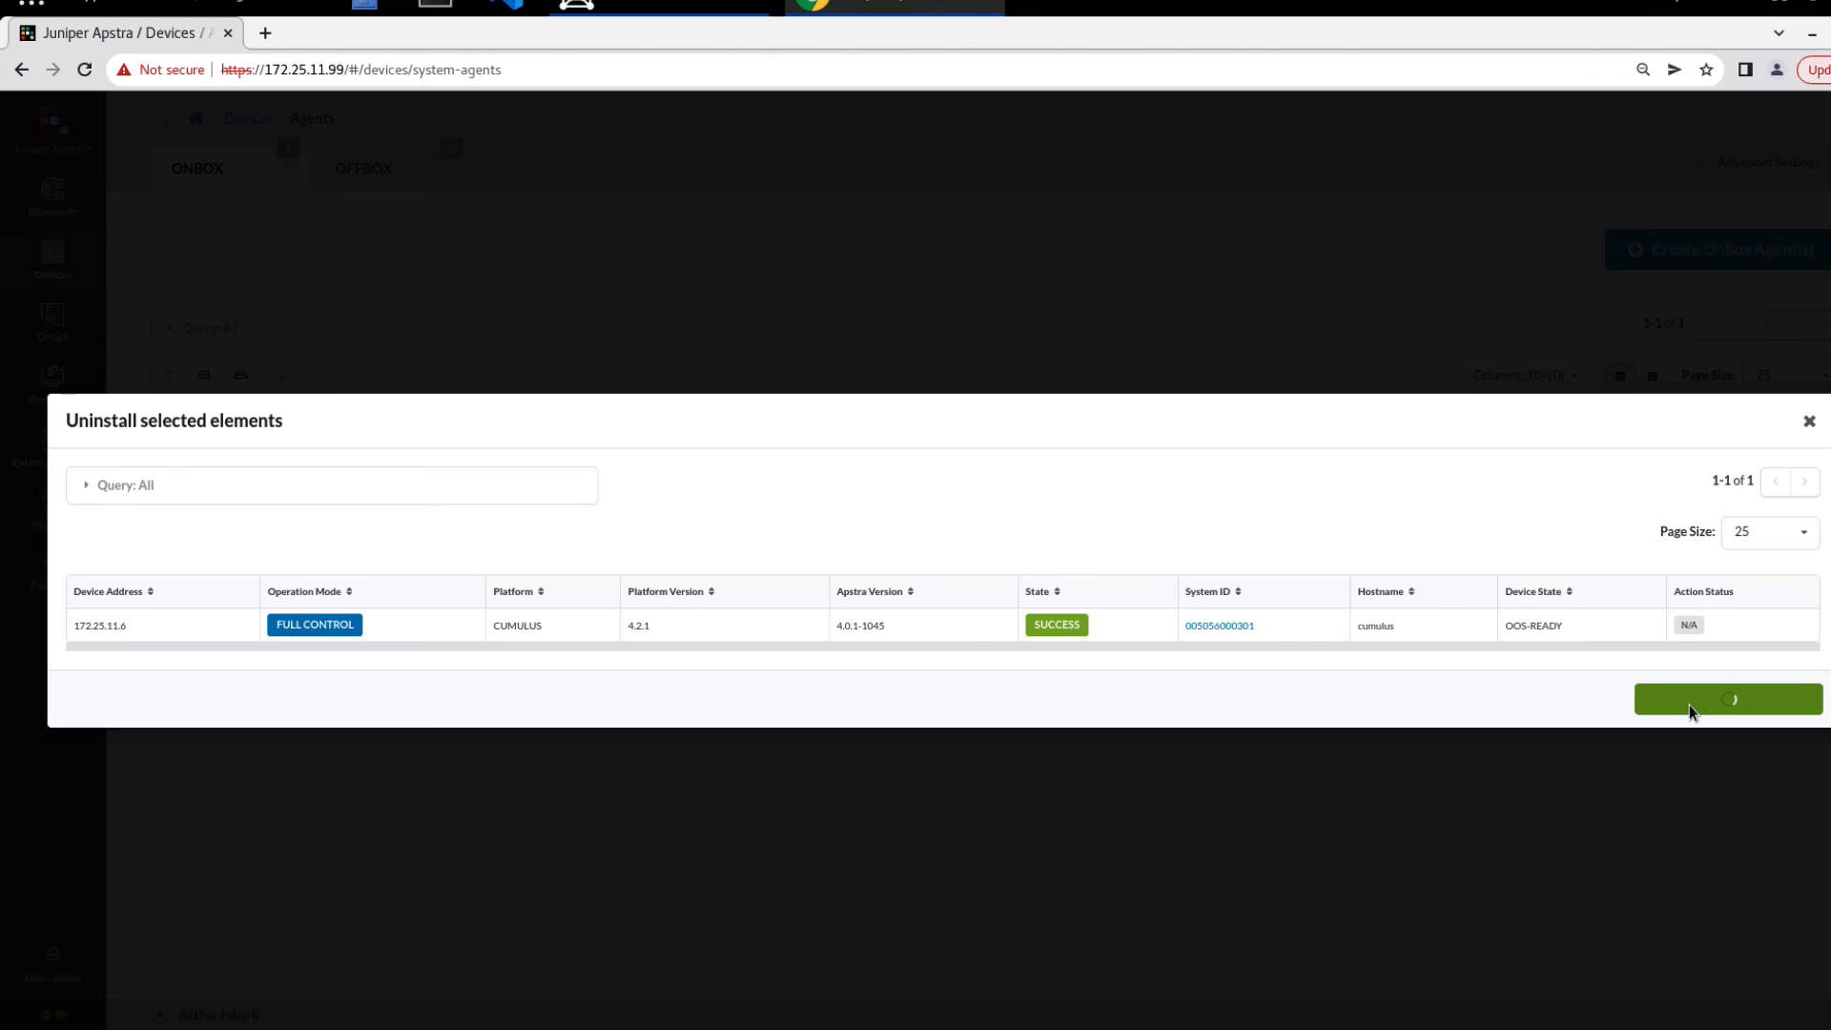
pyautogui.click(1729, 698)
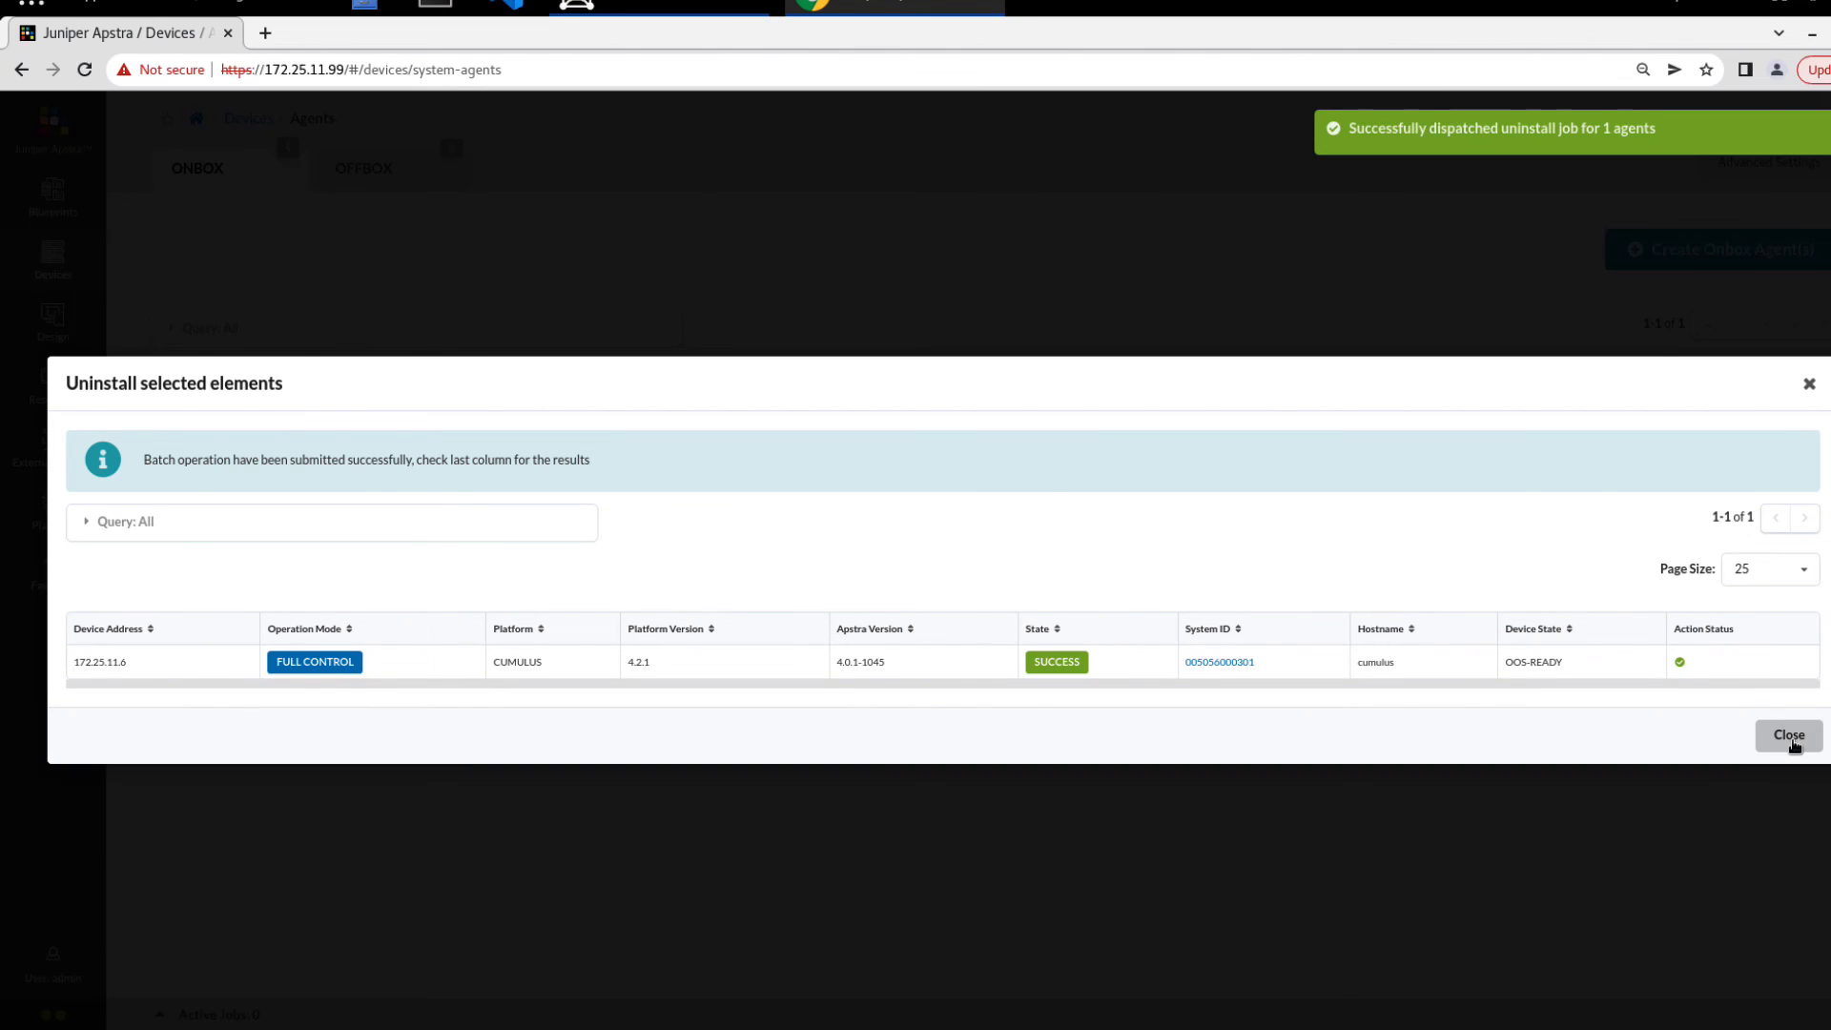
pyautogui.click(1788, 736)
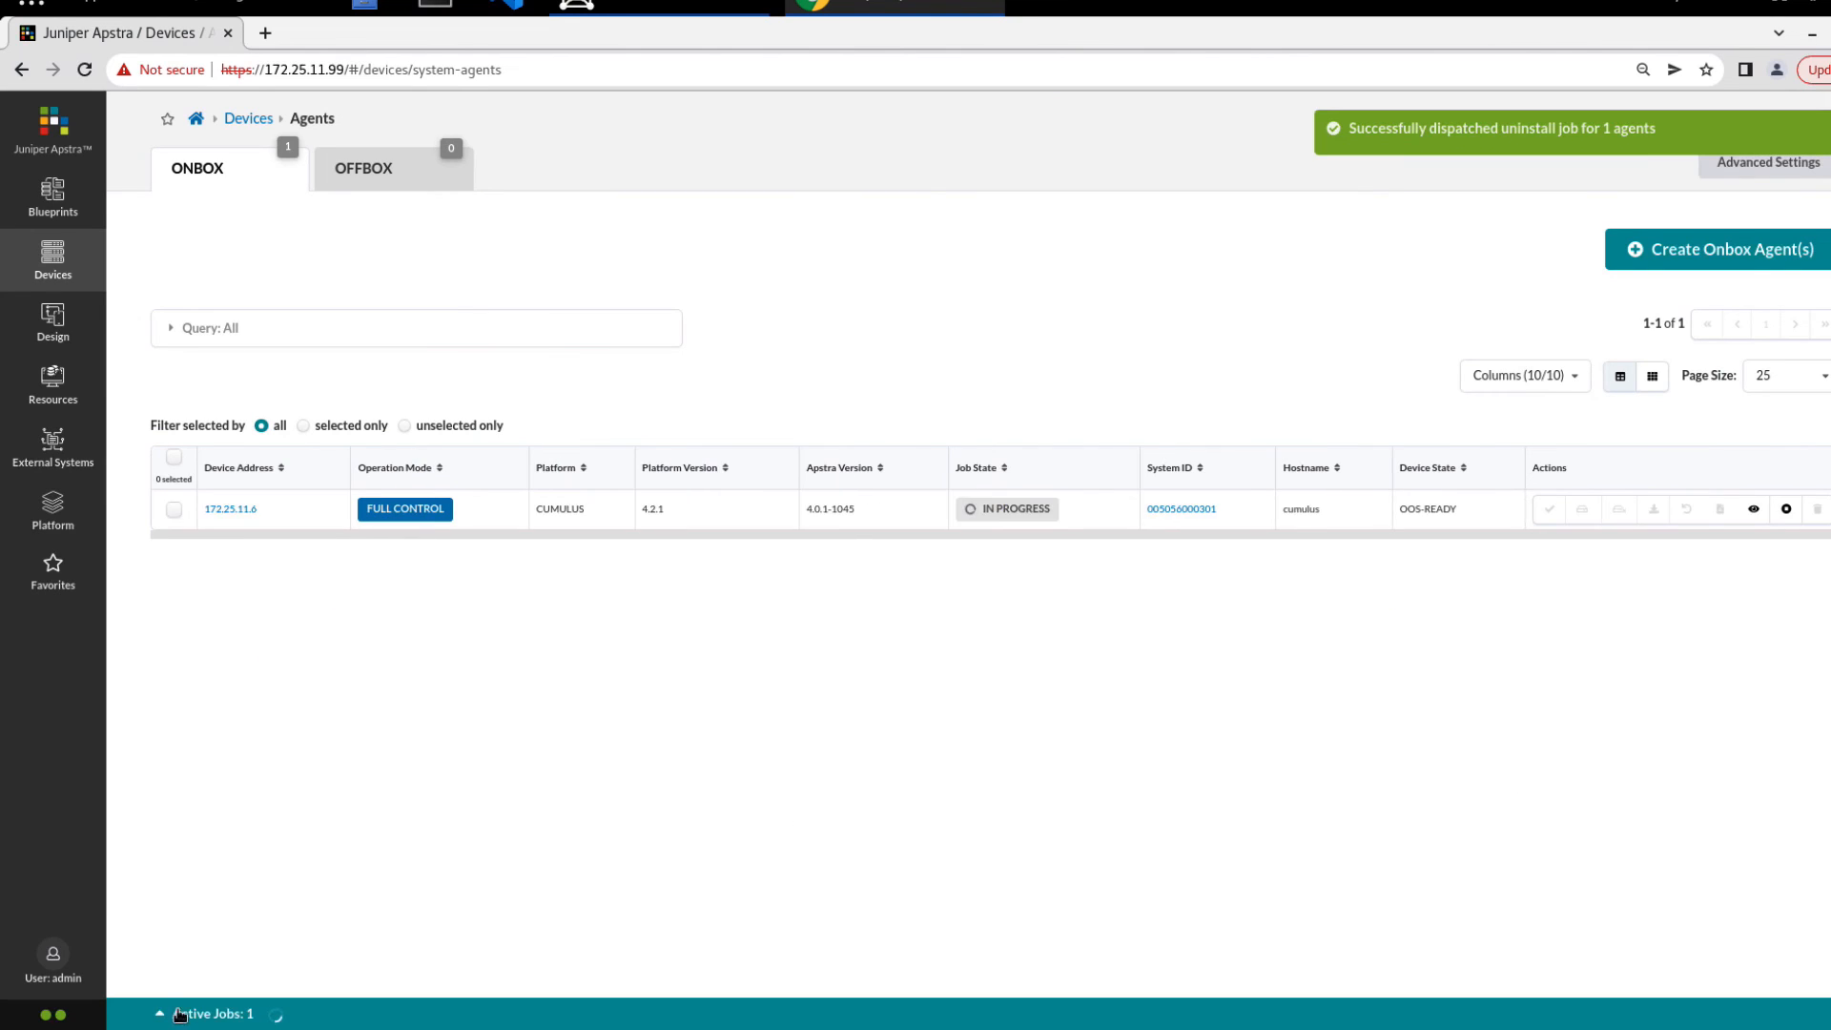
pyautogui.click(164, 1014)
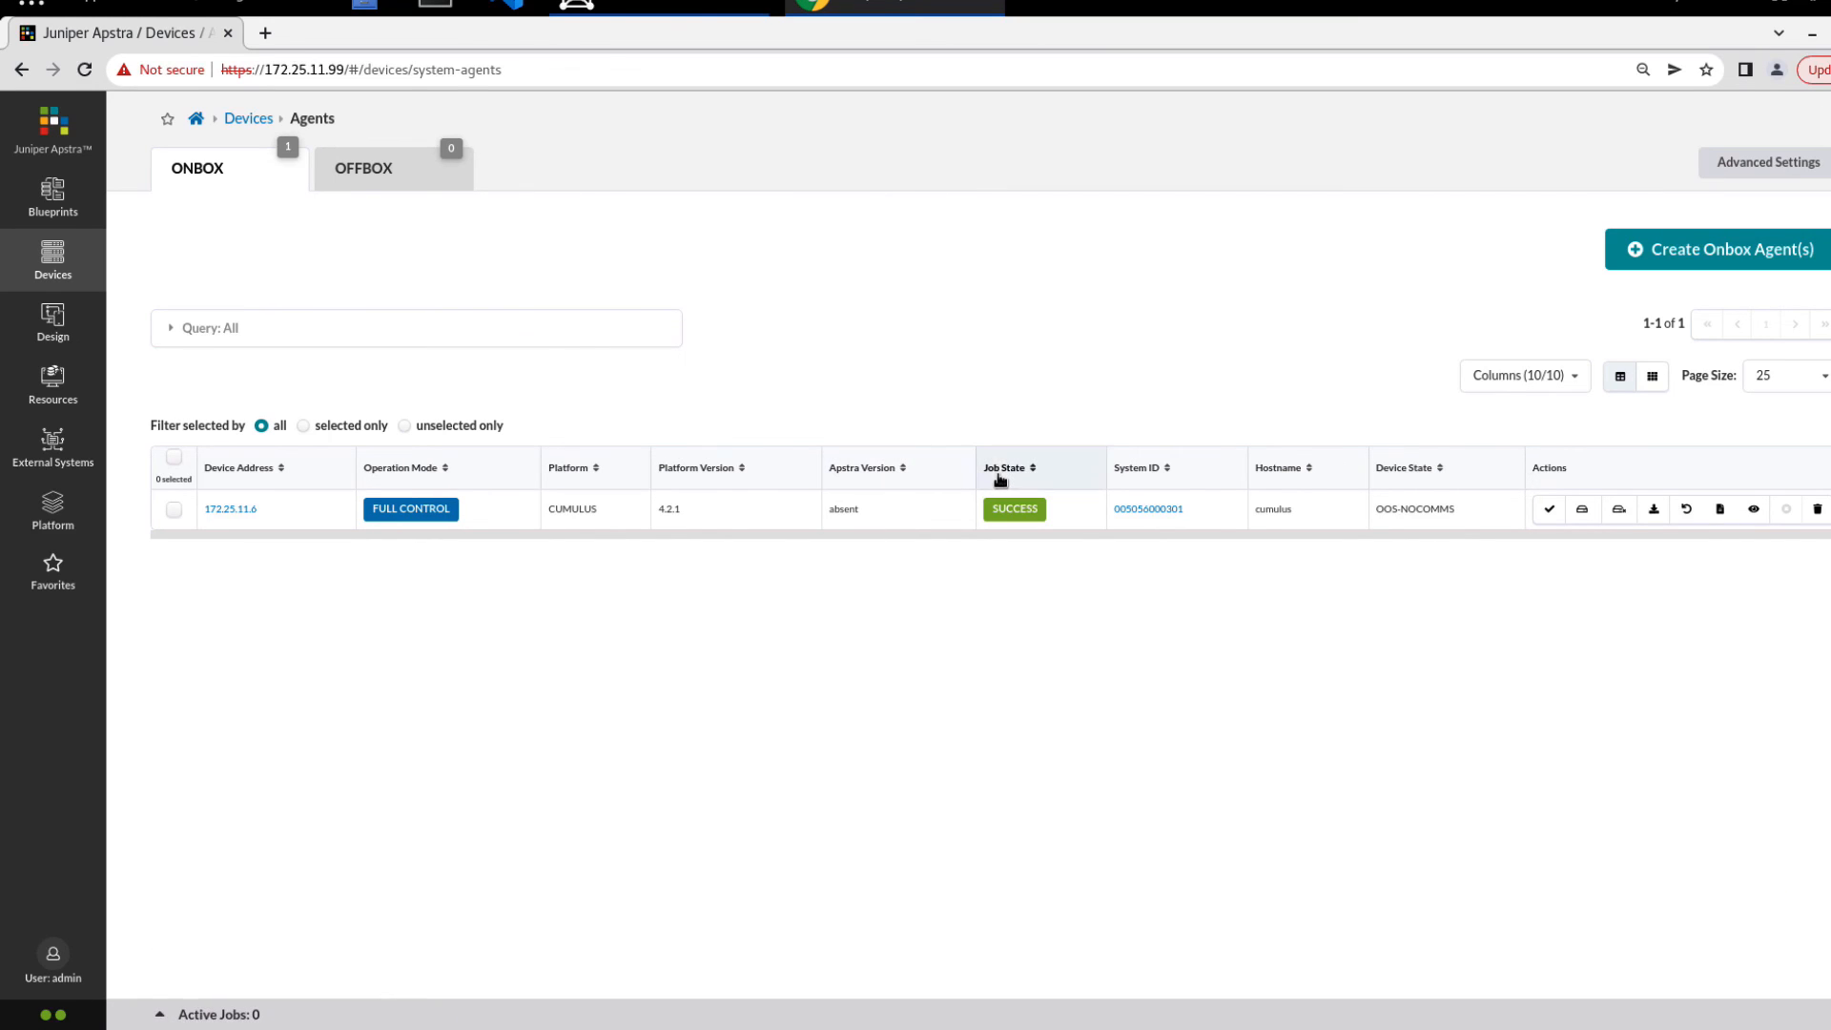
pyautogui.moveTo(829, 523)
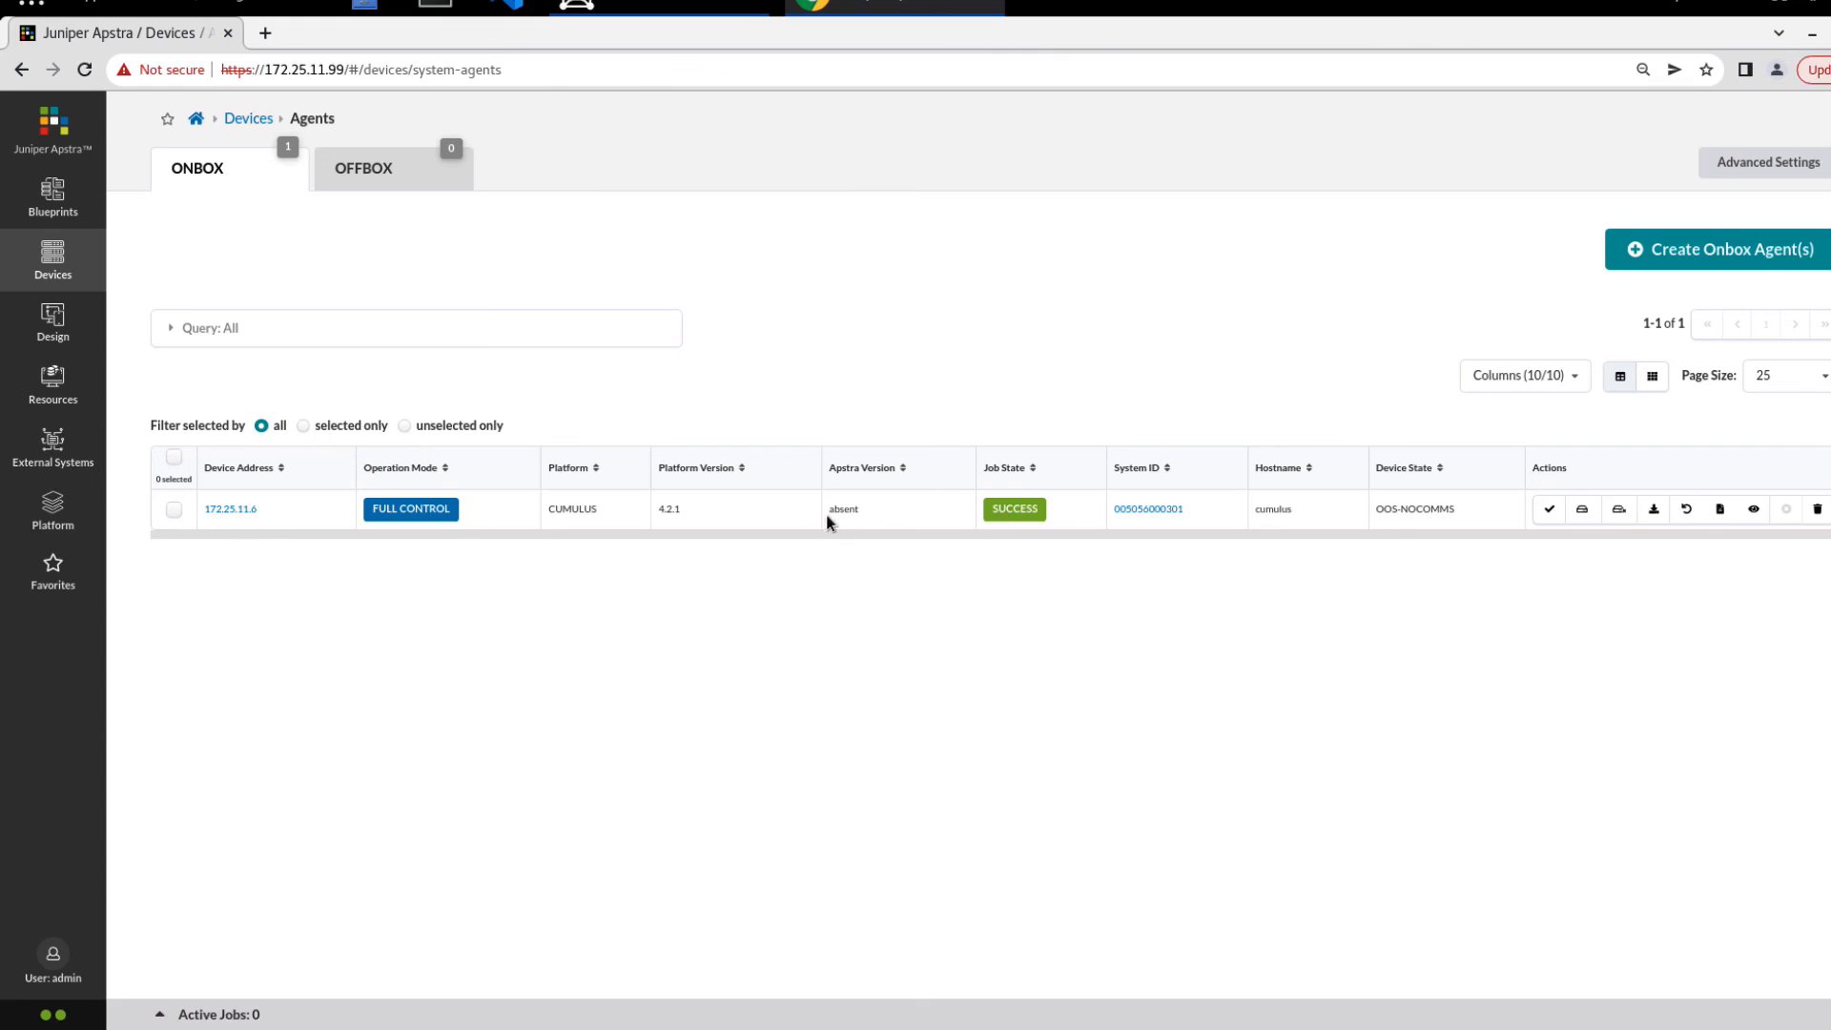
pyautogui.doubleClick(843, 508)
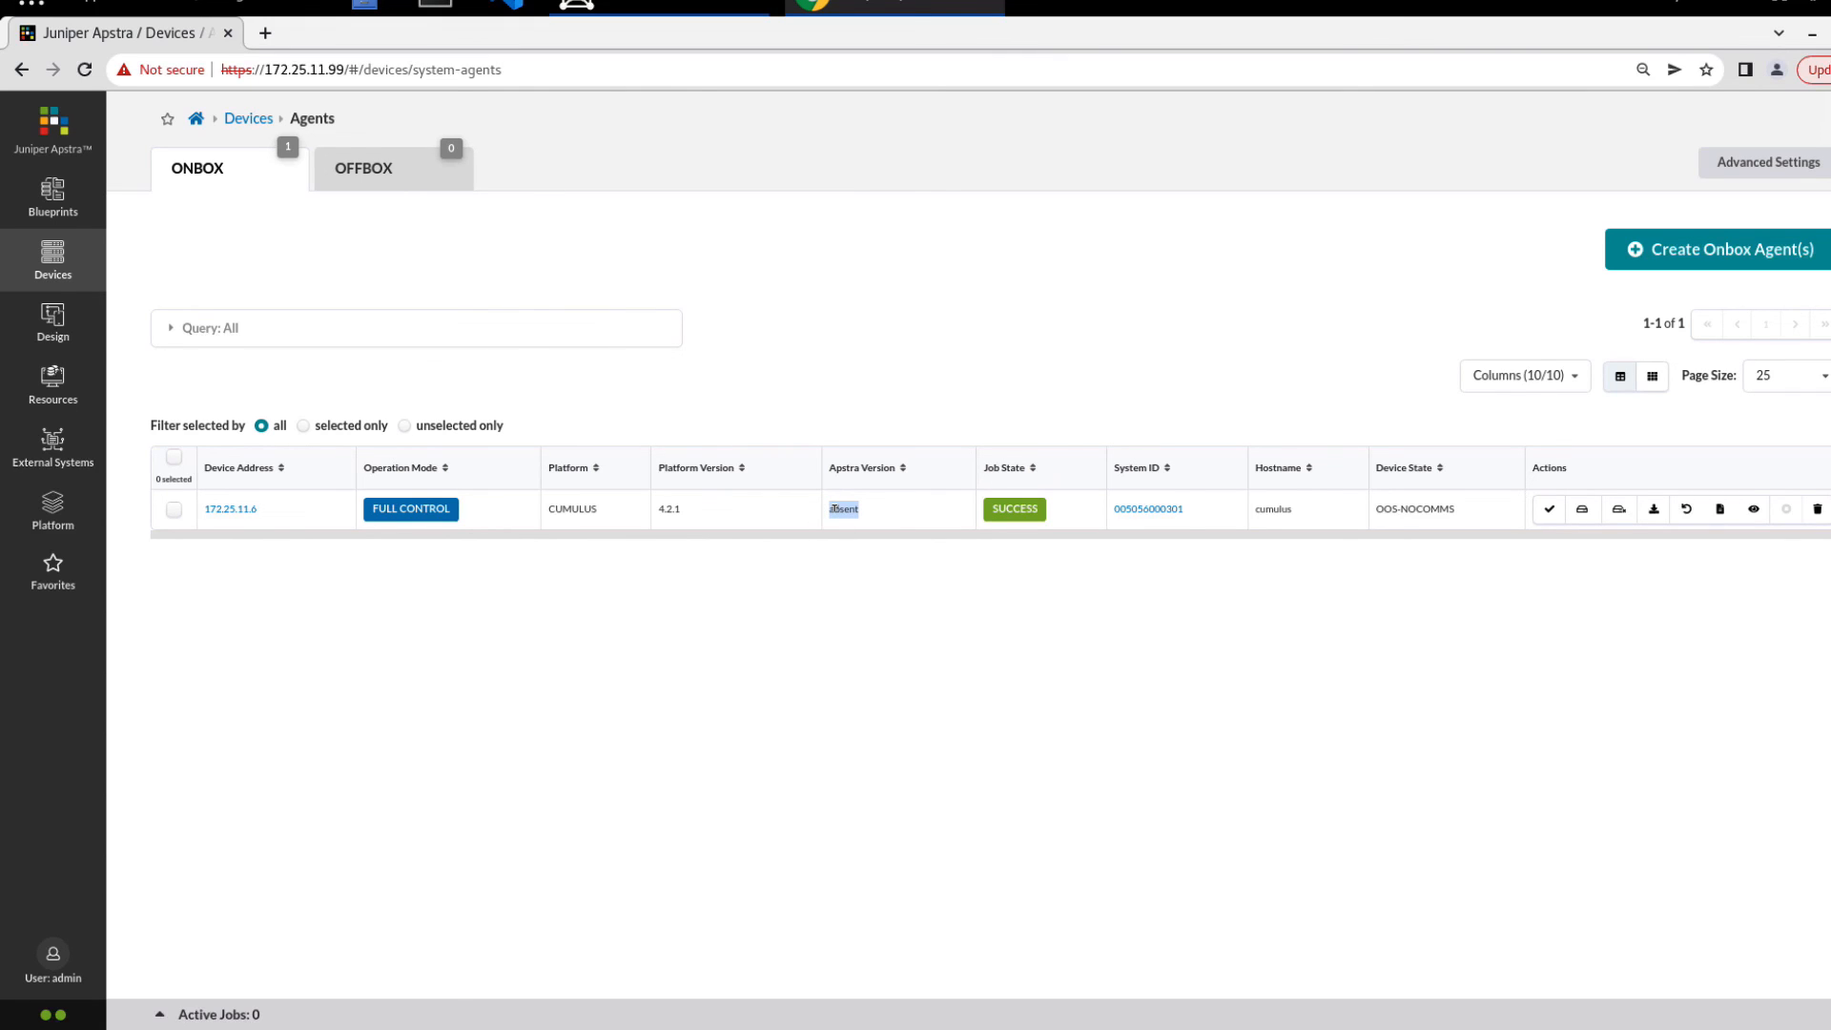
pyautogui.moveTo(1441, 562)
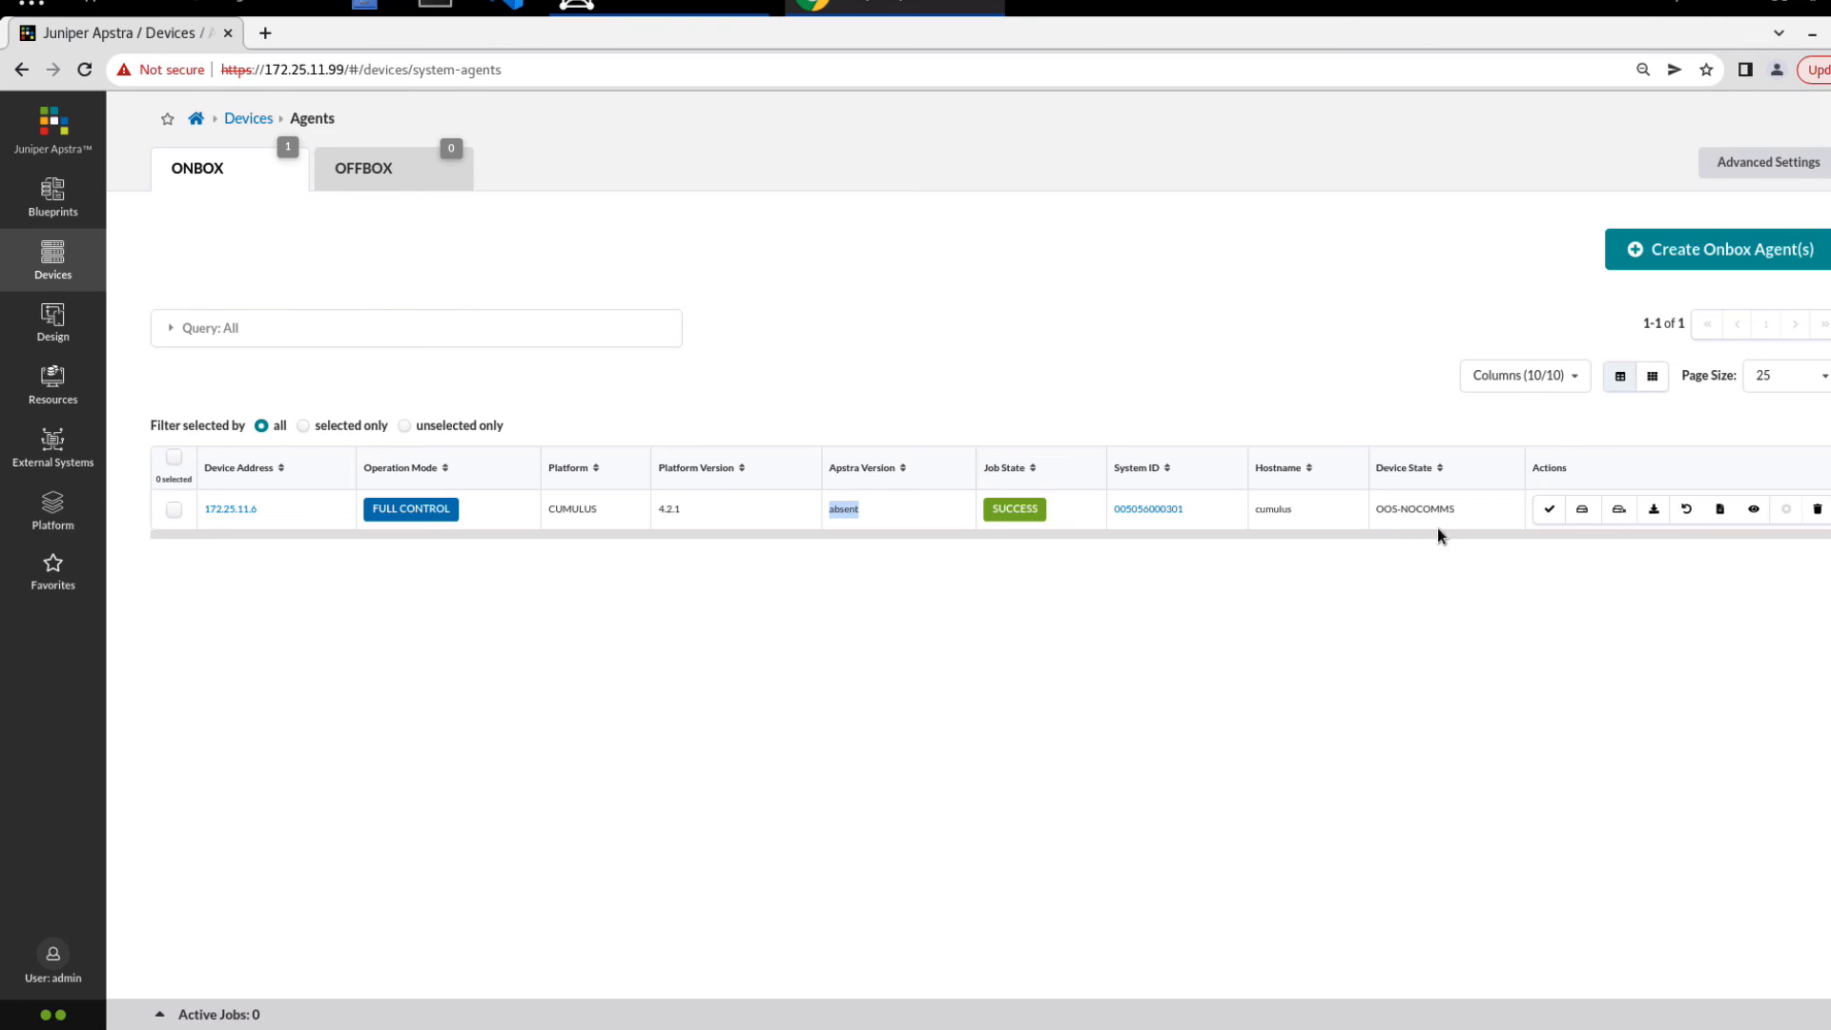
pyautogui.moveTo(1434, 524)
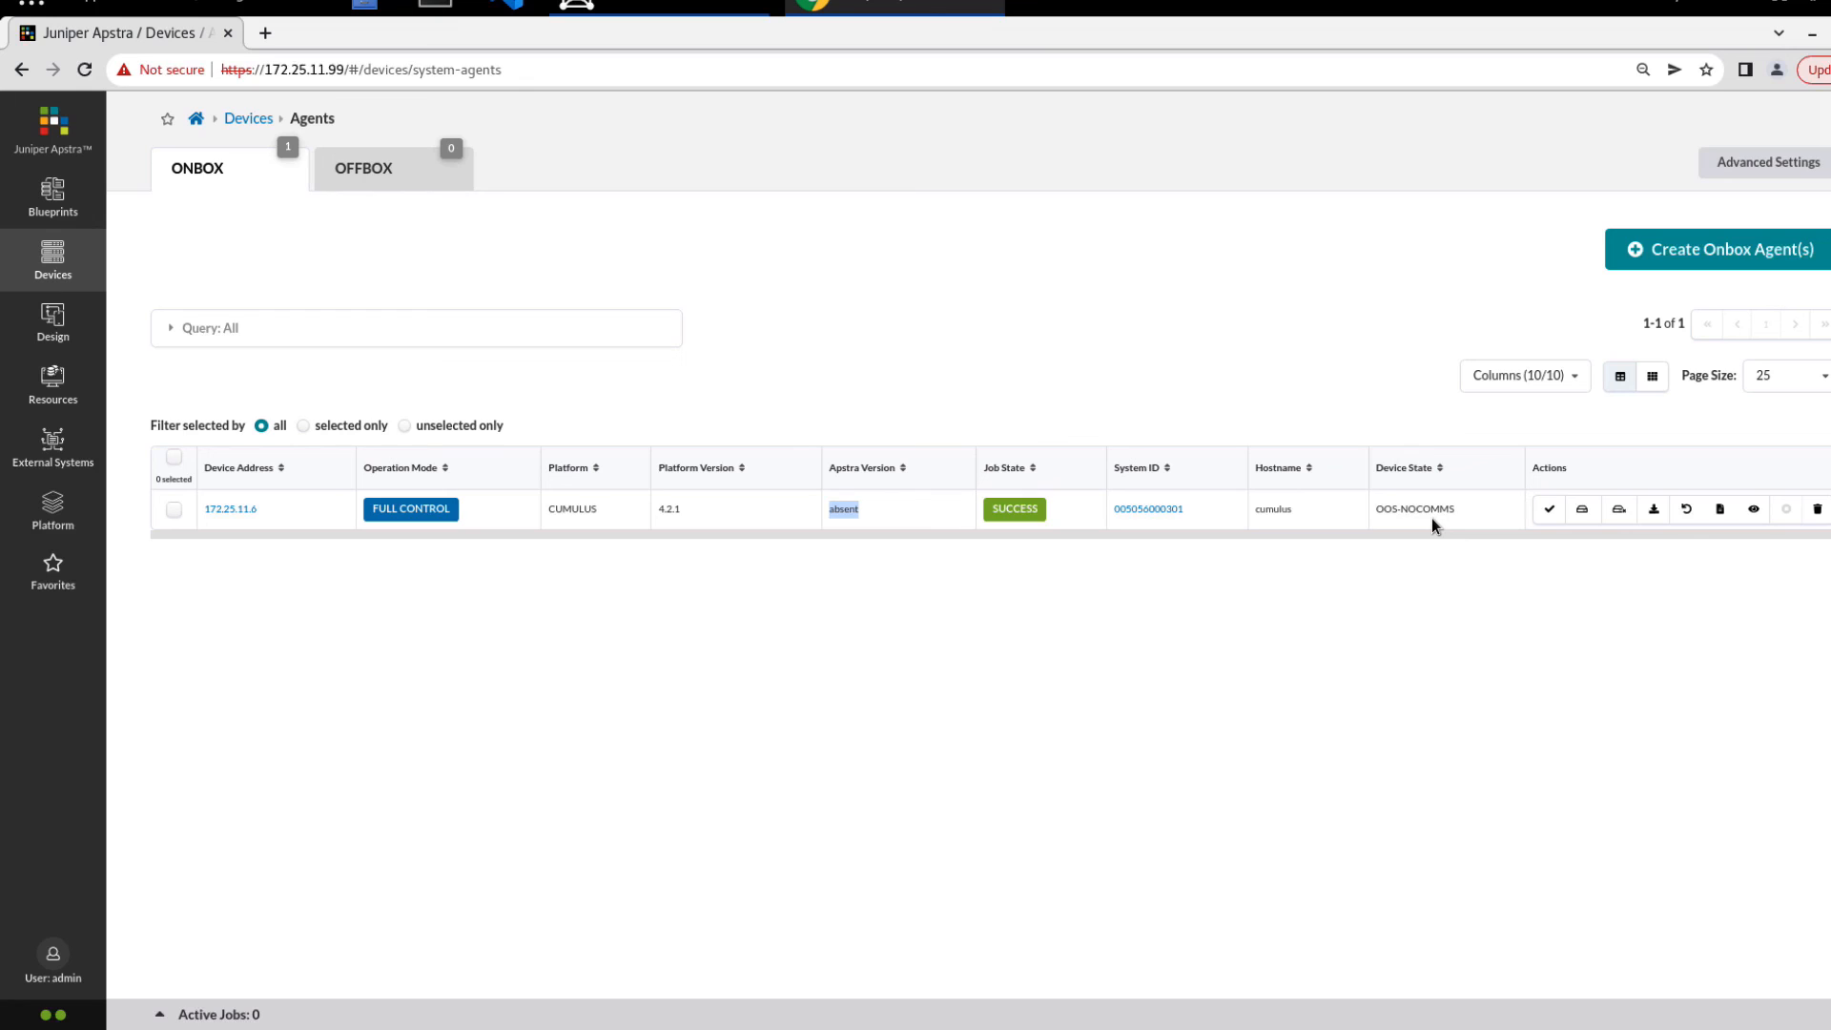
pyautogui.moveTo(560, 606)
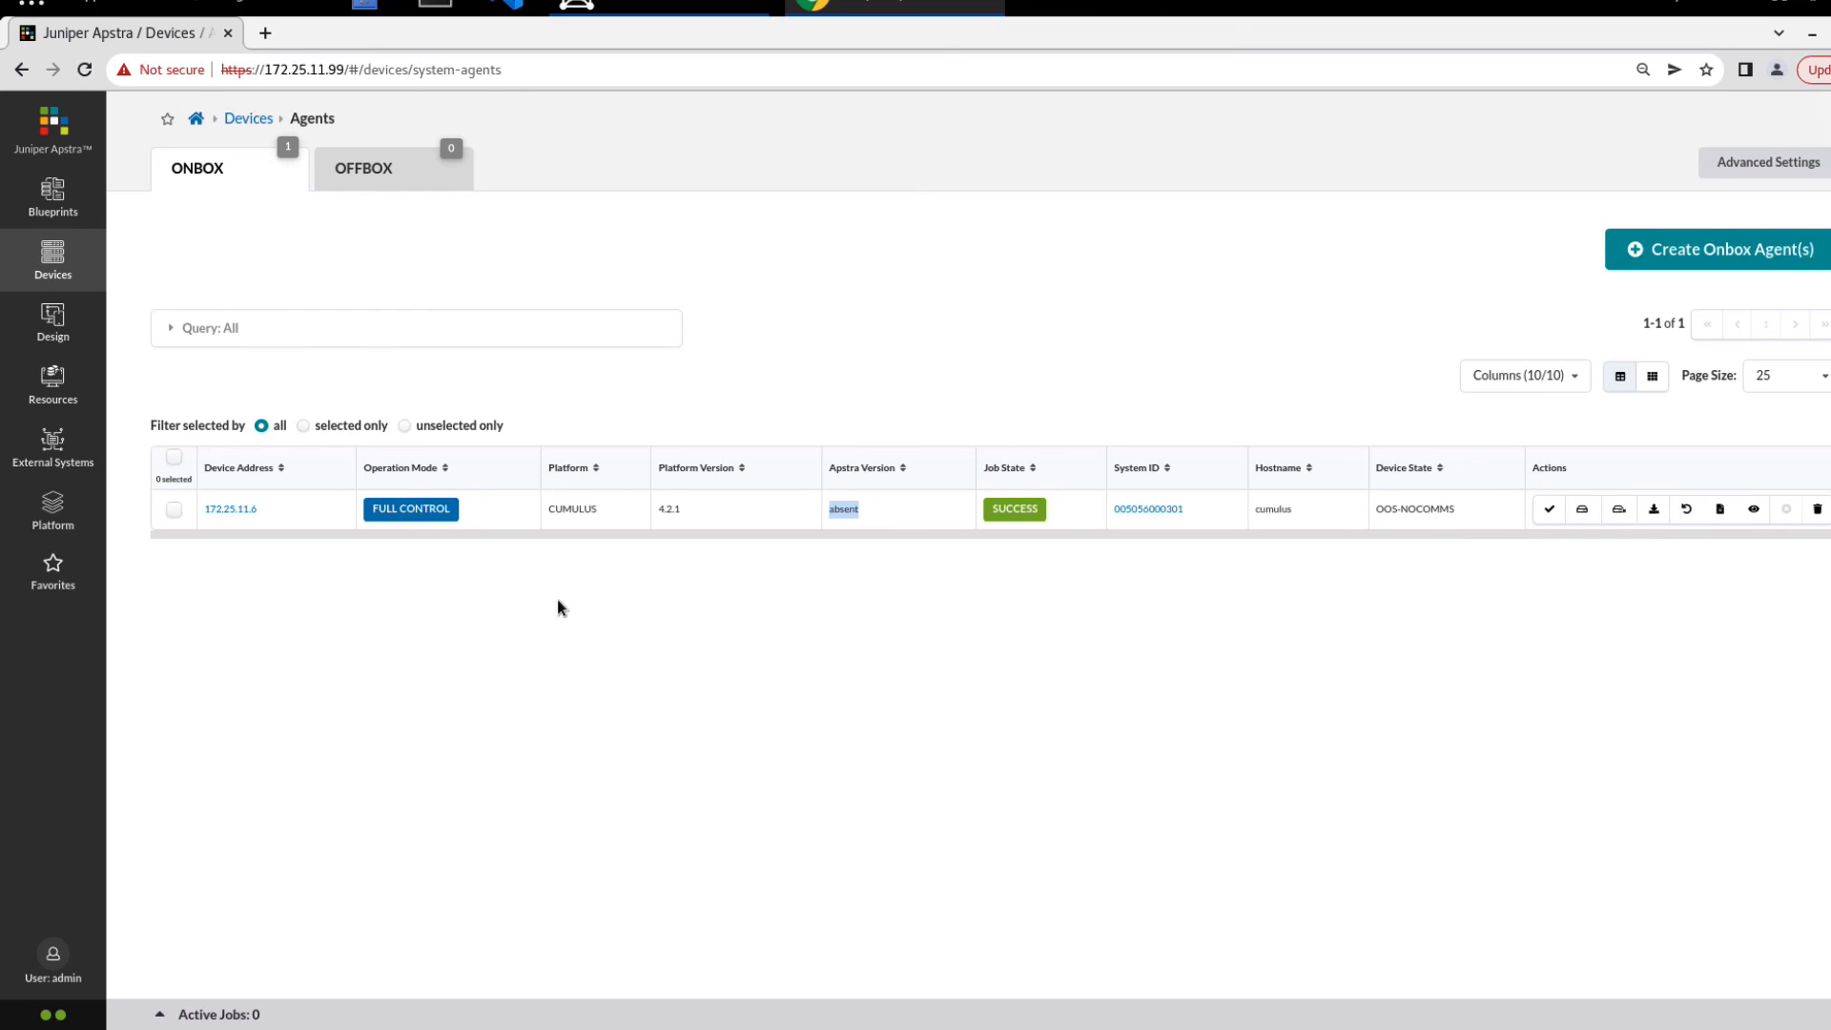
# Delete the 172.25.11.6 onbox agent, emptying the onbox agents list
pyautogui.click(172, 509)
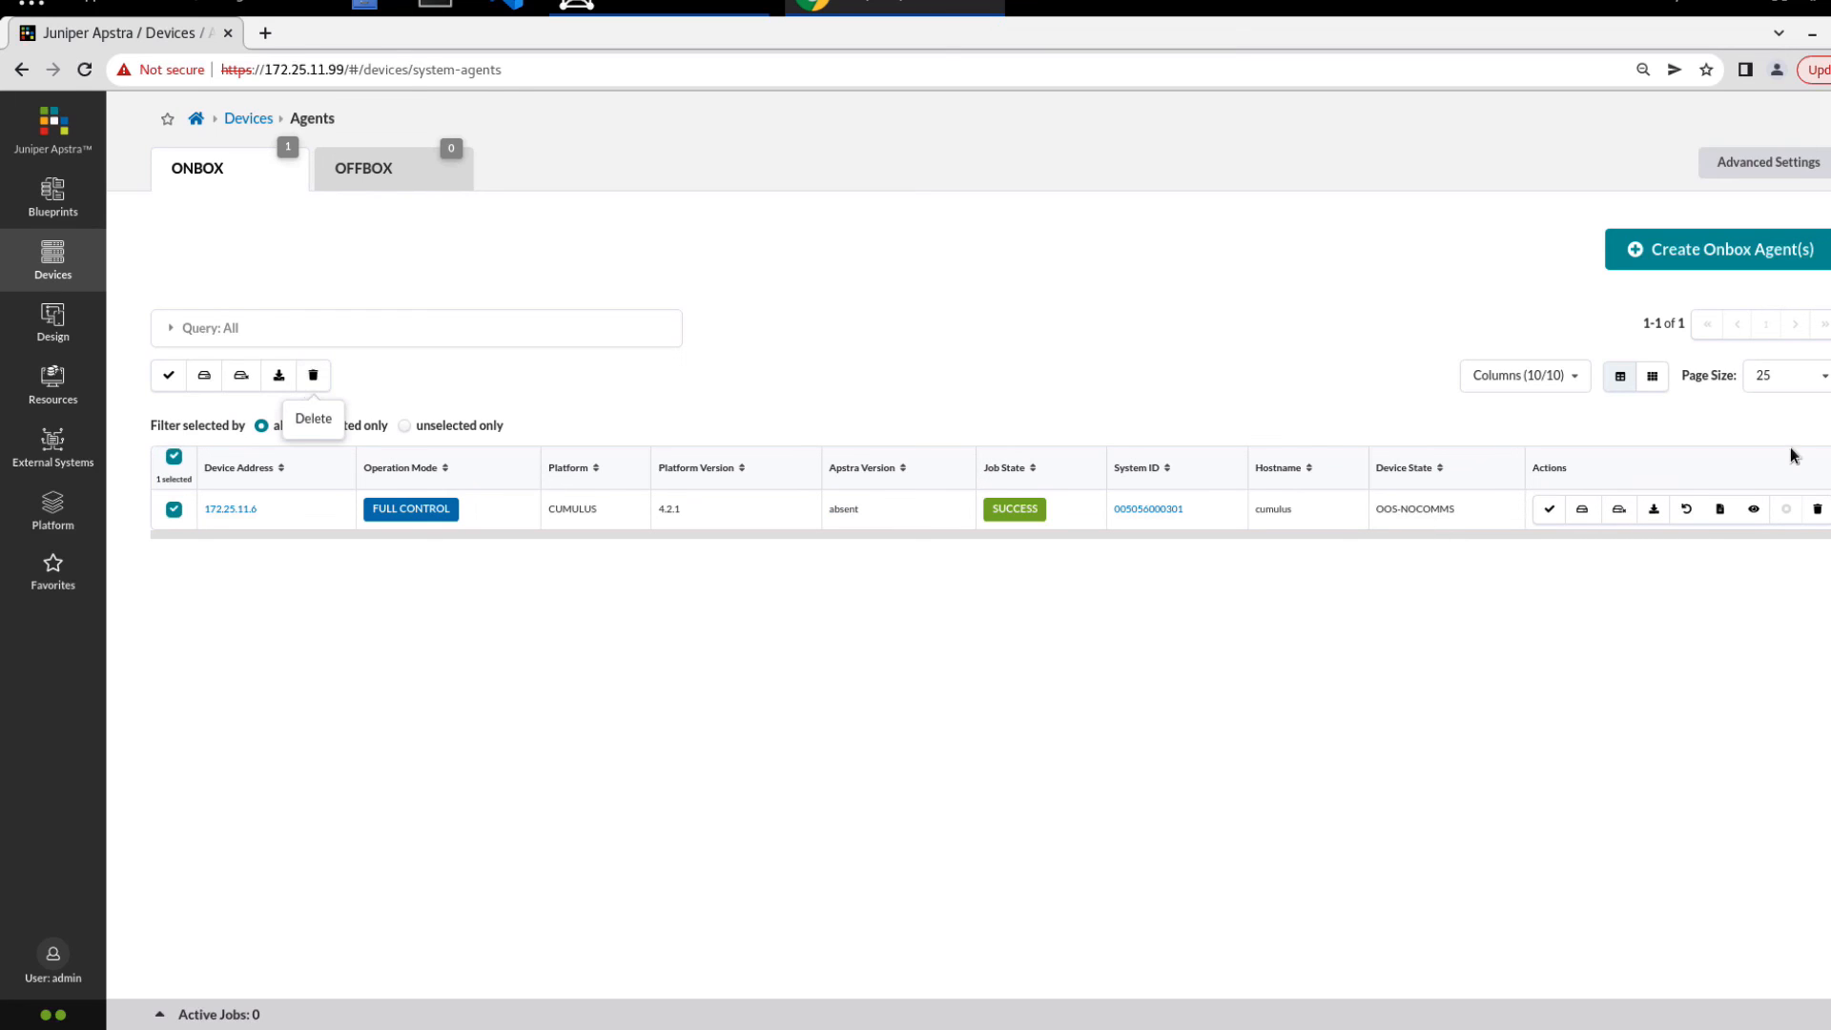
pyautogui.moveTo(327, 381)
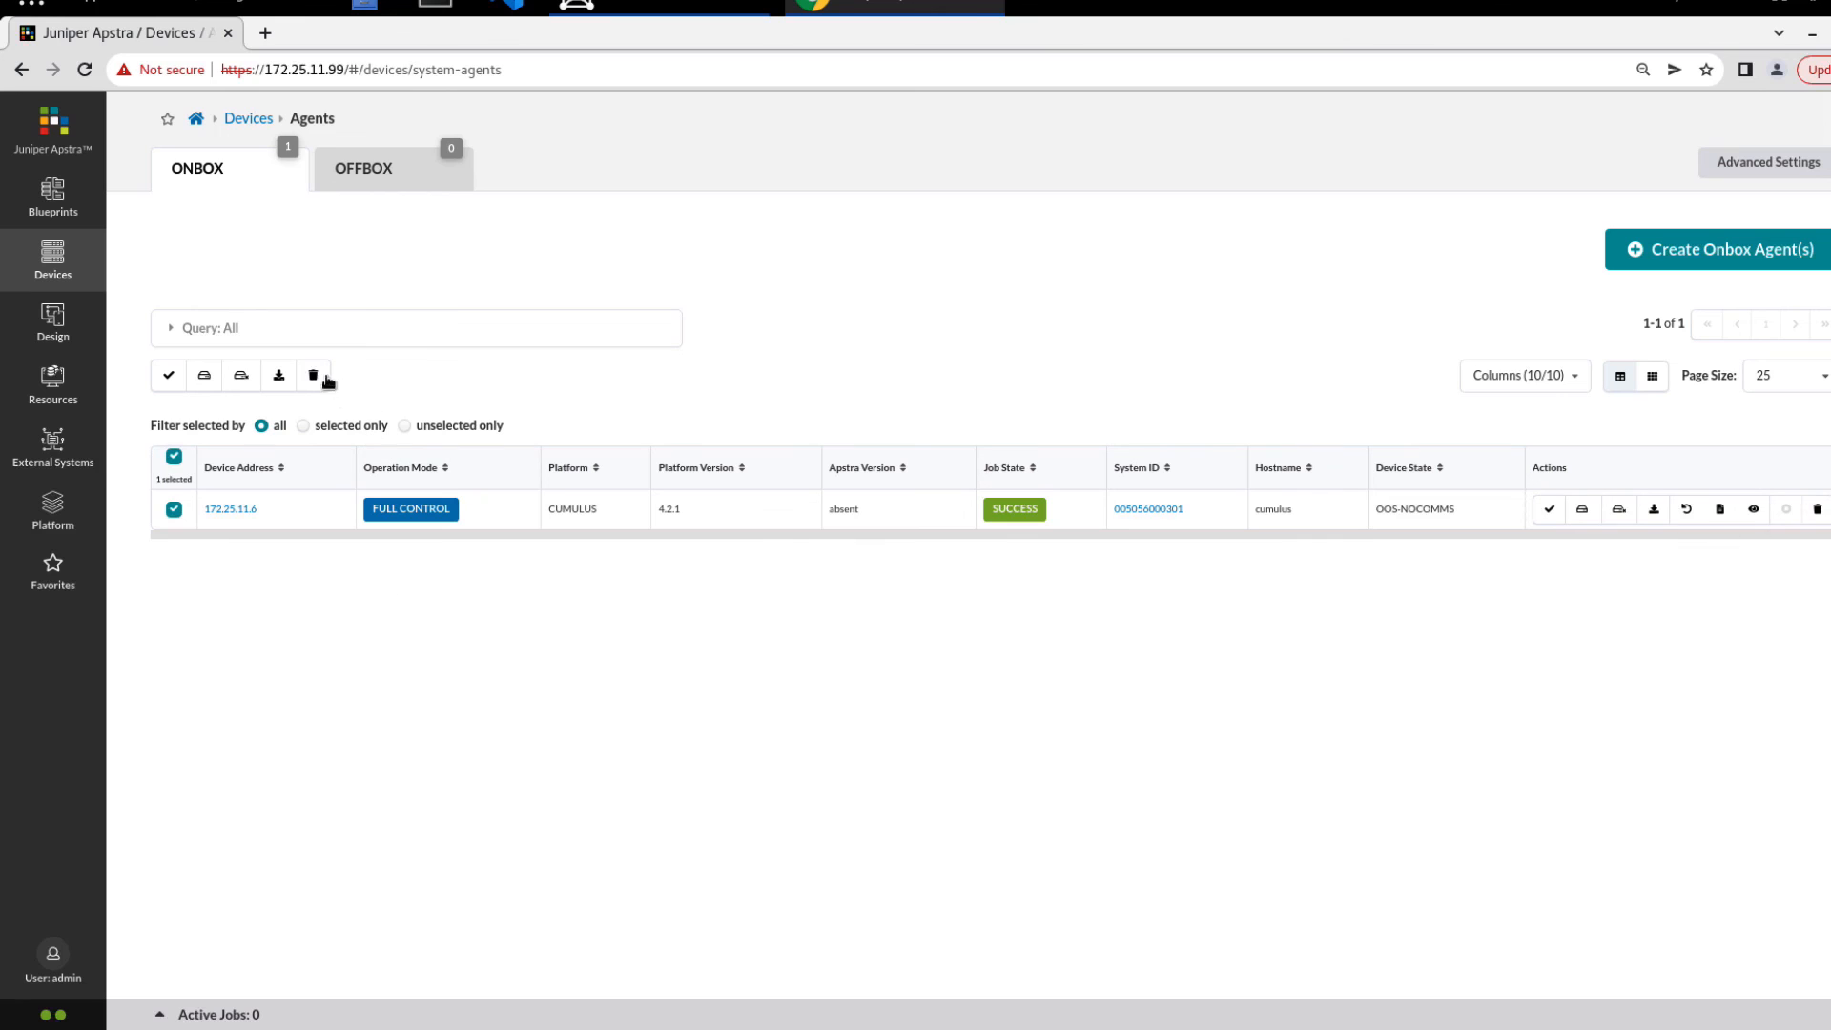
pyautogui.click(313, 375)
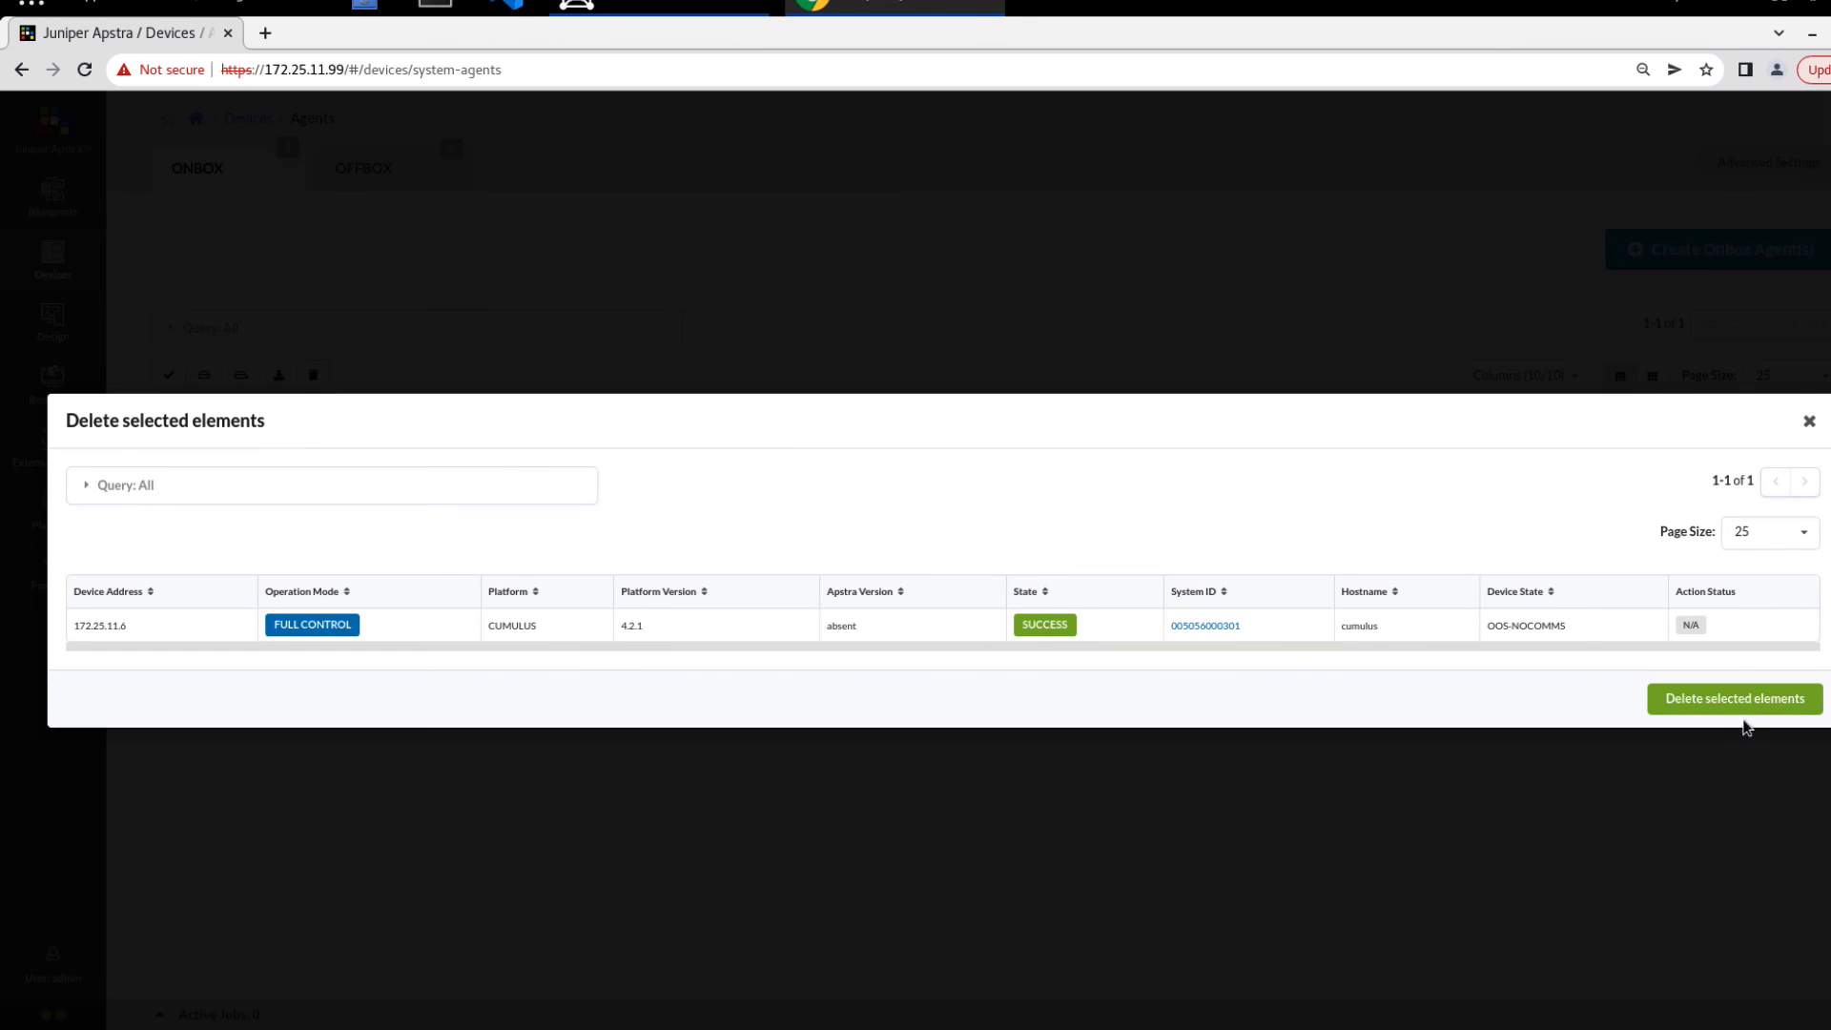
pyautogui.click(1735, 698)
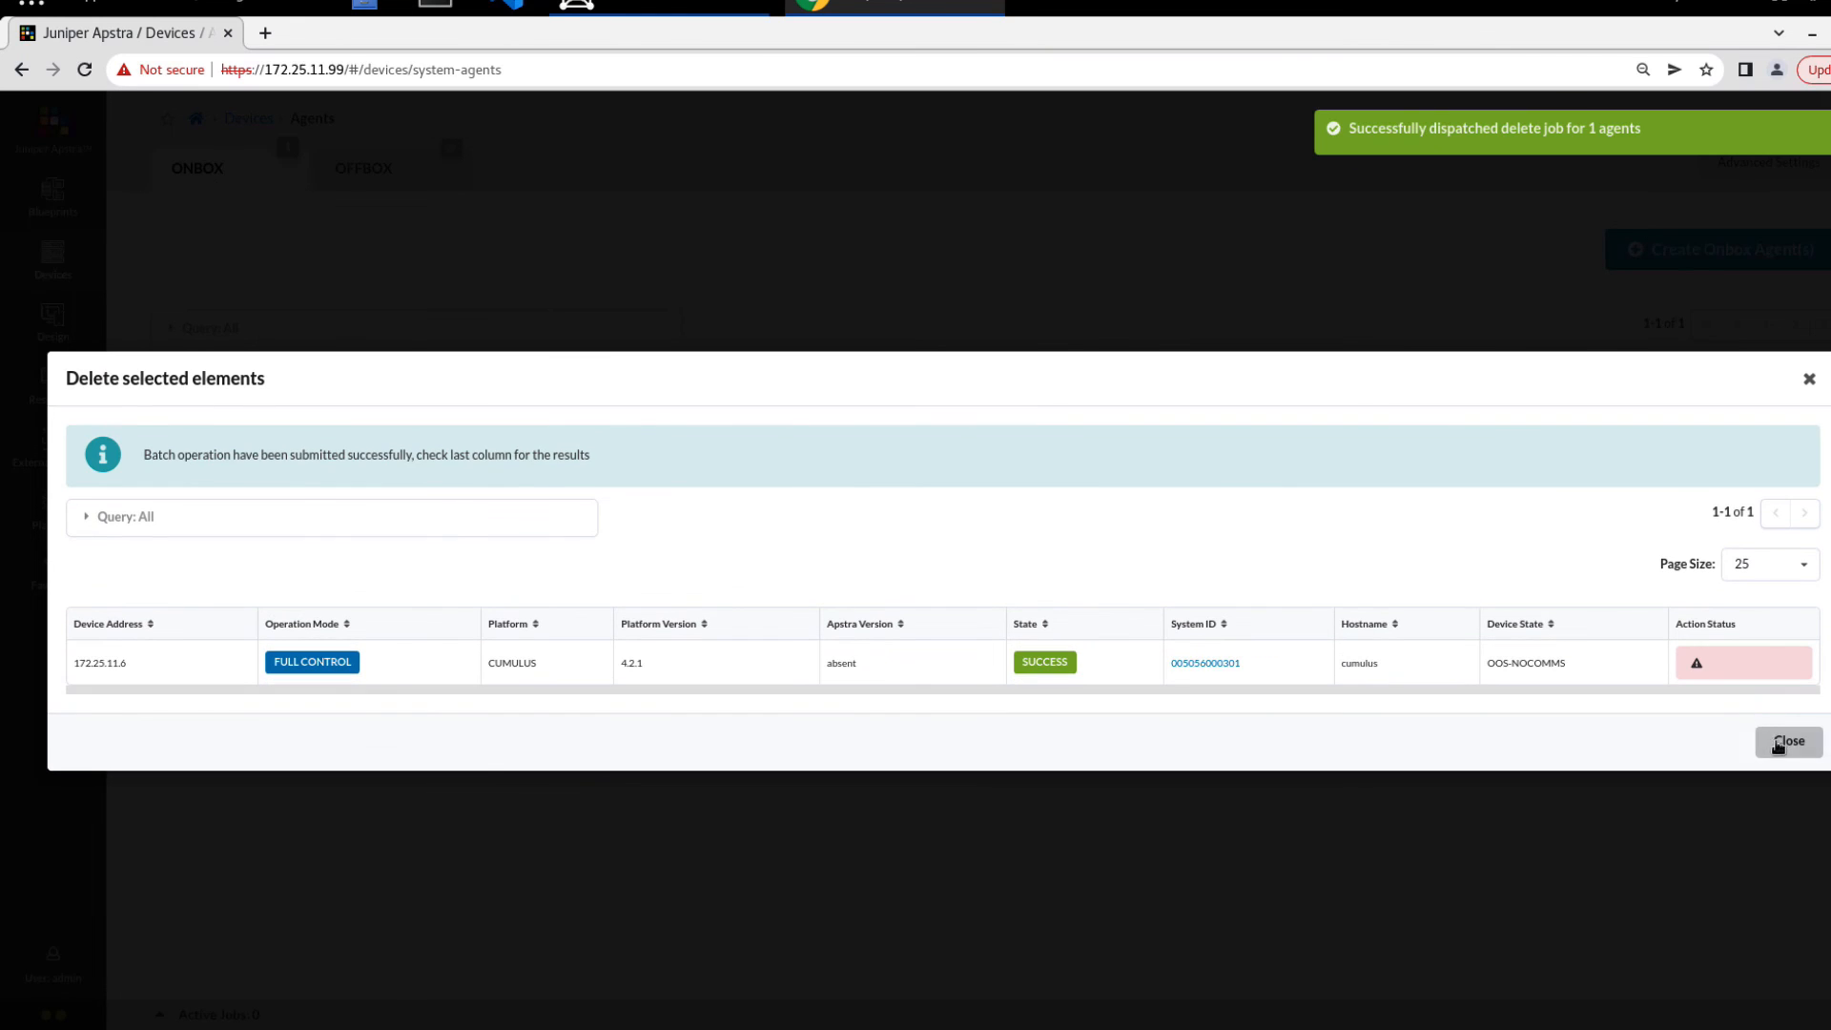
pyautogui.click(1787, 743)
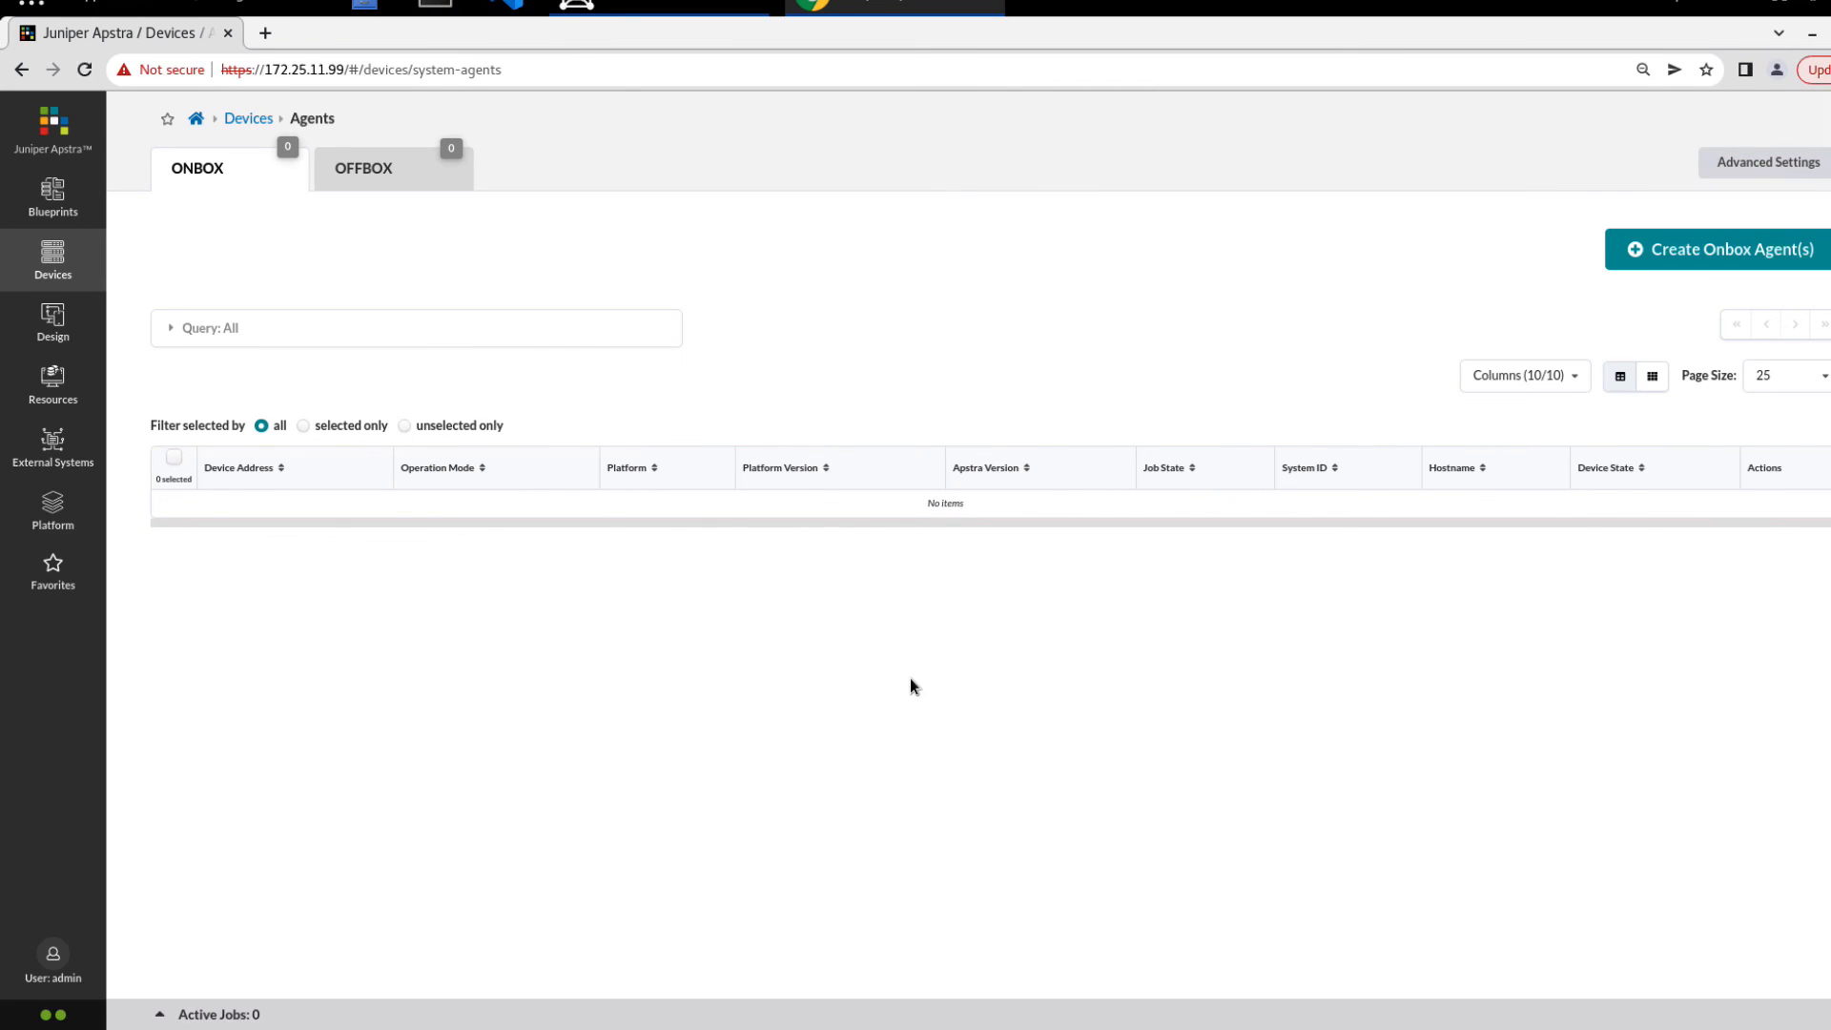
pyautogui.moveTo(52, 327)
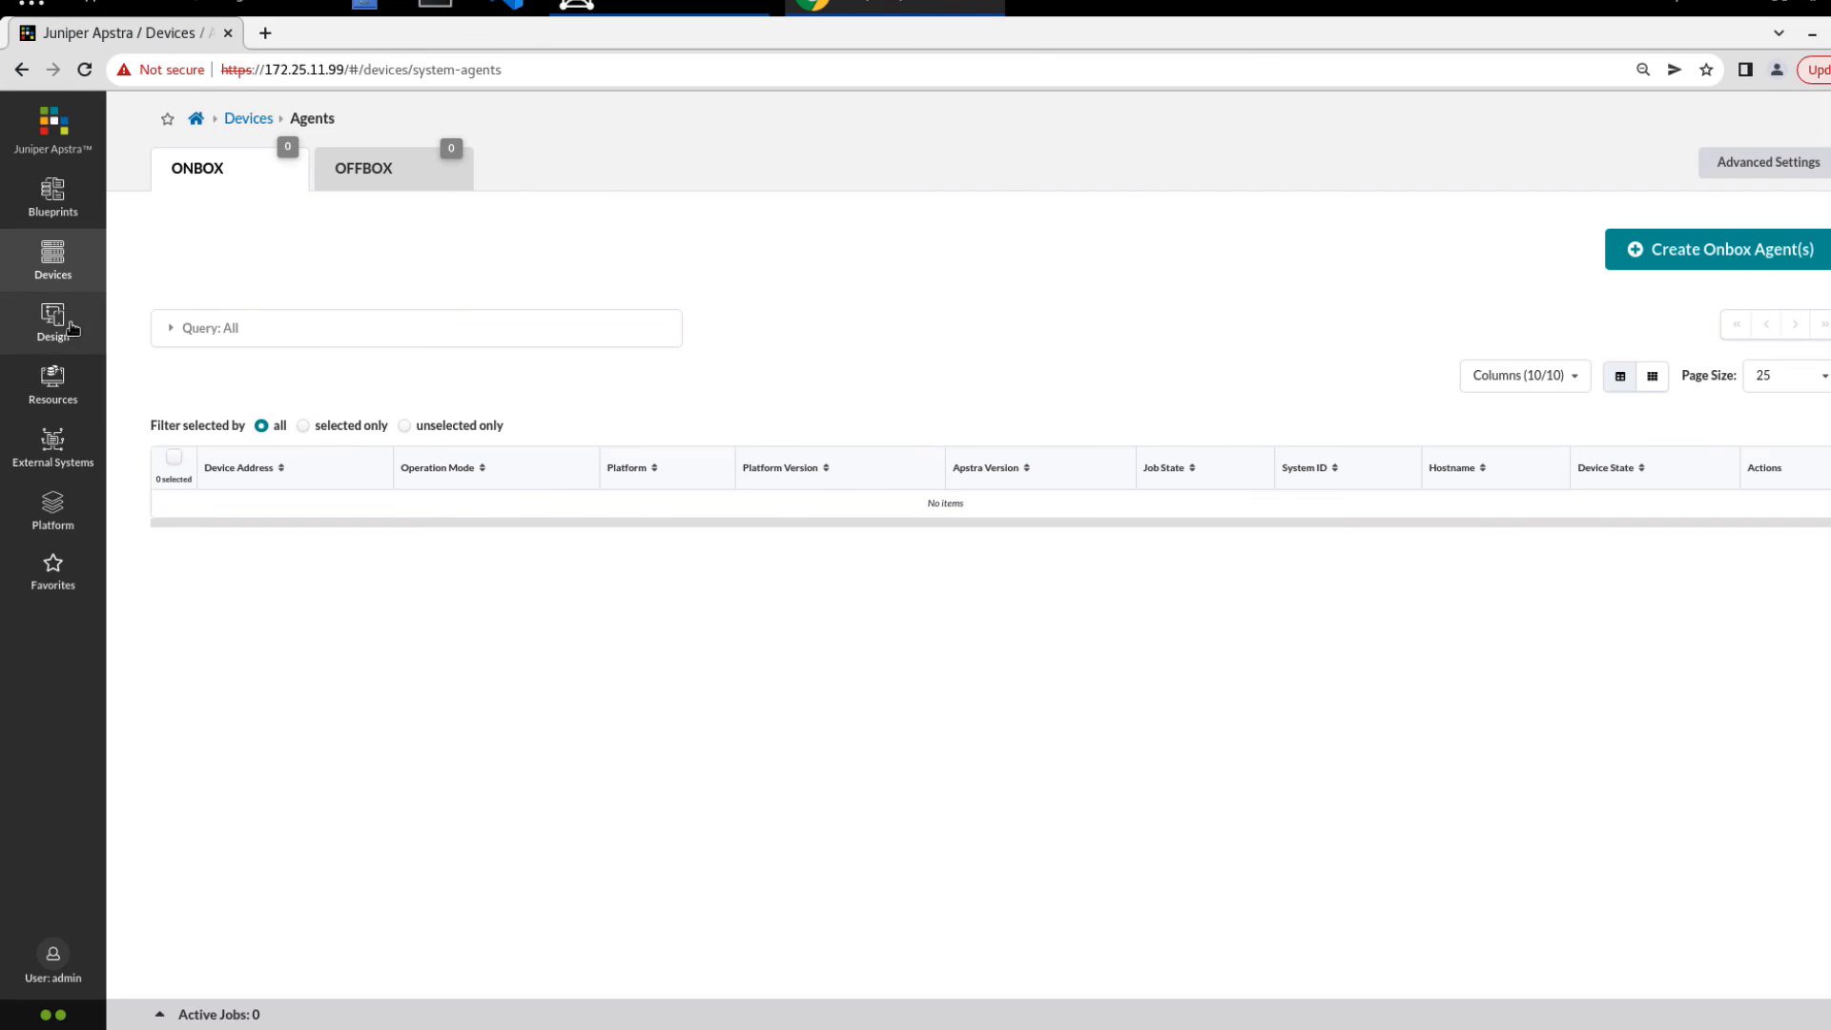
# Go to Devices > ZTP Status > Devices, where 172.25.11.6 shows Completed
pyautogui.click(53, 261)
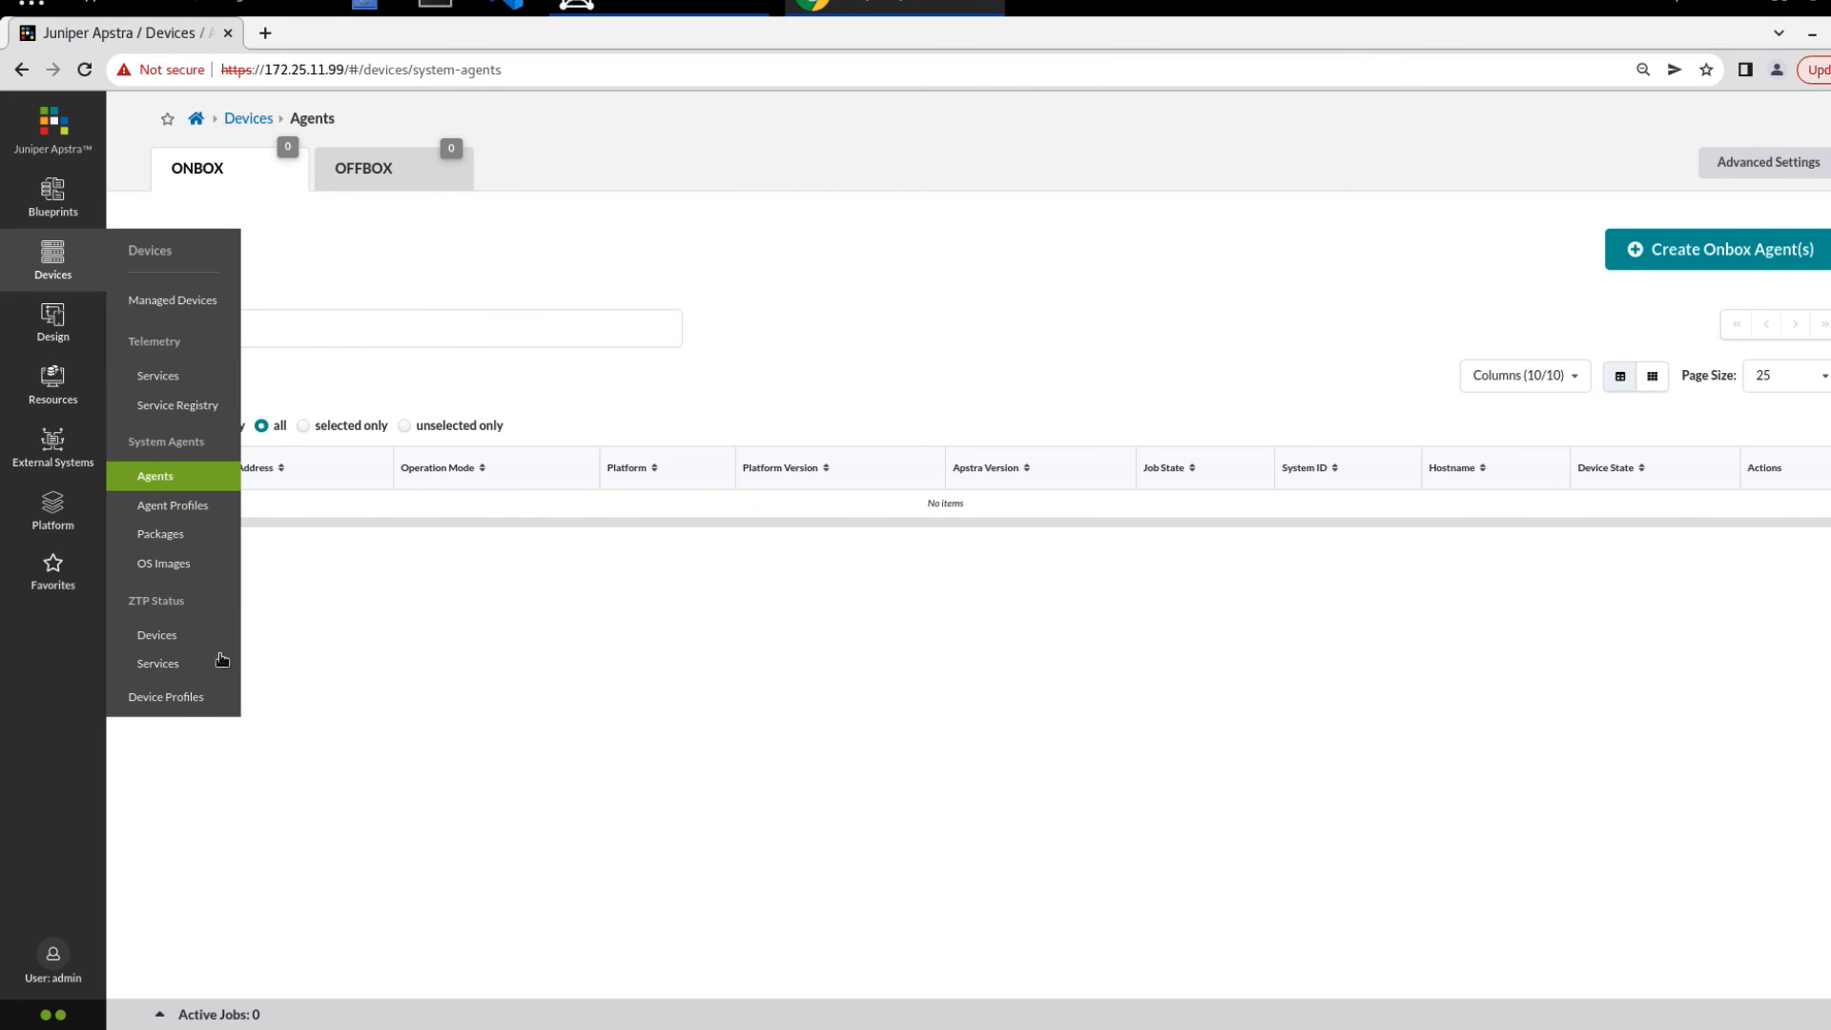
pyautogui.click(157, 634)
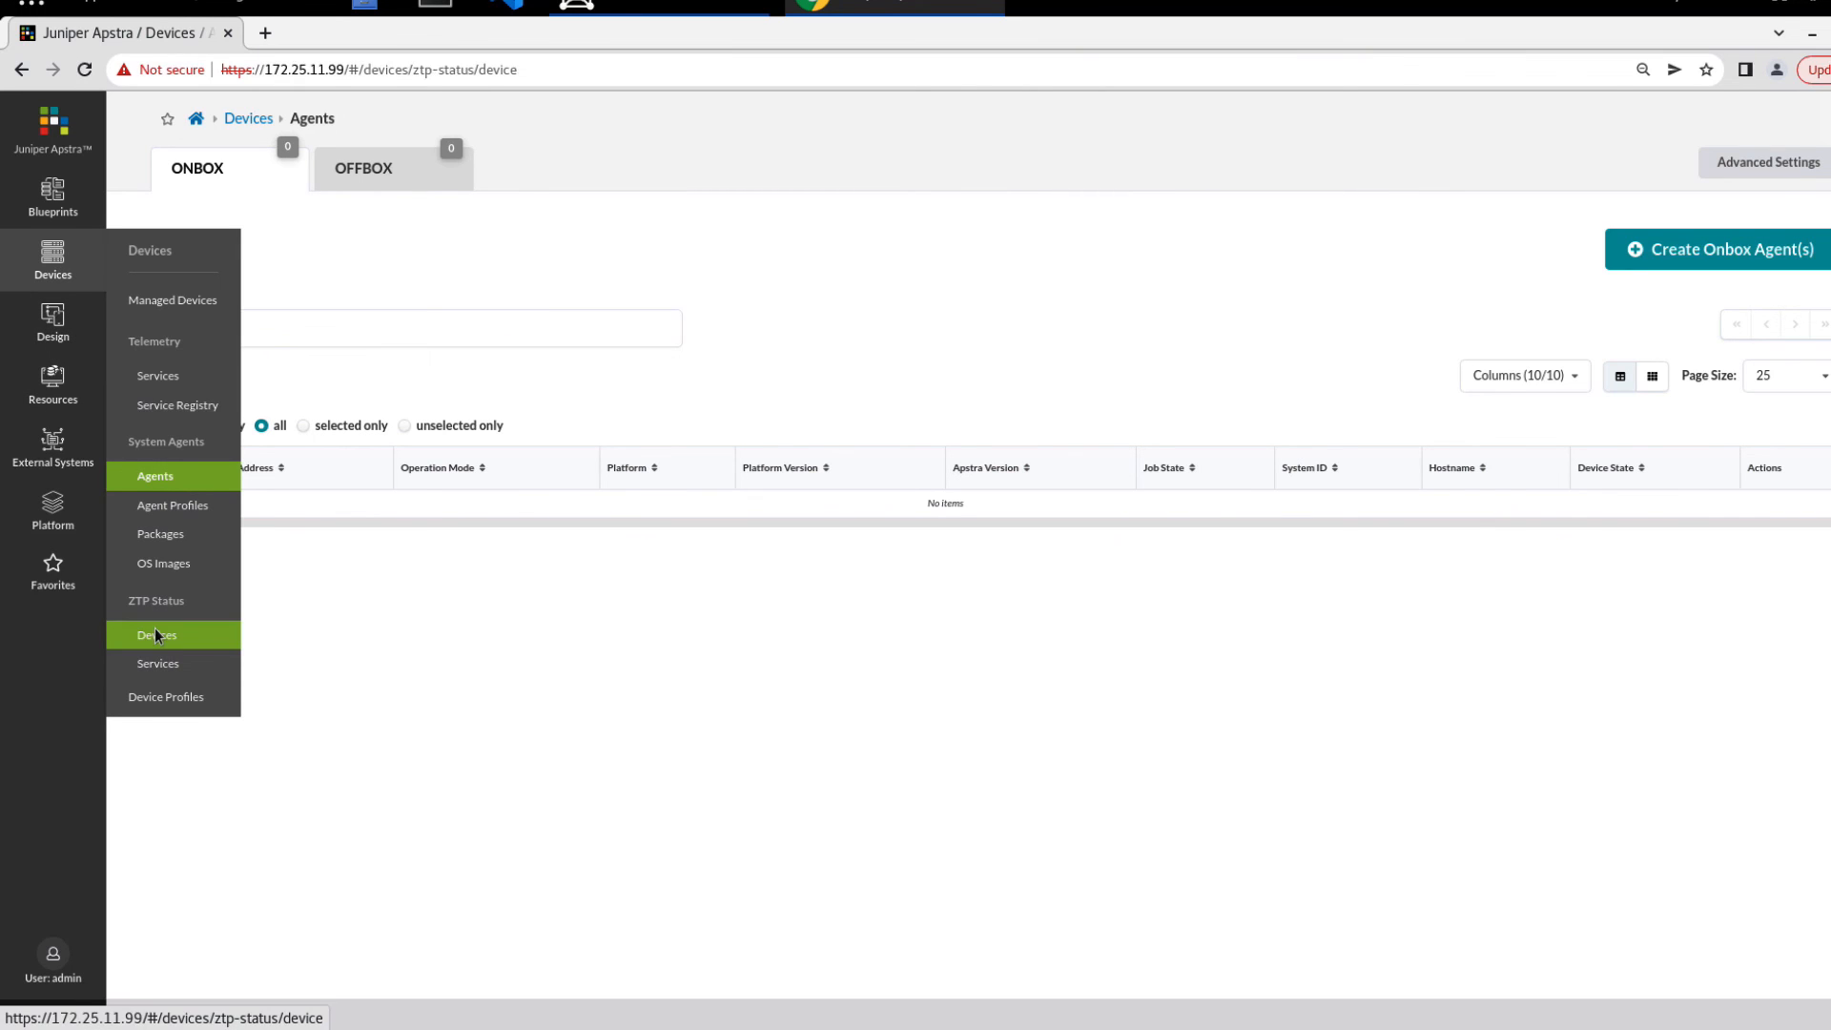
pyautogui.click(156, 635)
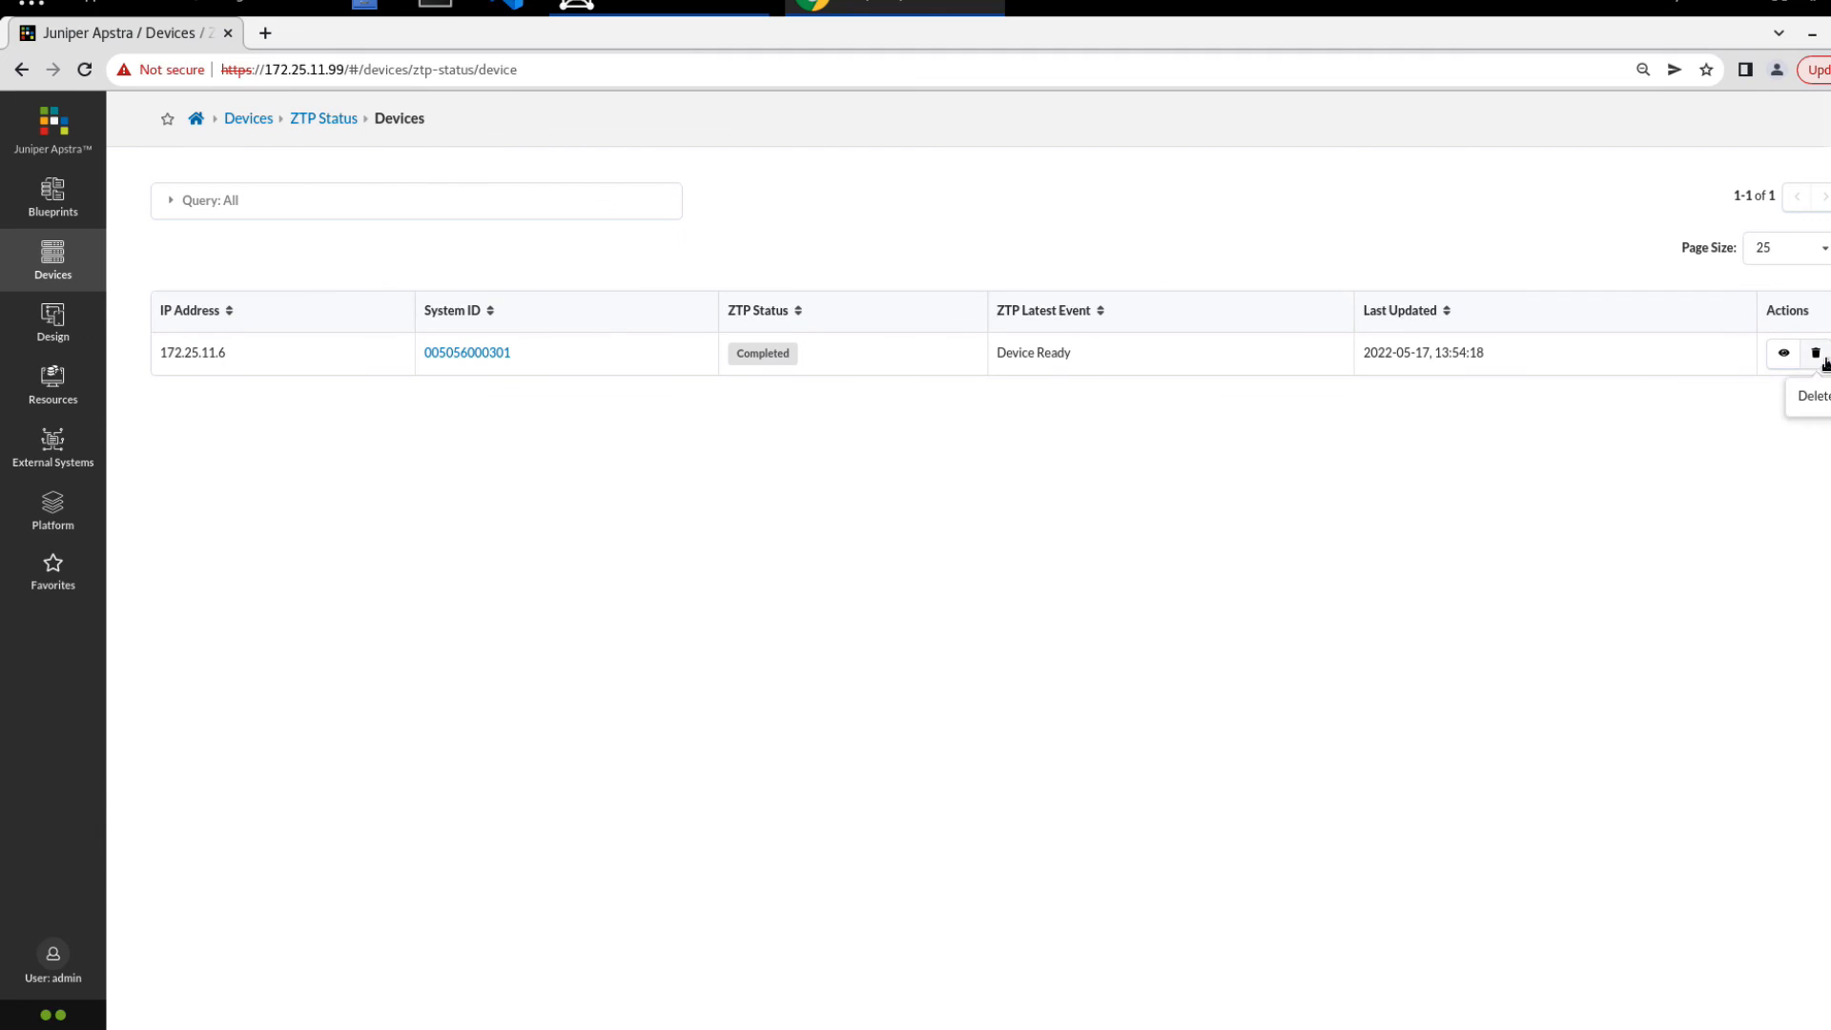